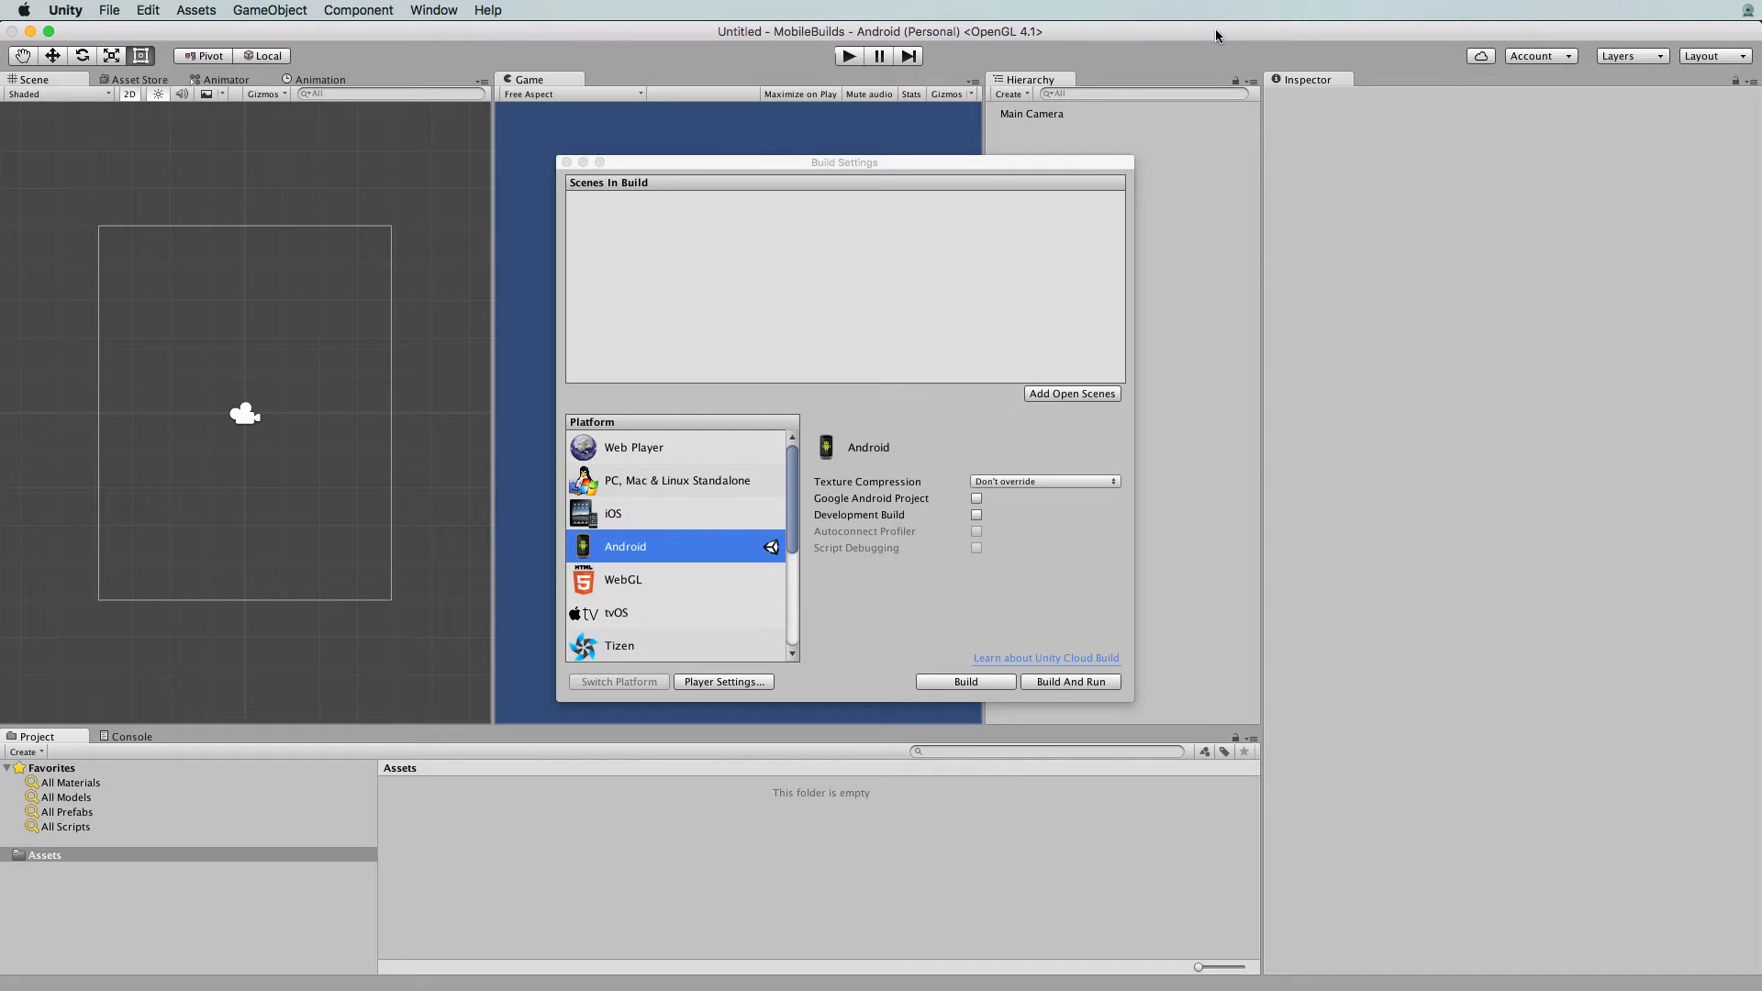
pyautogui.moveTo(905, 304)
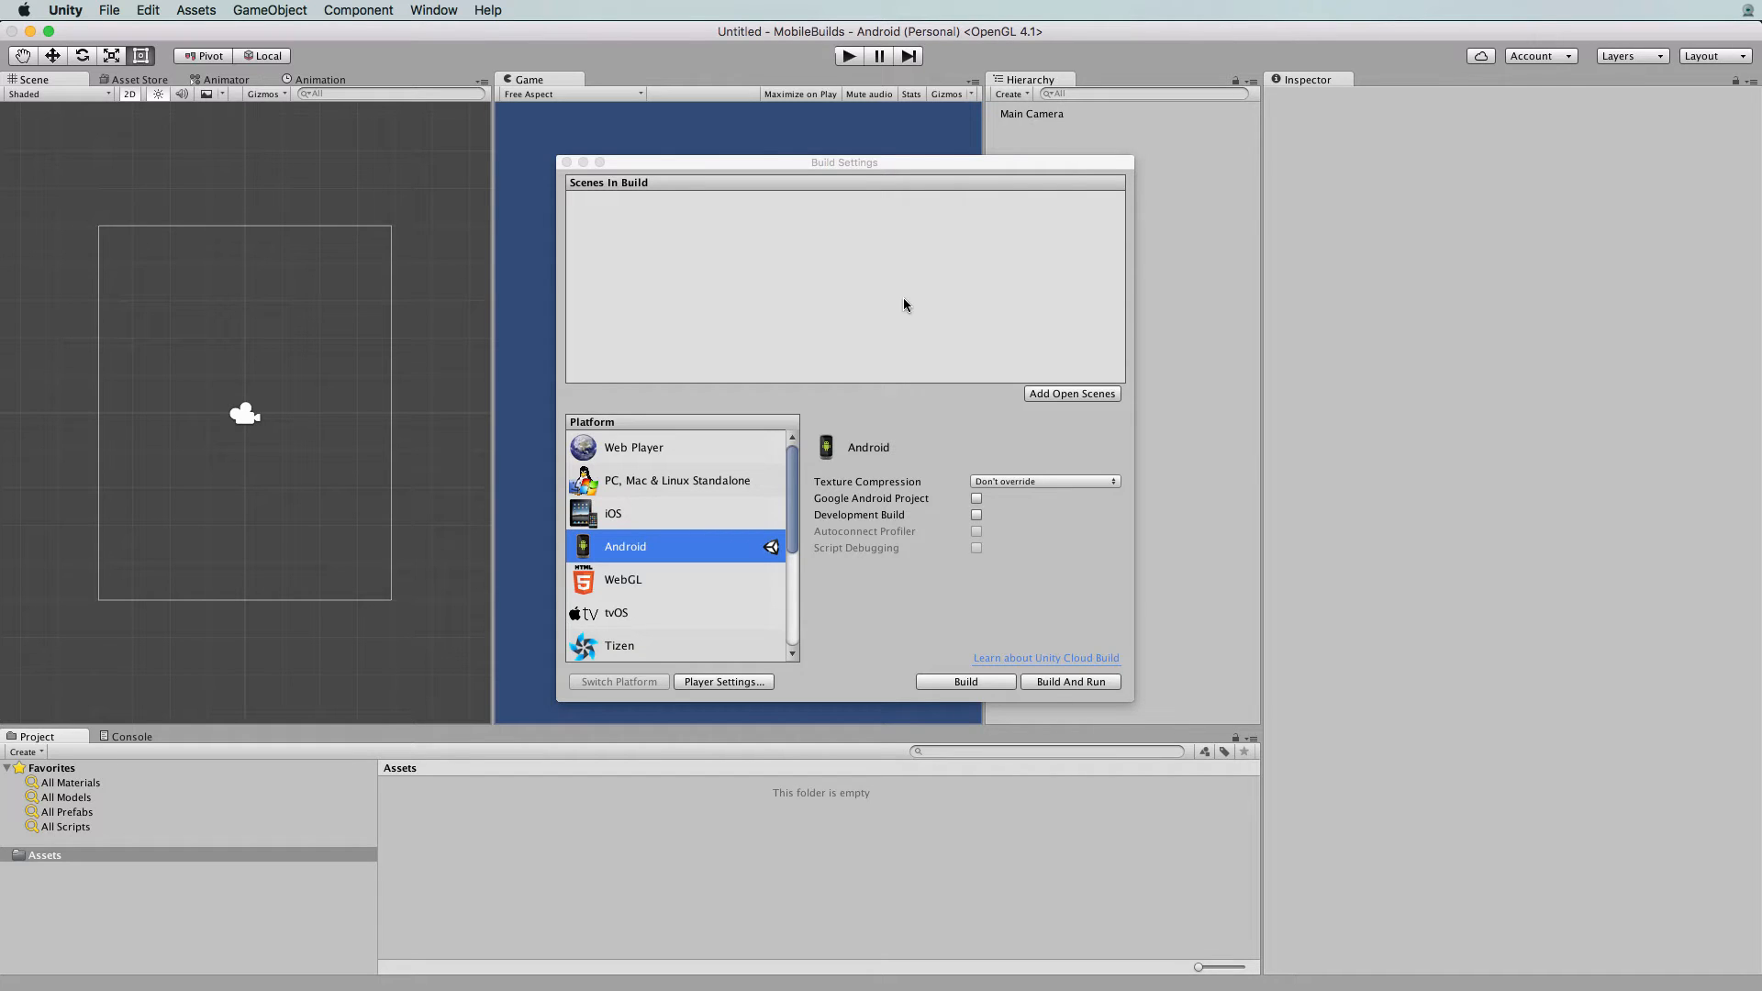
pyautogui.moveTo(742, 224)
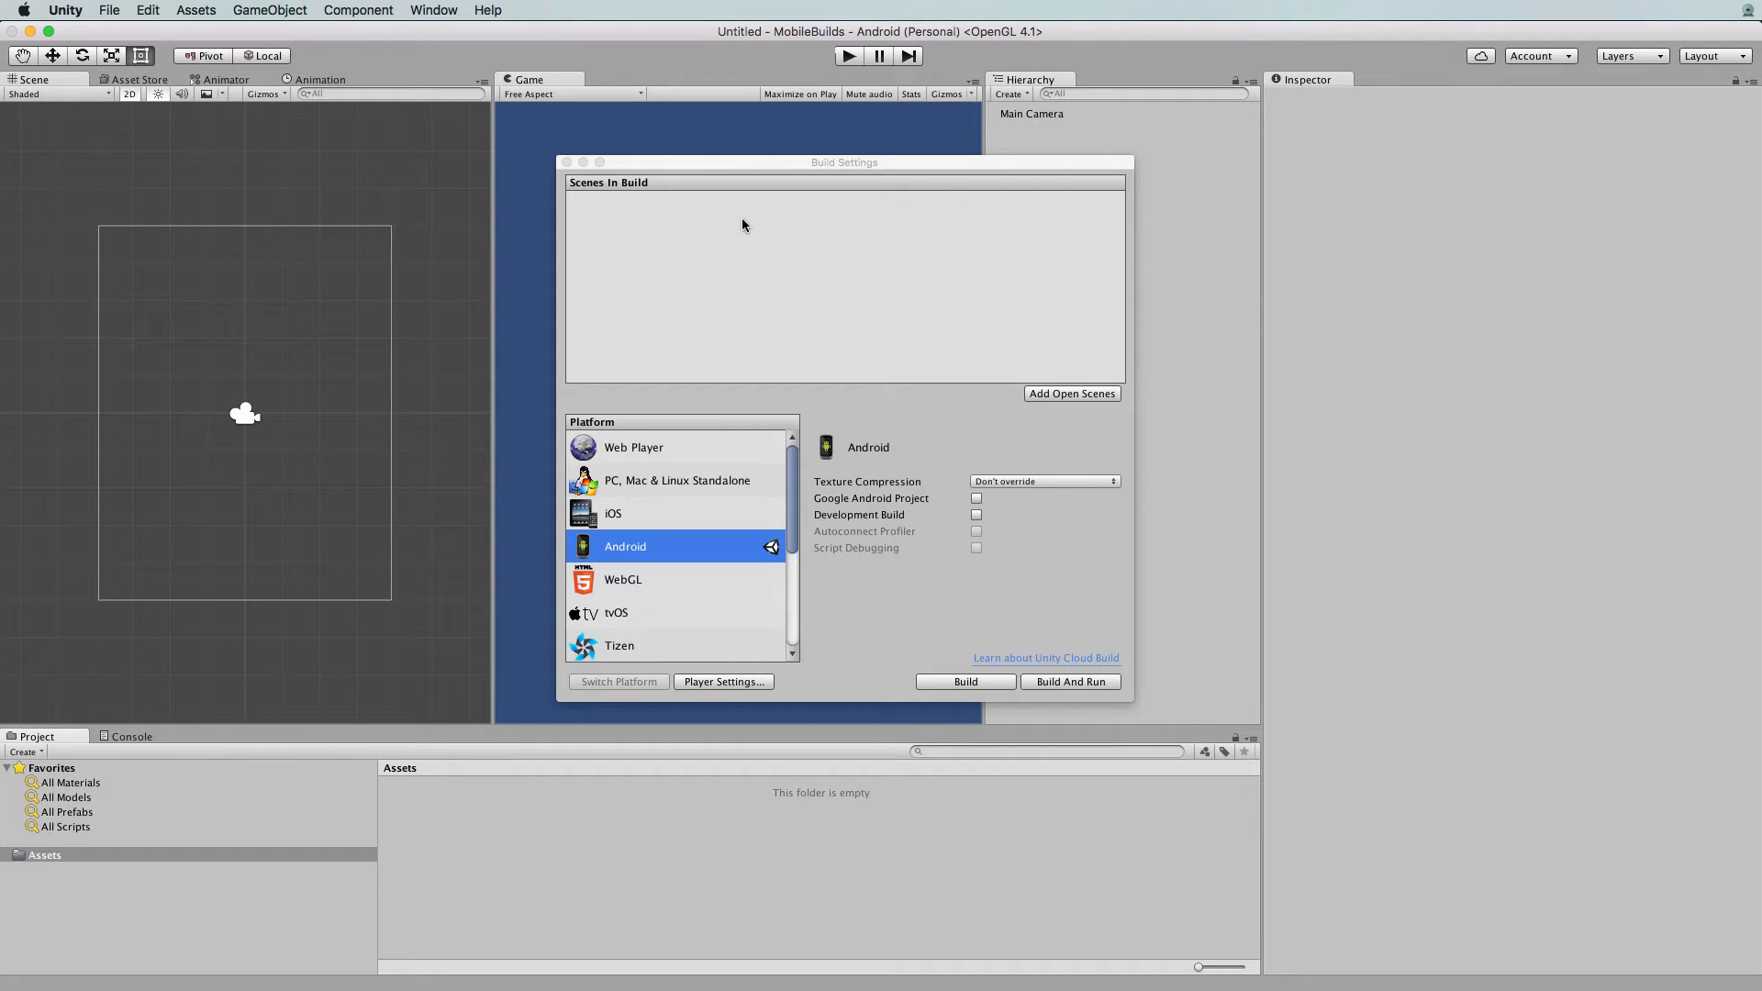
pyautogui.moveTo(758, 167)
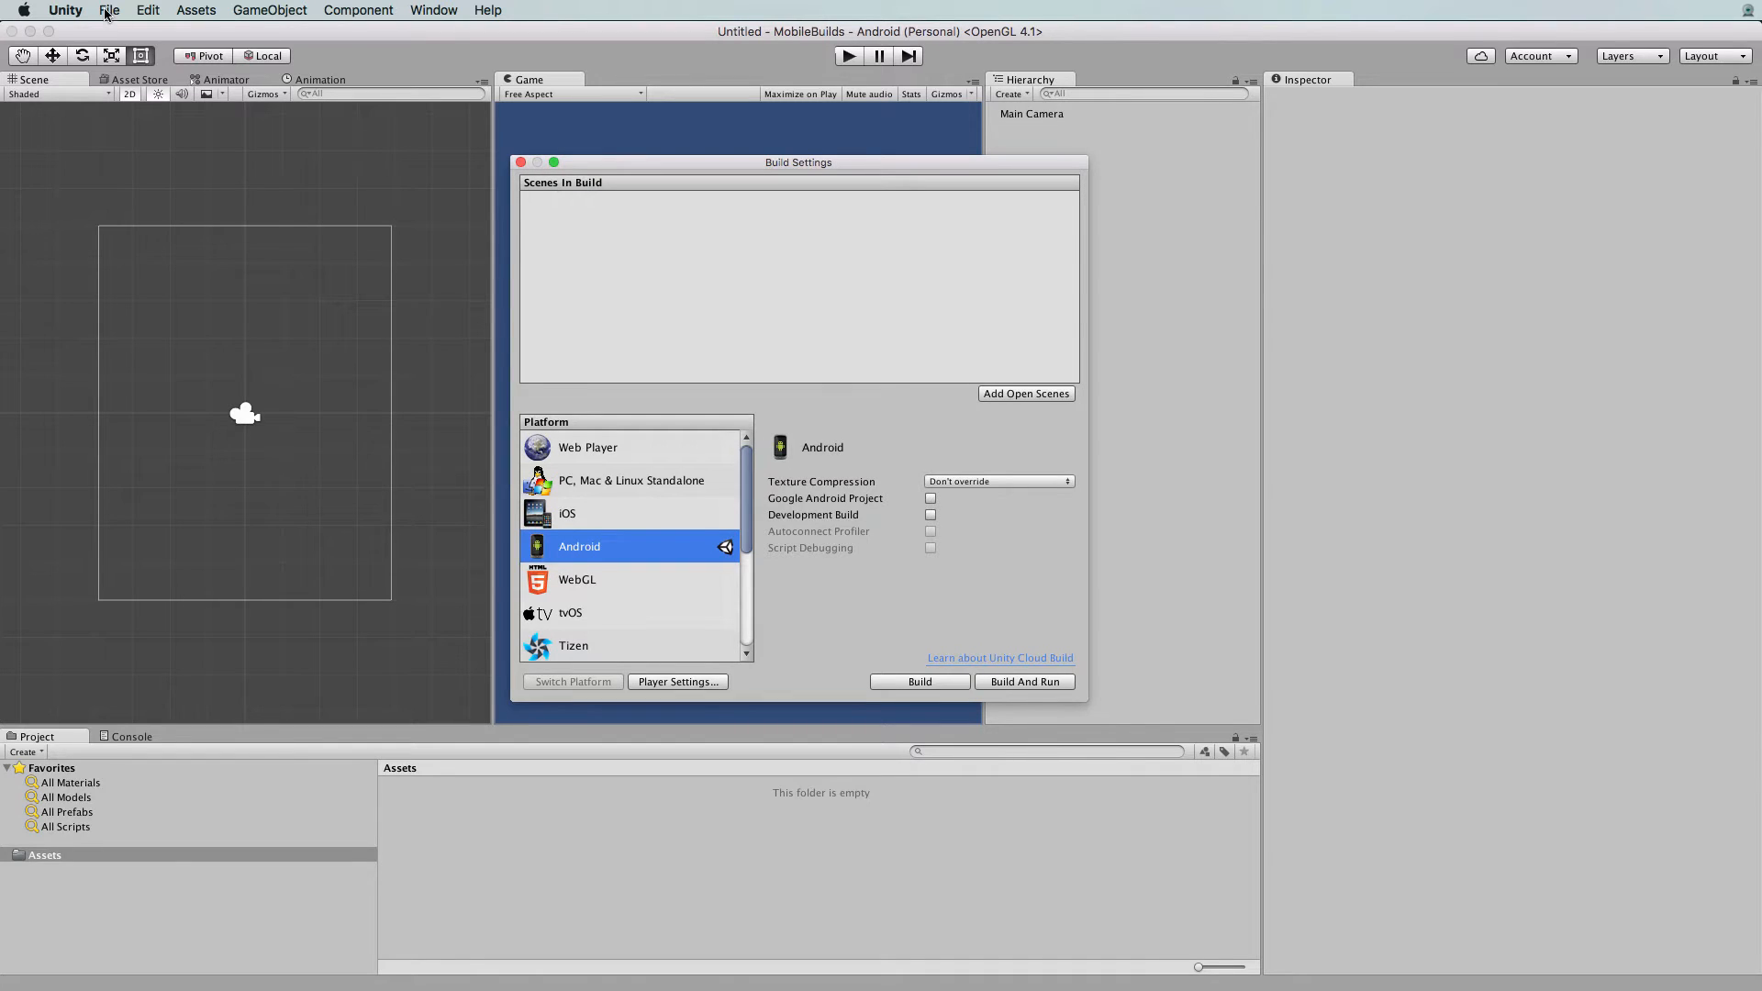
# Switch the MobileBuilds project's build platform from Android to iOS
pyautogui.click(109, 11)
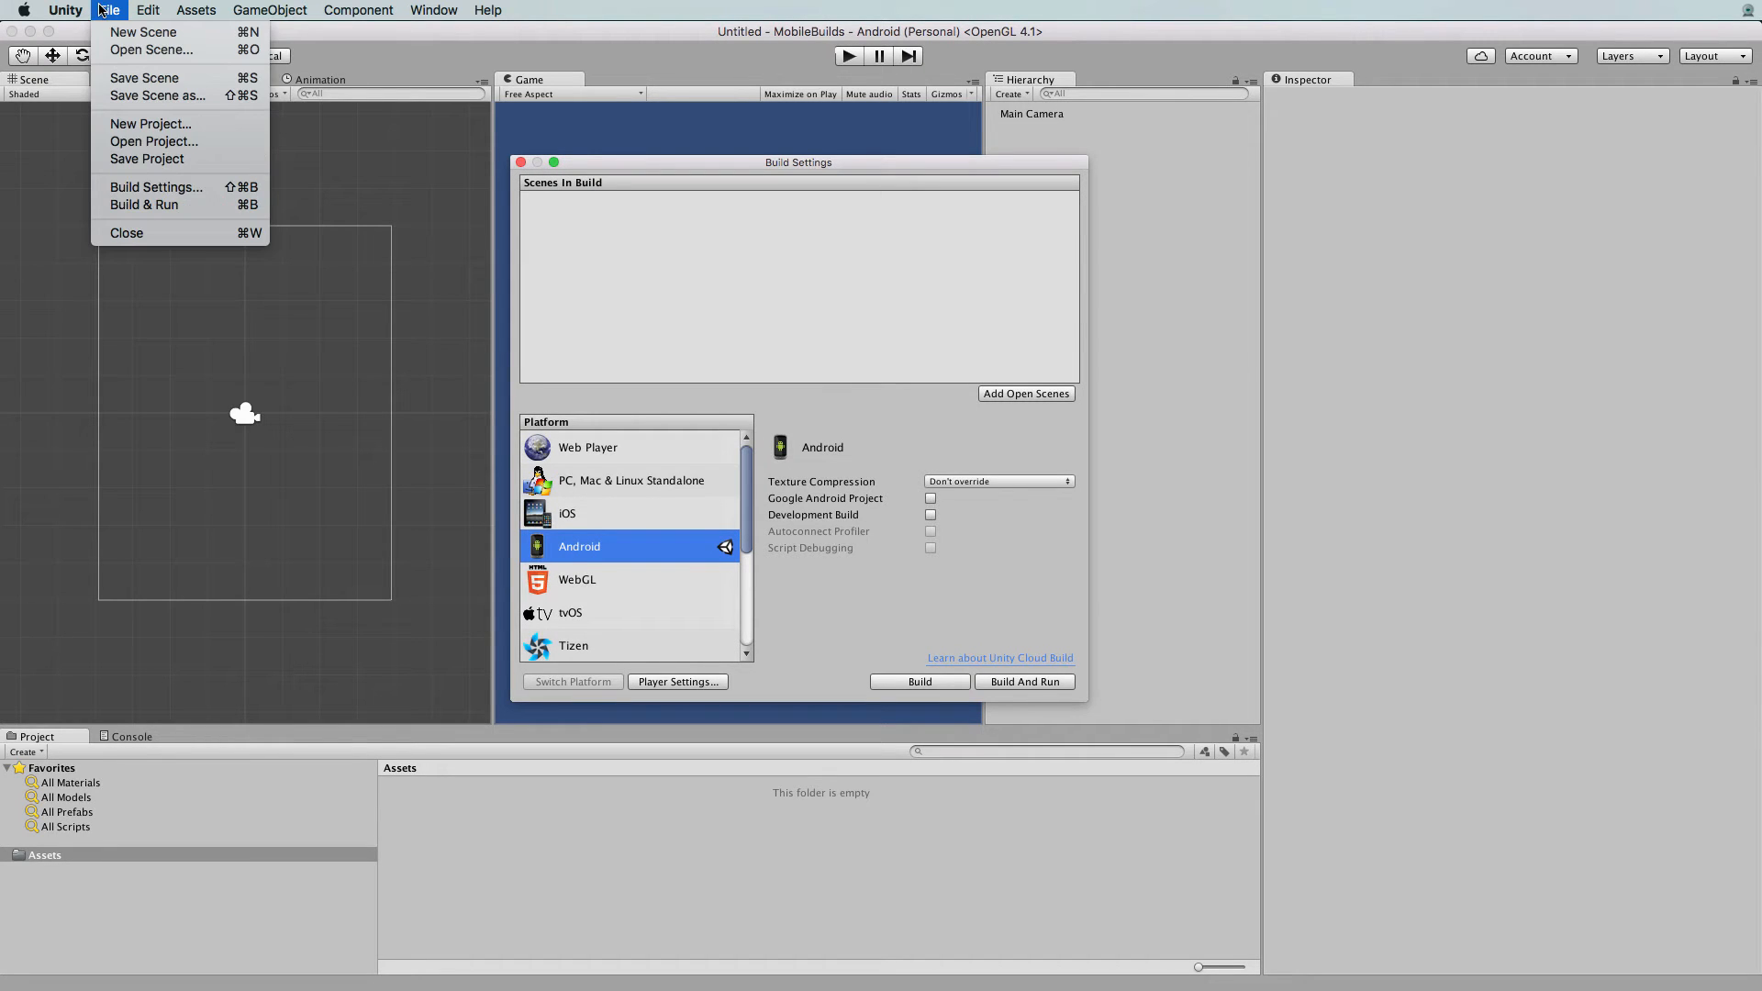
pyautogui.moveTo(154, 188)
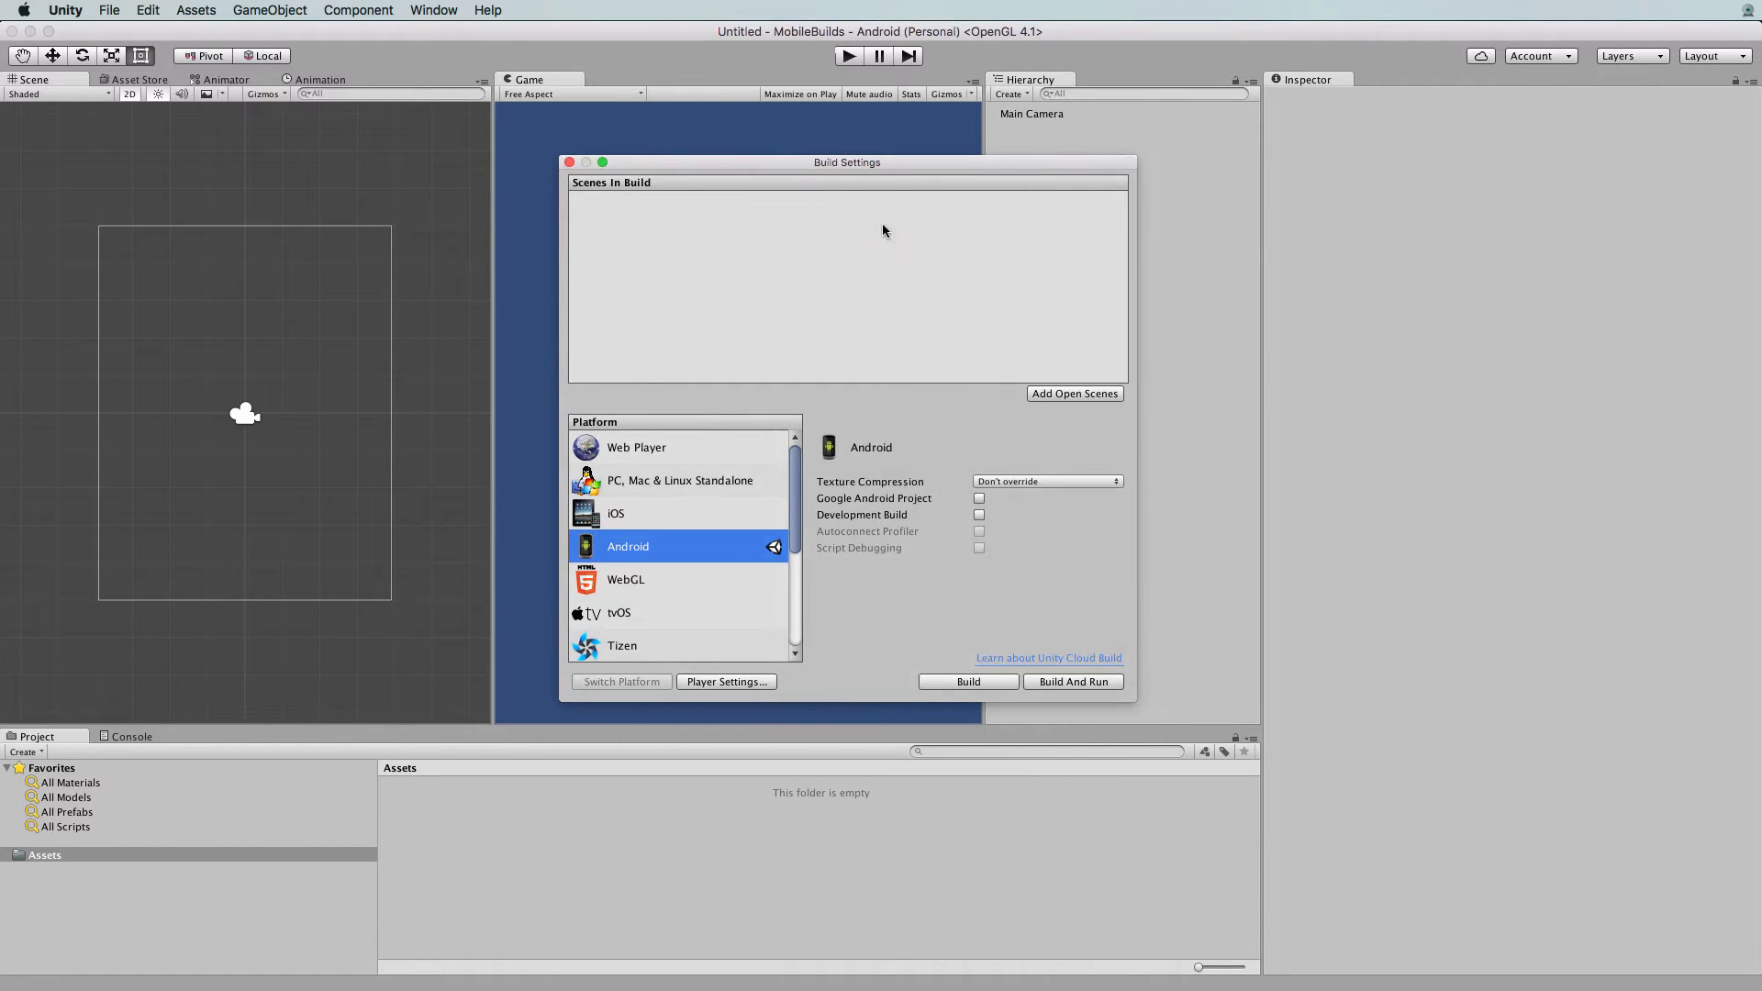
pyautogui.moveTo(864, 181)
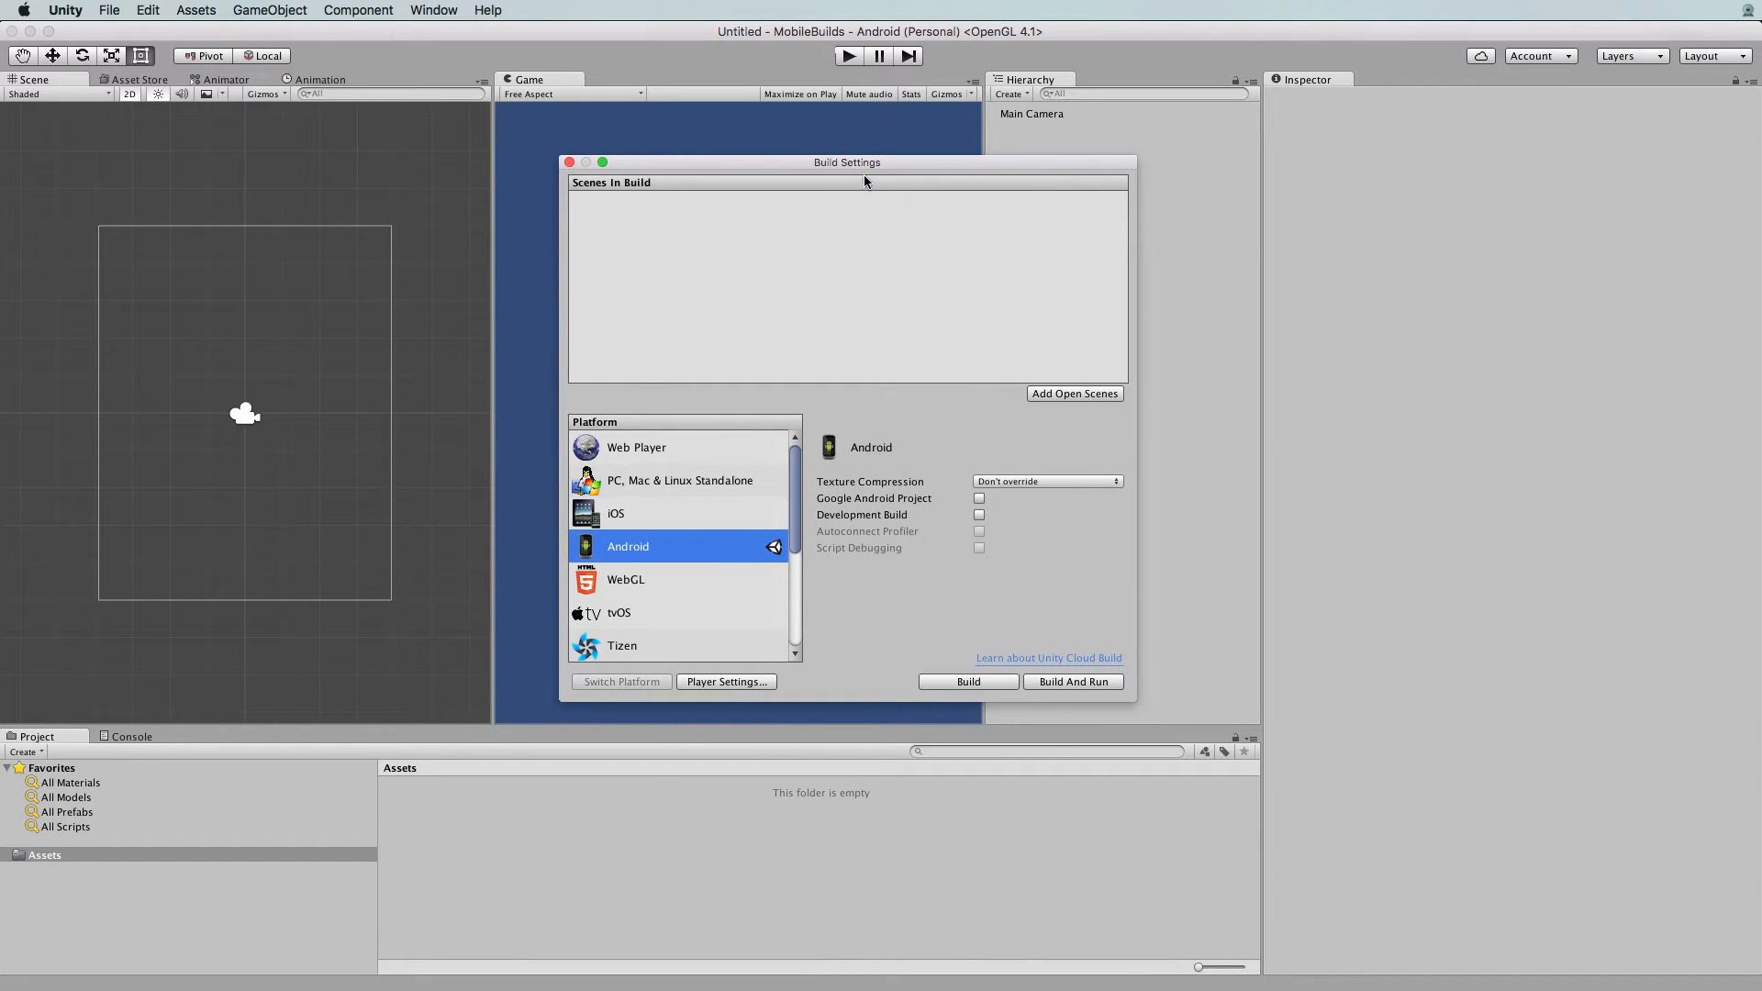
pyautogui.moveTo(709, 231)
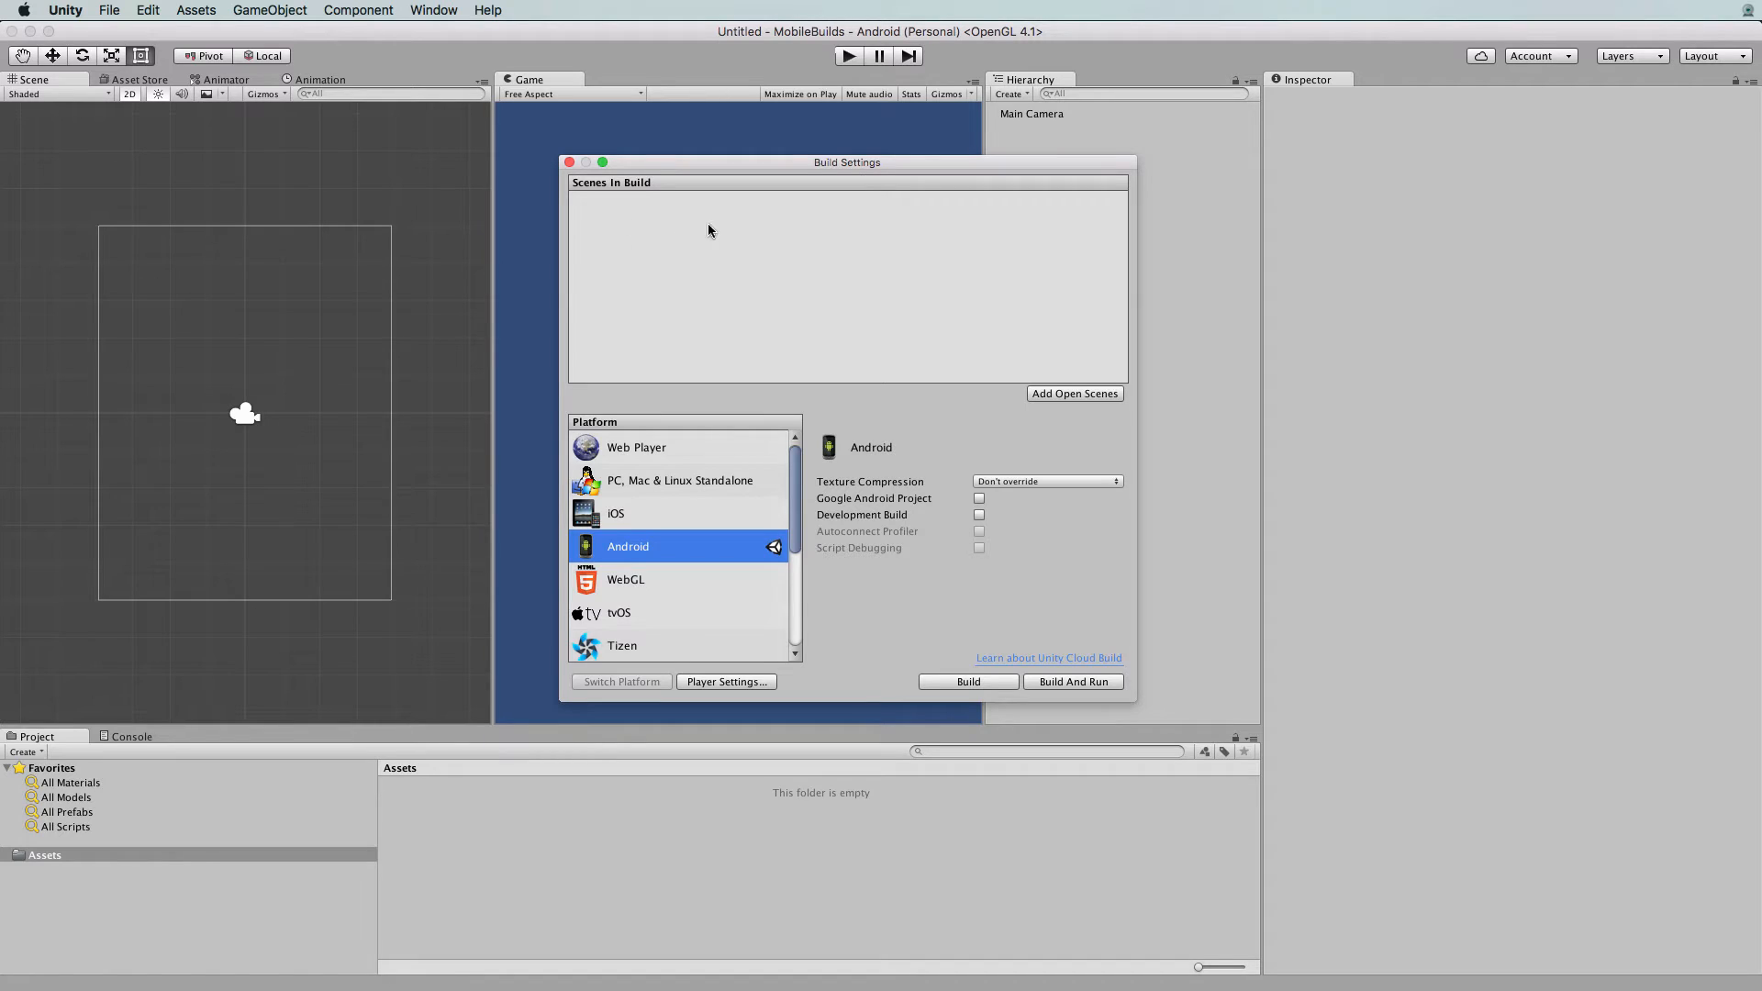
pyautogui.moveTo(747, 266)
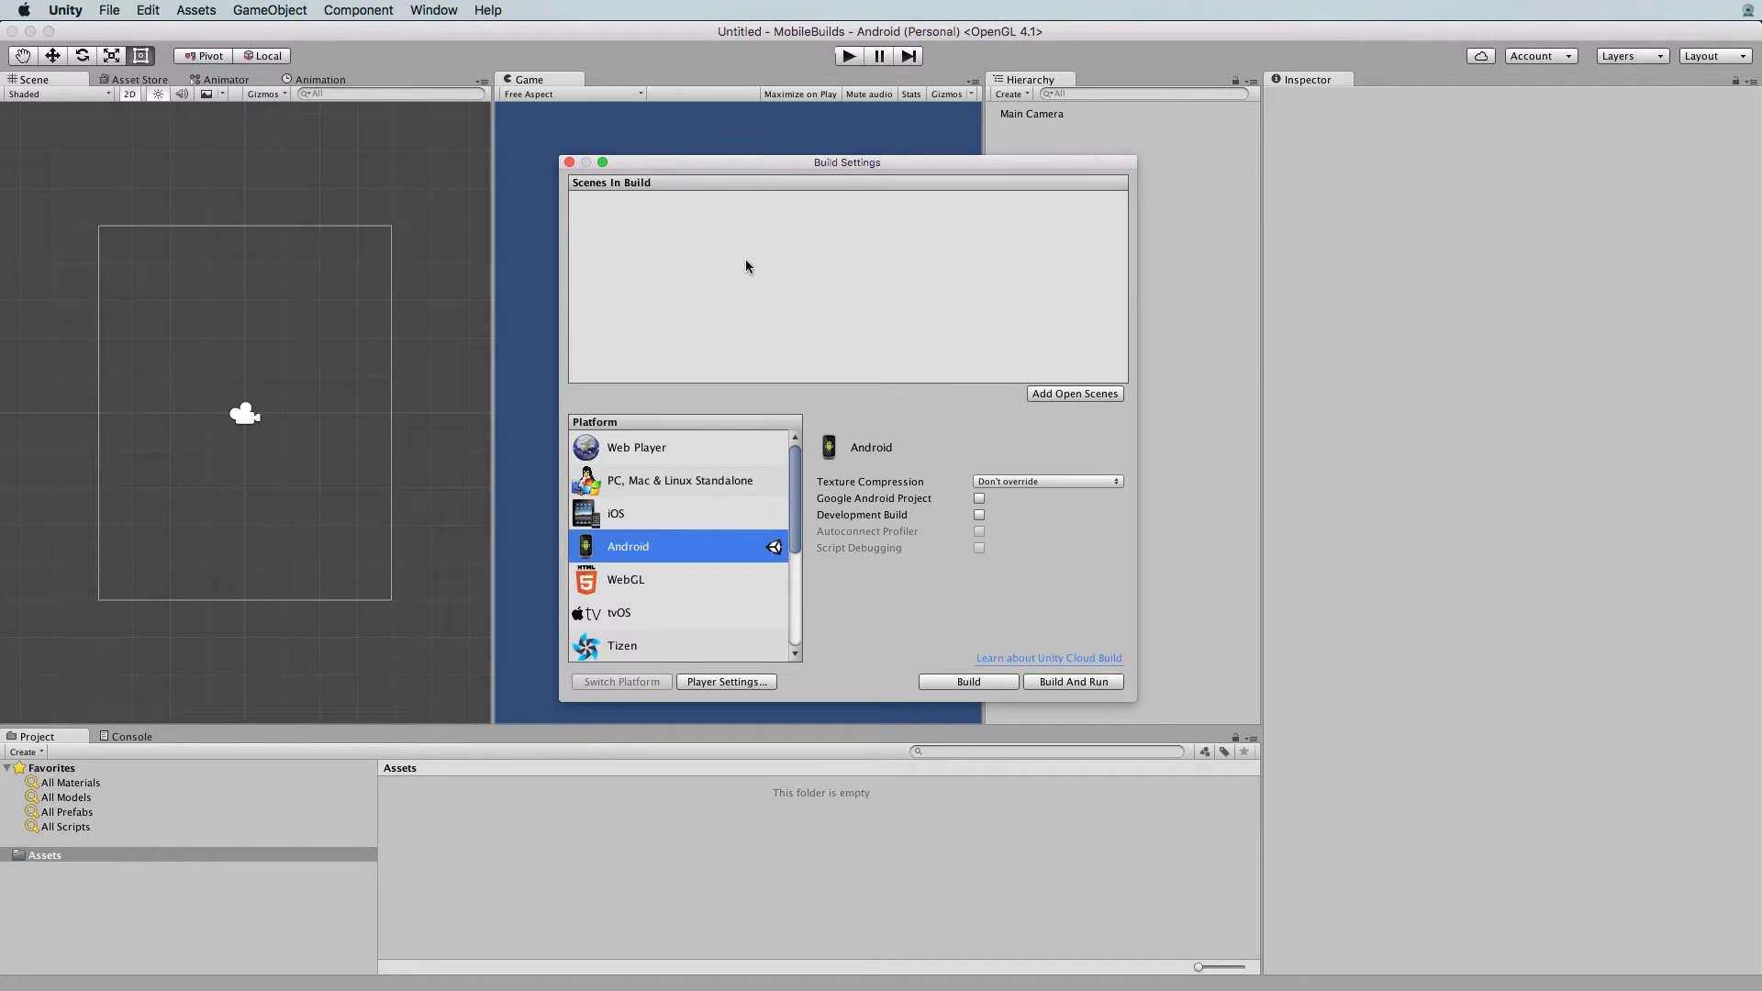
pyautogui.moveTo(839, 257)
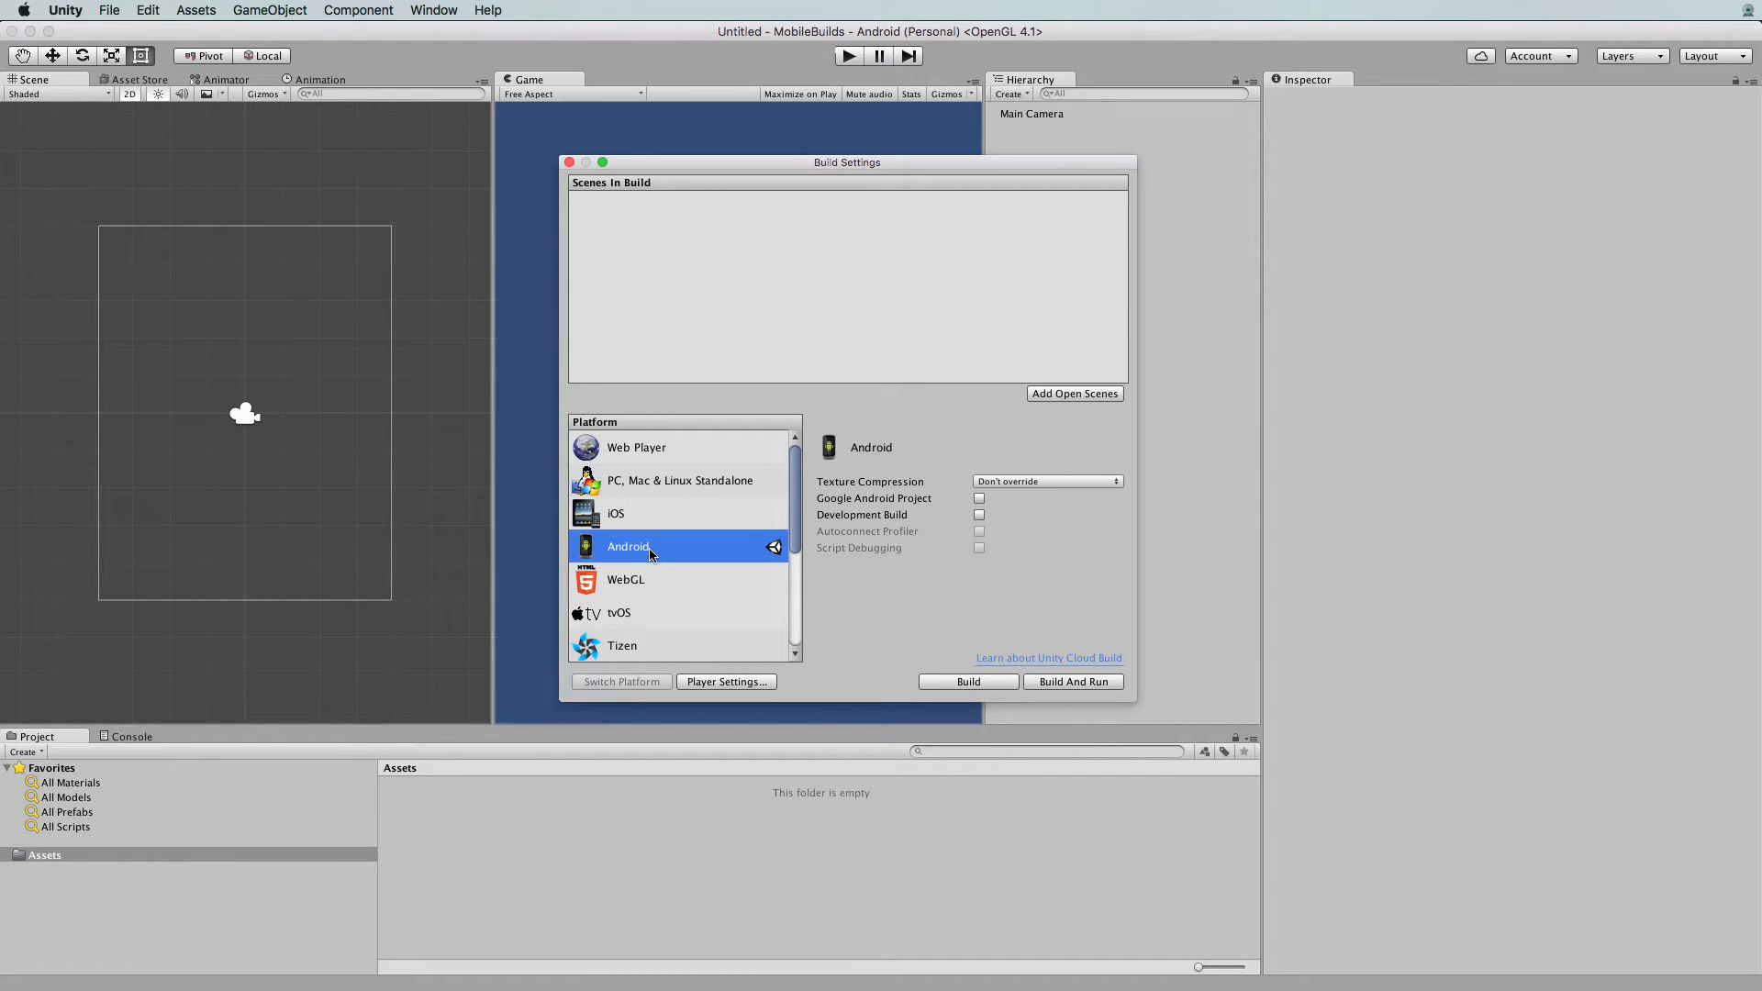
pyautogui.moveTo(617, 558)
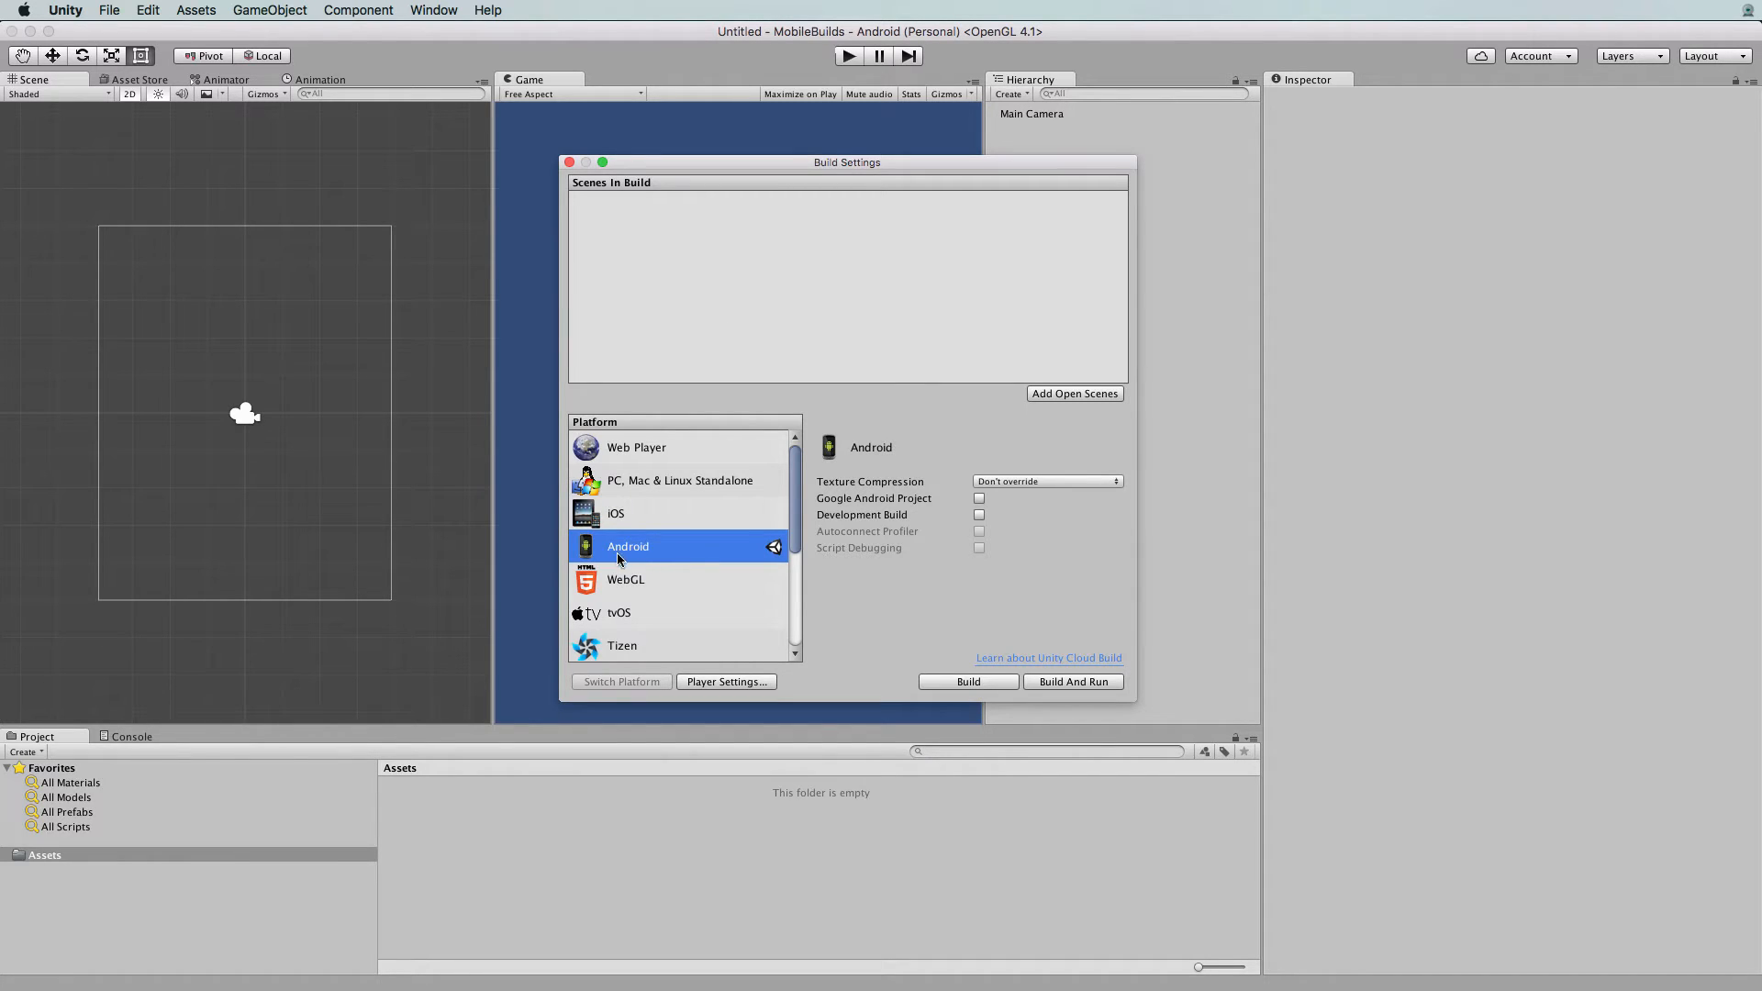
pyautogui.moveTo(617, 518)
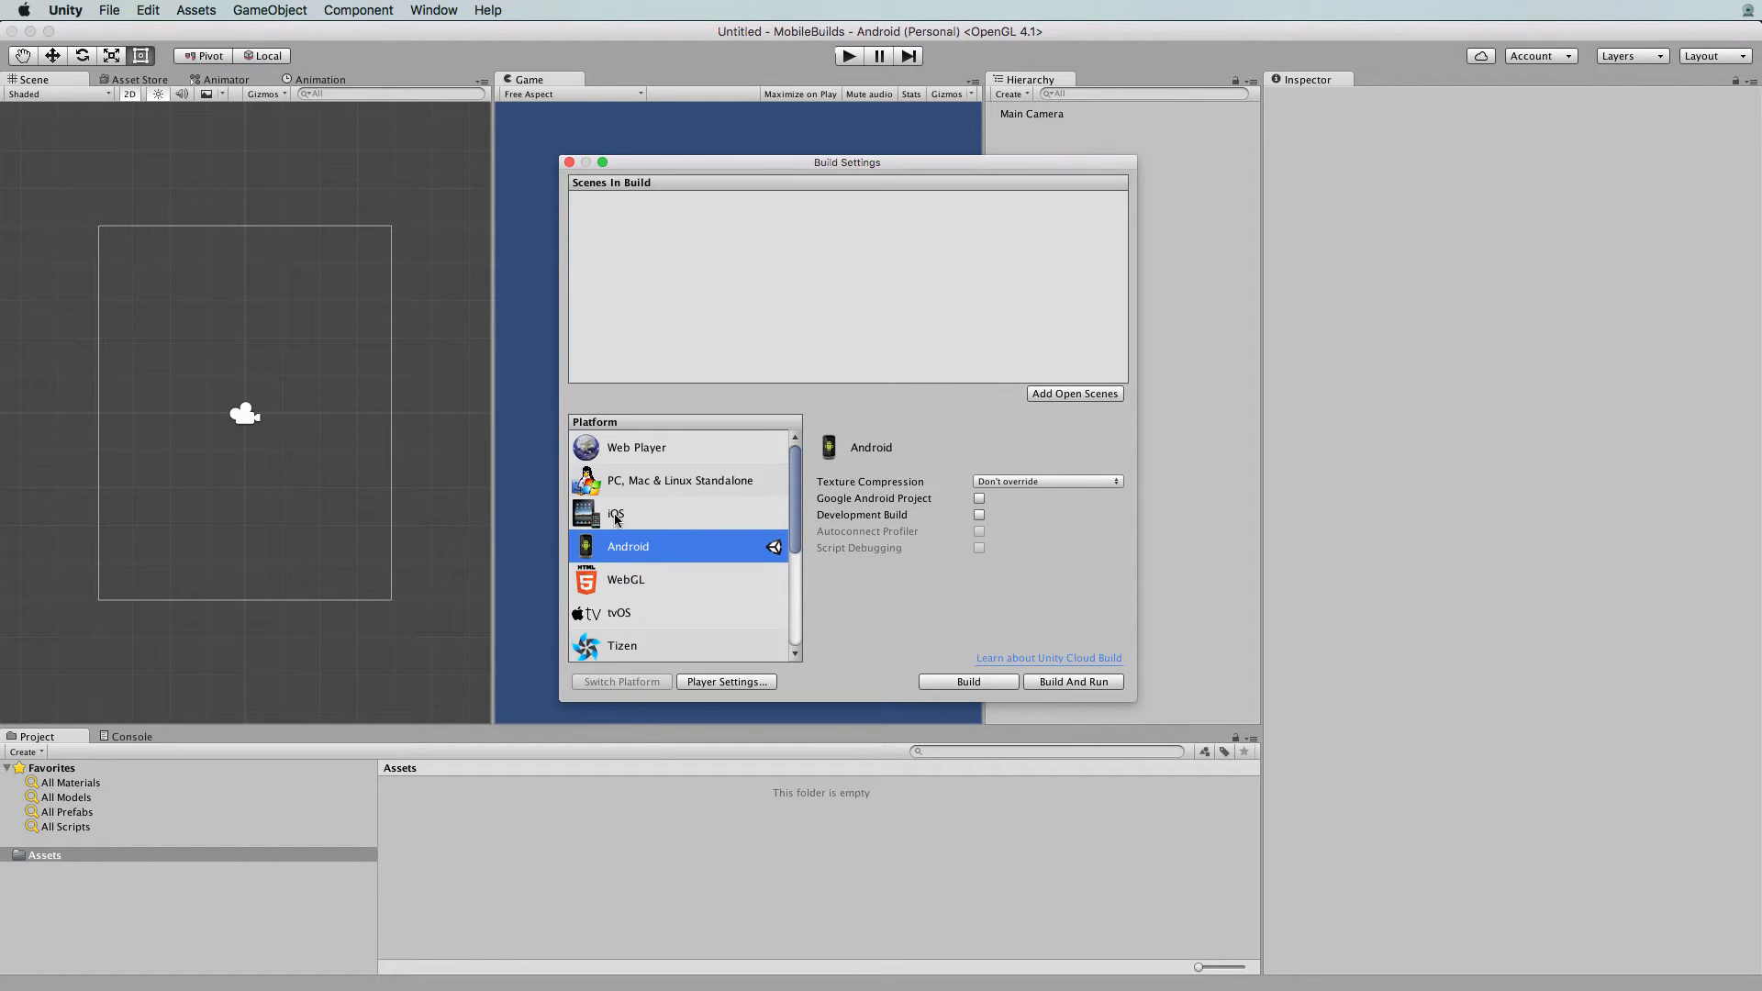
pyautogui.click(617, 514)
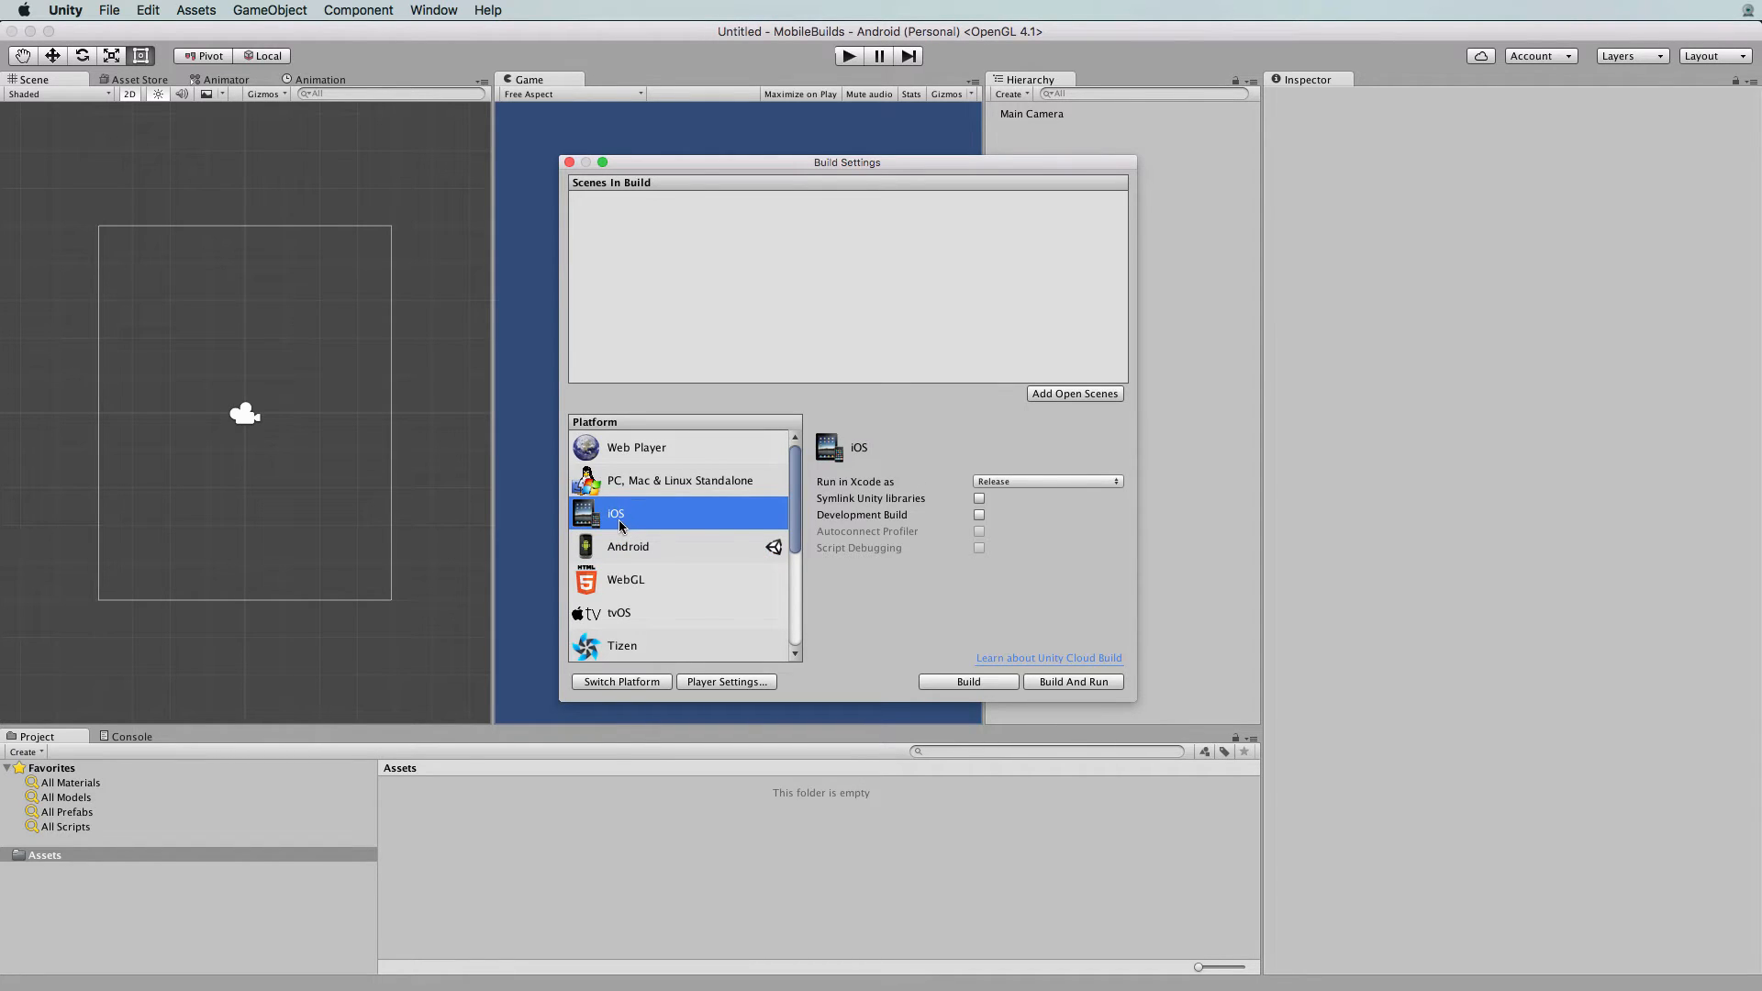
pyautogui.moveTo(643, 694)
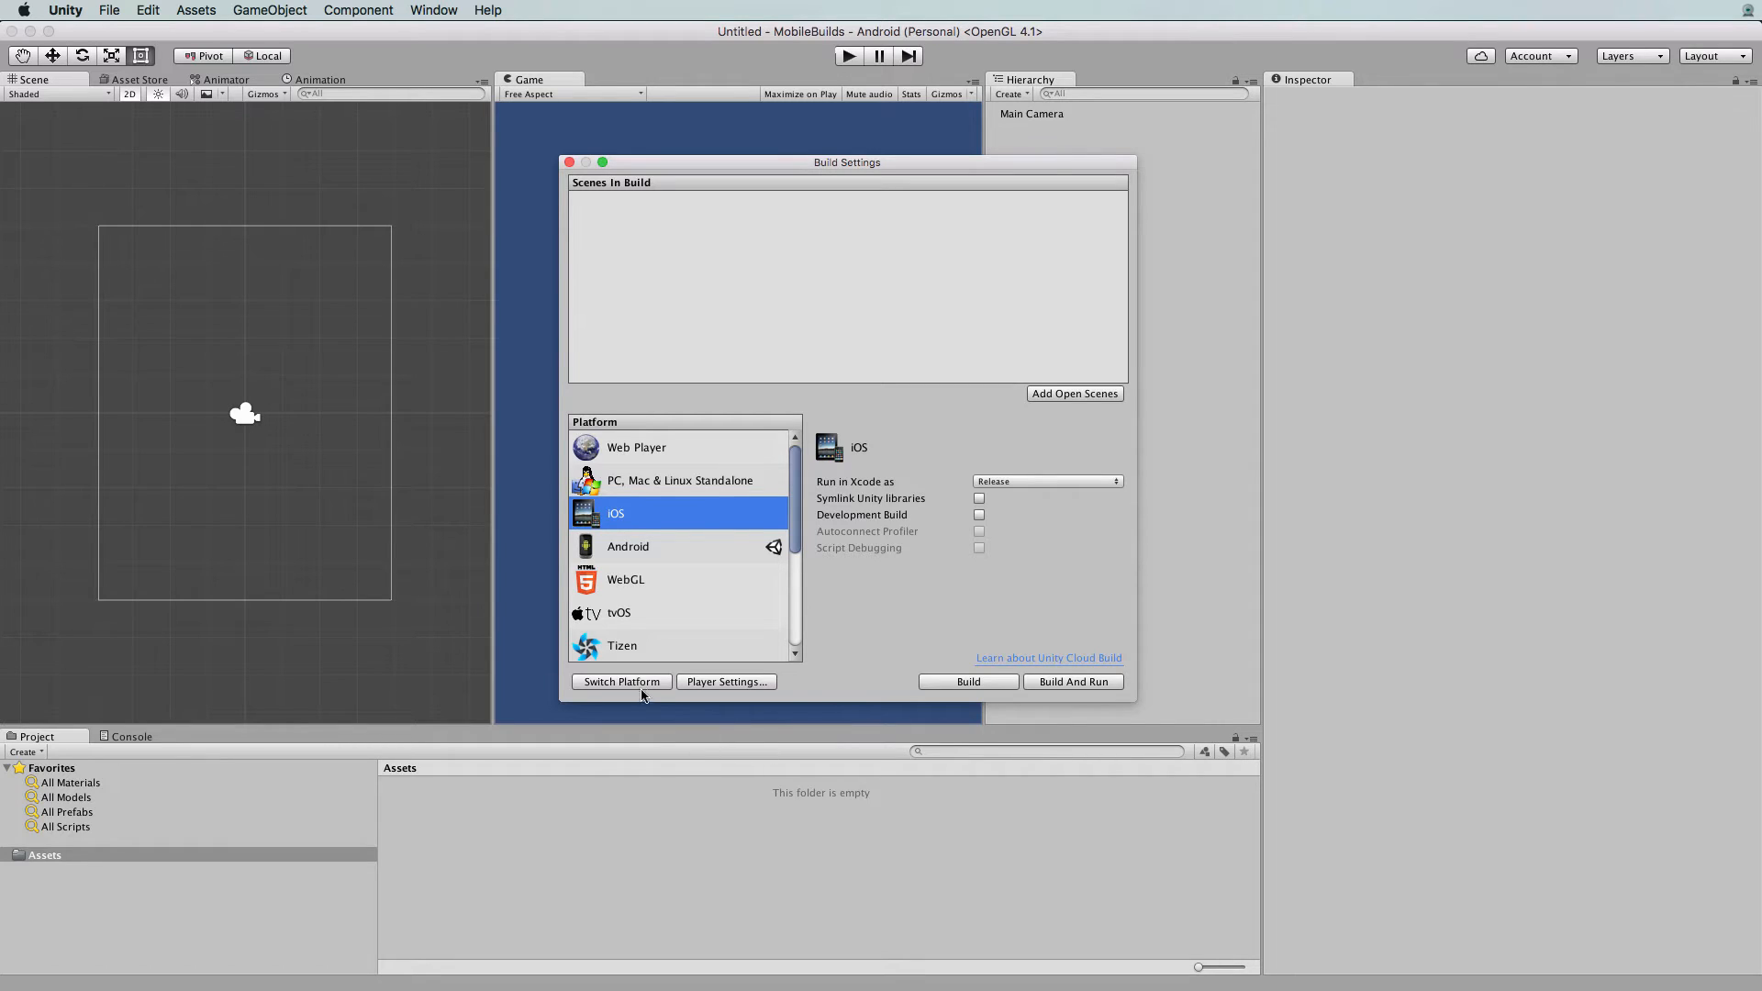
pyautogui.click(620, 681)
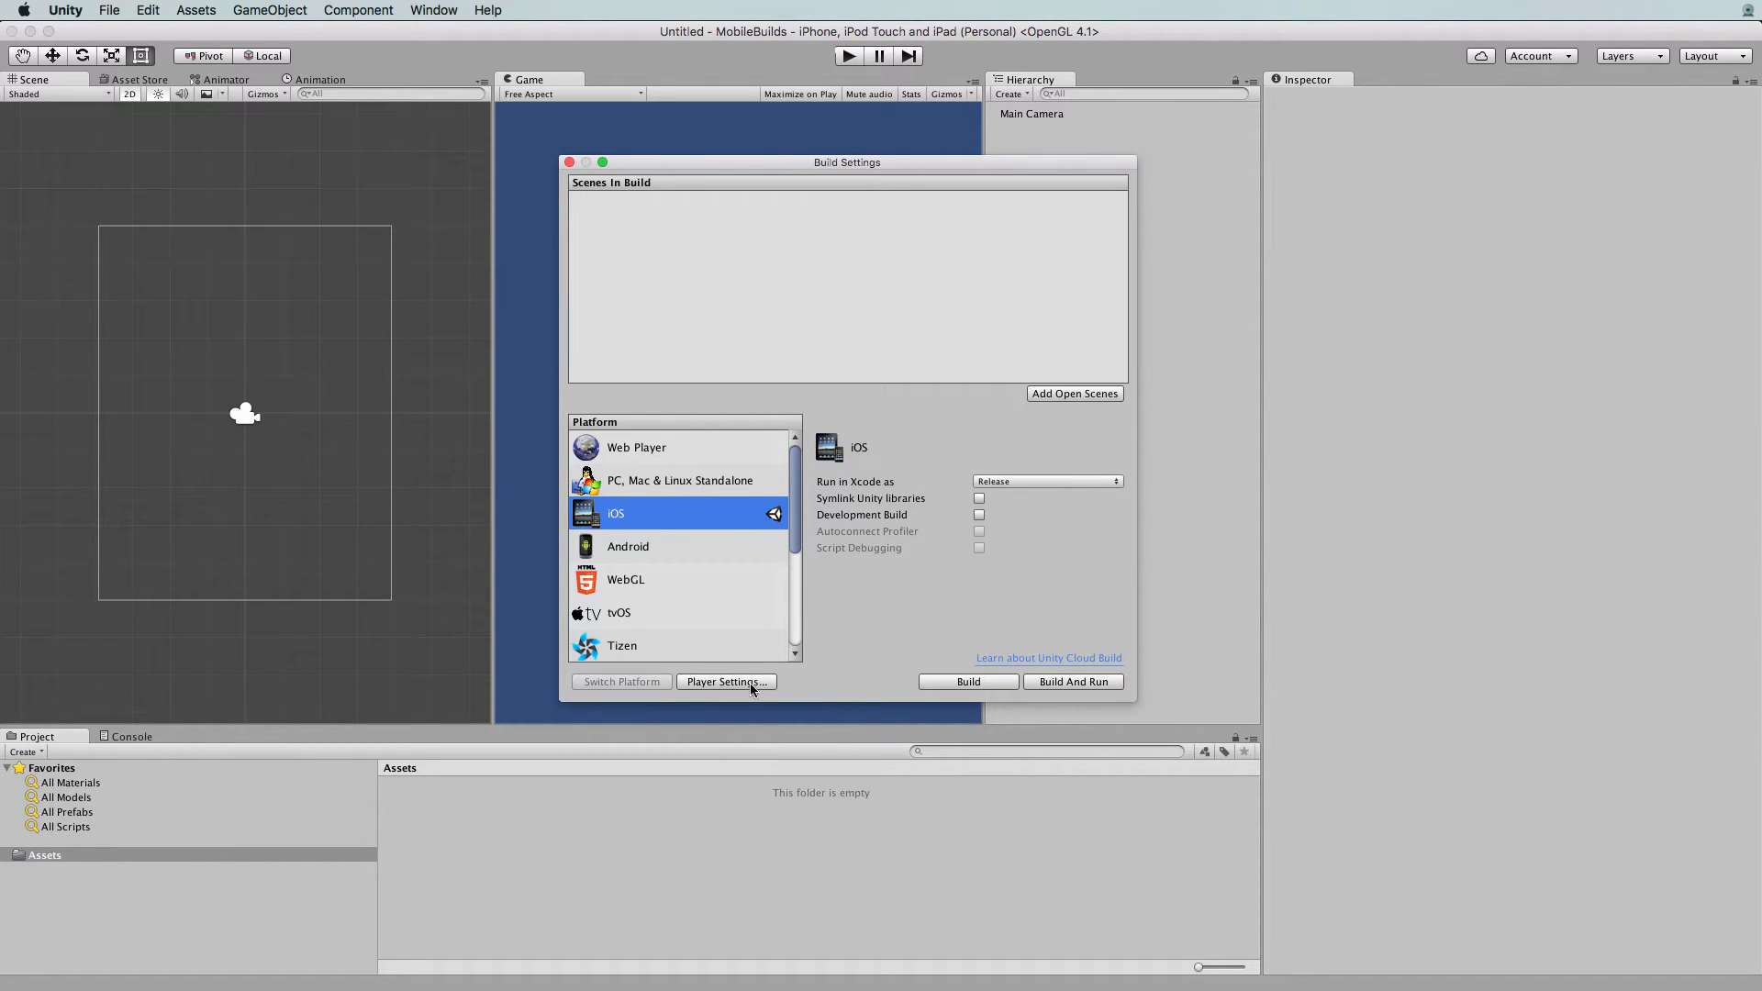
# Show the iOS Player Settings and the bundle identifier com.holistic.testgame
pyautogui.click(725, 683)
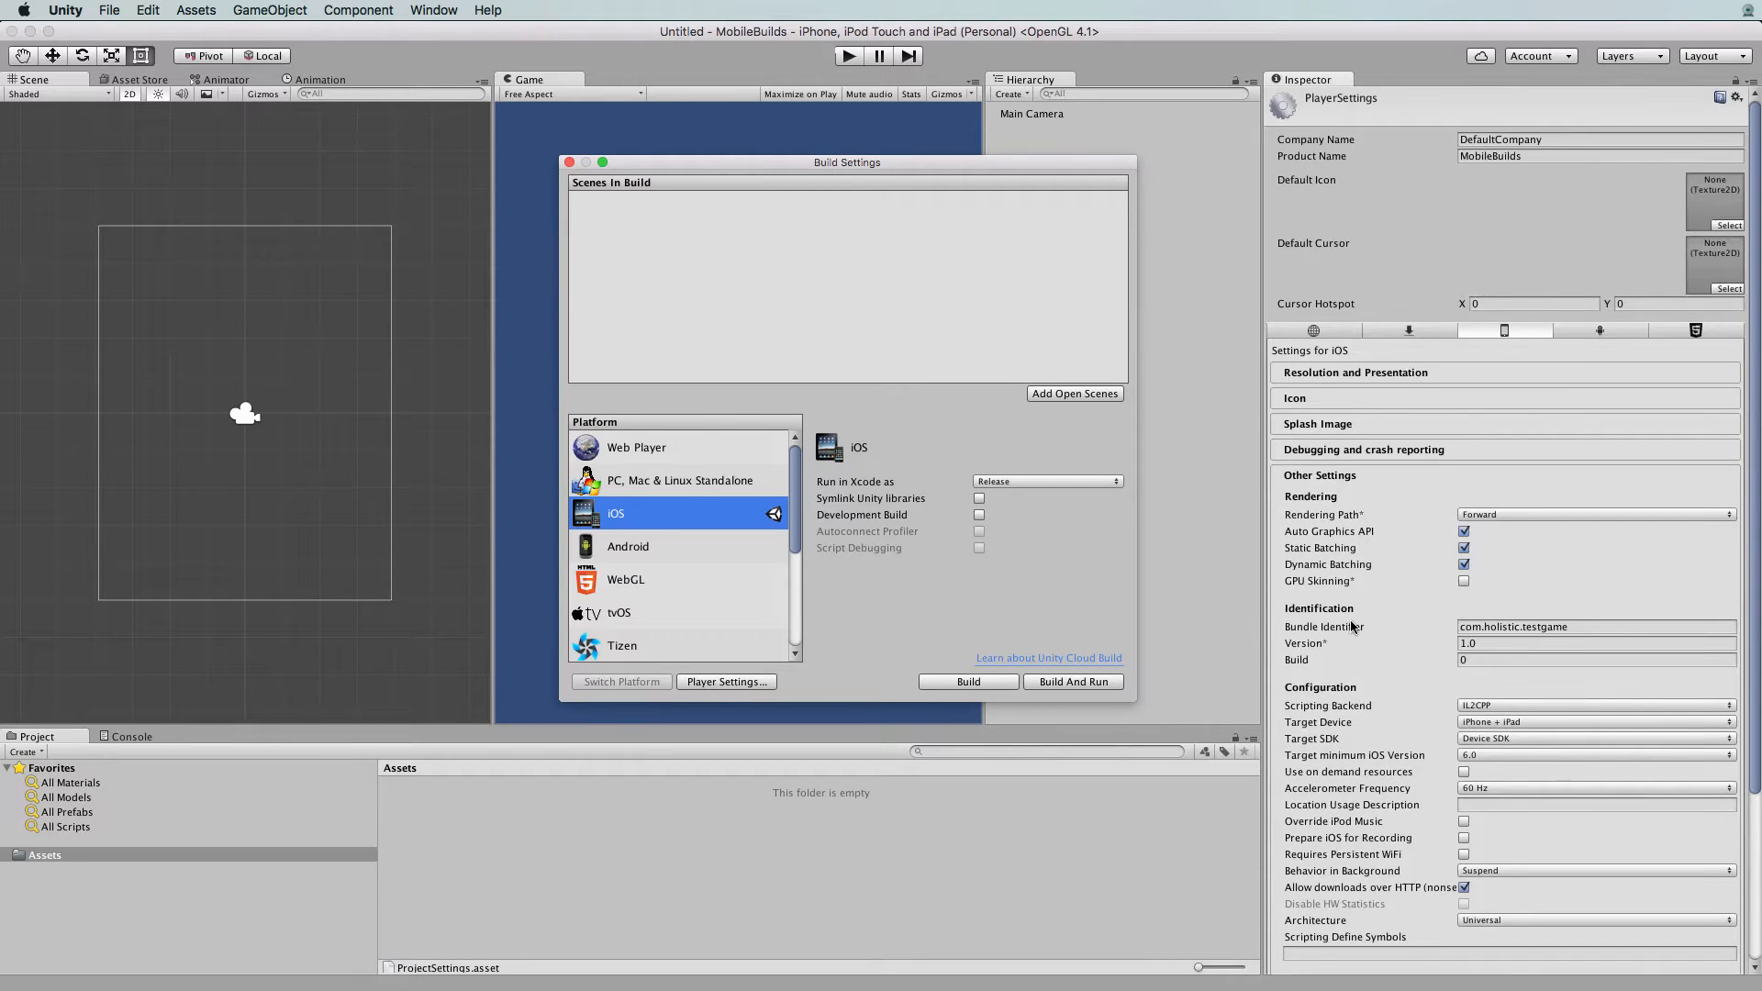
pyautogui.click(1573, 628)
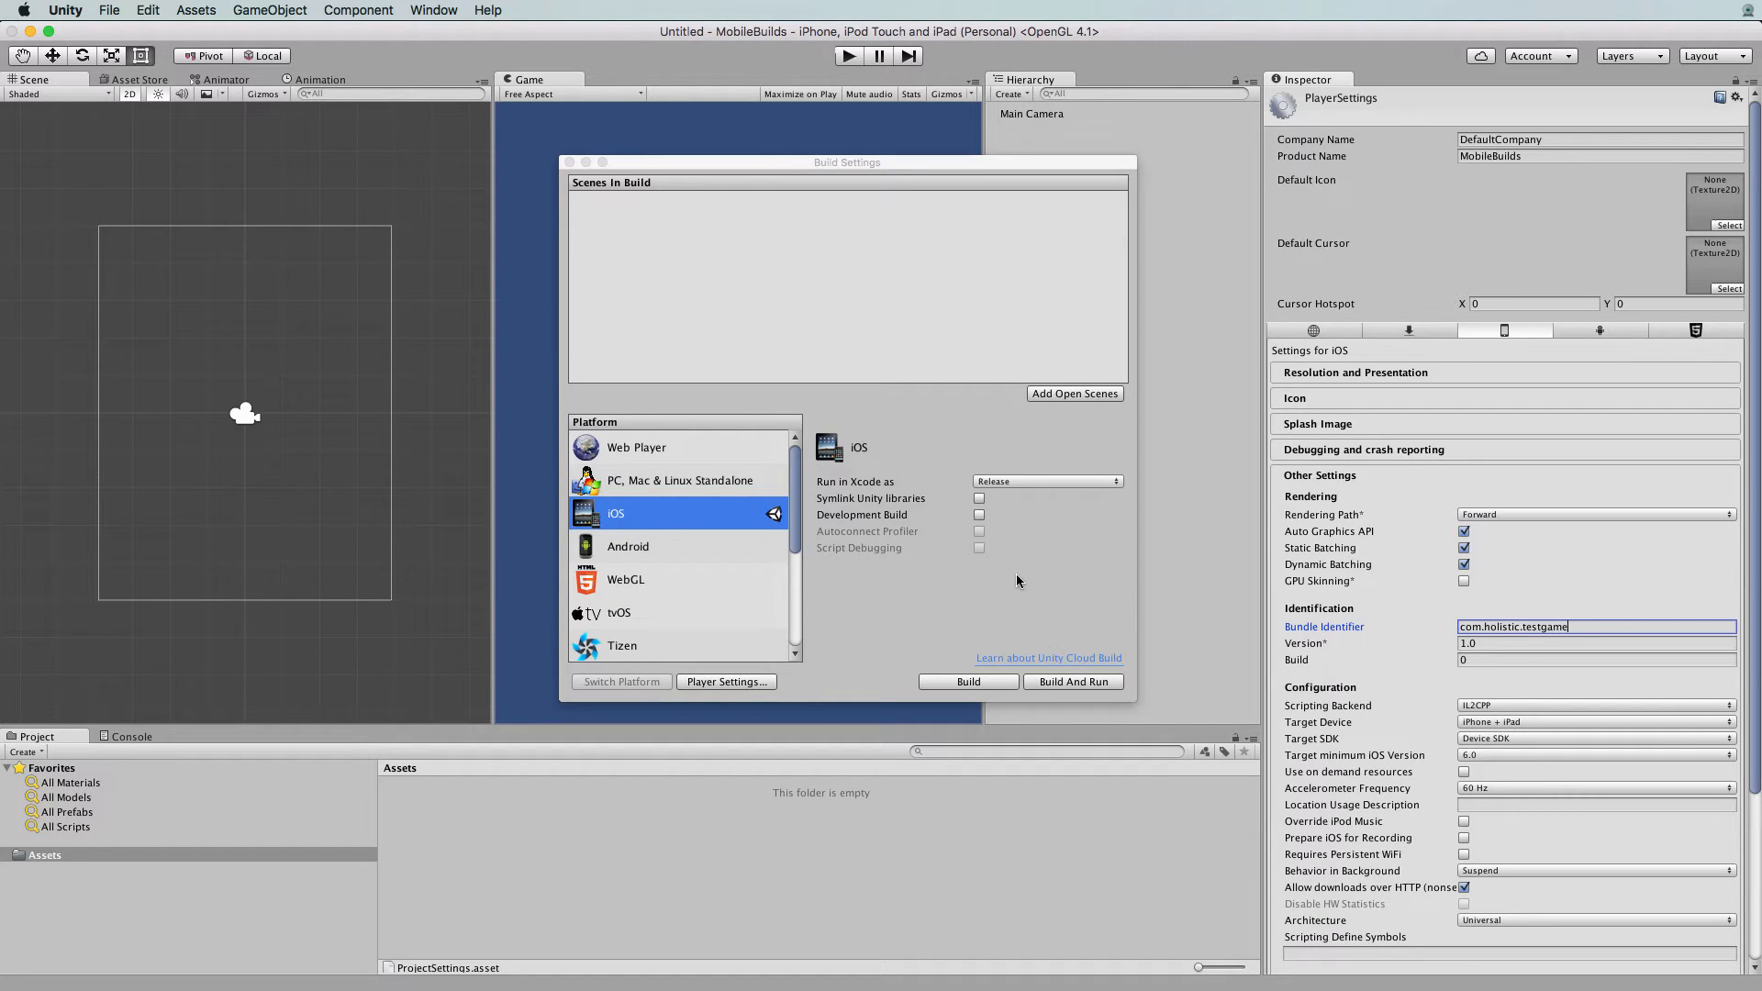
pyautogui.moveTo(1076, 608)
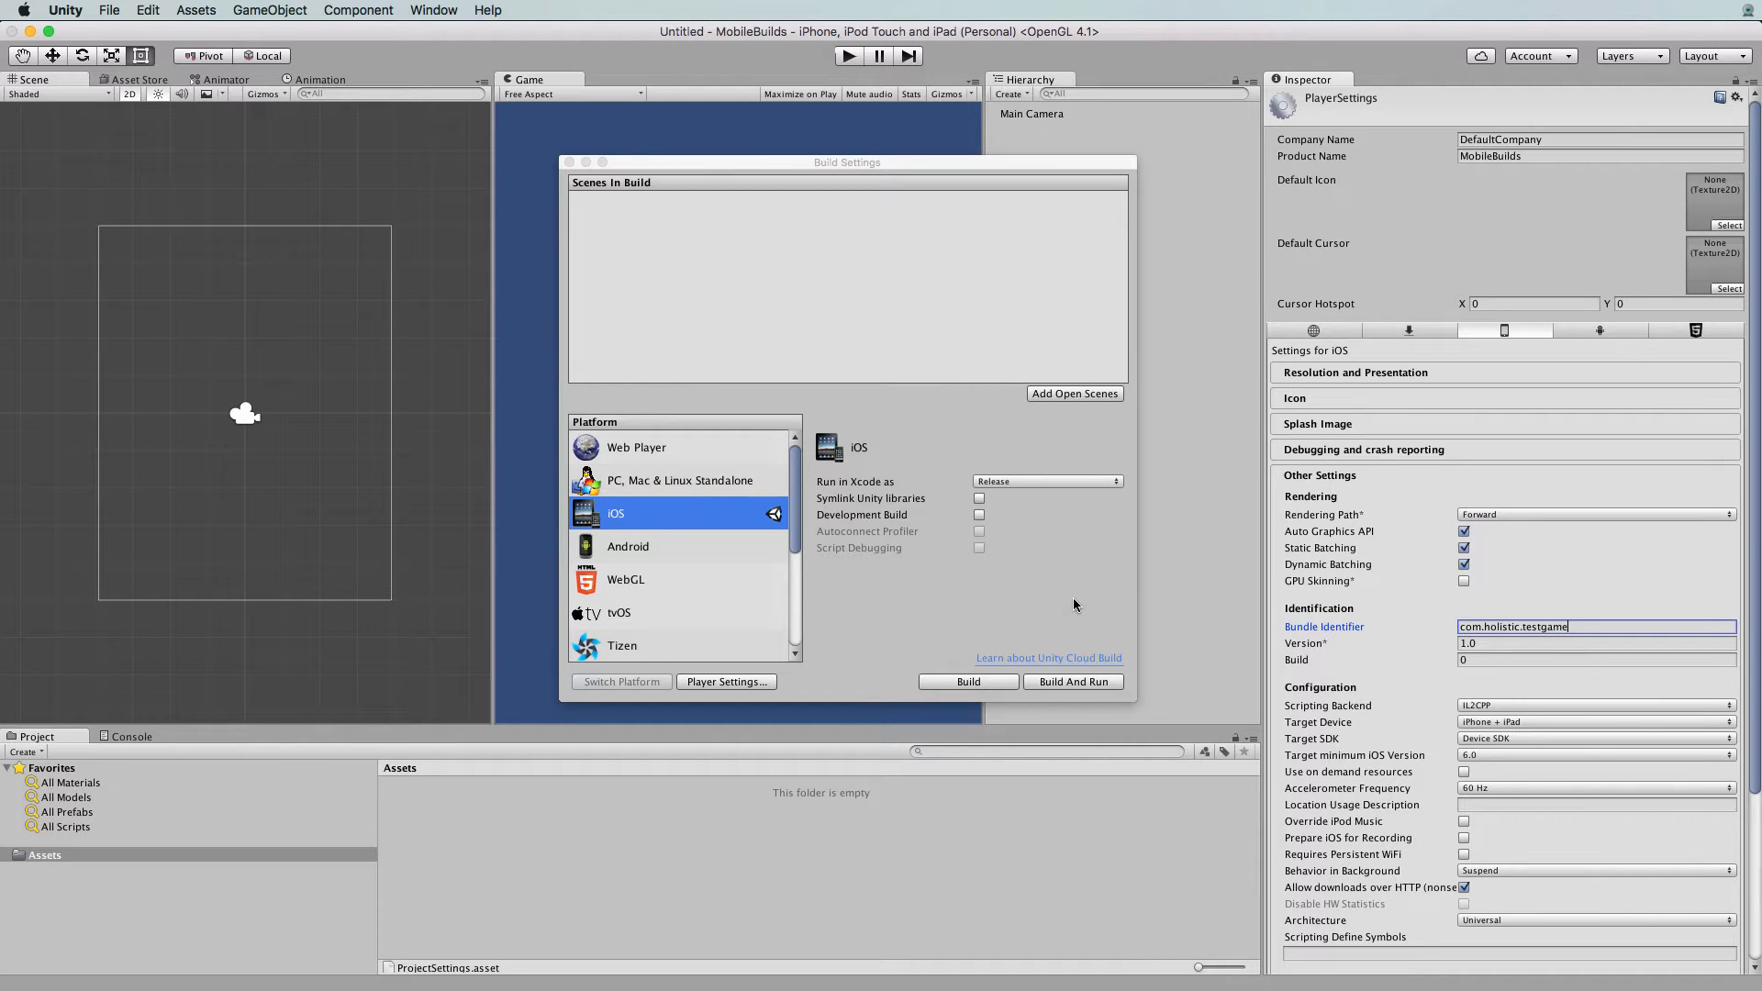
pyautogui.moveTo(1043, 578)
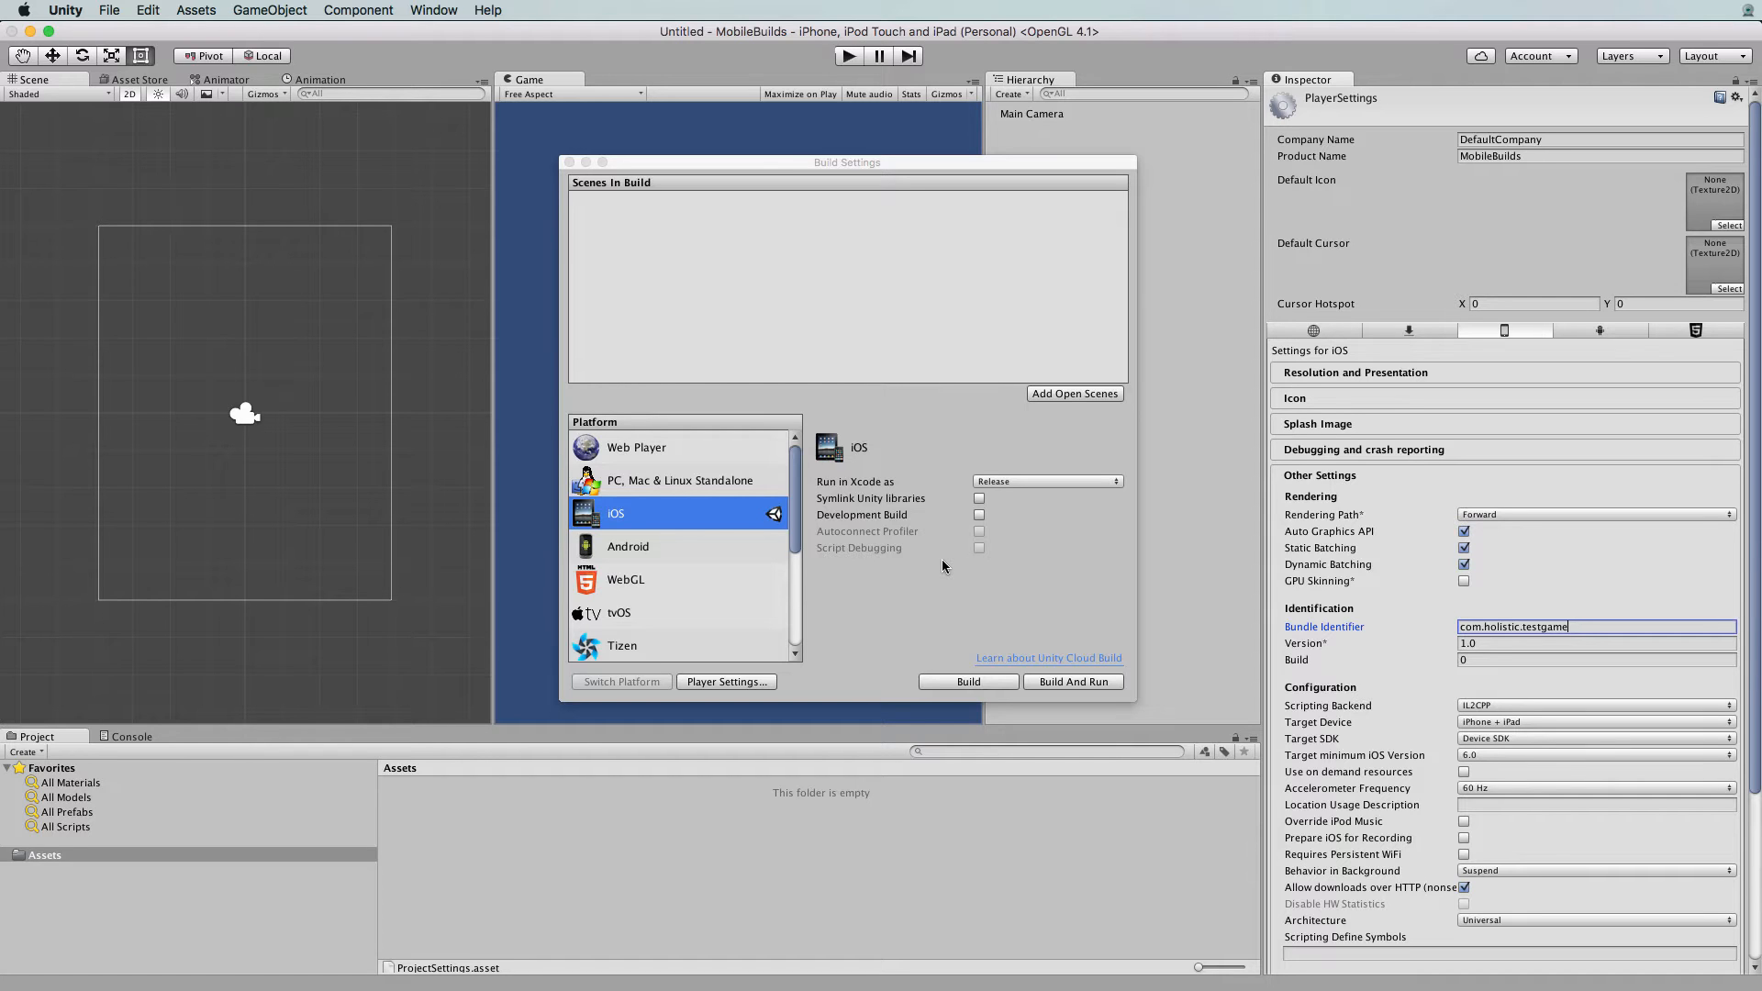
pyautogui.moveTo(1007, 648)
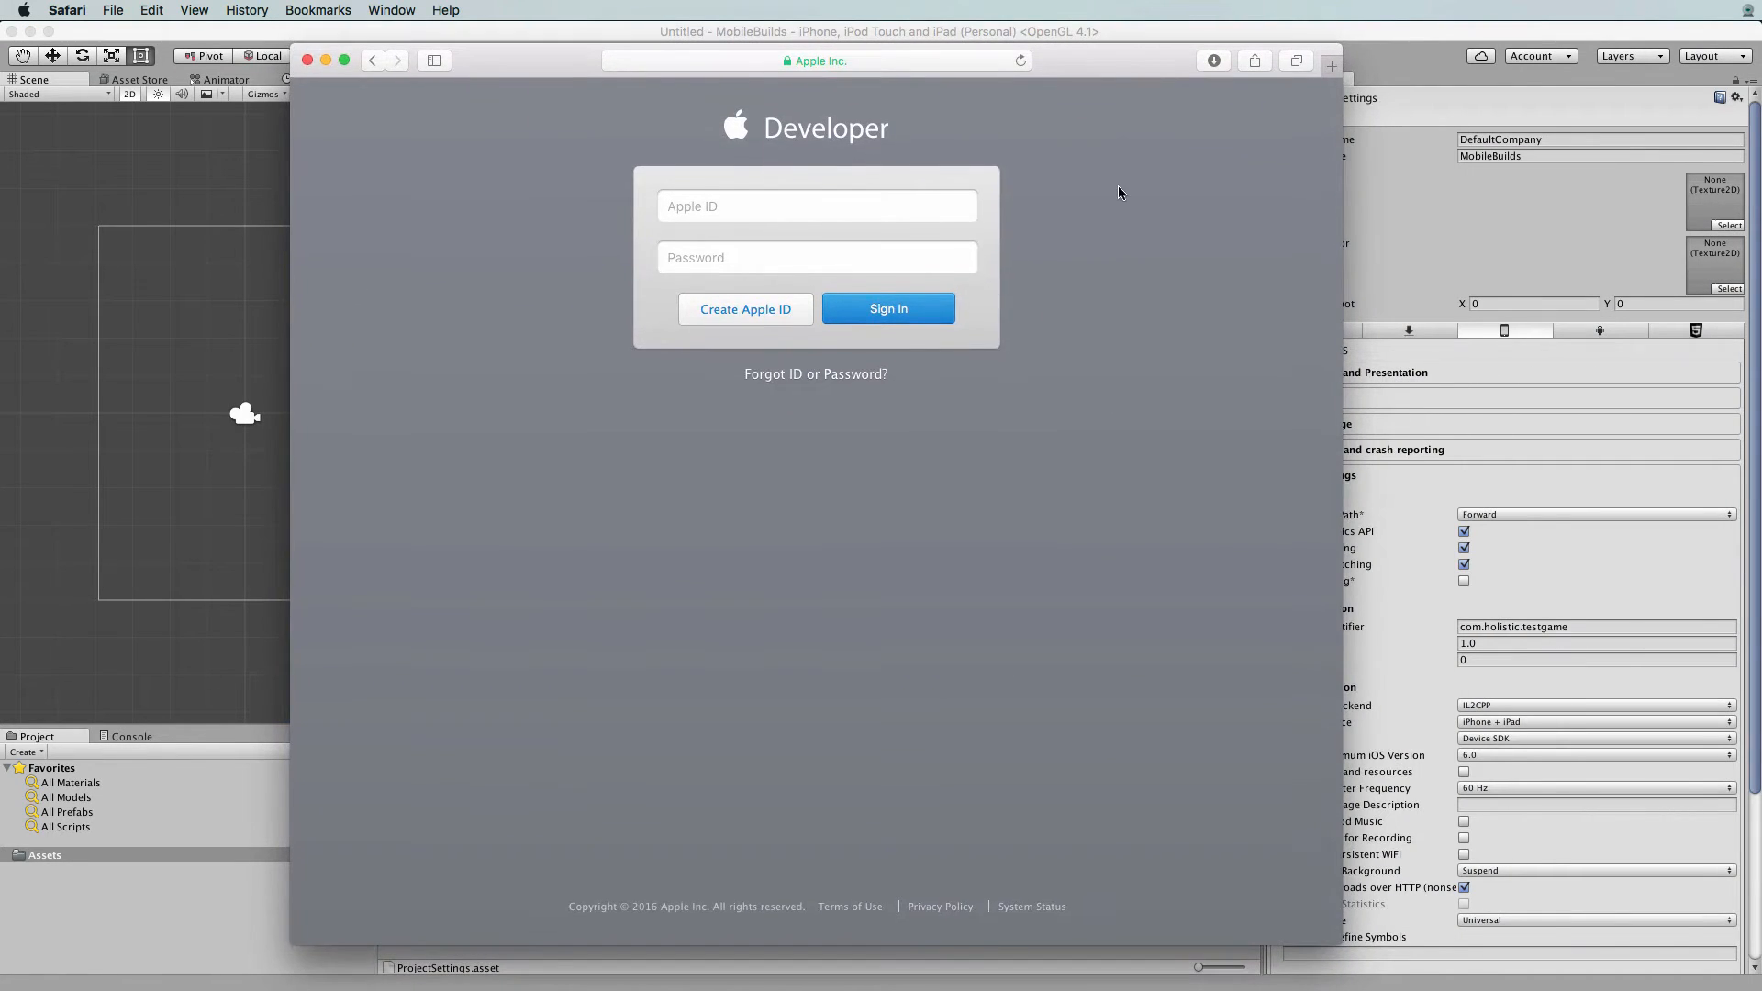
pyautogui.moveTo(923, 136)
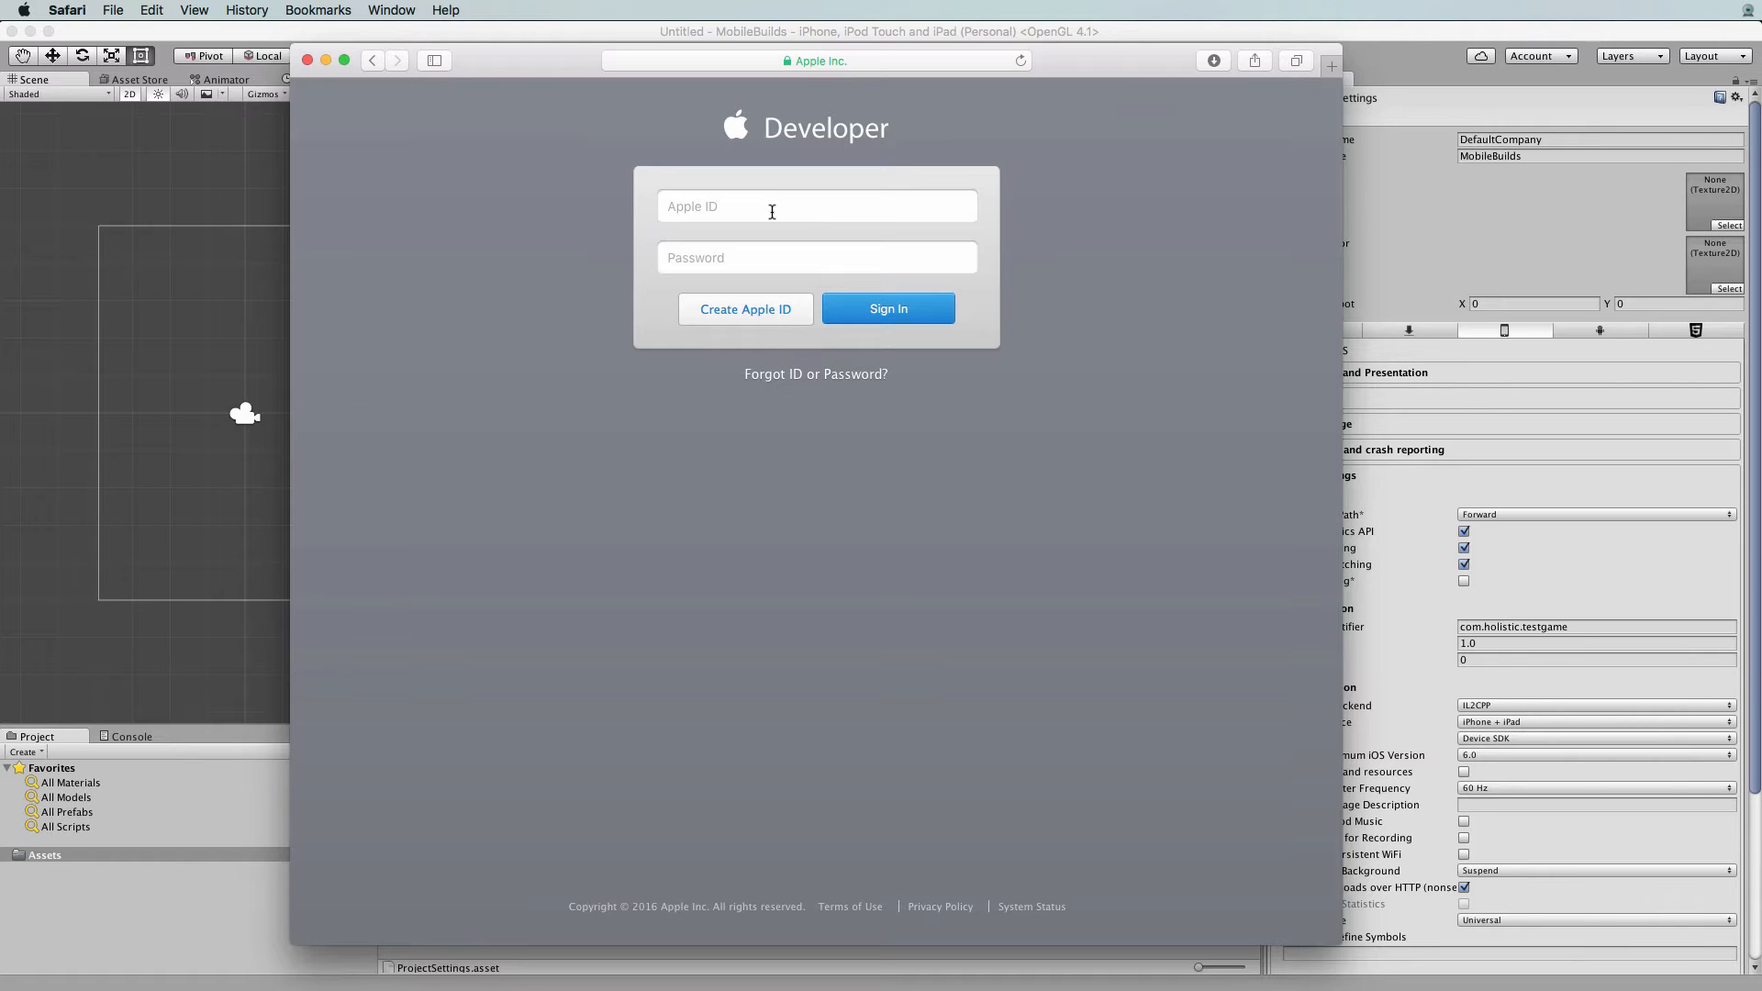
pyautogui.moveTo(760, 272)
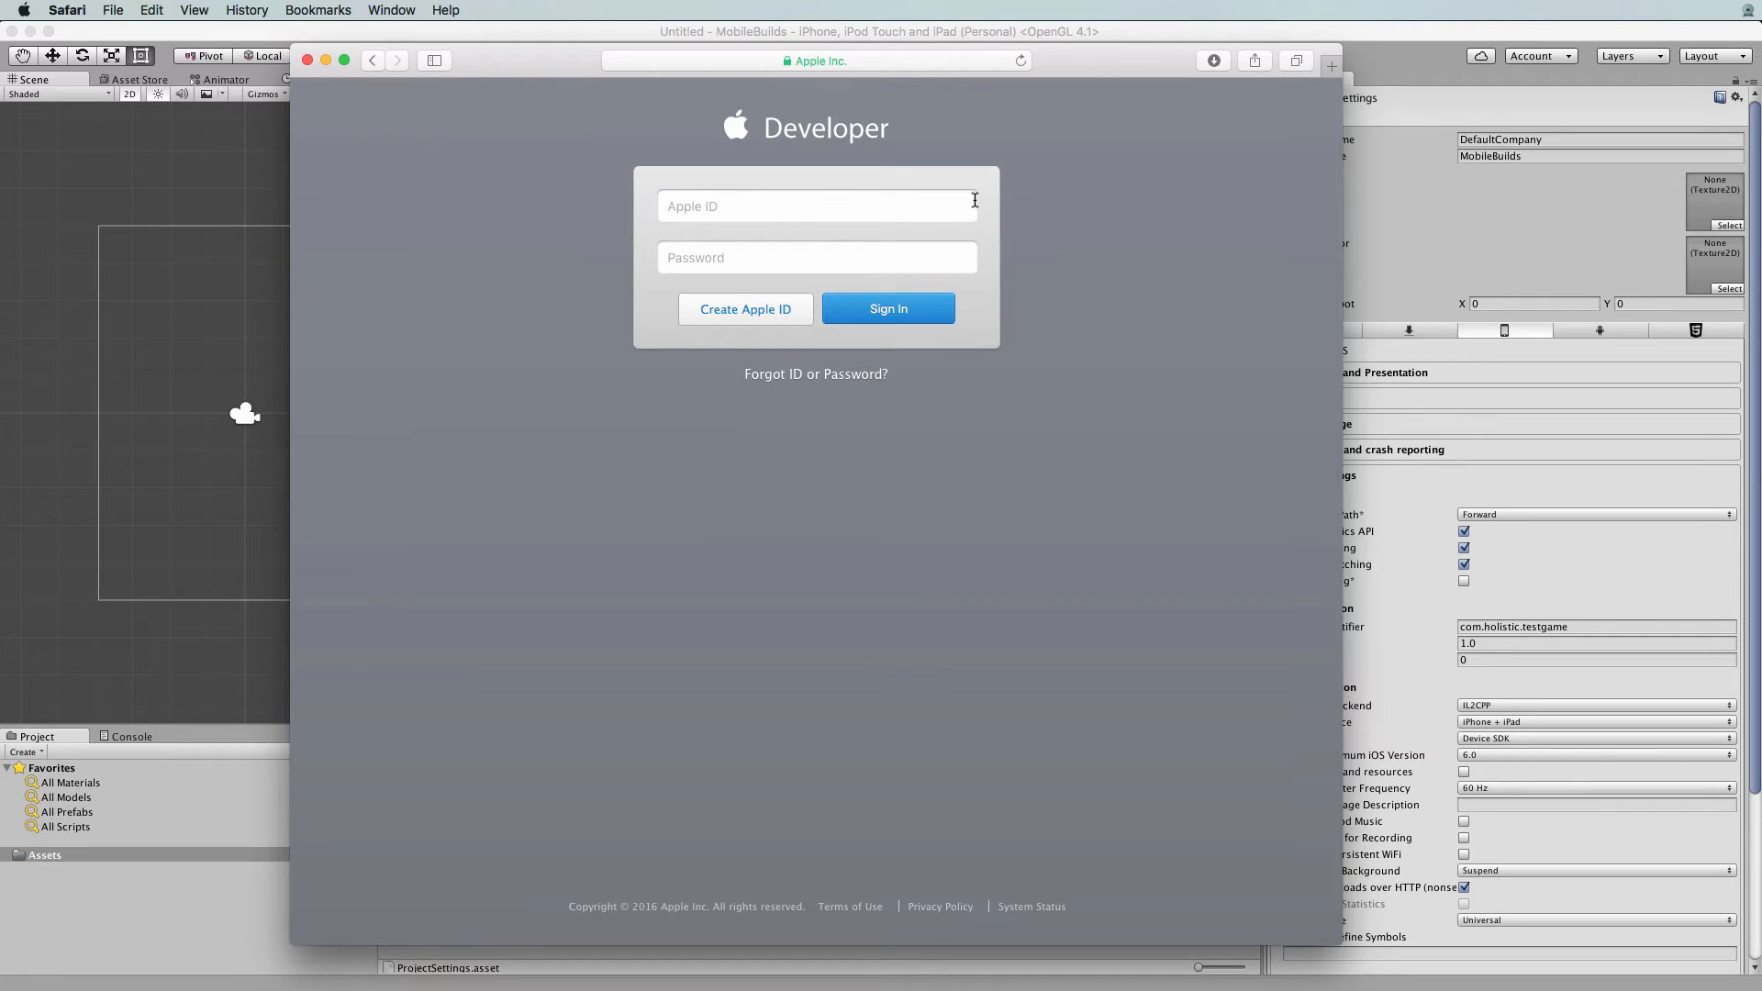
pyautogui.moveTo(882, 191)
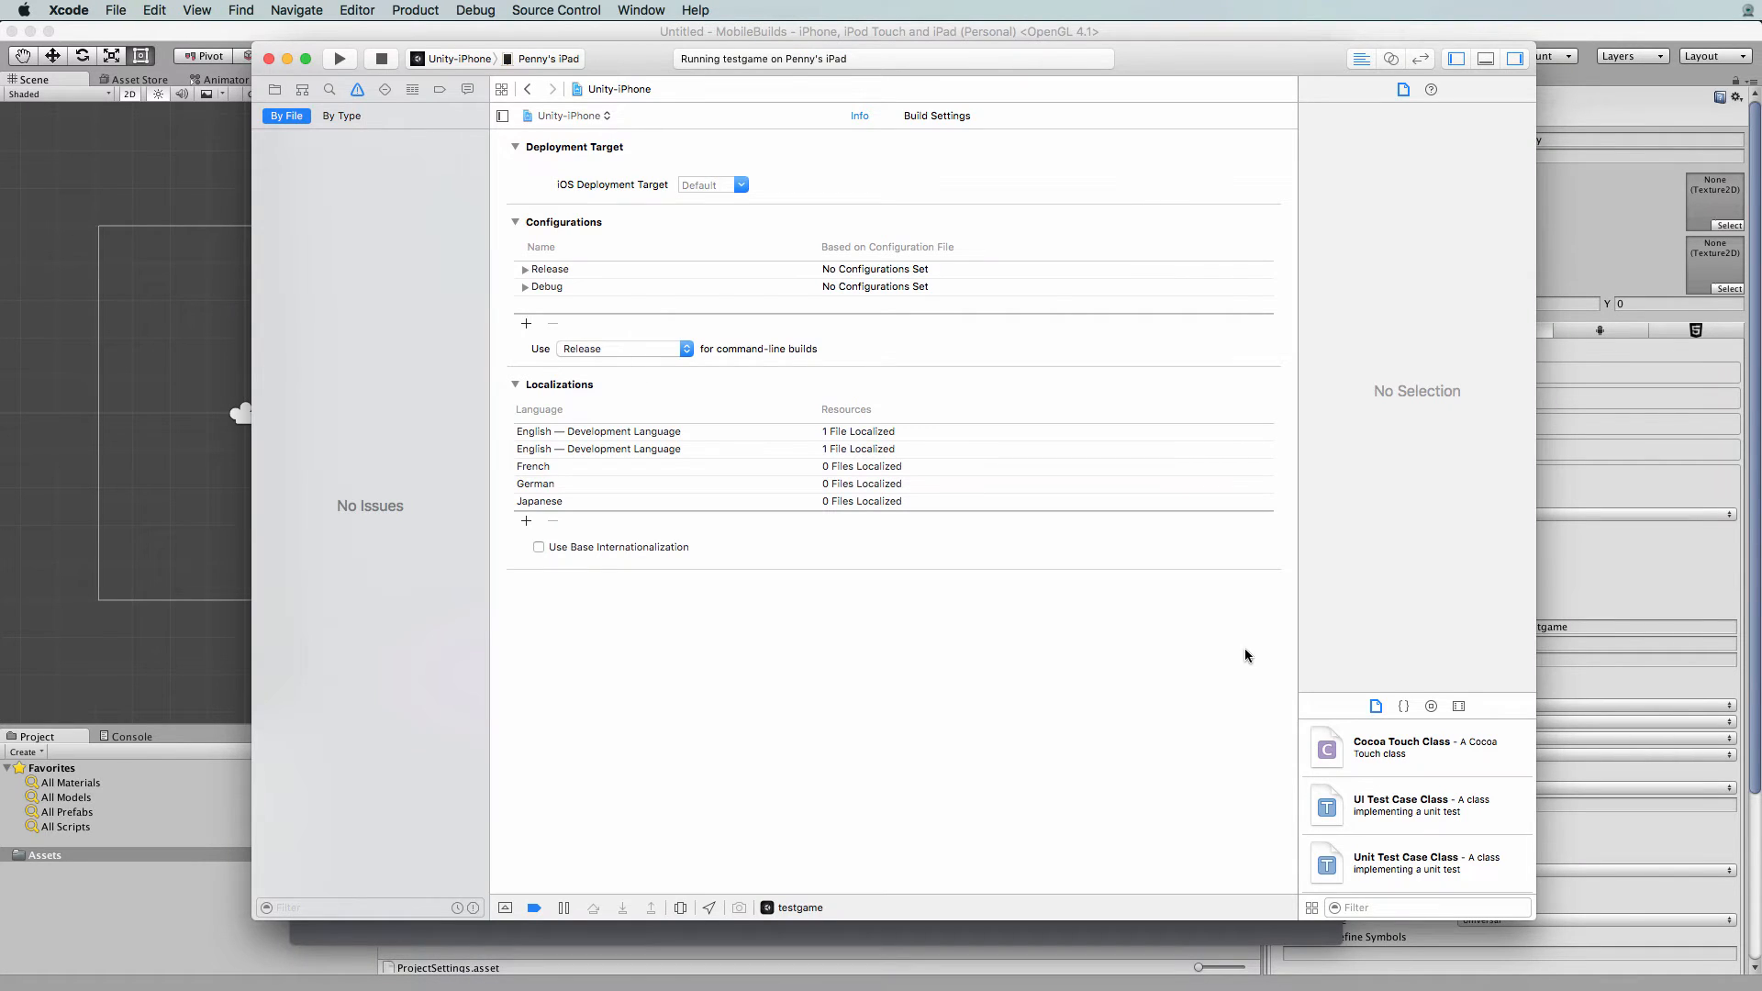
pyautogui.moveTo(617, 66)
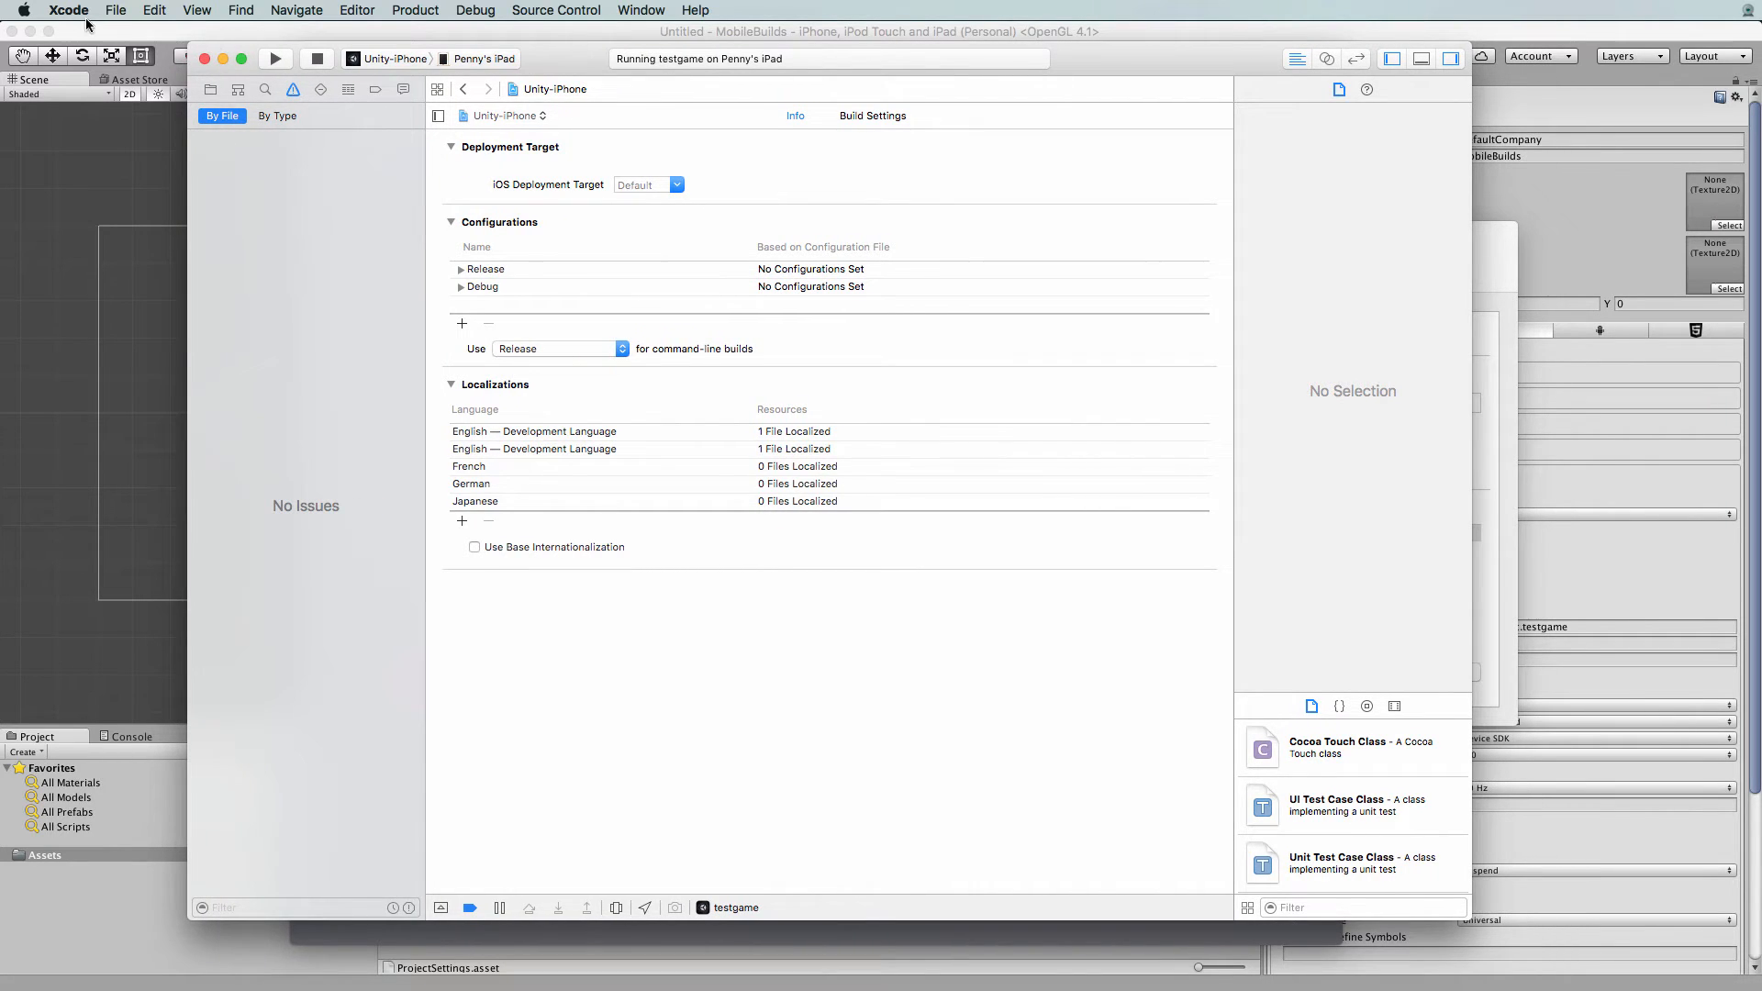
# Show Xcode's application menu while testgame runs on the iPad
pyautogui.click(68, 11)
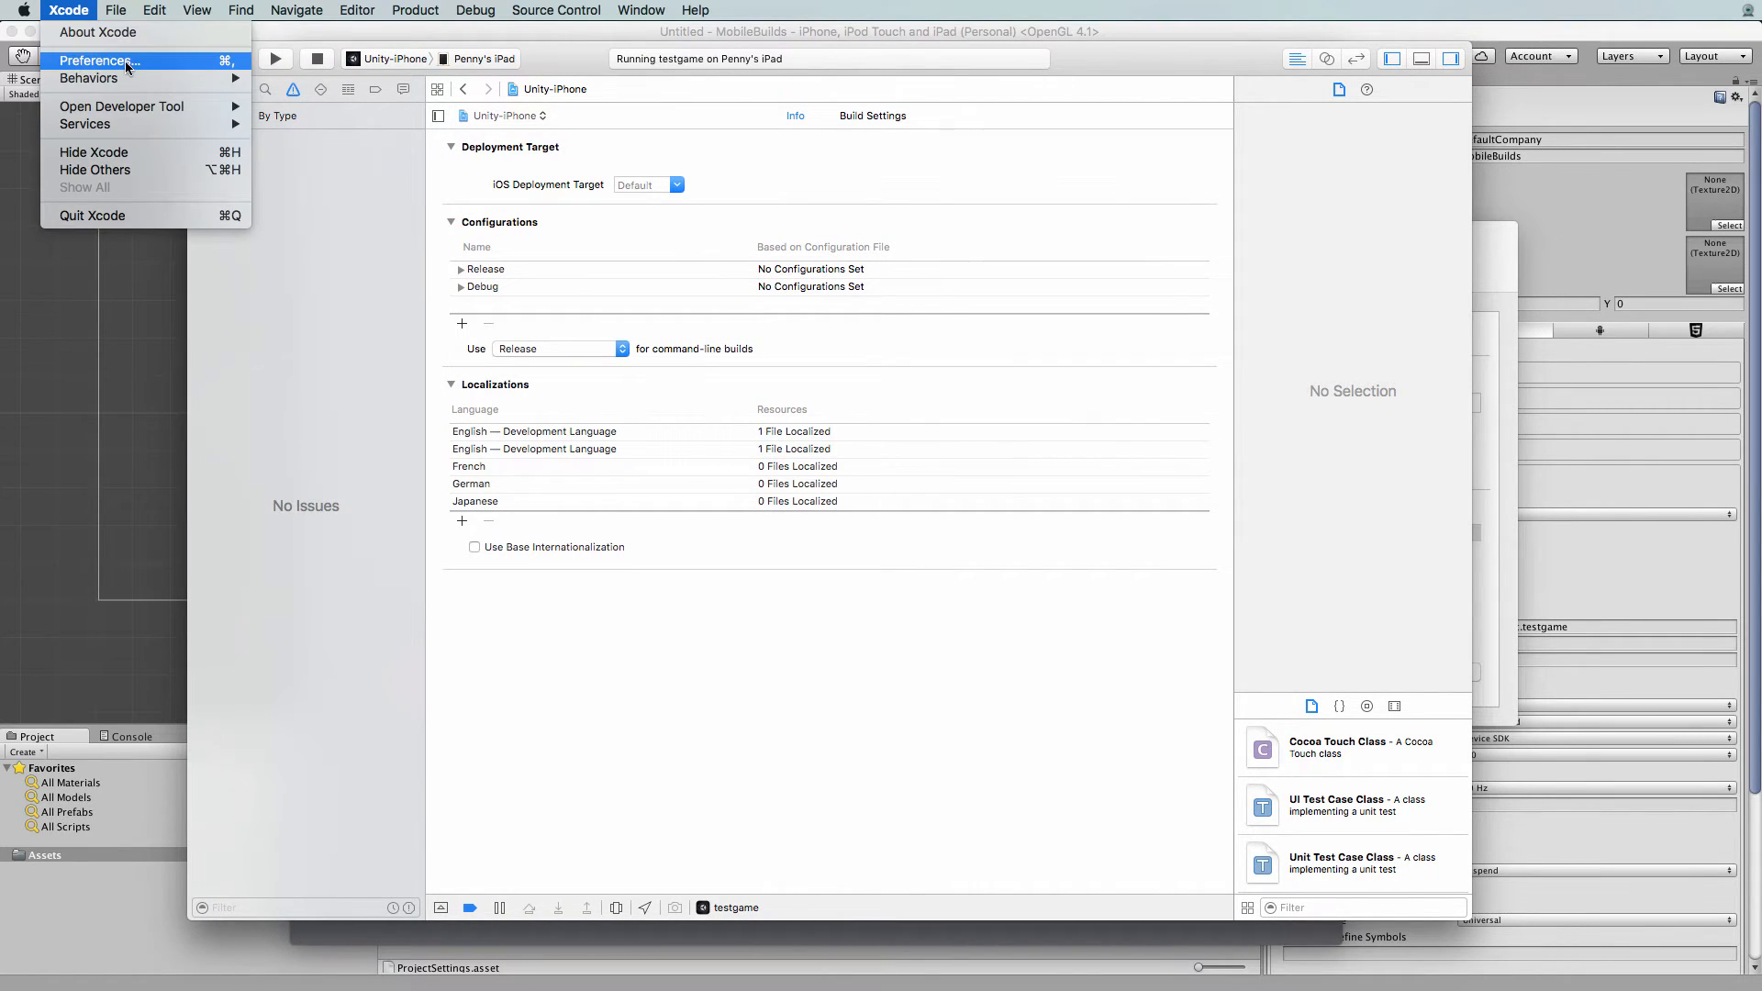
# Review the Apple ID and its team roles in Xcode's Accounts preferences
pyautogui.click(93, 60)
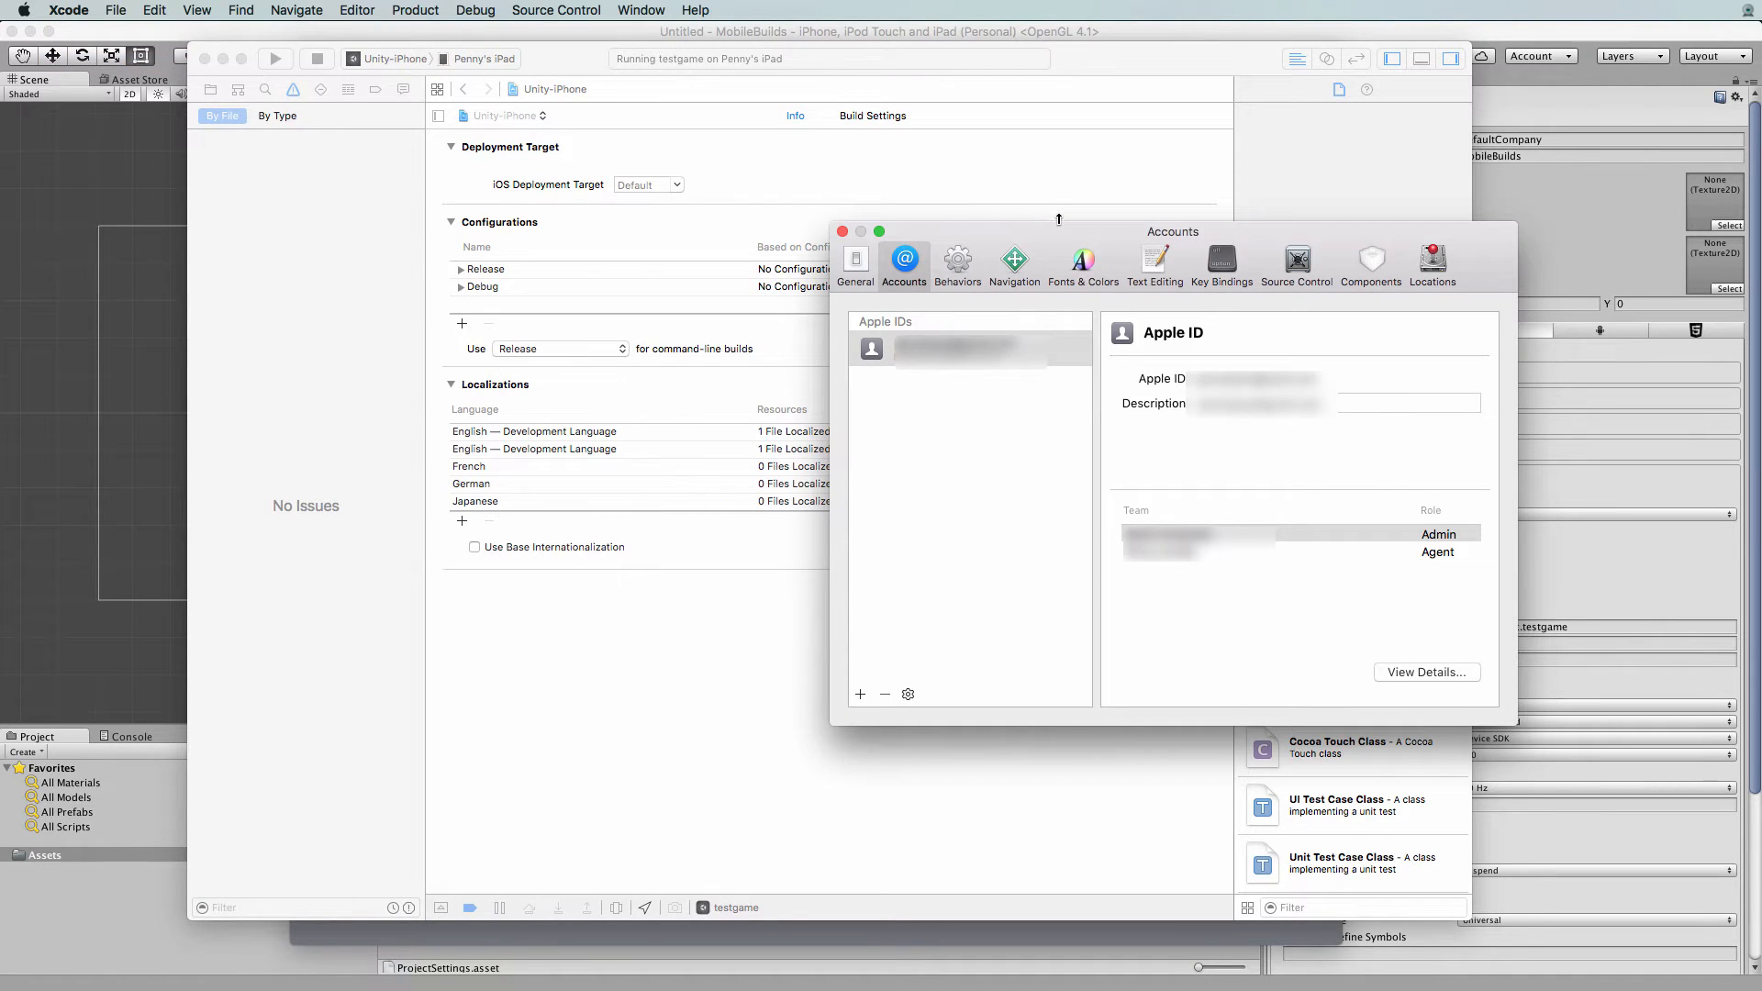
pyautogui.moveTo(1098, 237)
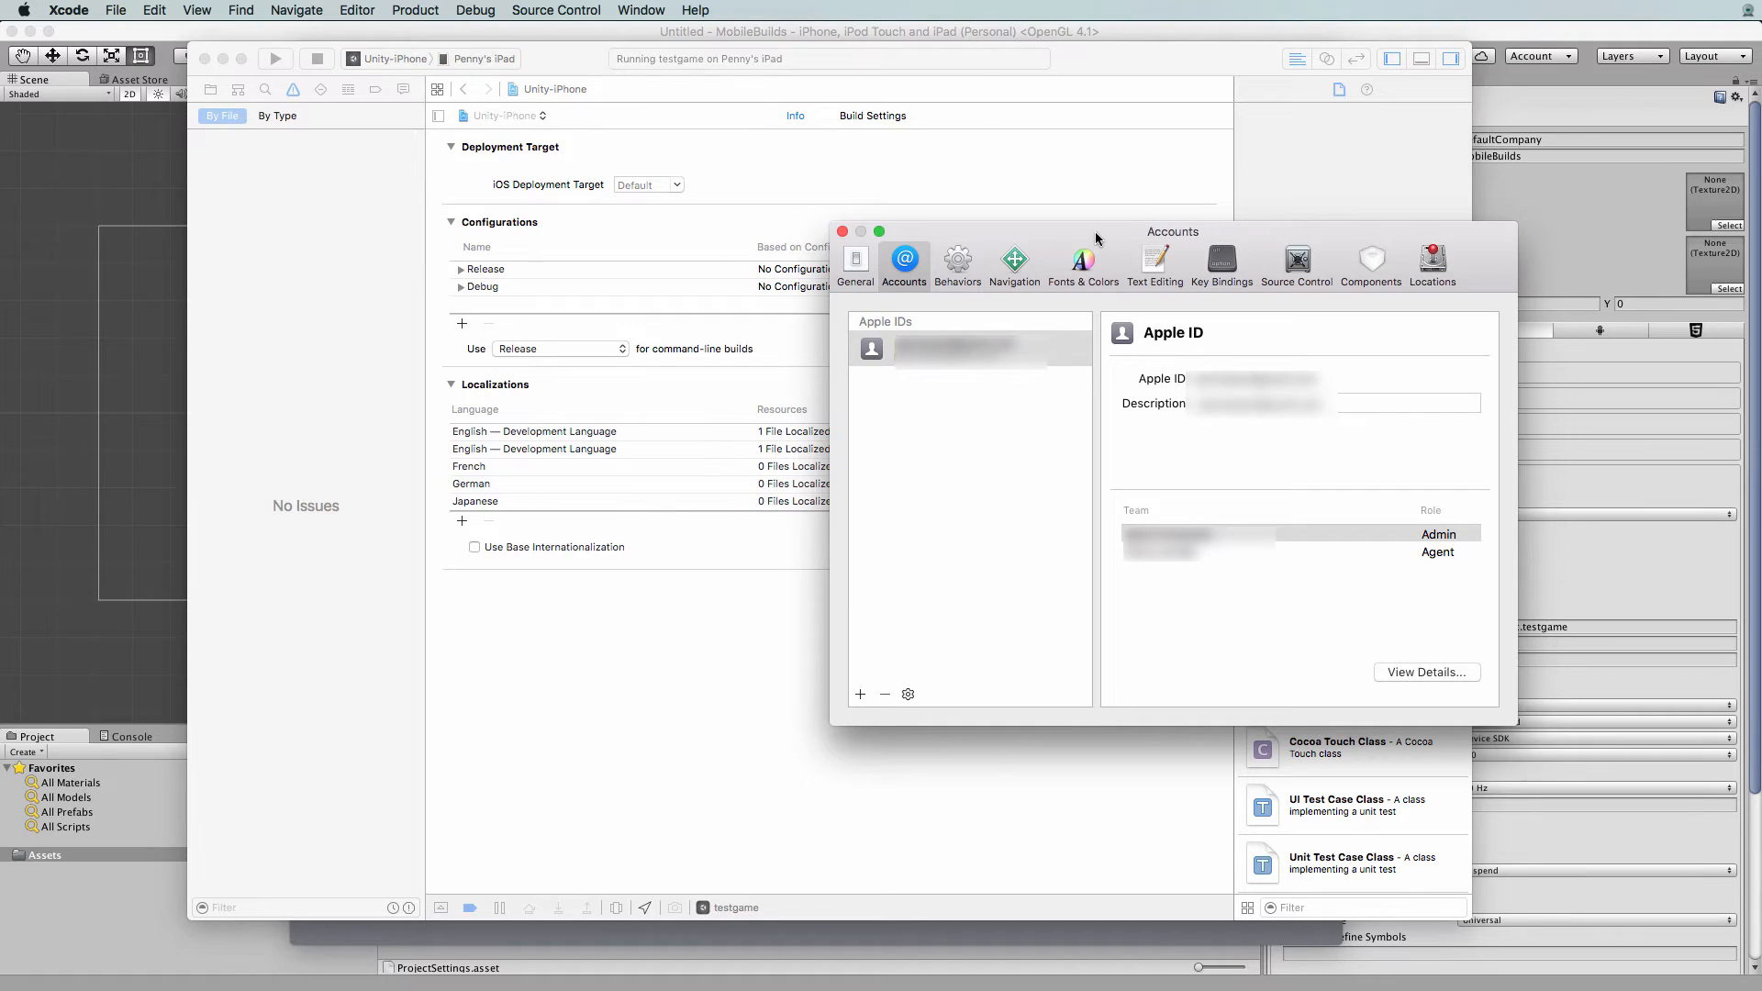
pyautogui.moveTo(922, 242)
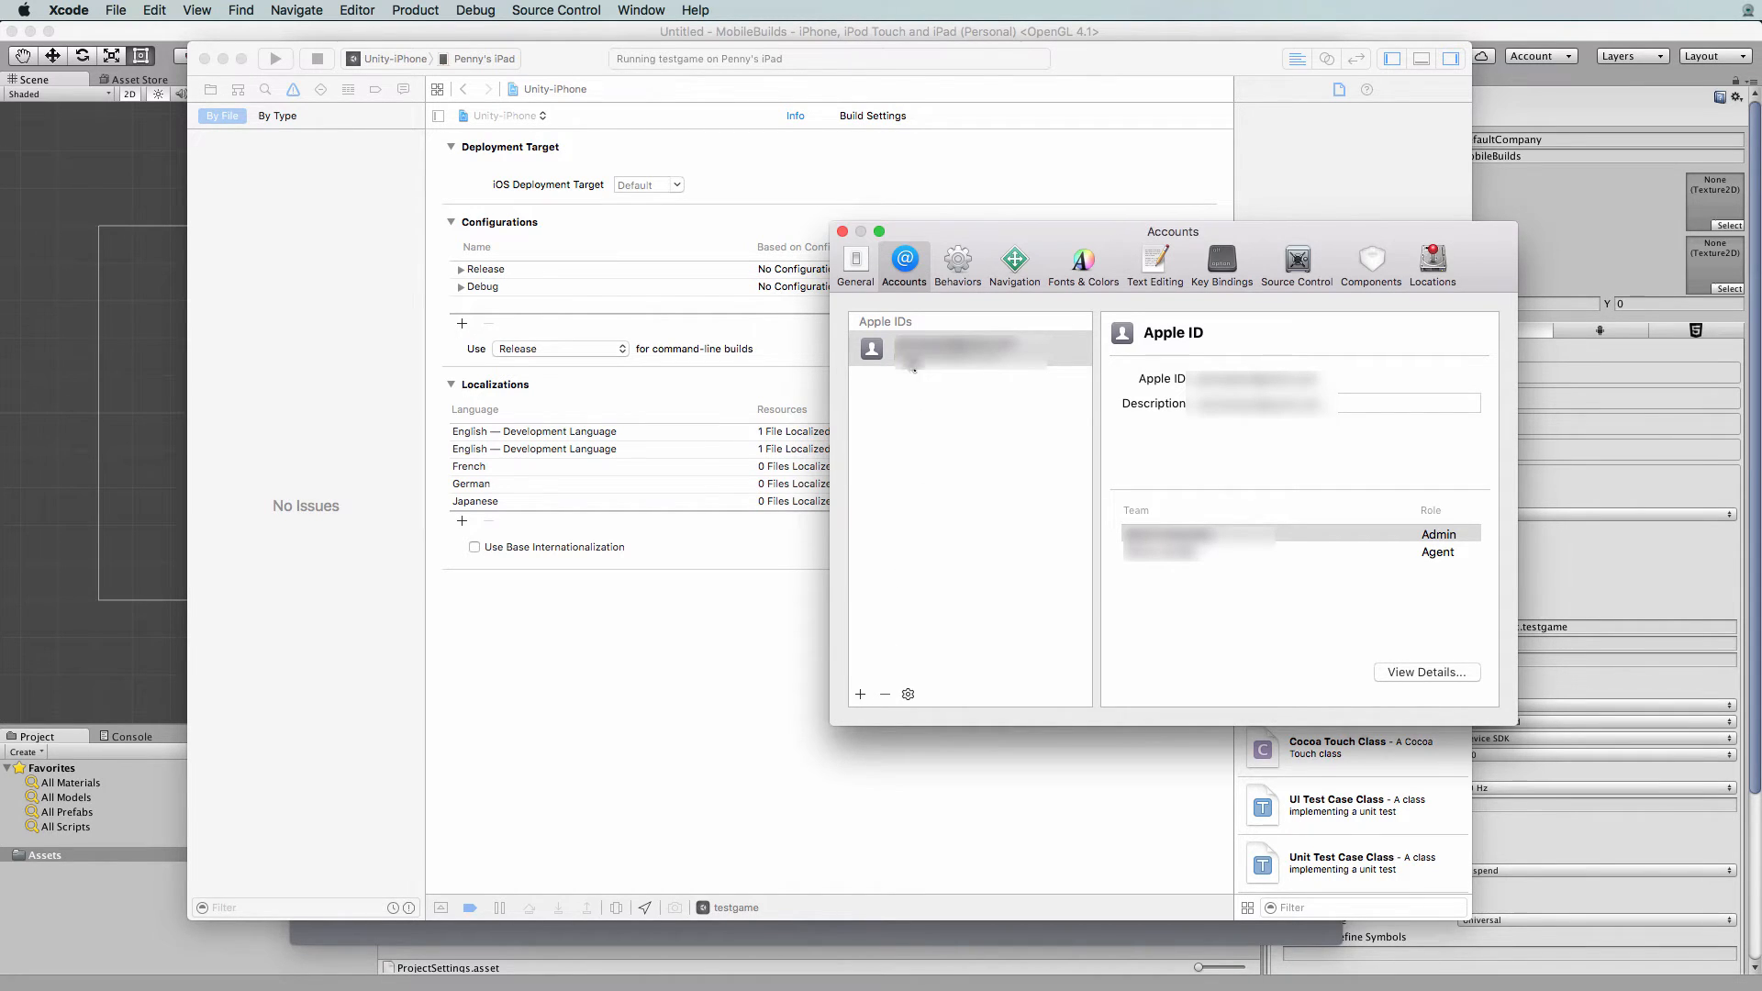
pyautogui.moveTo(988, 372)
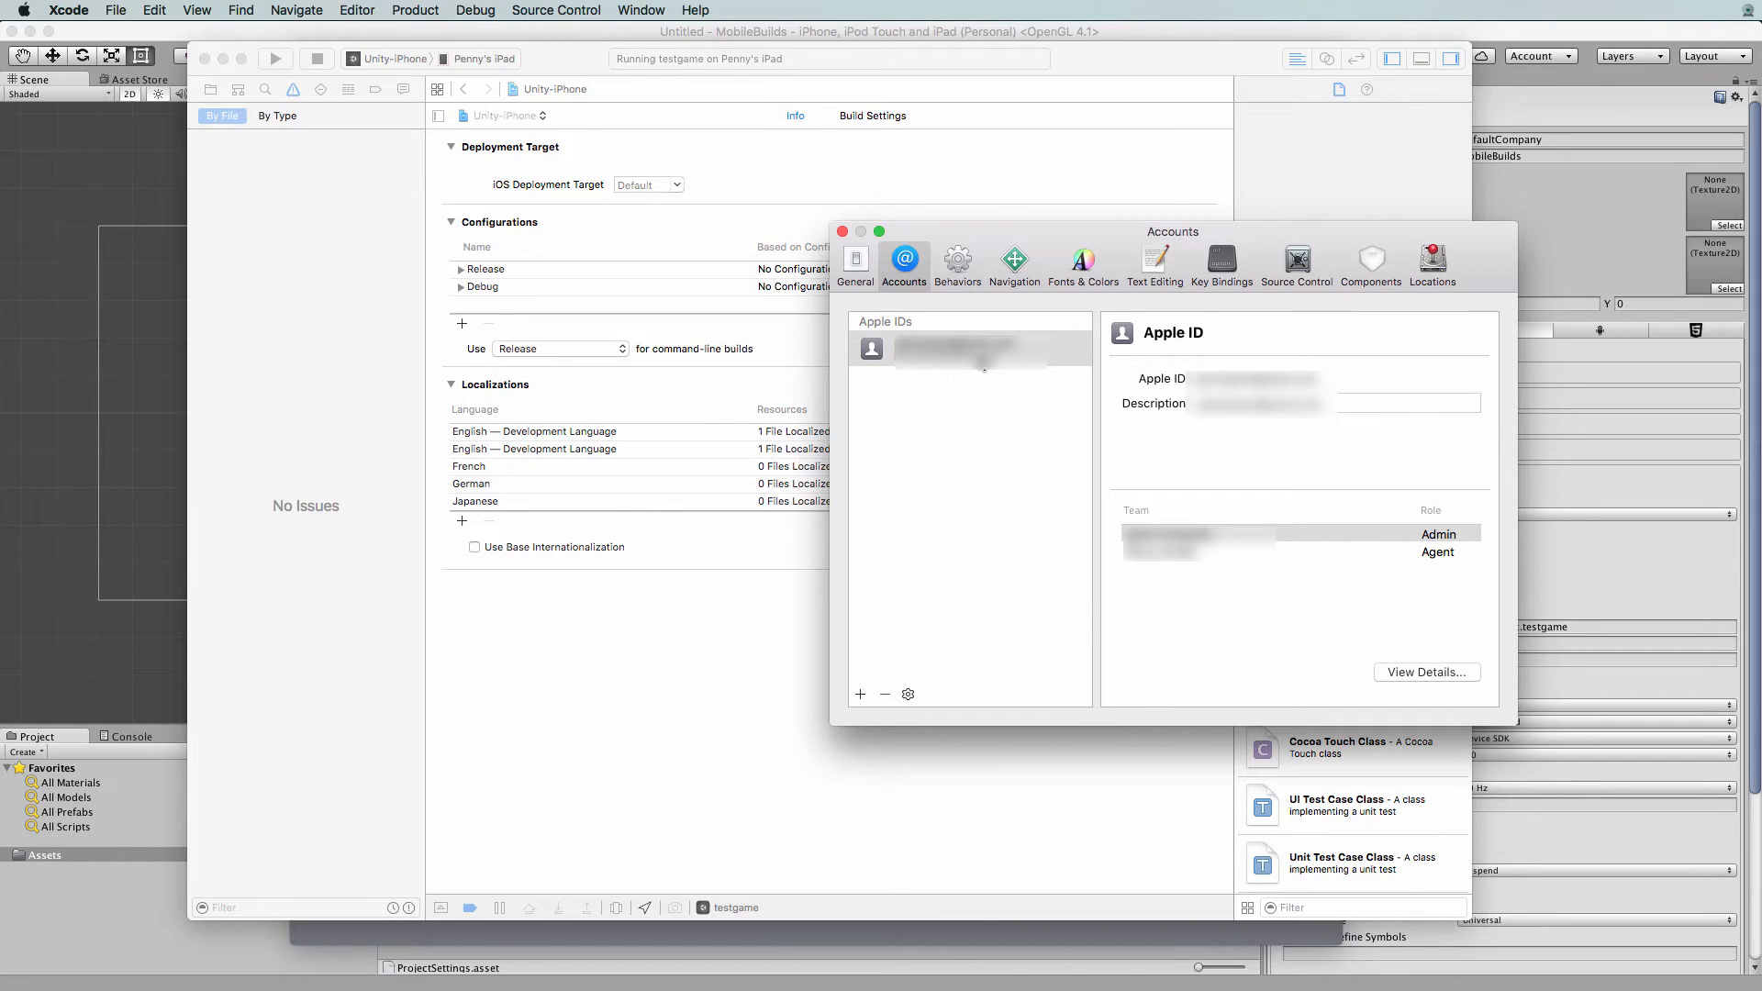
pyautogui.moveTo(1187, 583)
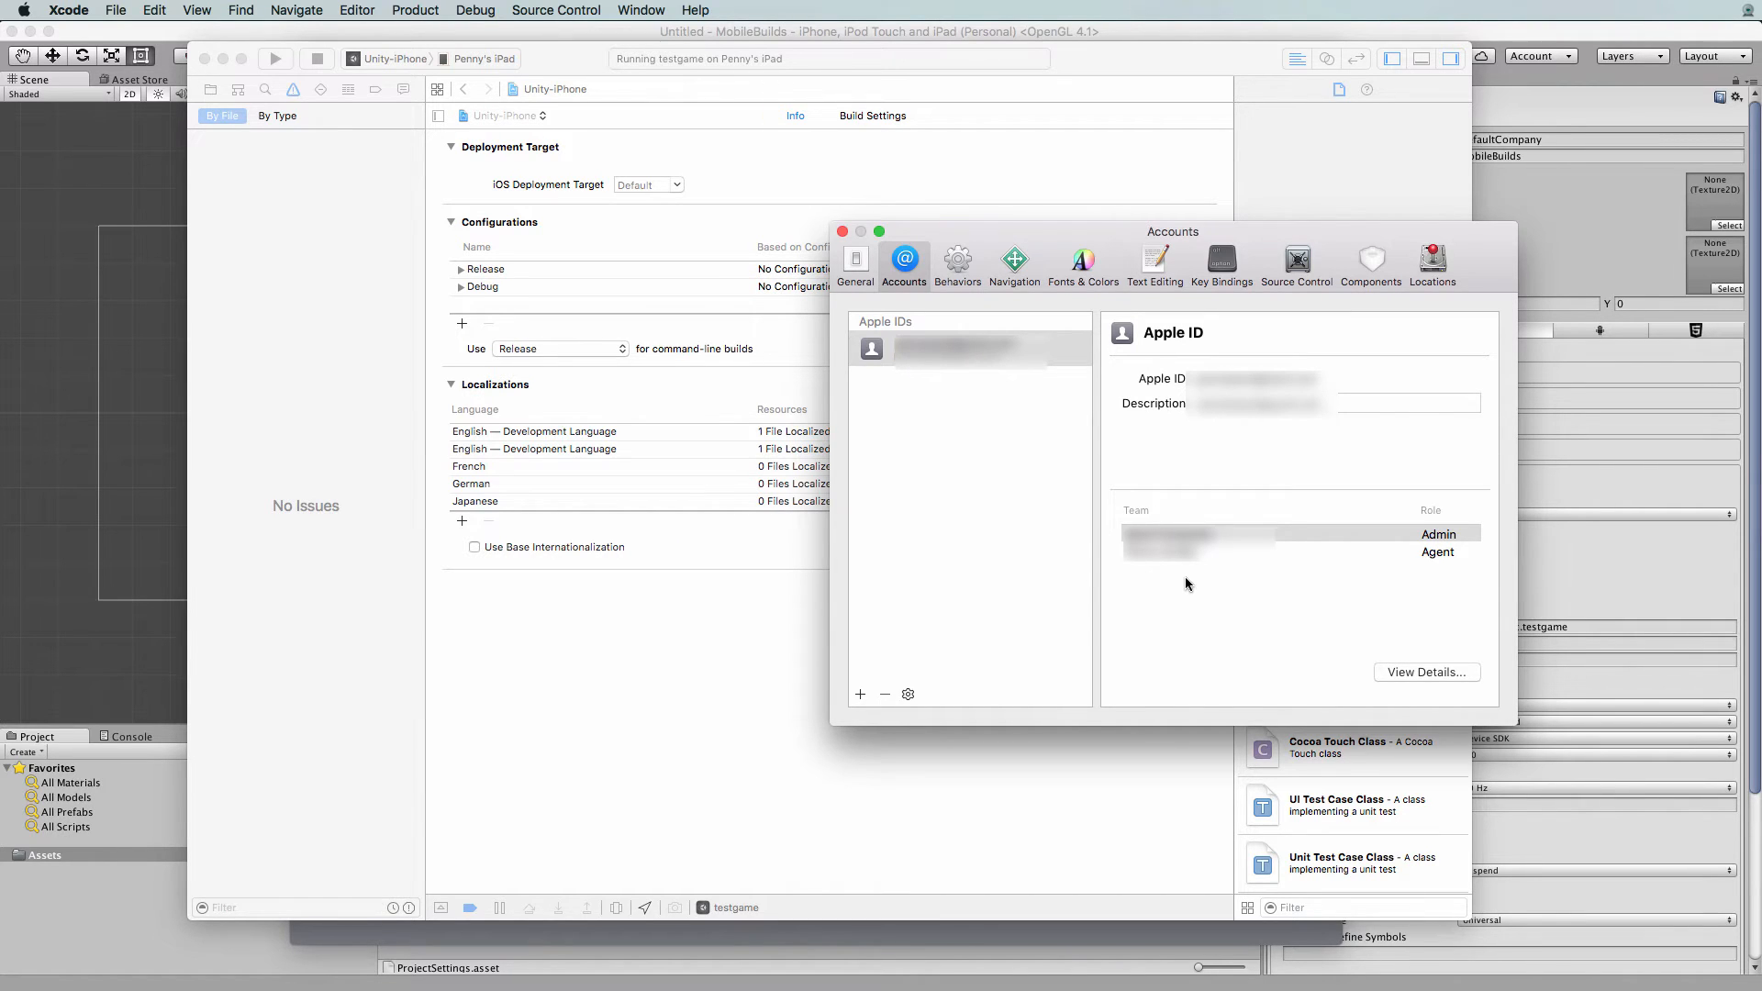
pyautogui.moveTo(1198, 583)
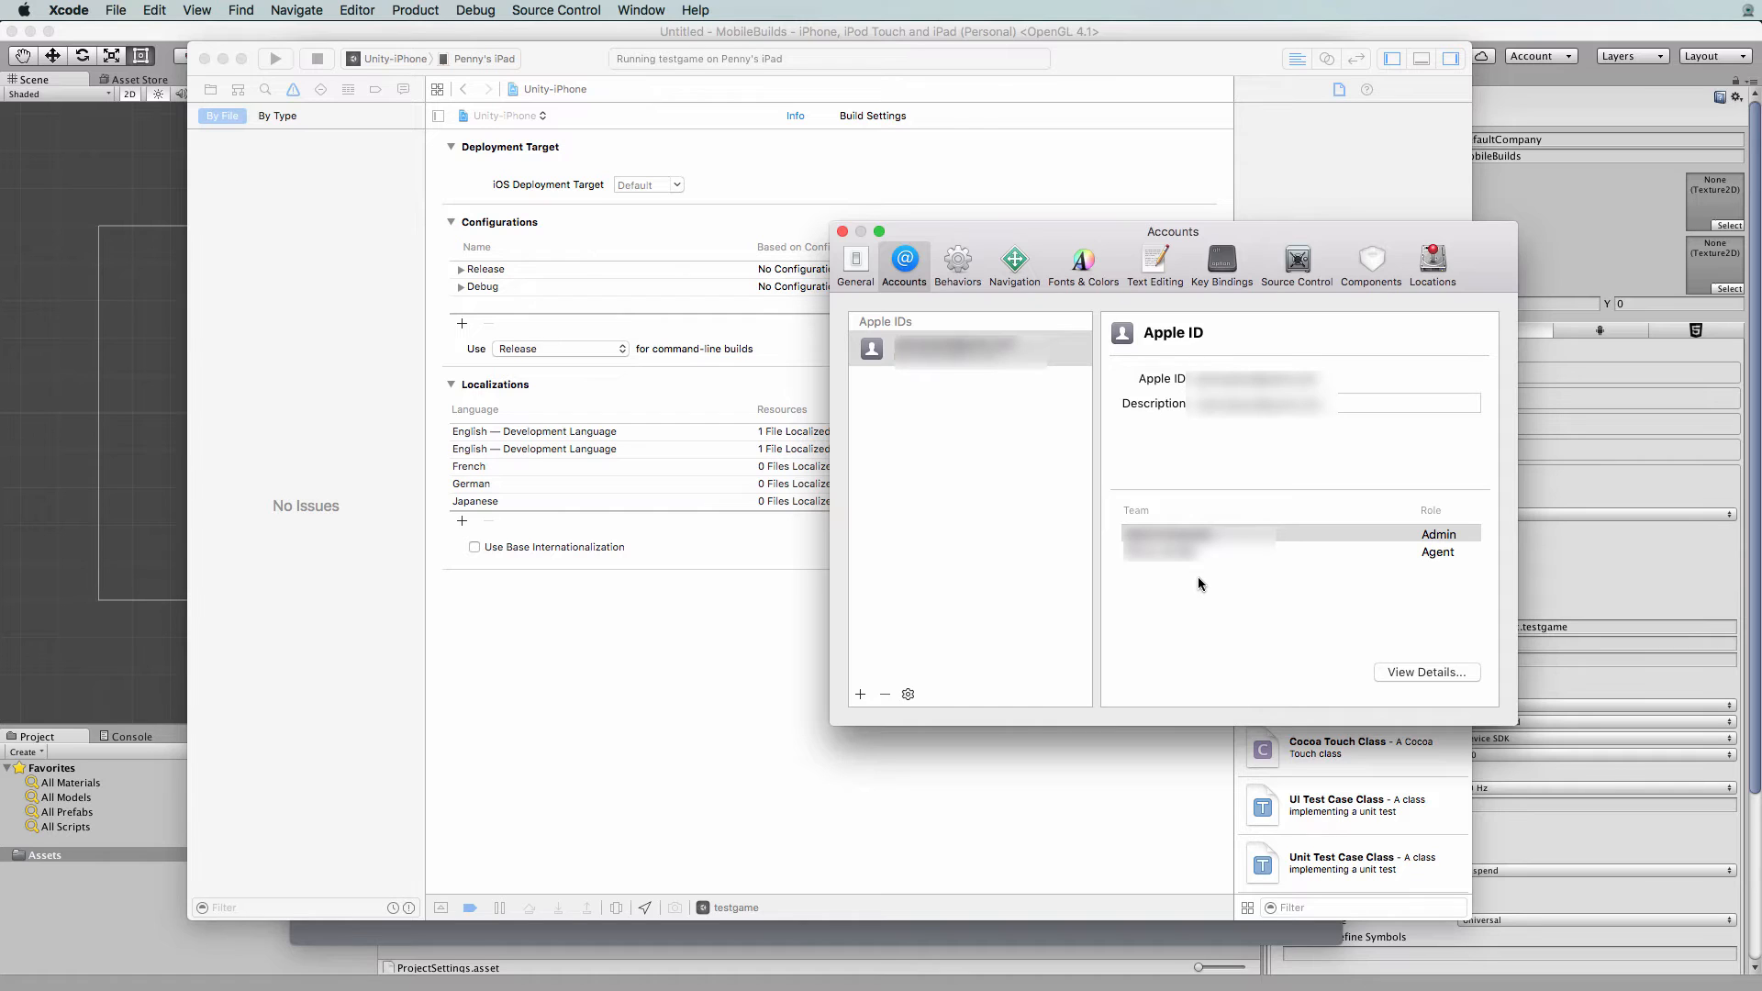
pyautogui.moveTo(1200, 593)
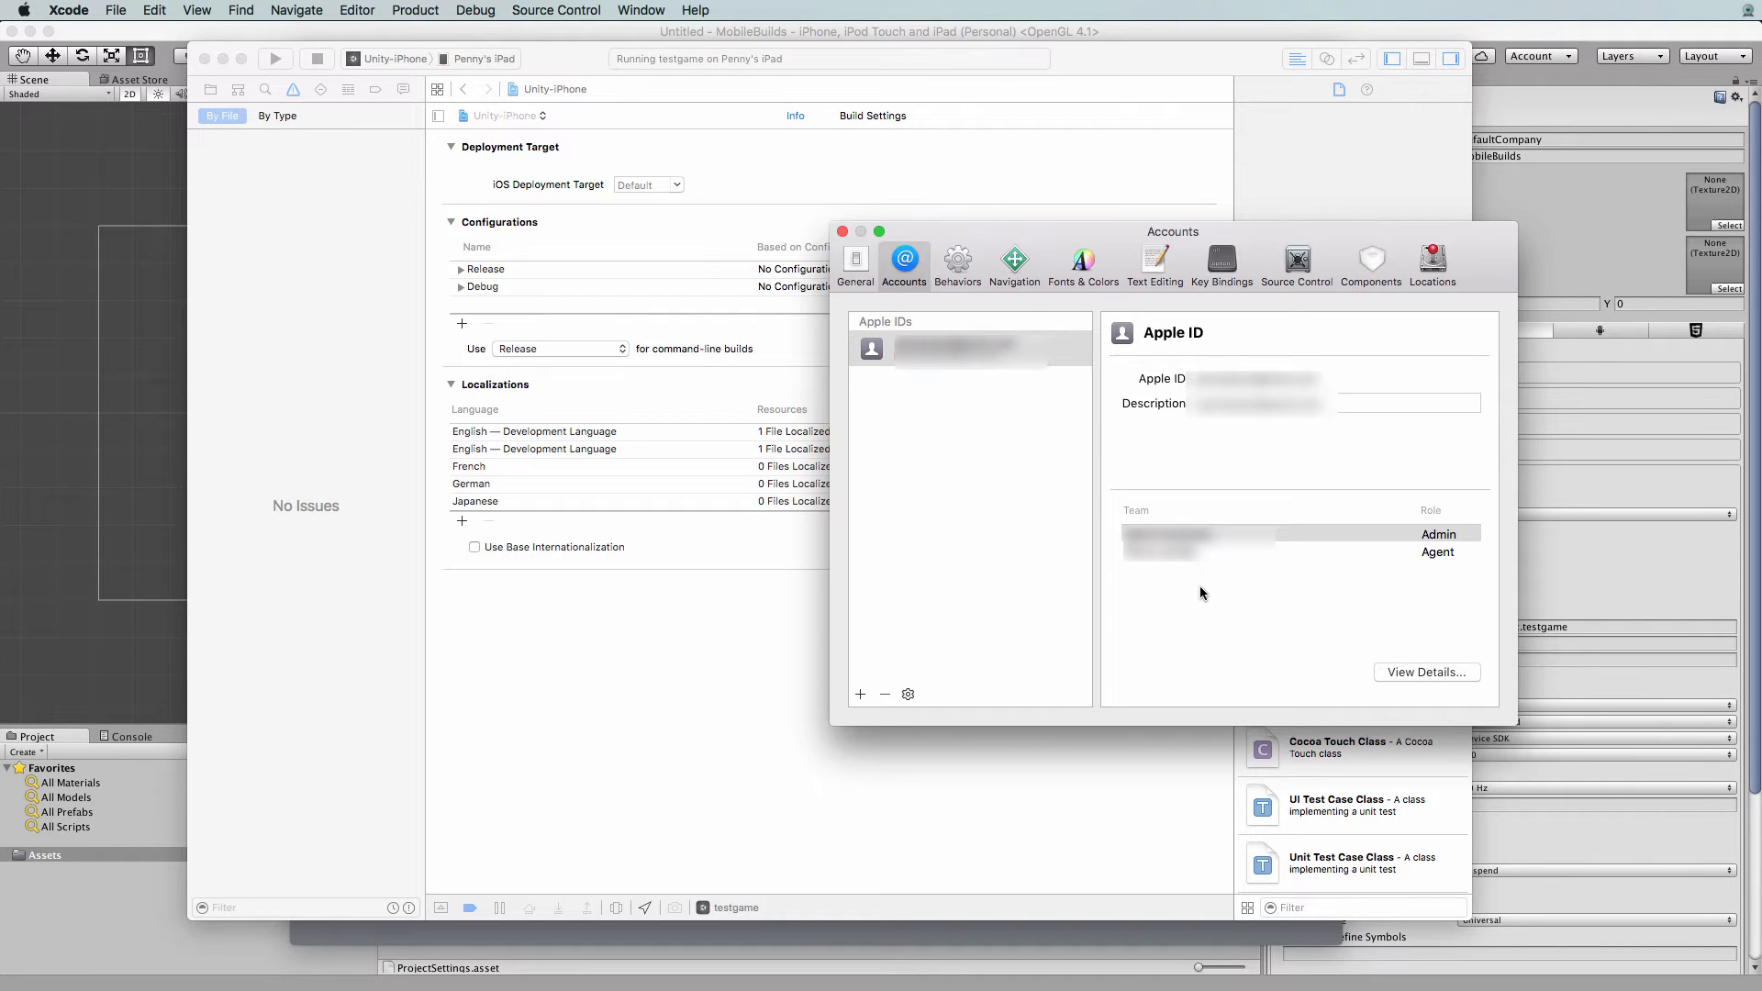
pyautogui.moveTo(1289, 610)
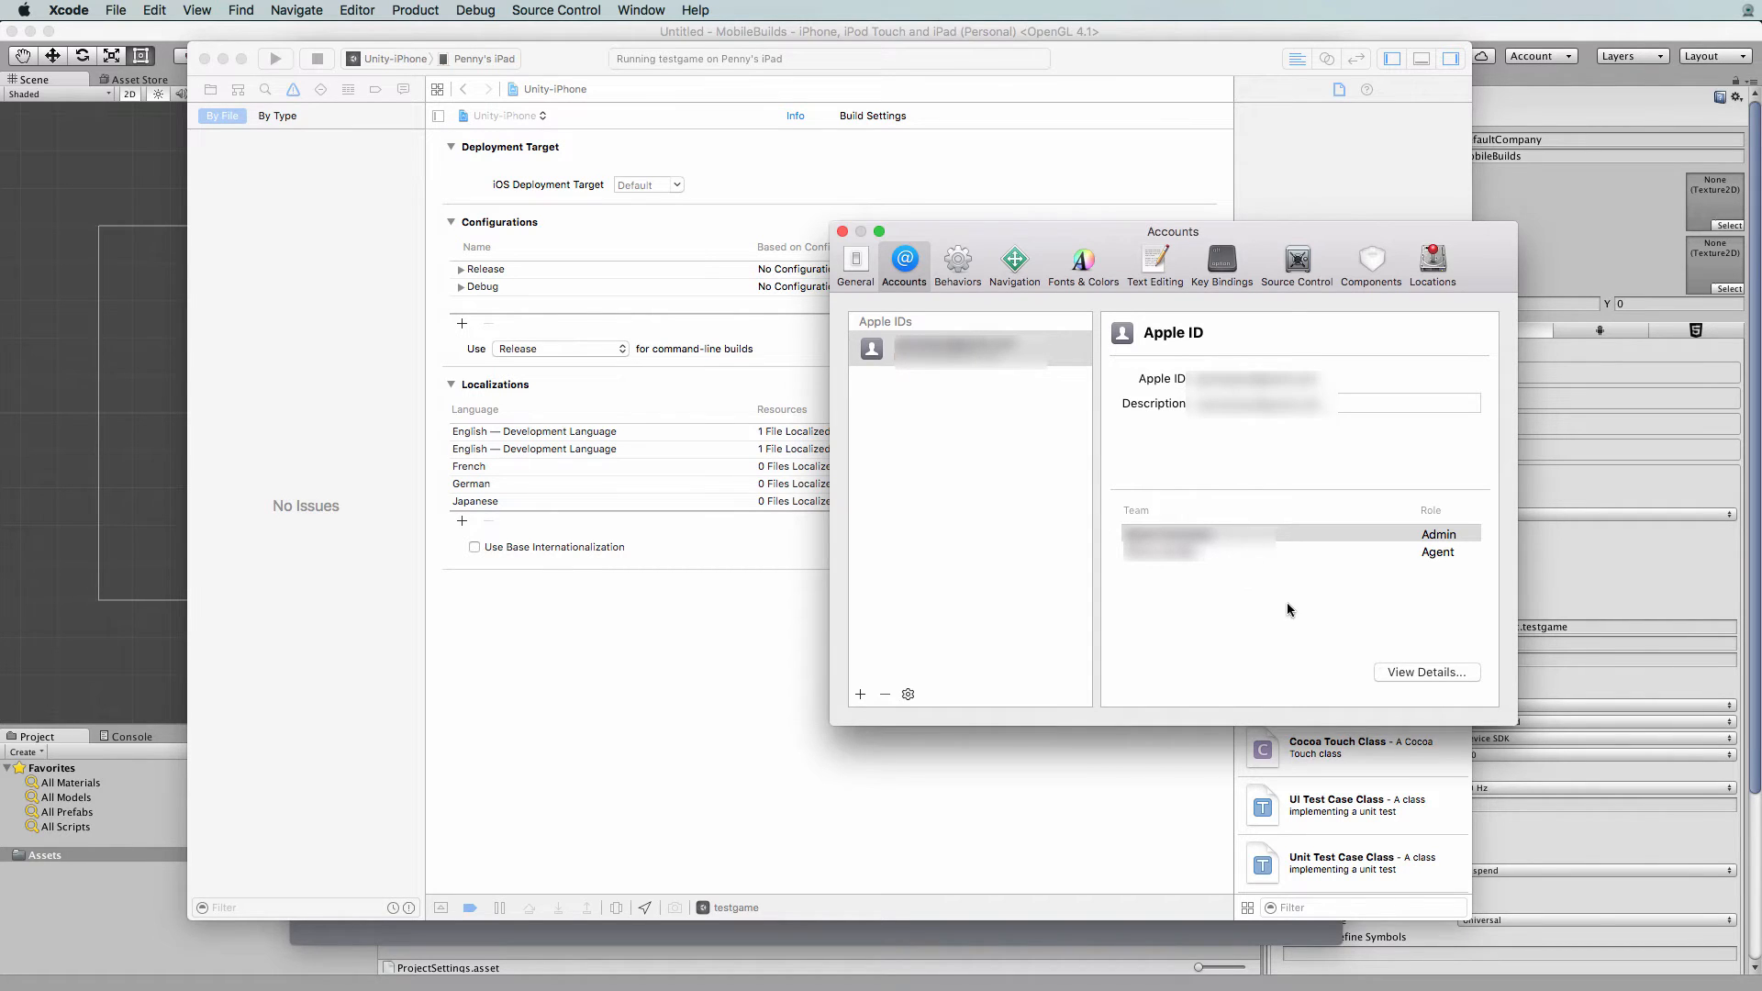
pyautogui.moveTo(1250, 613)
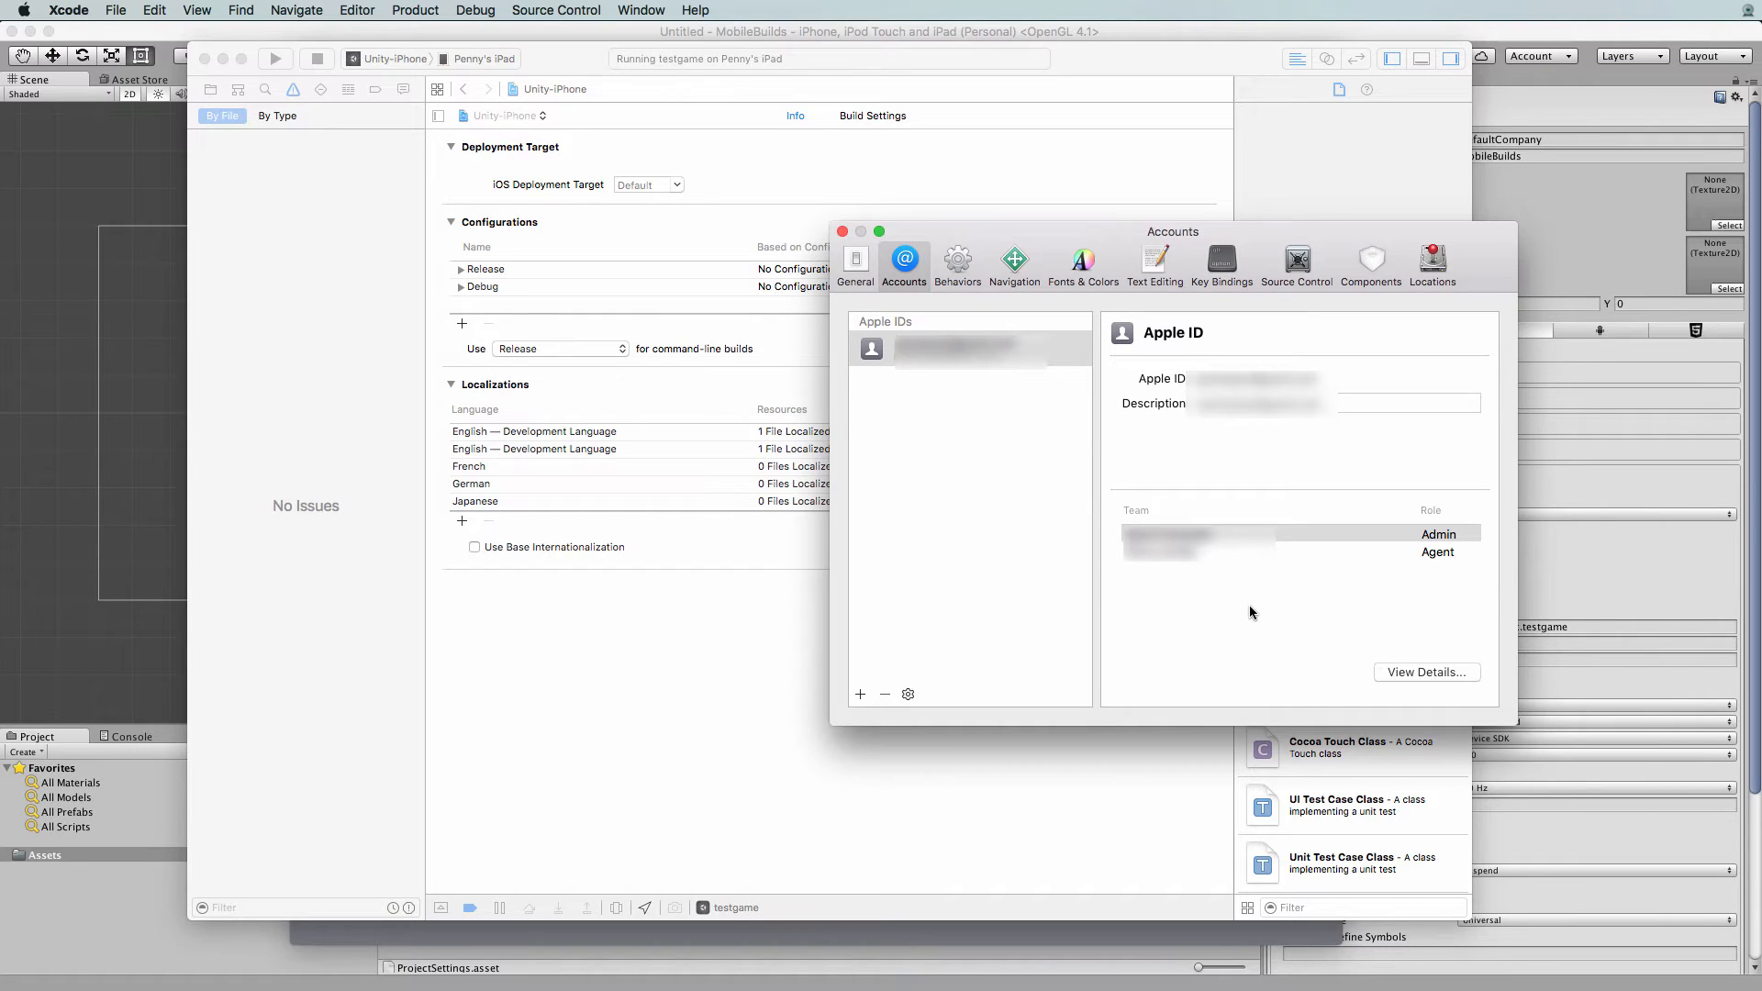
pyautogui.moveTo(1068, 615)
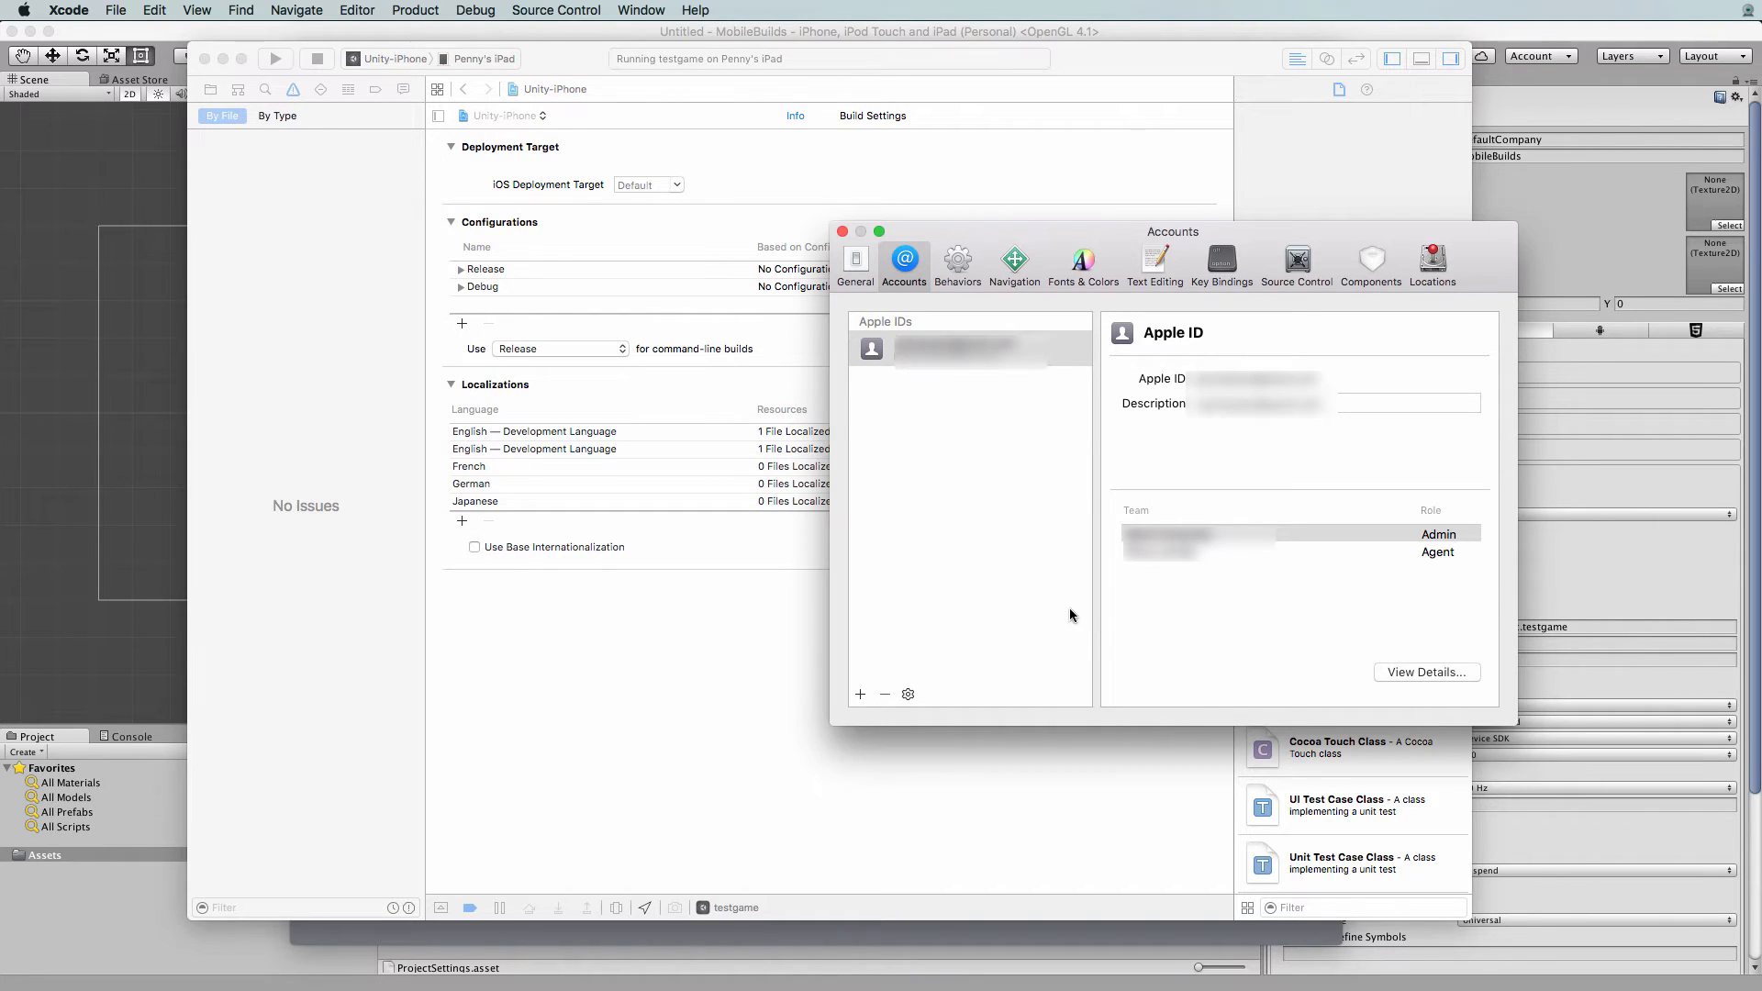
pyautogui.moveTo(942, 459)
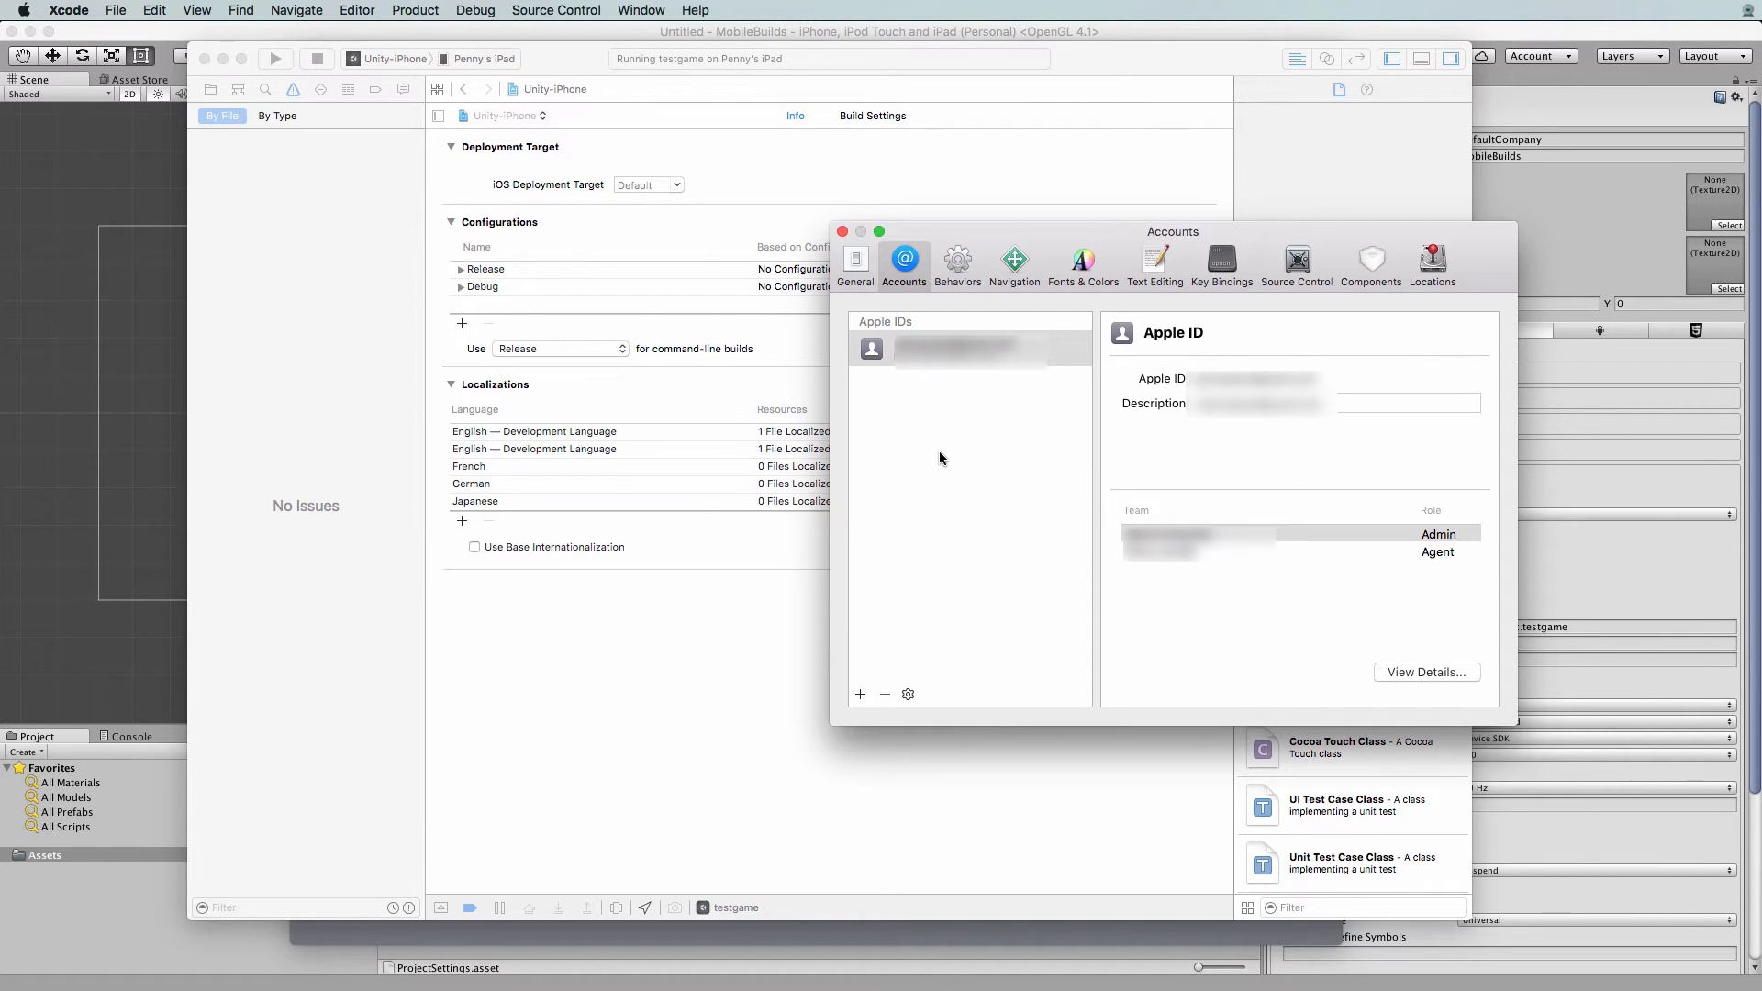
pyautogui.moveTo(765, 354)
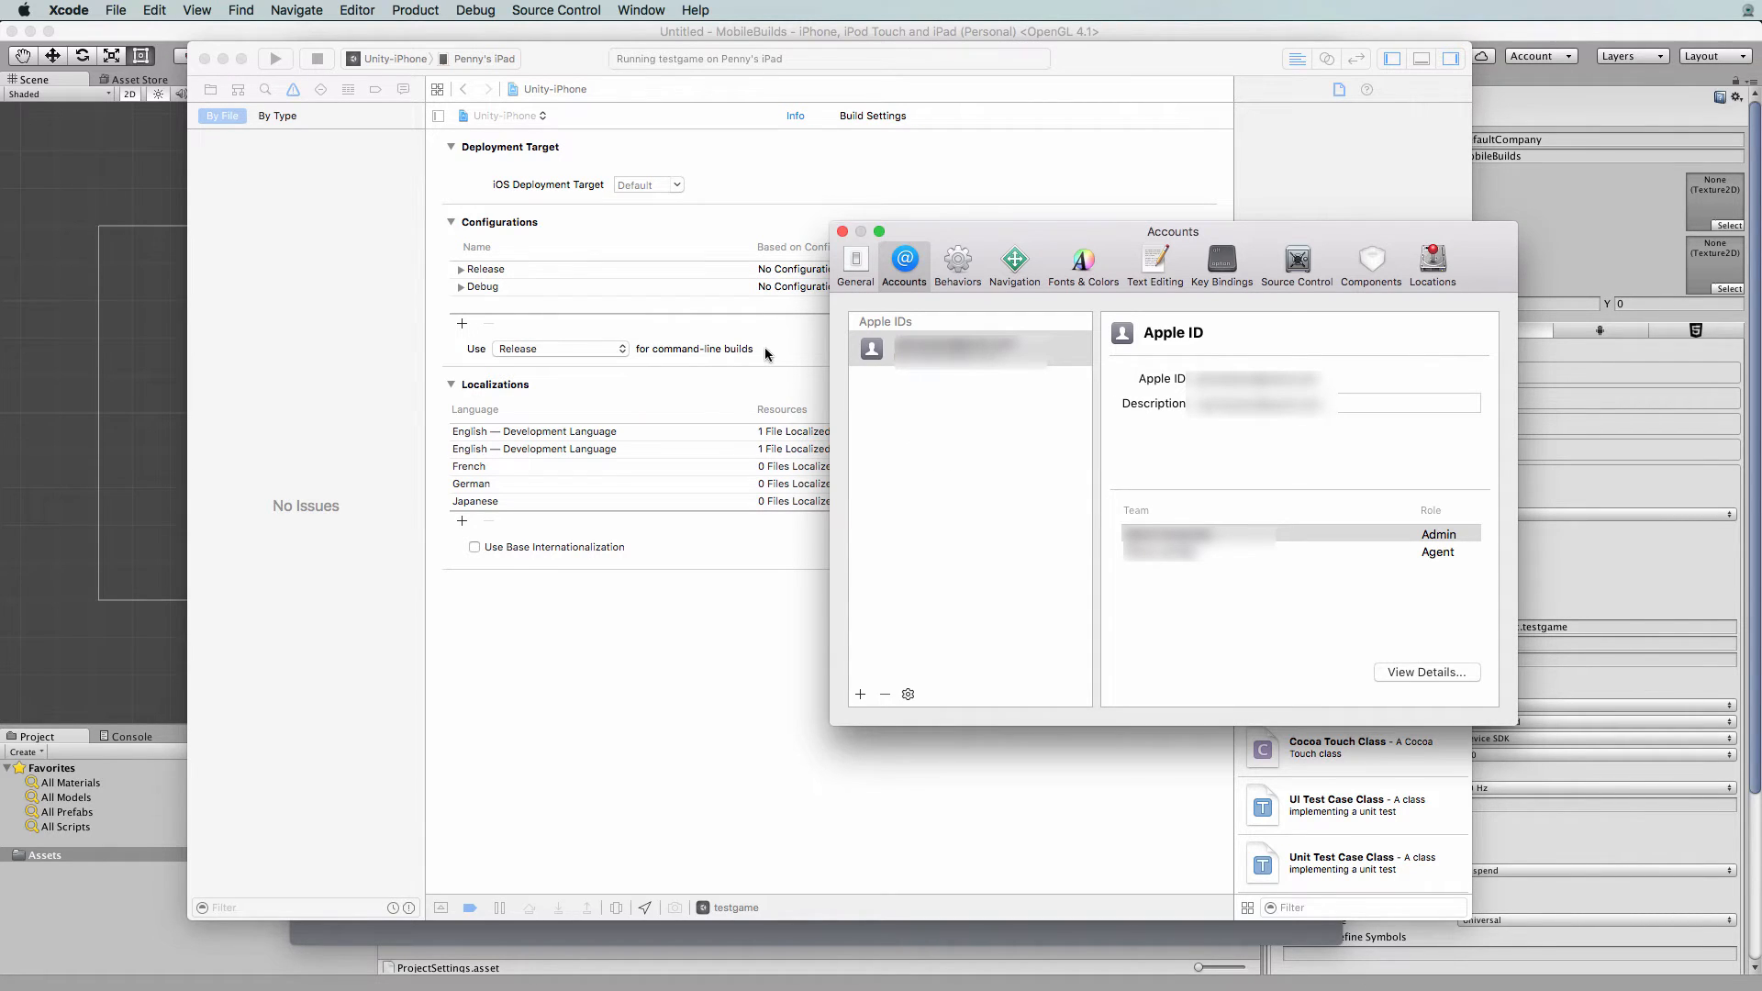
pyautogui.moveTo(583, 178)
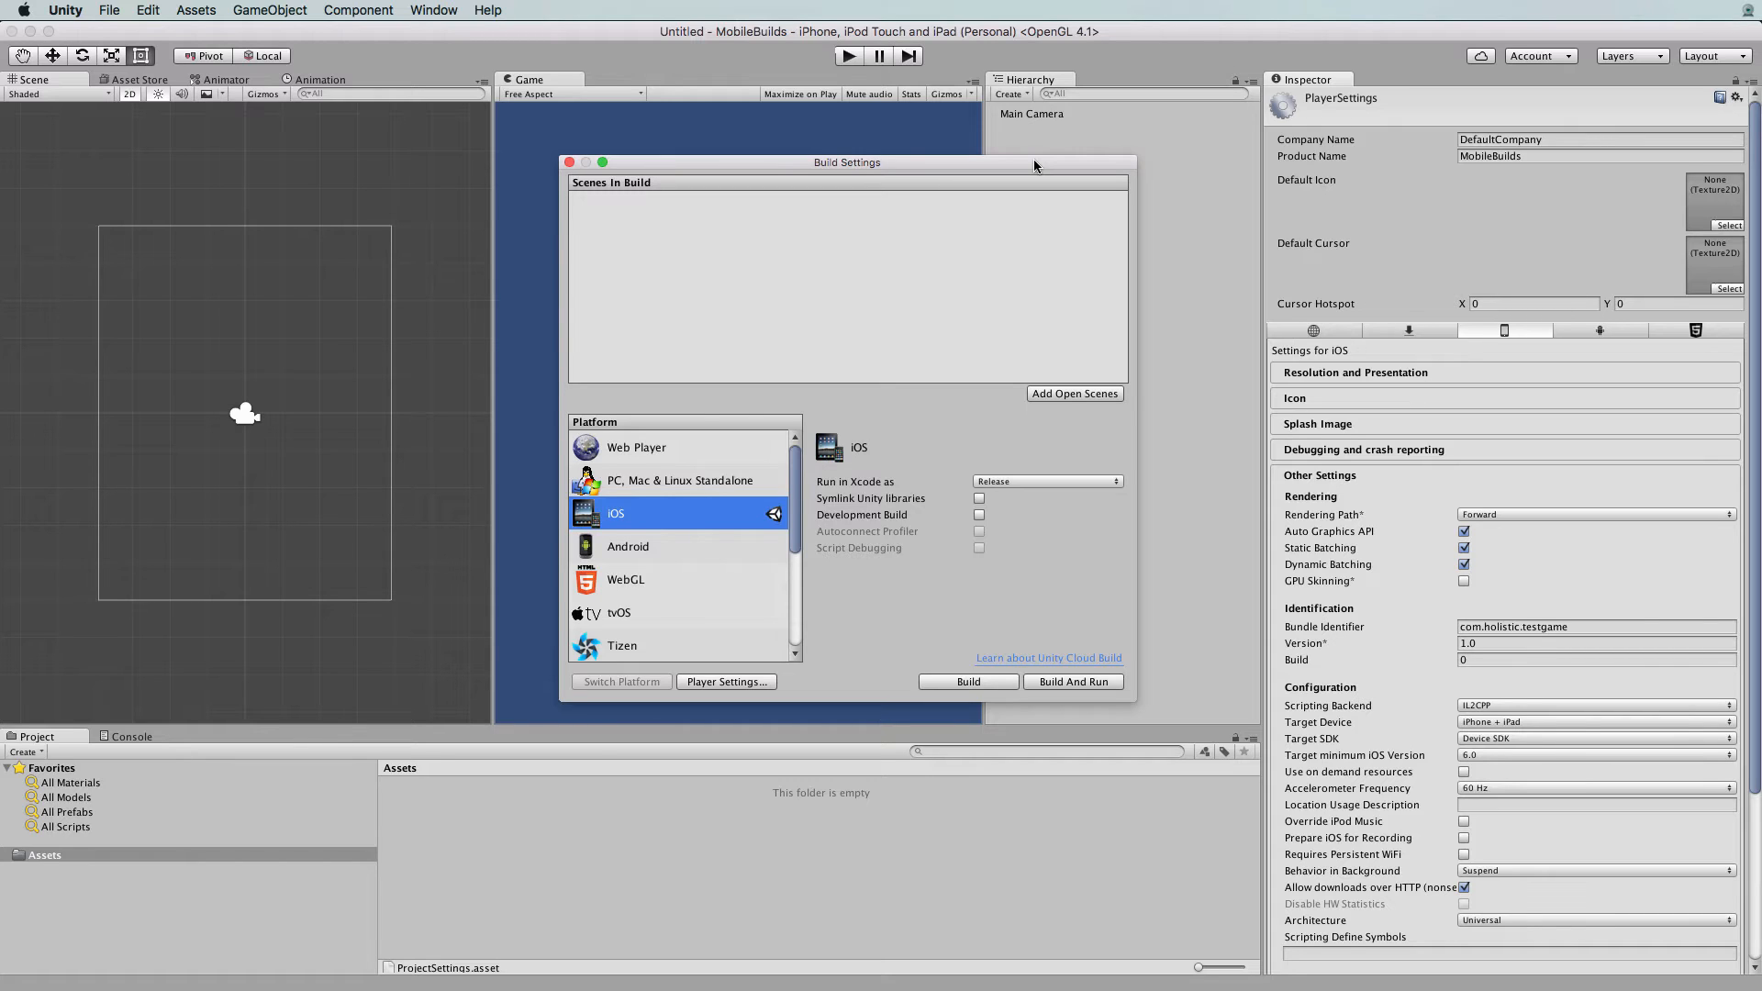
pyautogui.moveTo(983, 398)
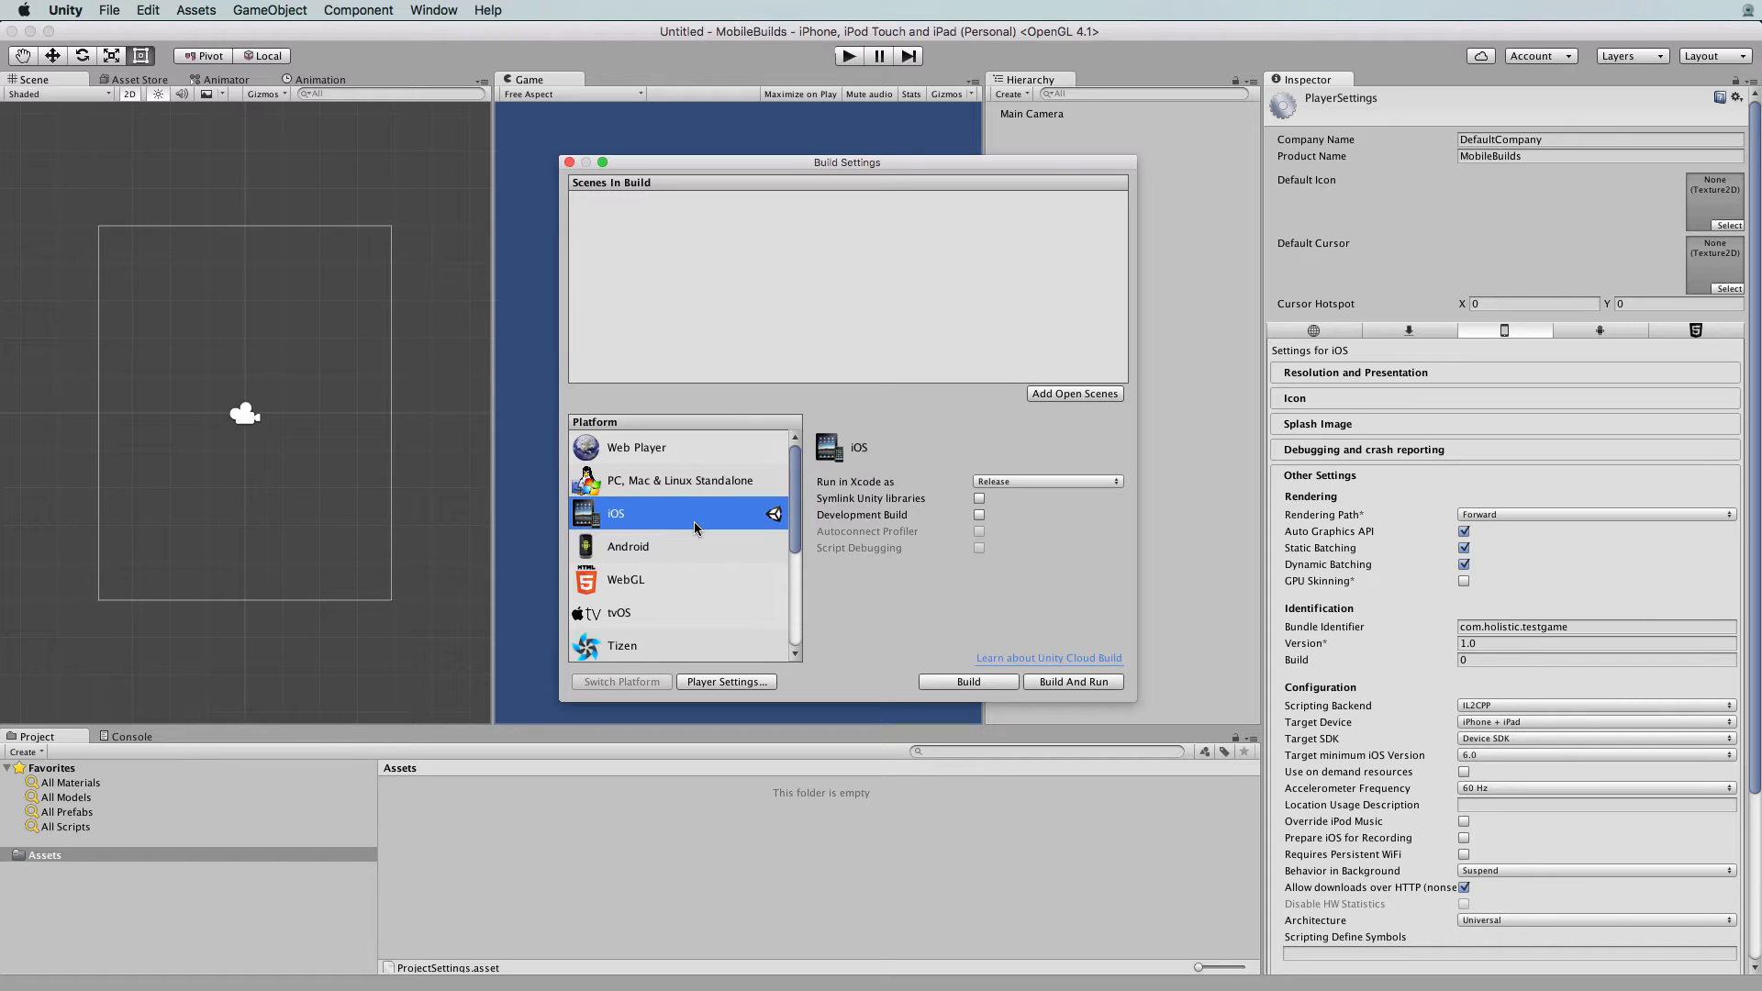
pyautogui.moveTo(708, 502)
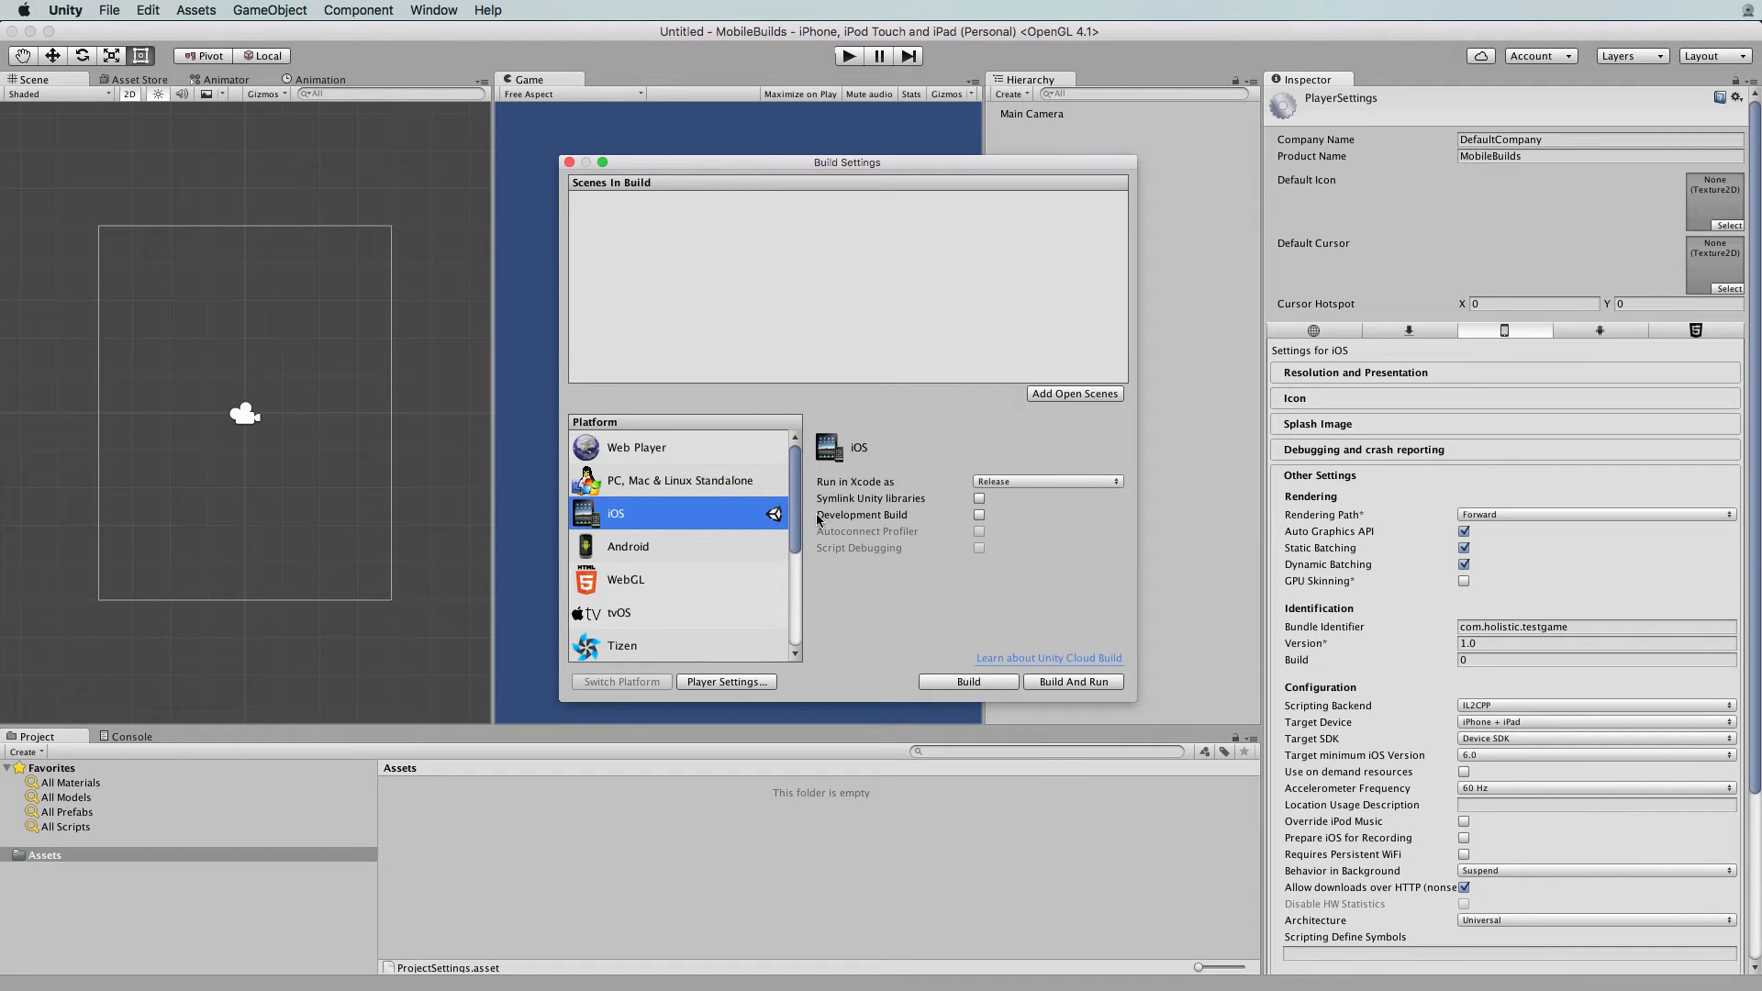
pyautogui.moveTo(731, 530)
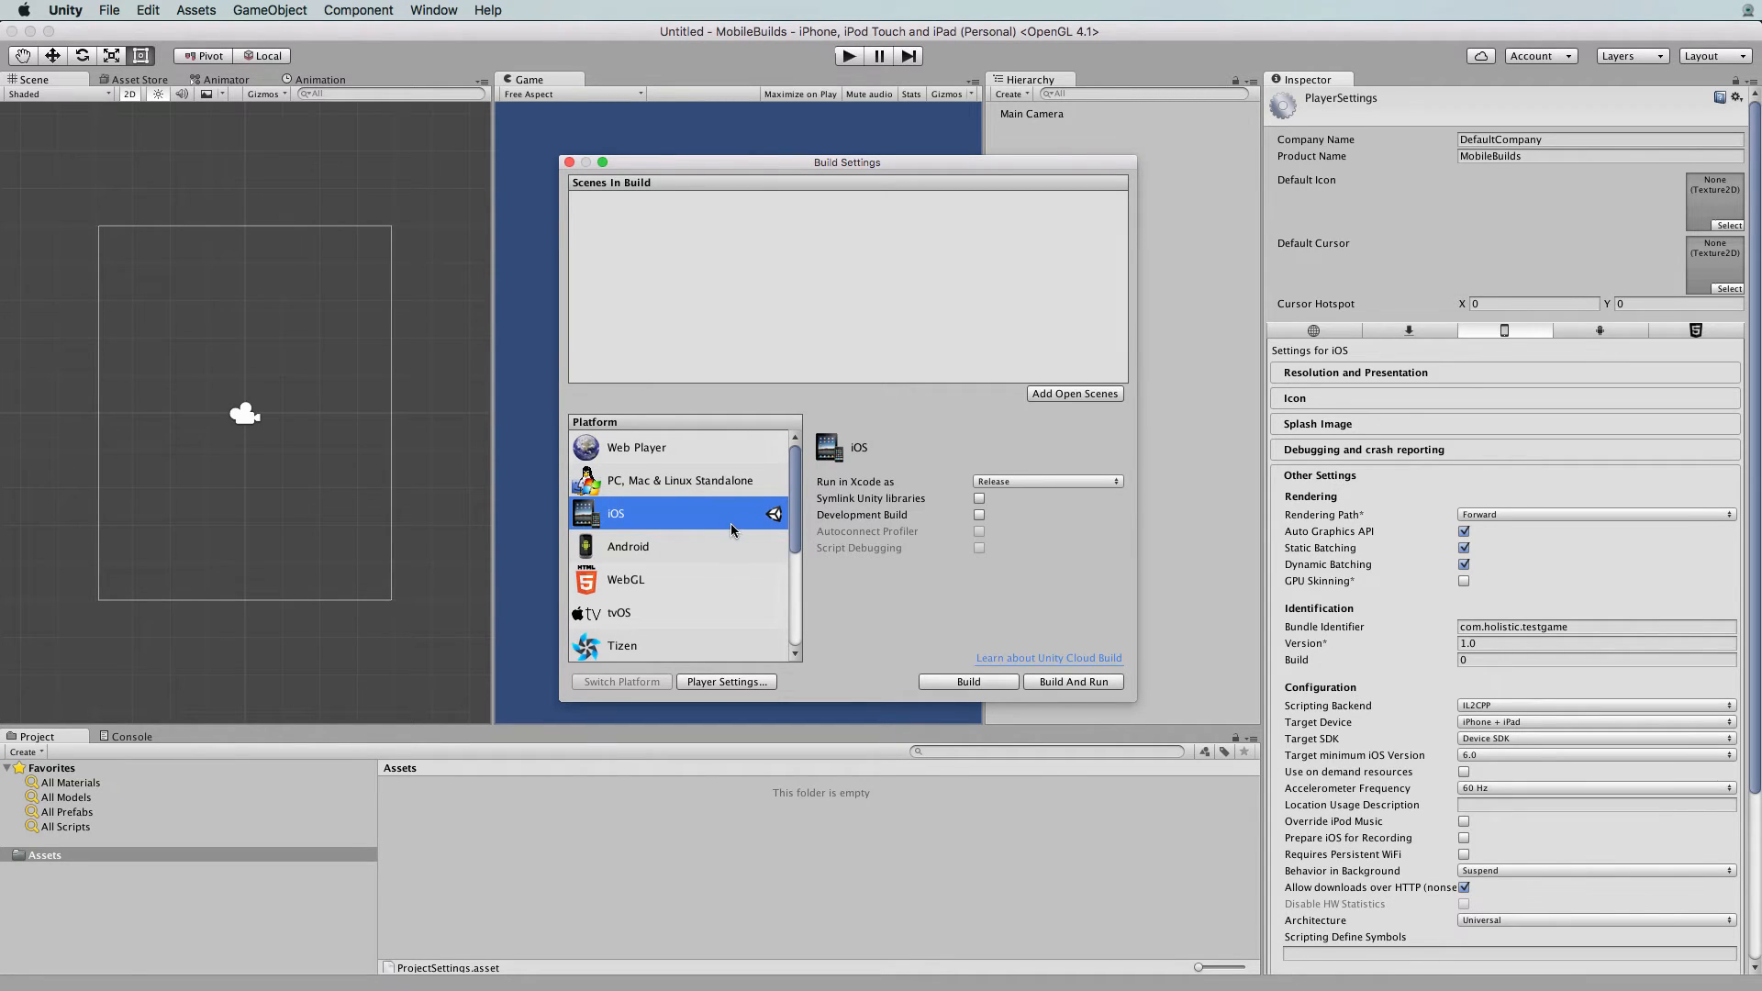
pyautogui.moveTo(710, 532)
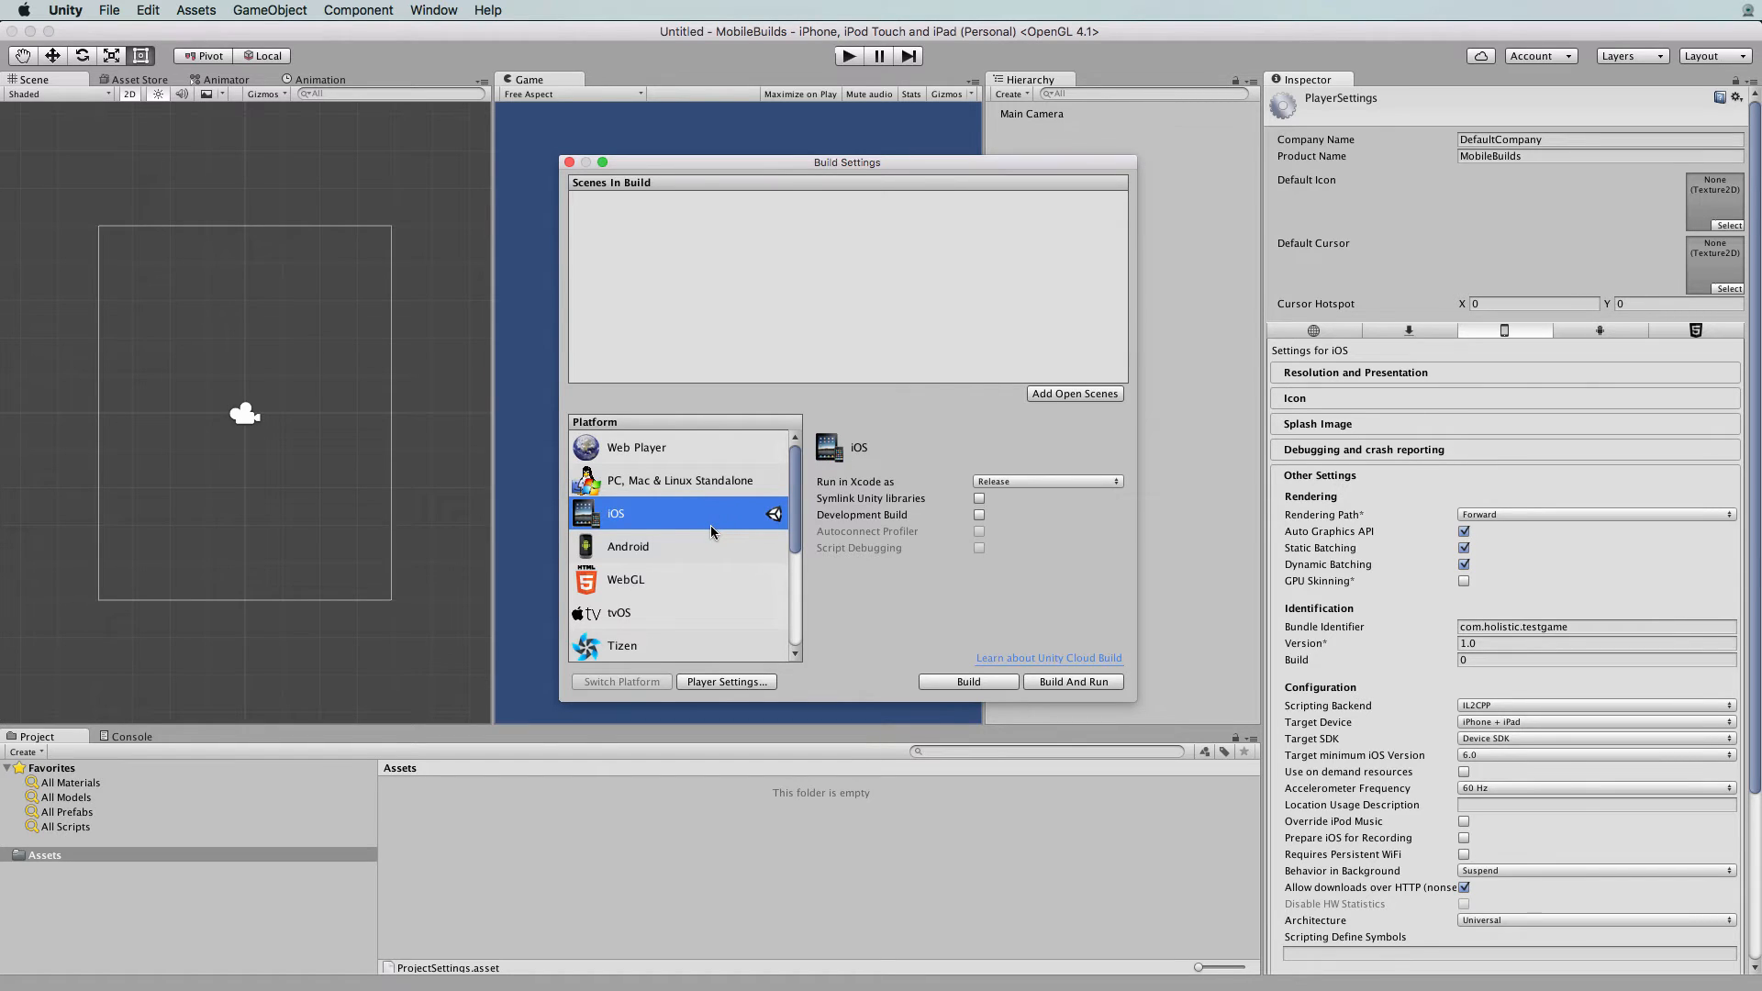
pyautogui.moveTo(964, 656)
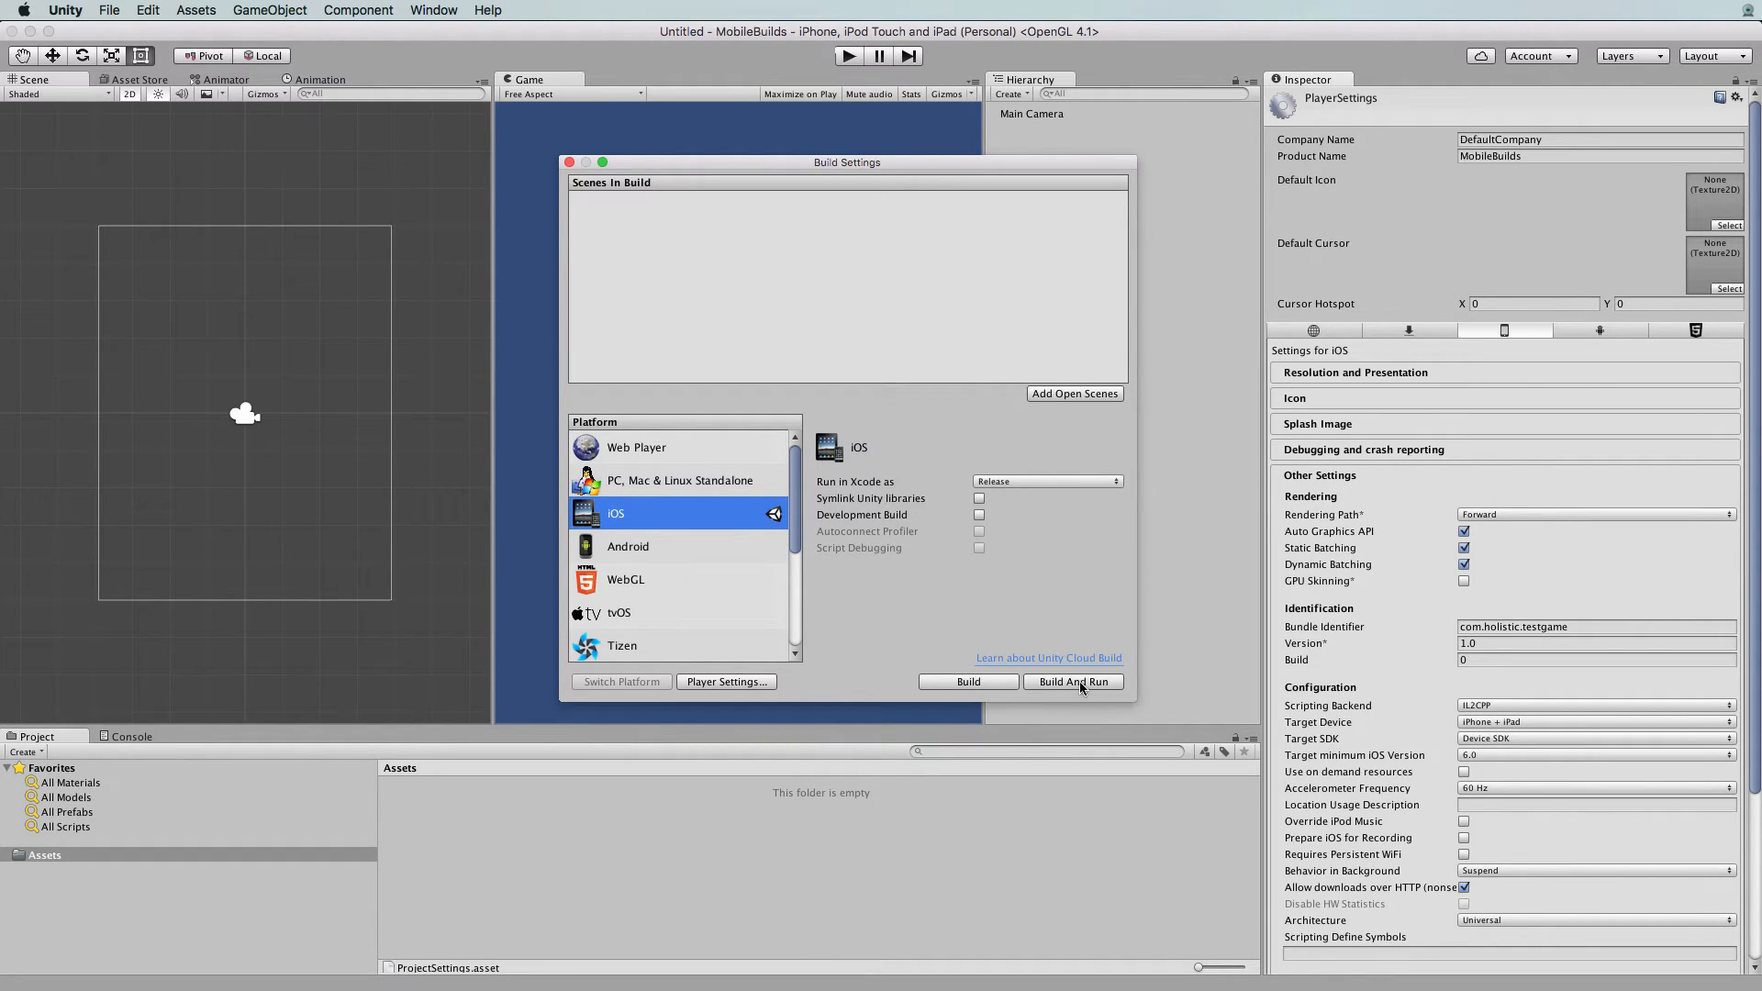
# Build and run the iOS project, saving it as testAppleBuild in the MobileBuilds folder
pyautogui.click(1072, 683)
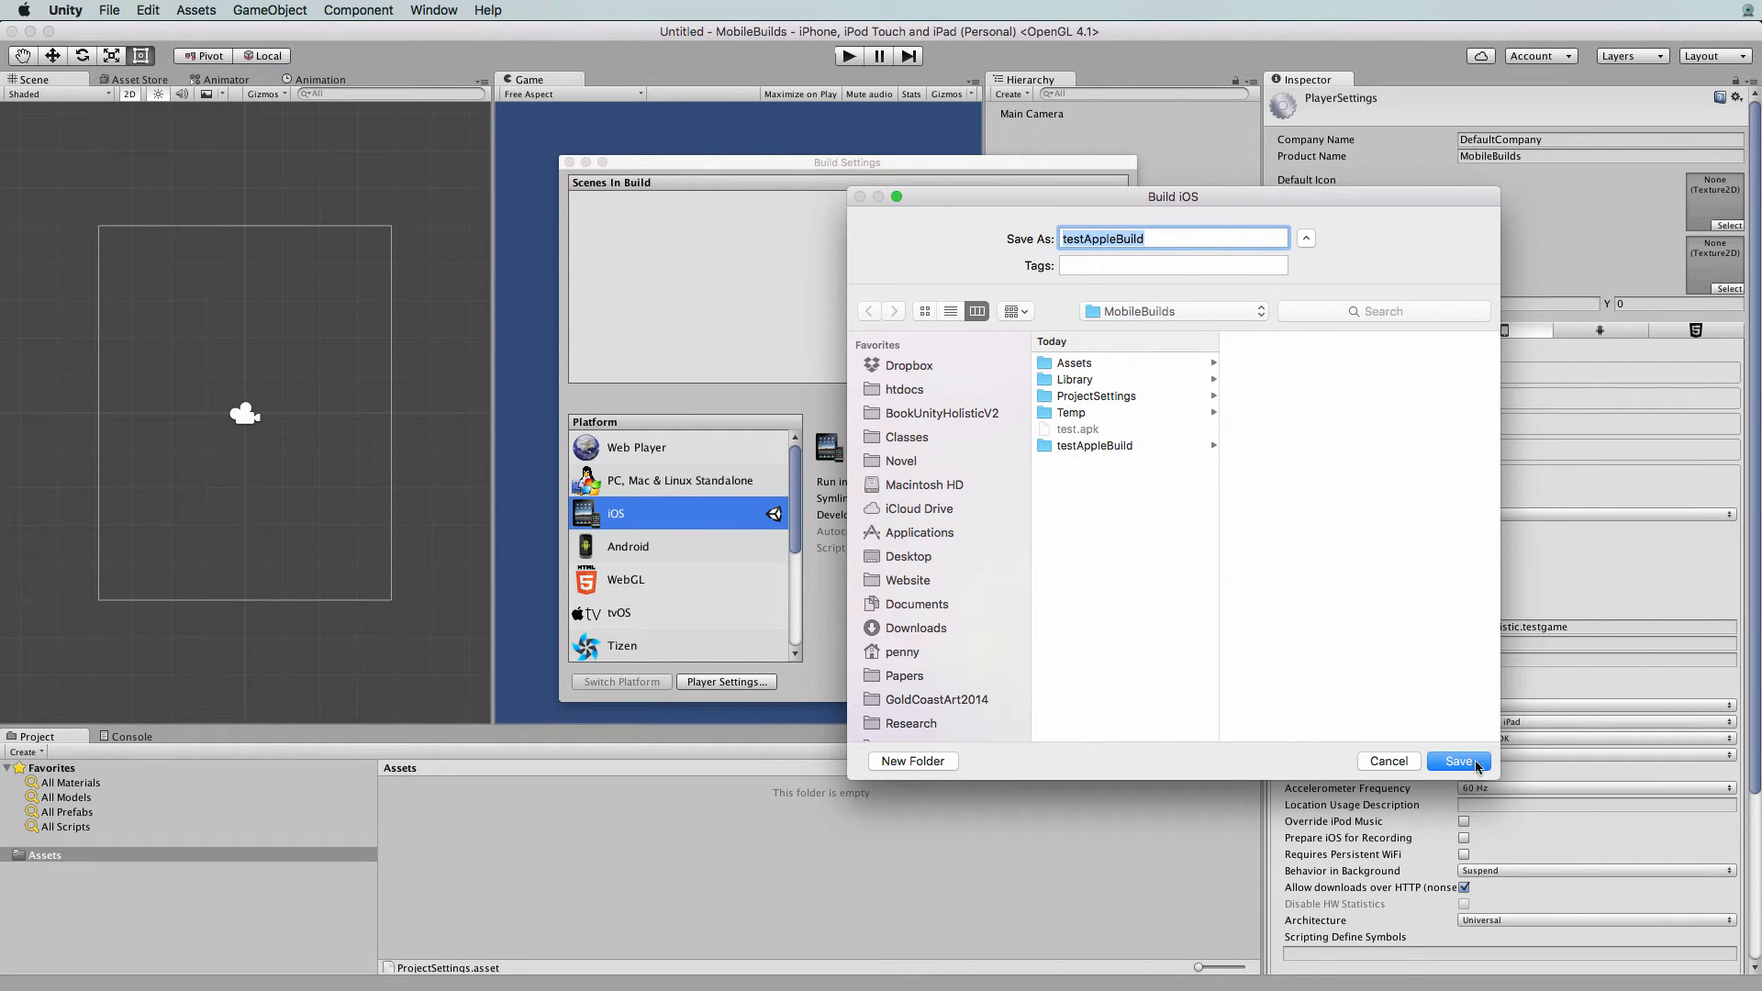
pyautogui.click(1459, 760)
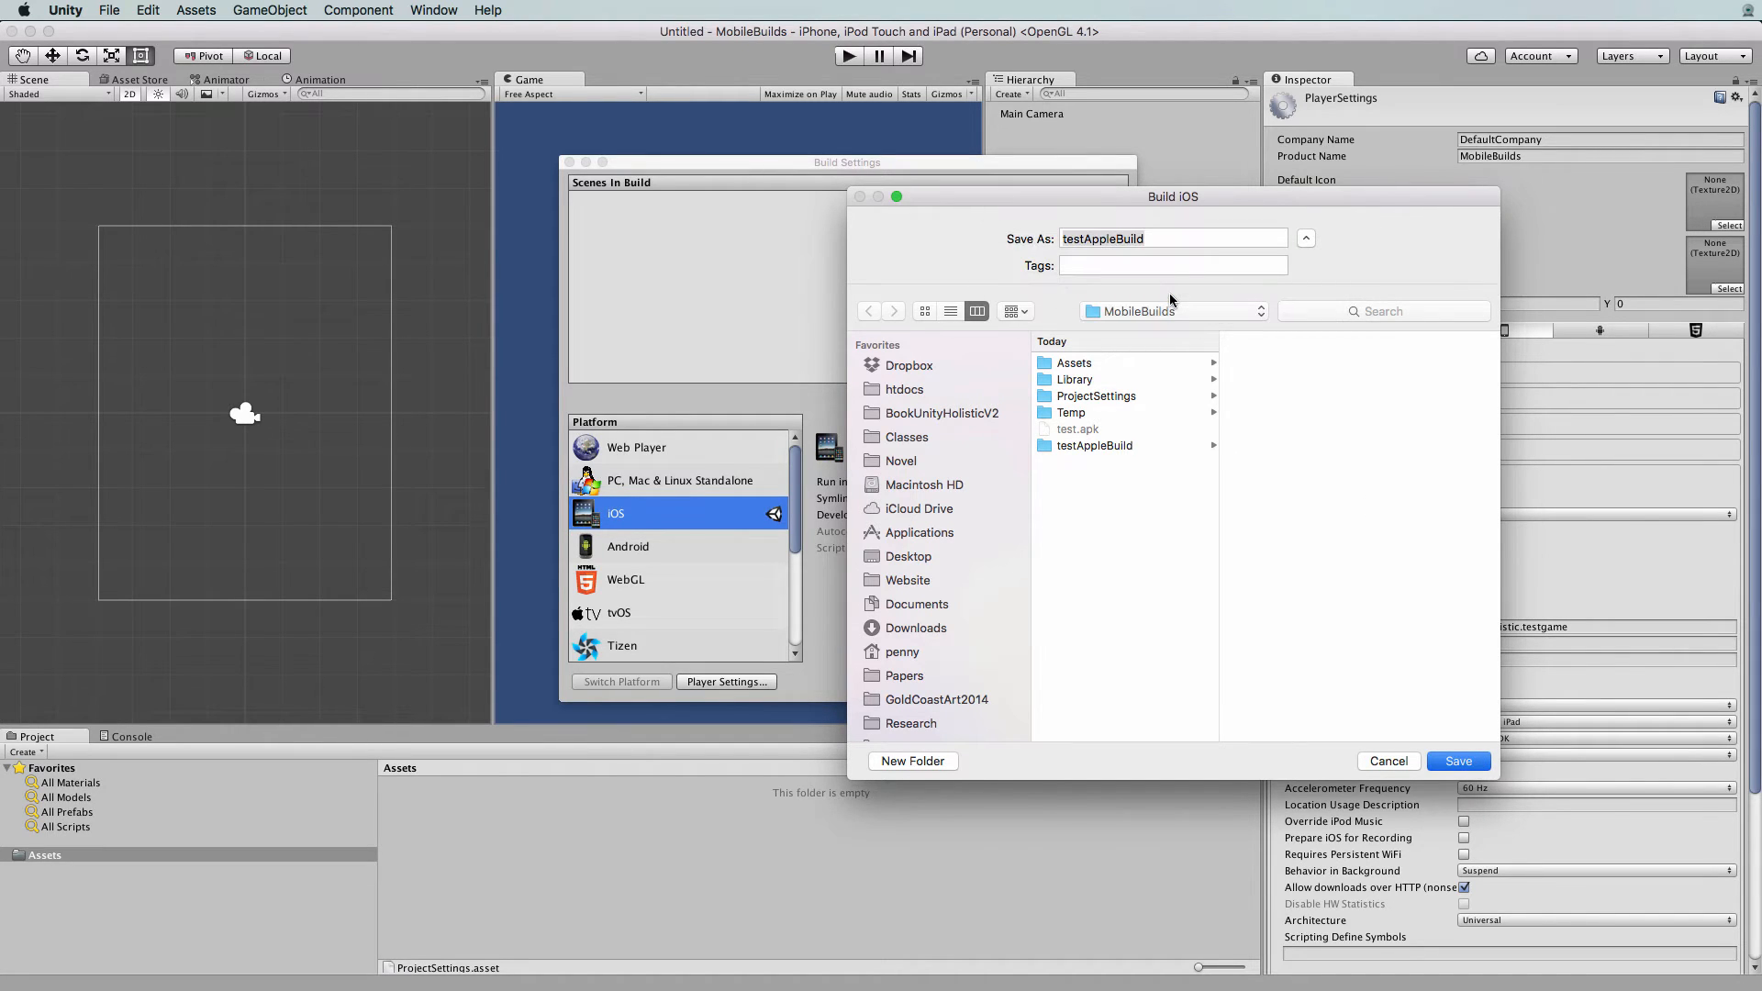
pyautogui.click(1458, 759)
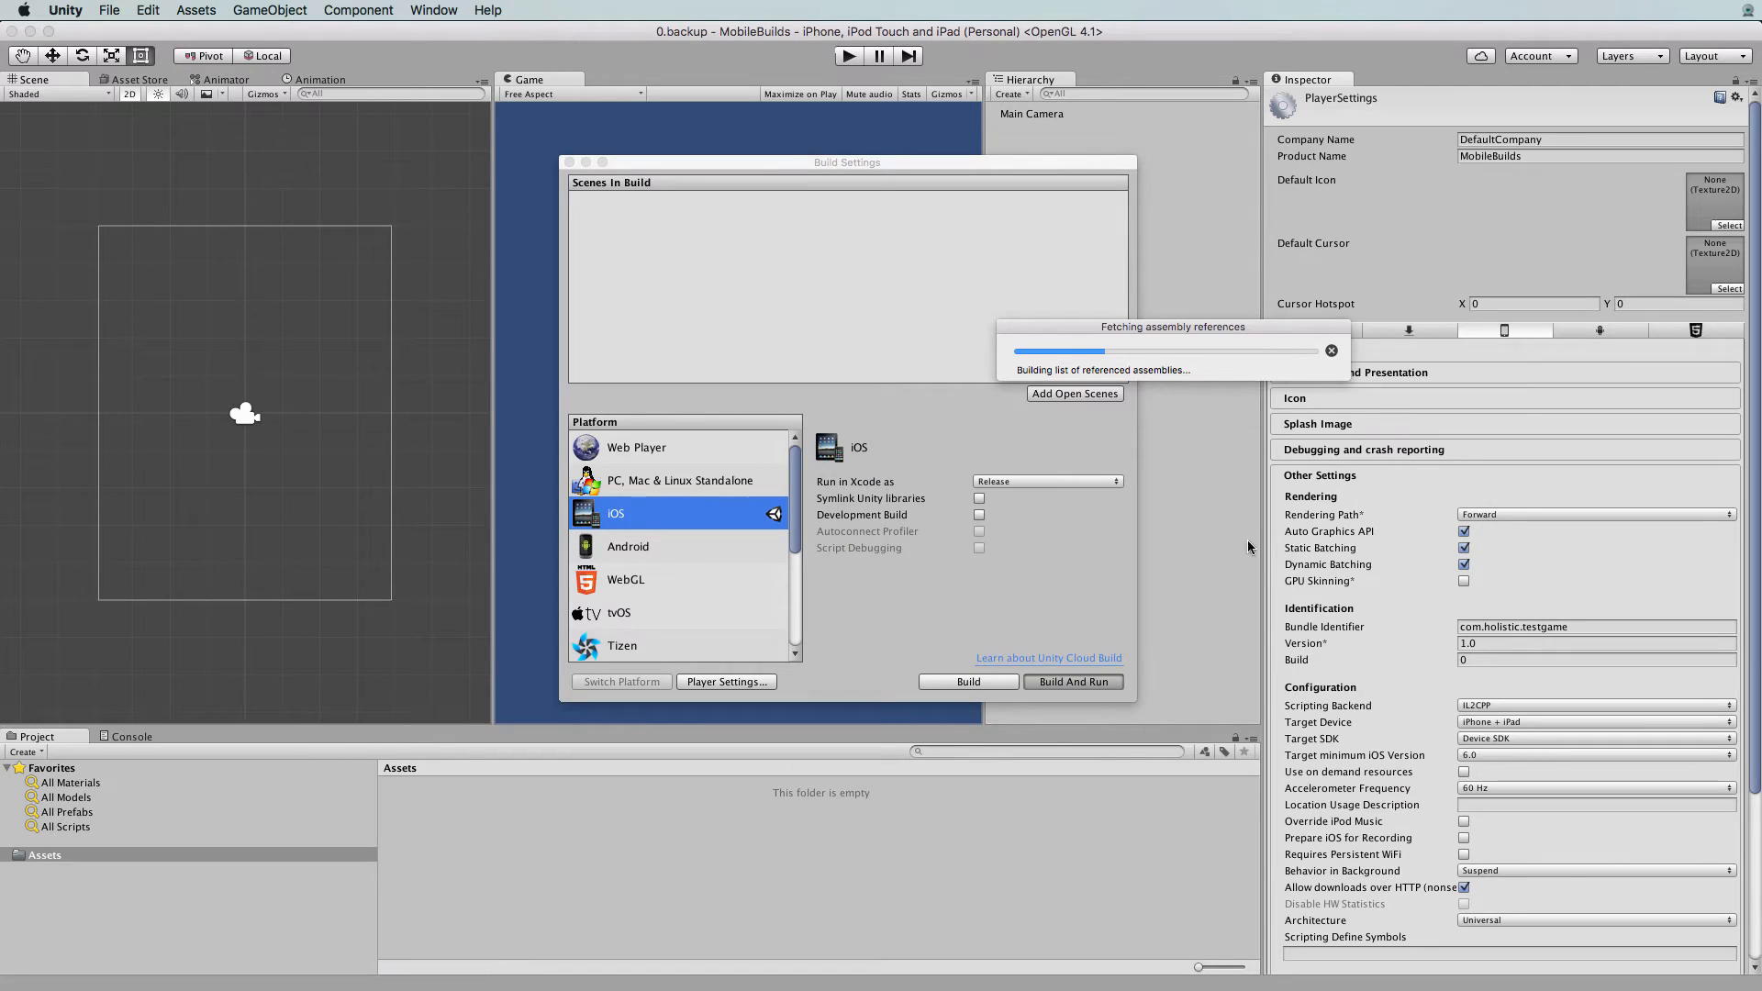
# Let the Building Player progress continue through stripping assemblies
pyautogui.click(1070, 681)
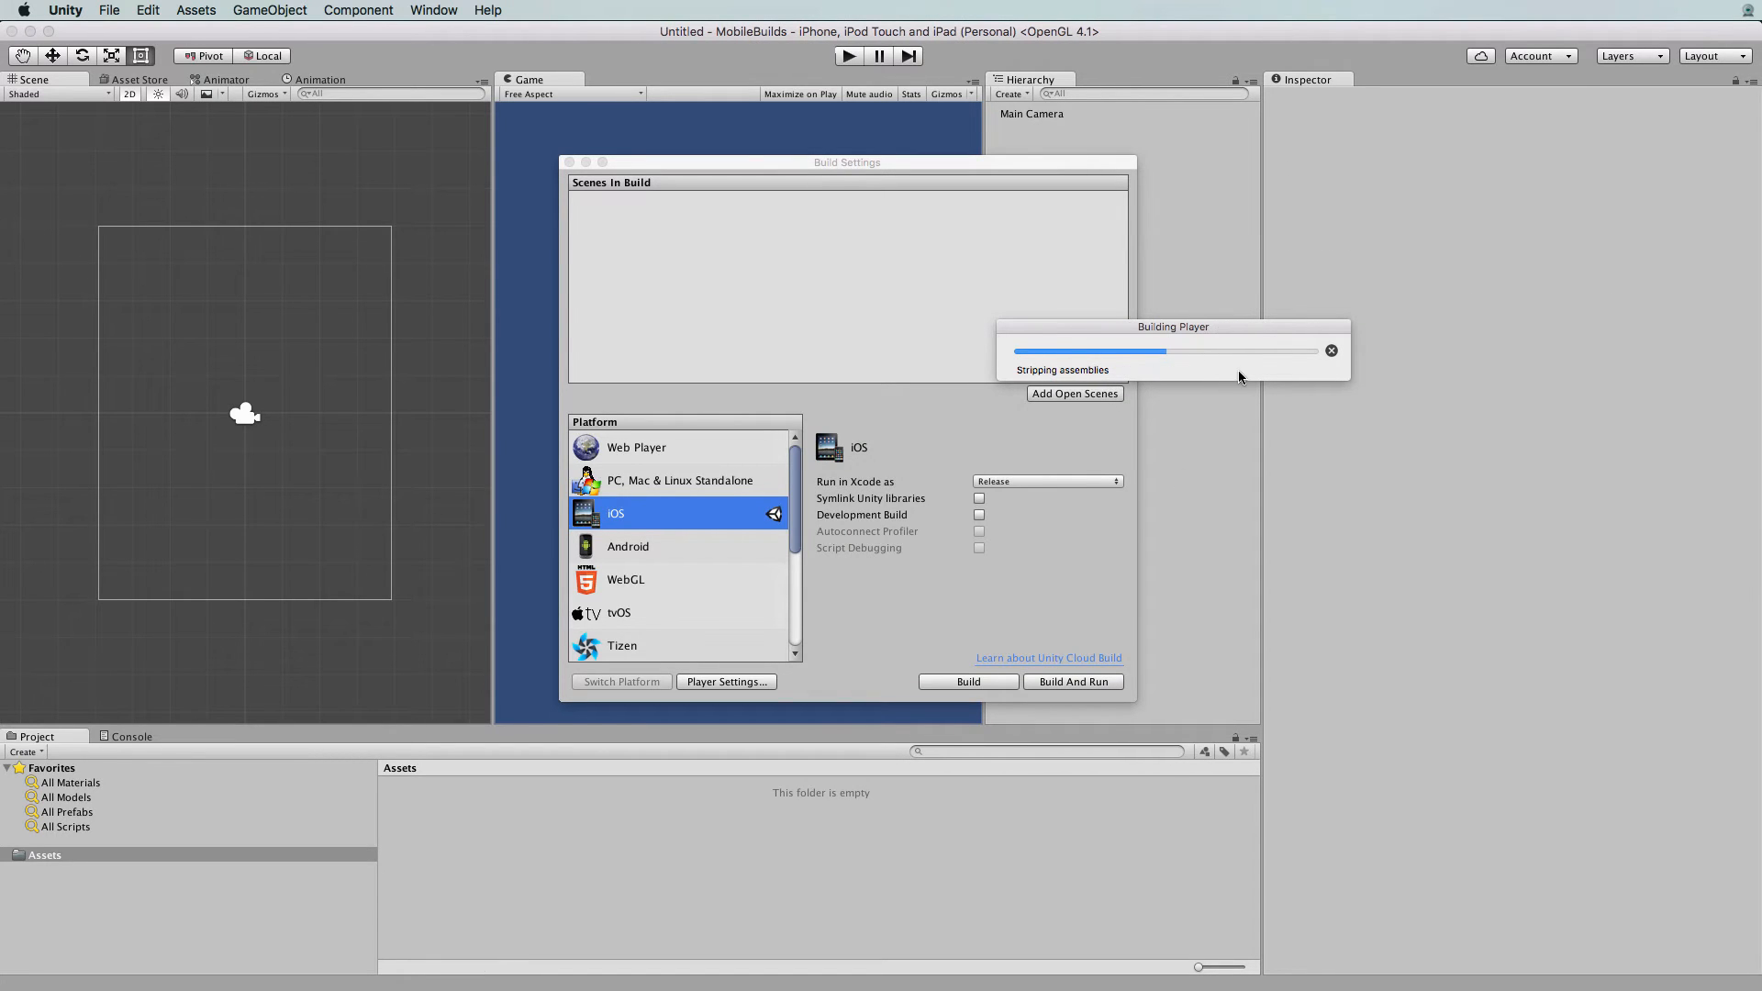
pyautogui.moveTo(1211, 376)
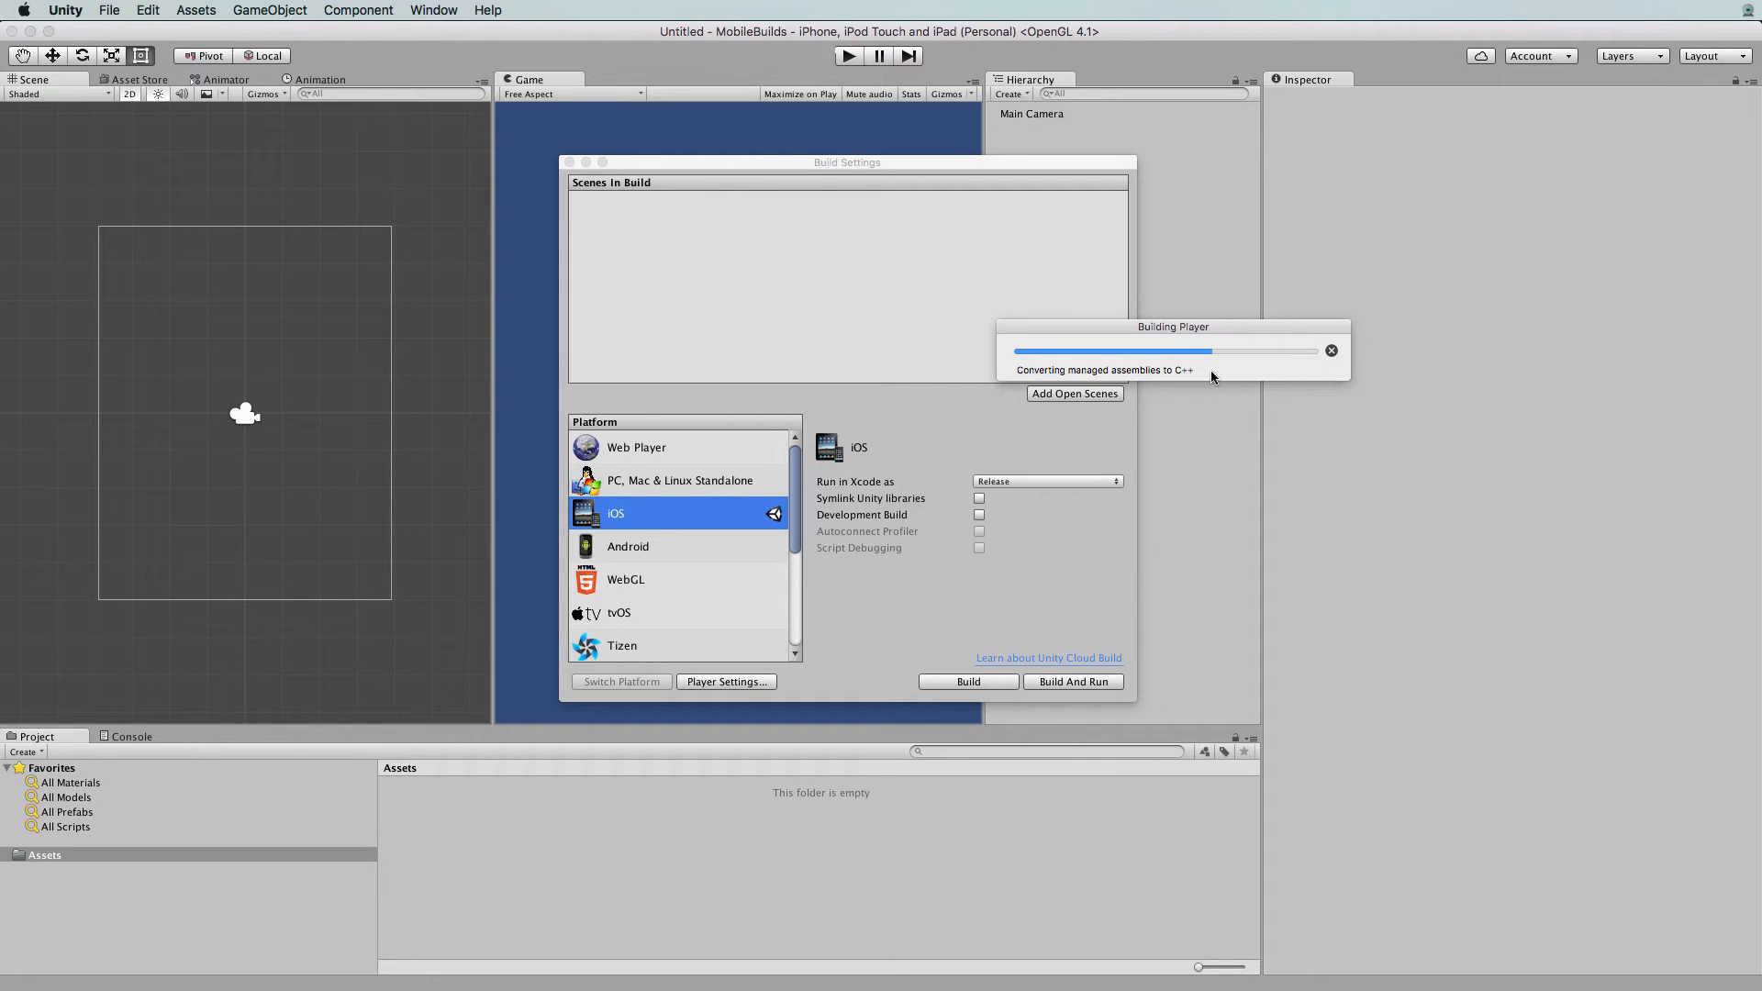
pyautogui.moveTo(1219, 380)
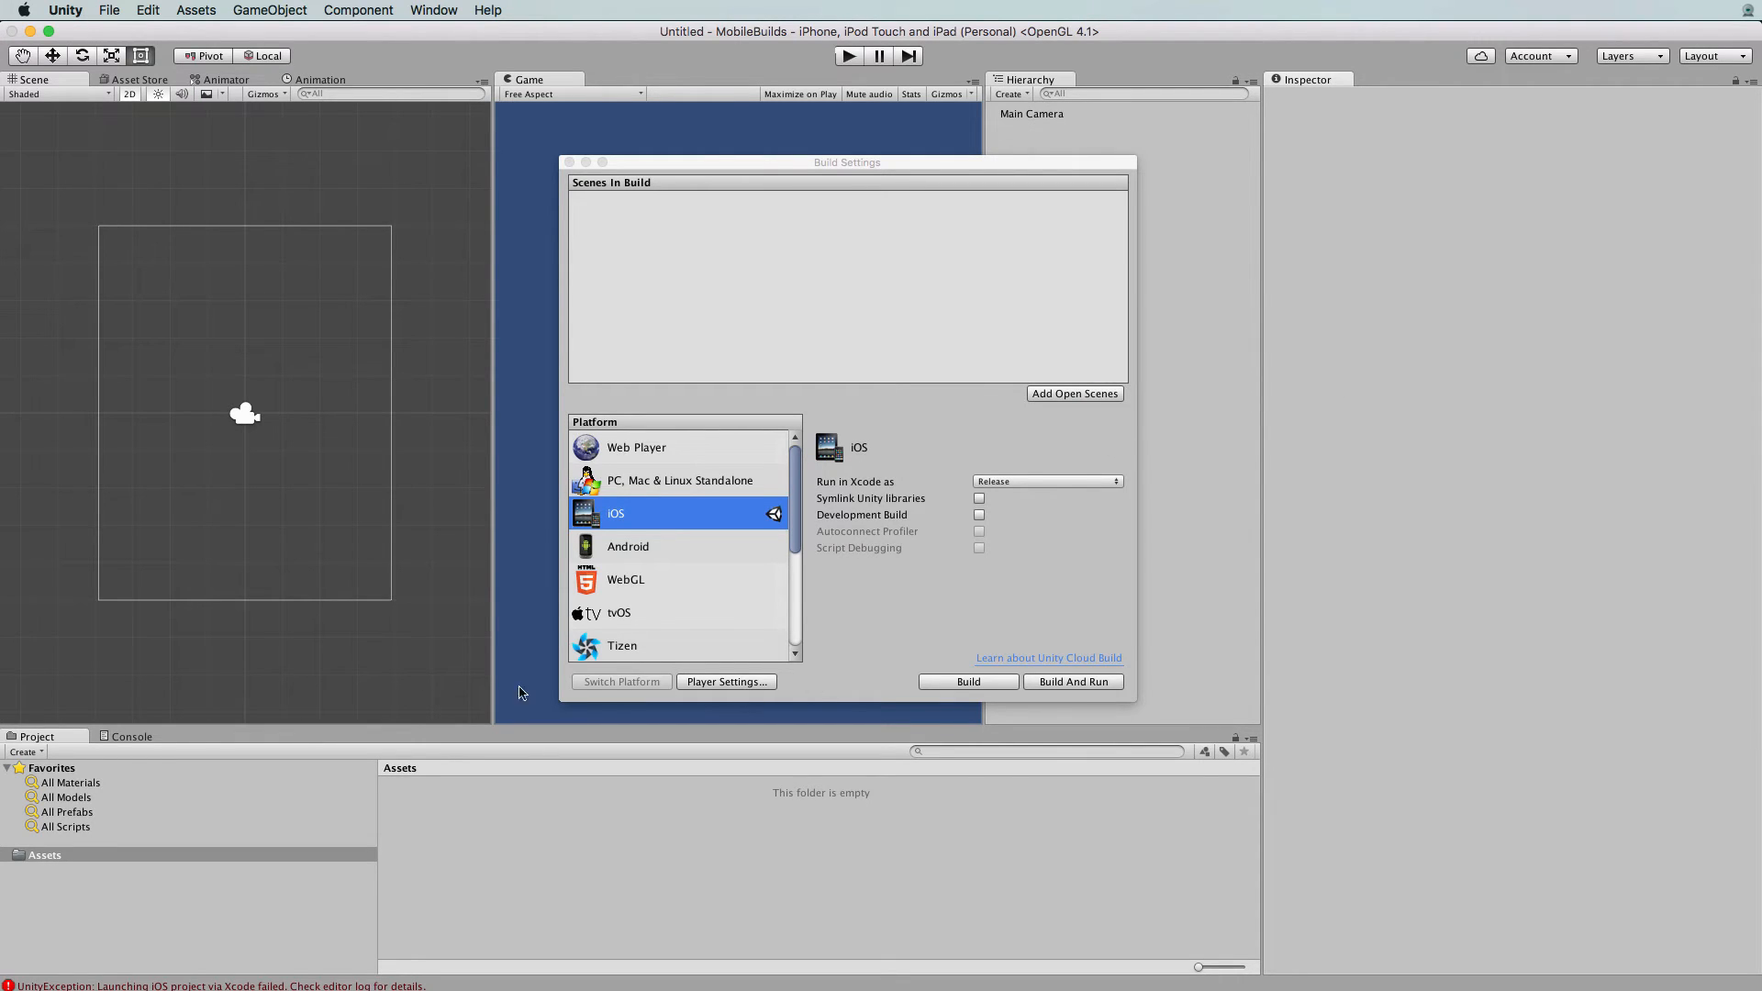
# Show the Console with the Xcode launch-failed errors and missing splash screen warning
pyautogui.click(133, 736)
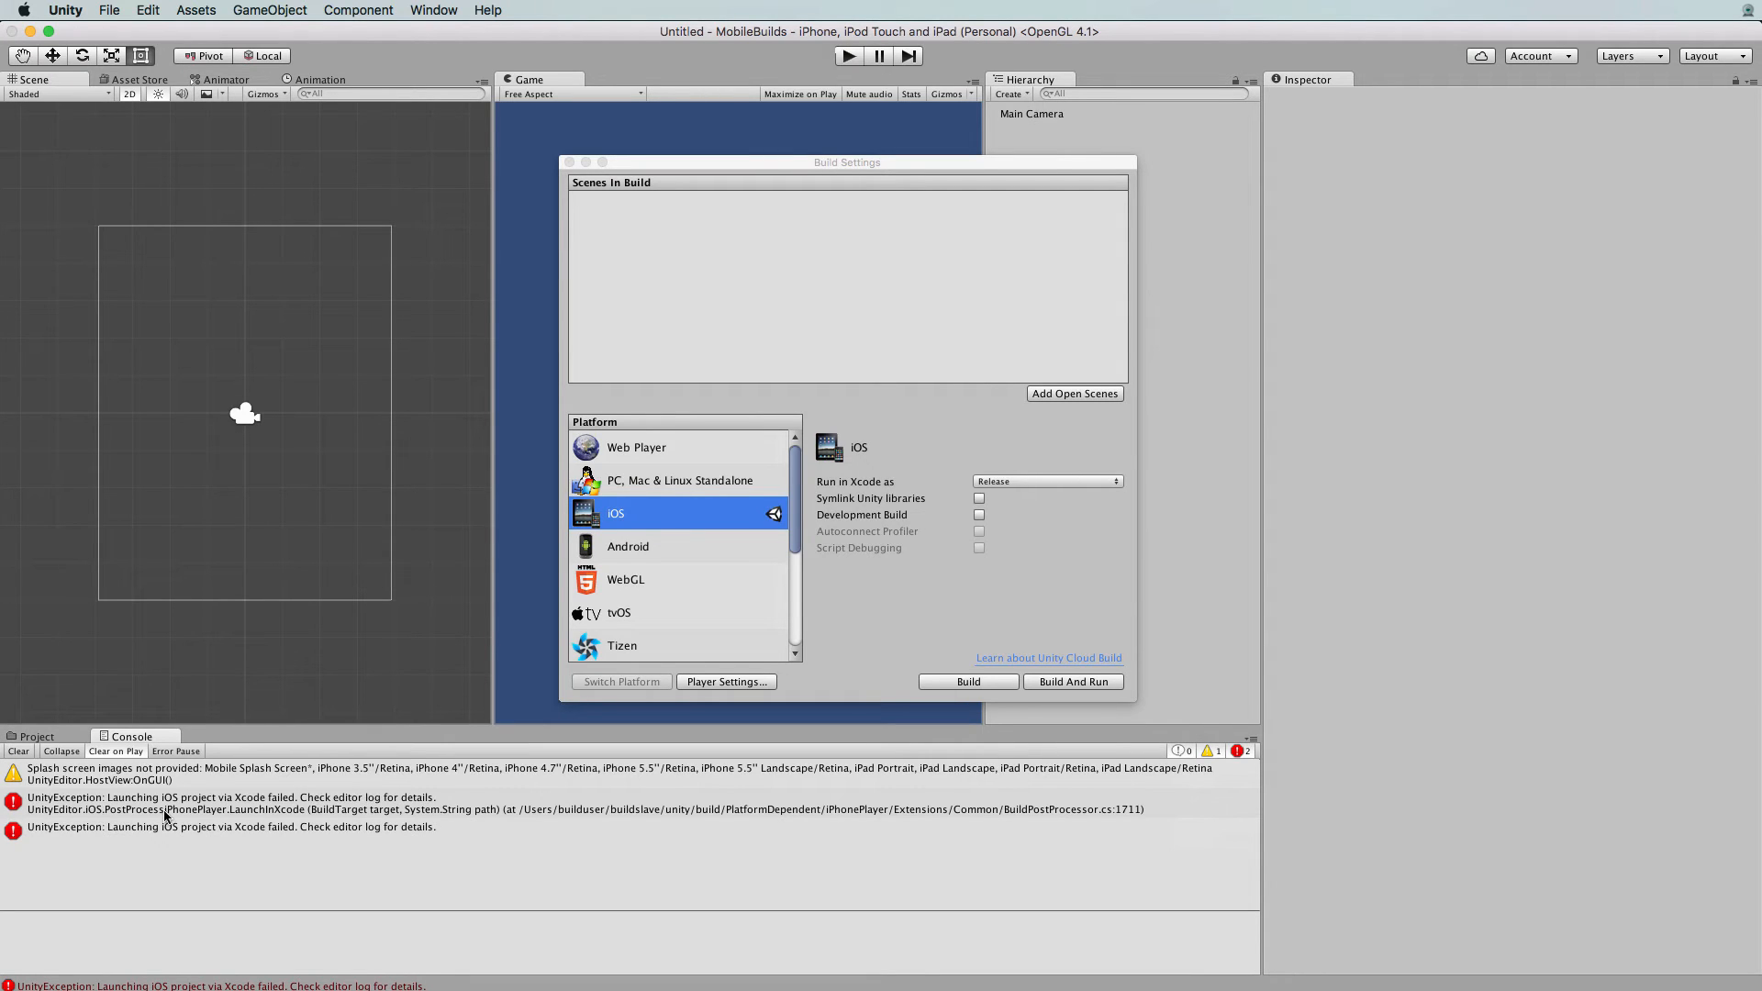
pyautogui.moveTo(376, 818)
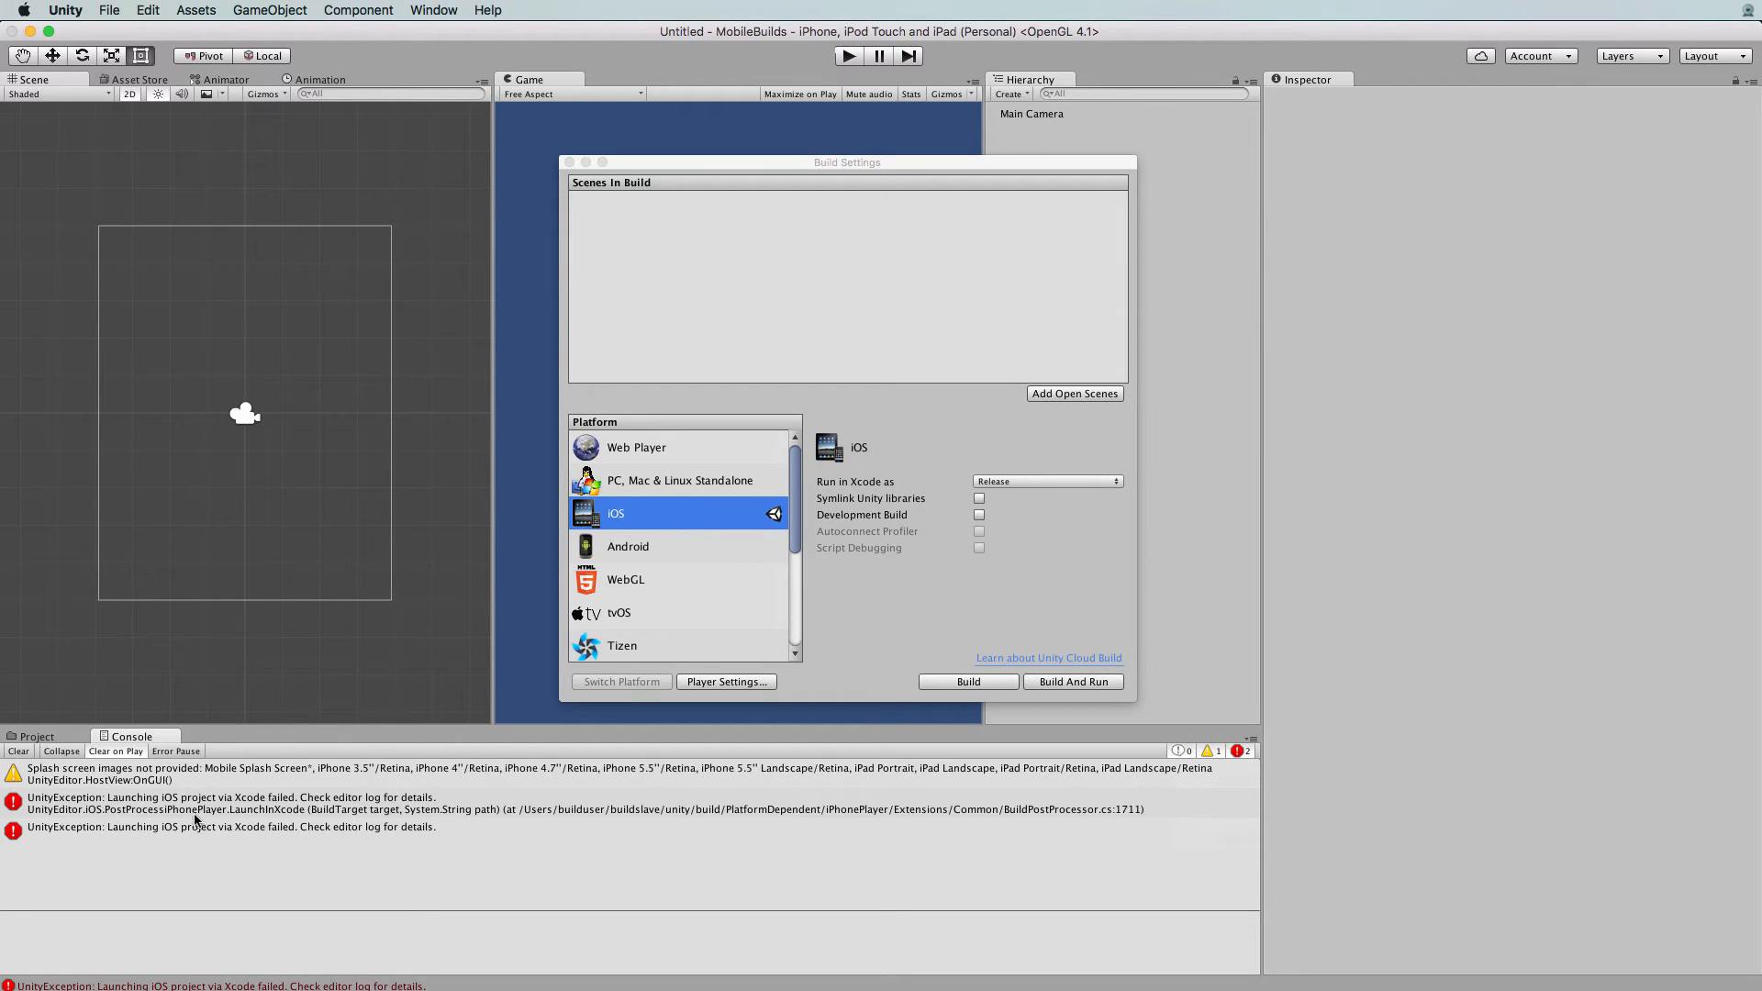
pyautogui.moveTo(483, 813)
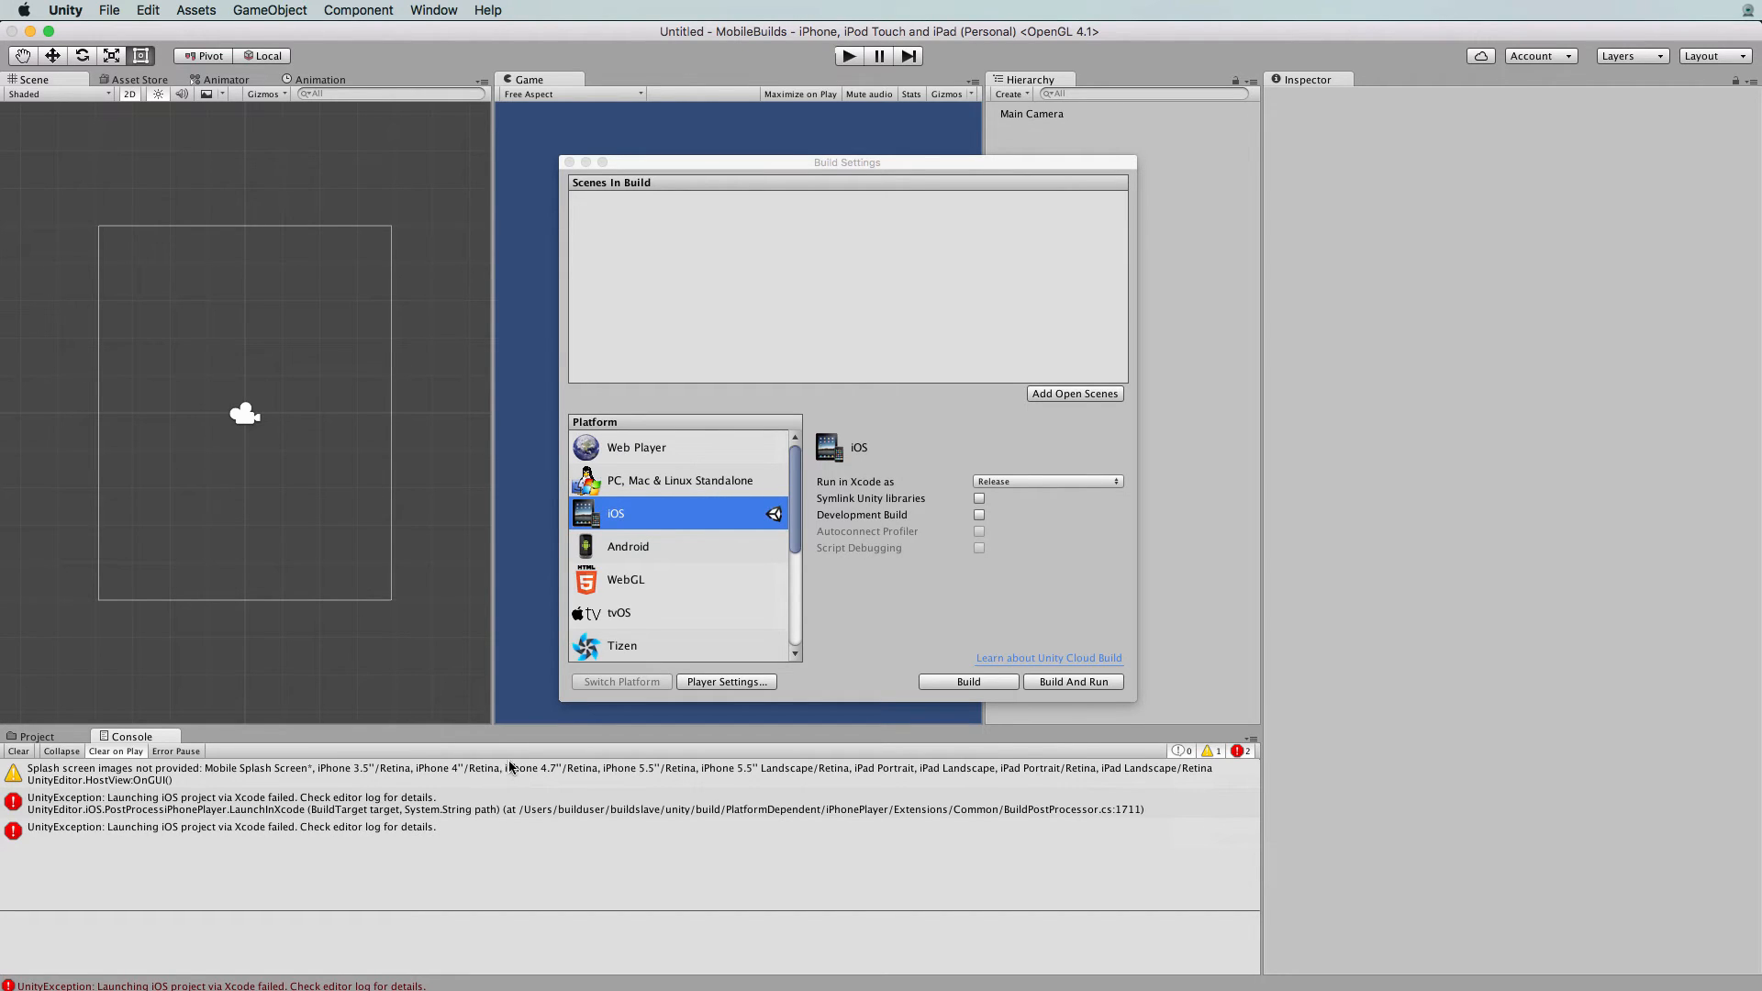
pyautogui.click(37, 736)
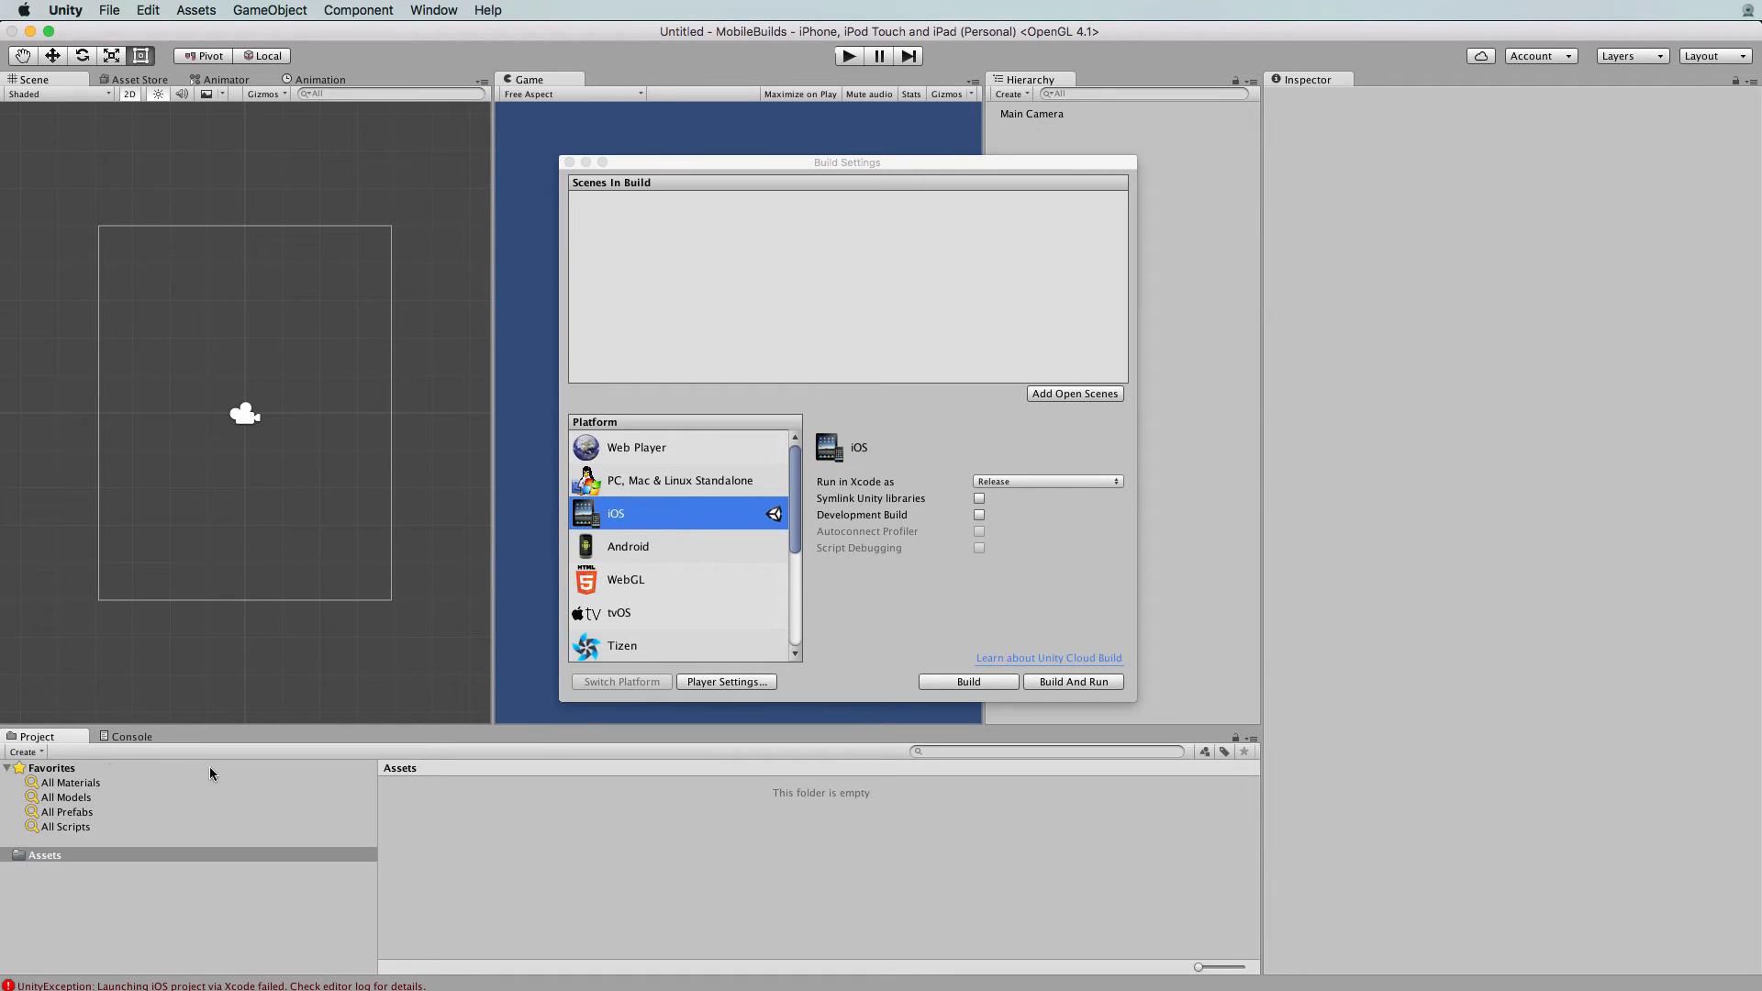
pyautogui.moveTo(364, 850)
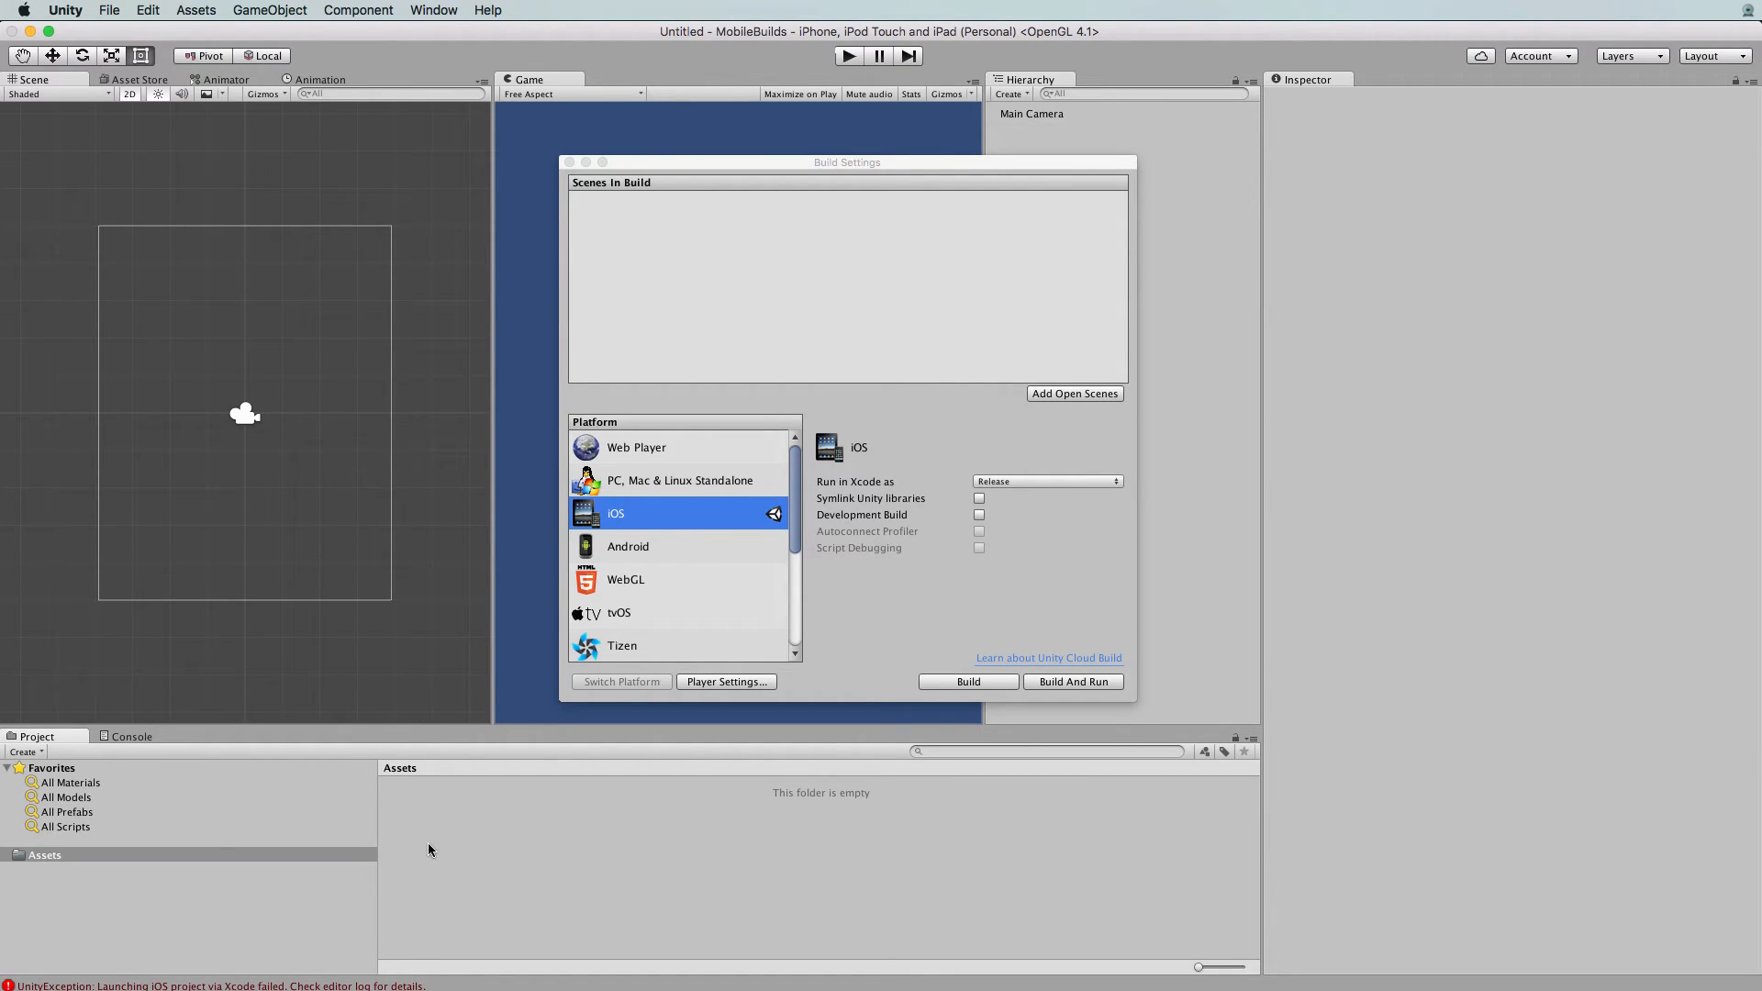
pyautogui.moveTo(699, 870)
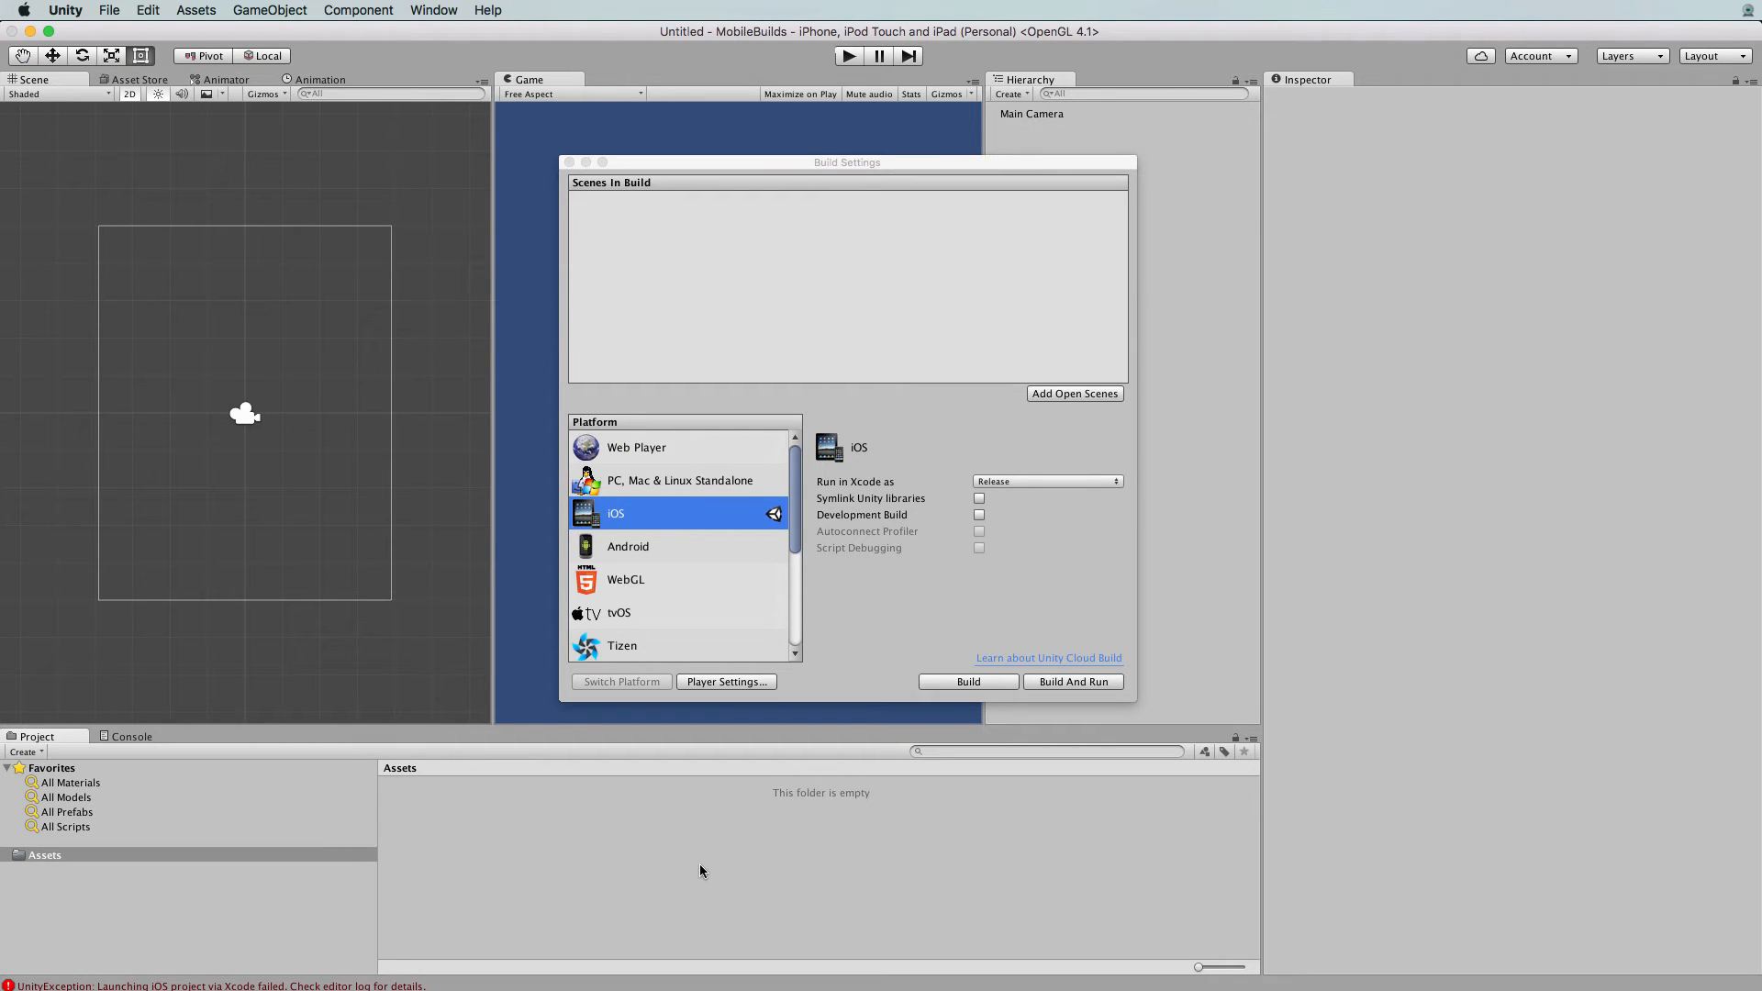
pyautogui.moveTo(1028, 621)
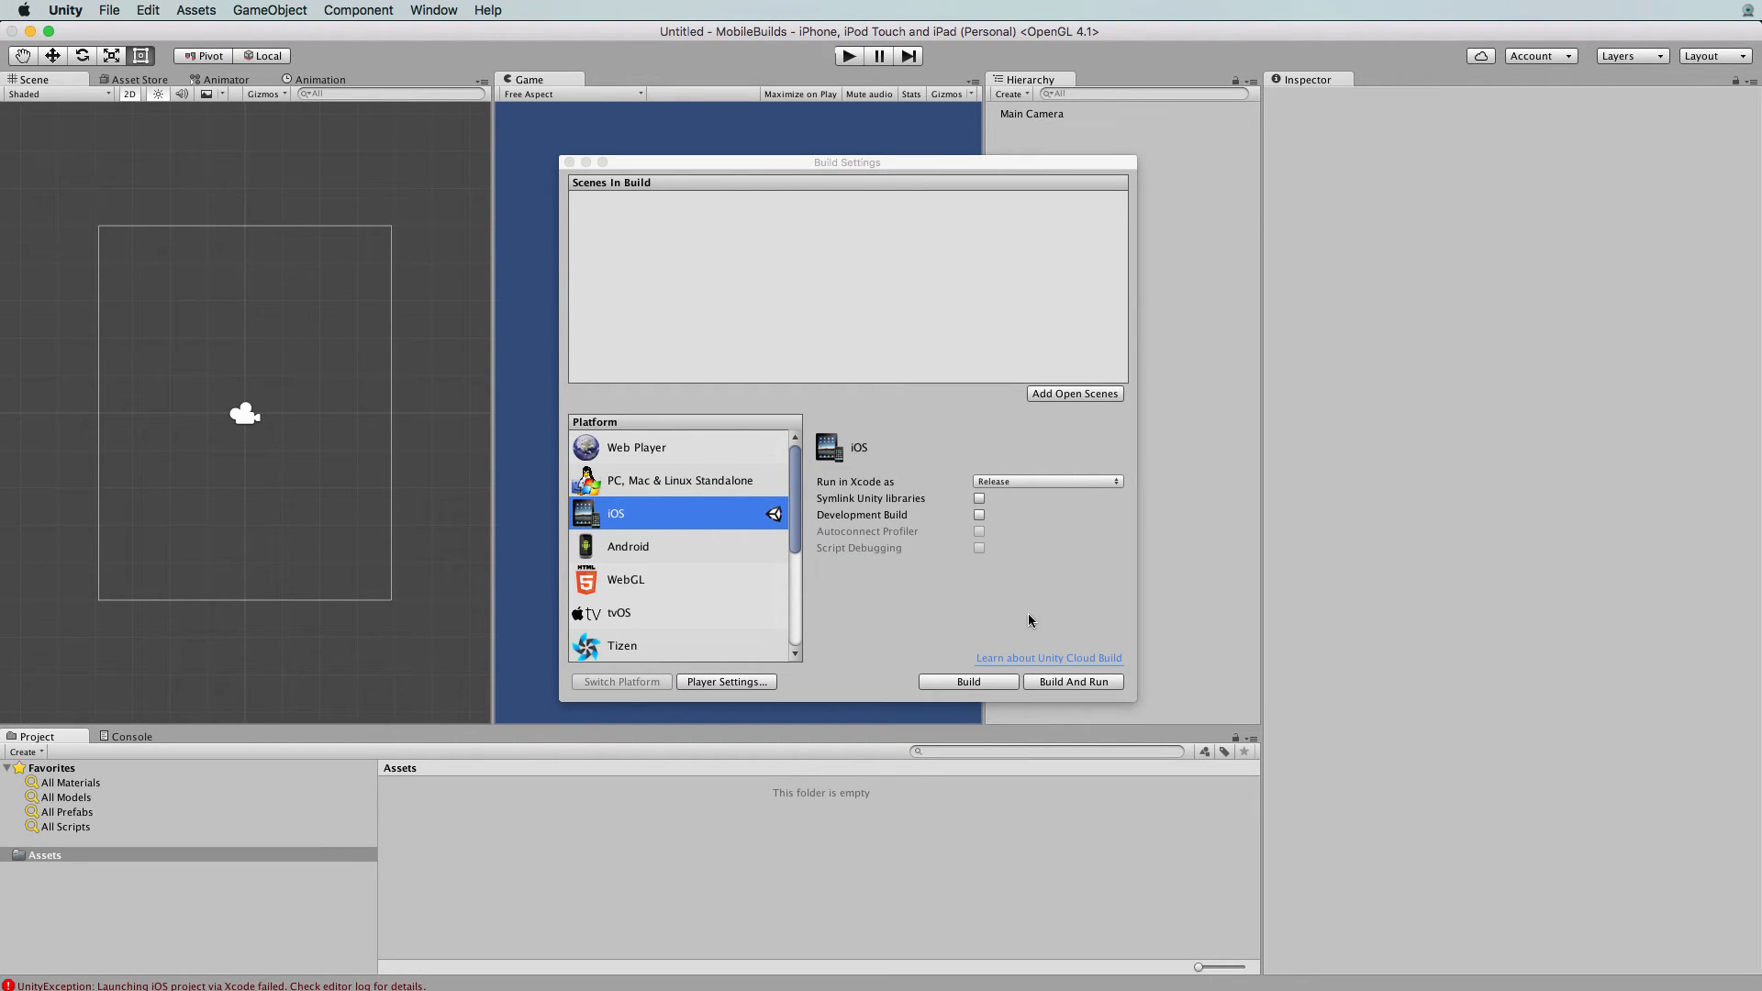
pyautogui.moveTo(1022, 621)
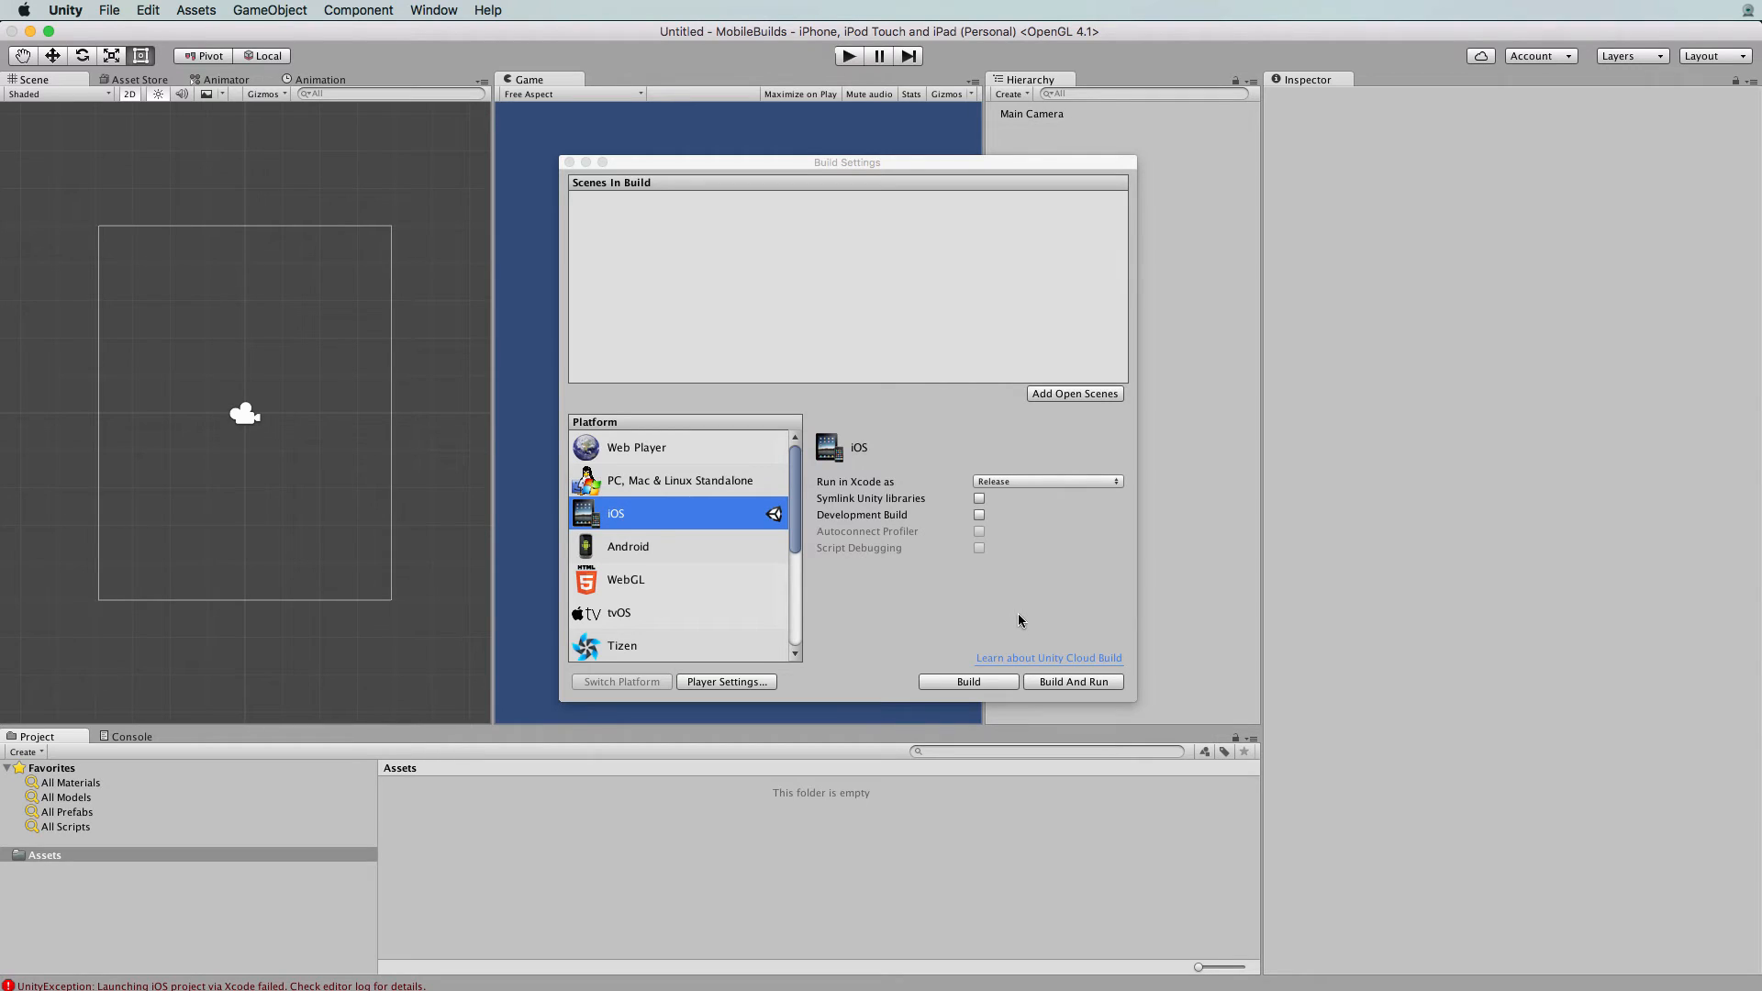
pyautogui.moveTo(1010, 624)
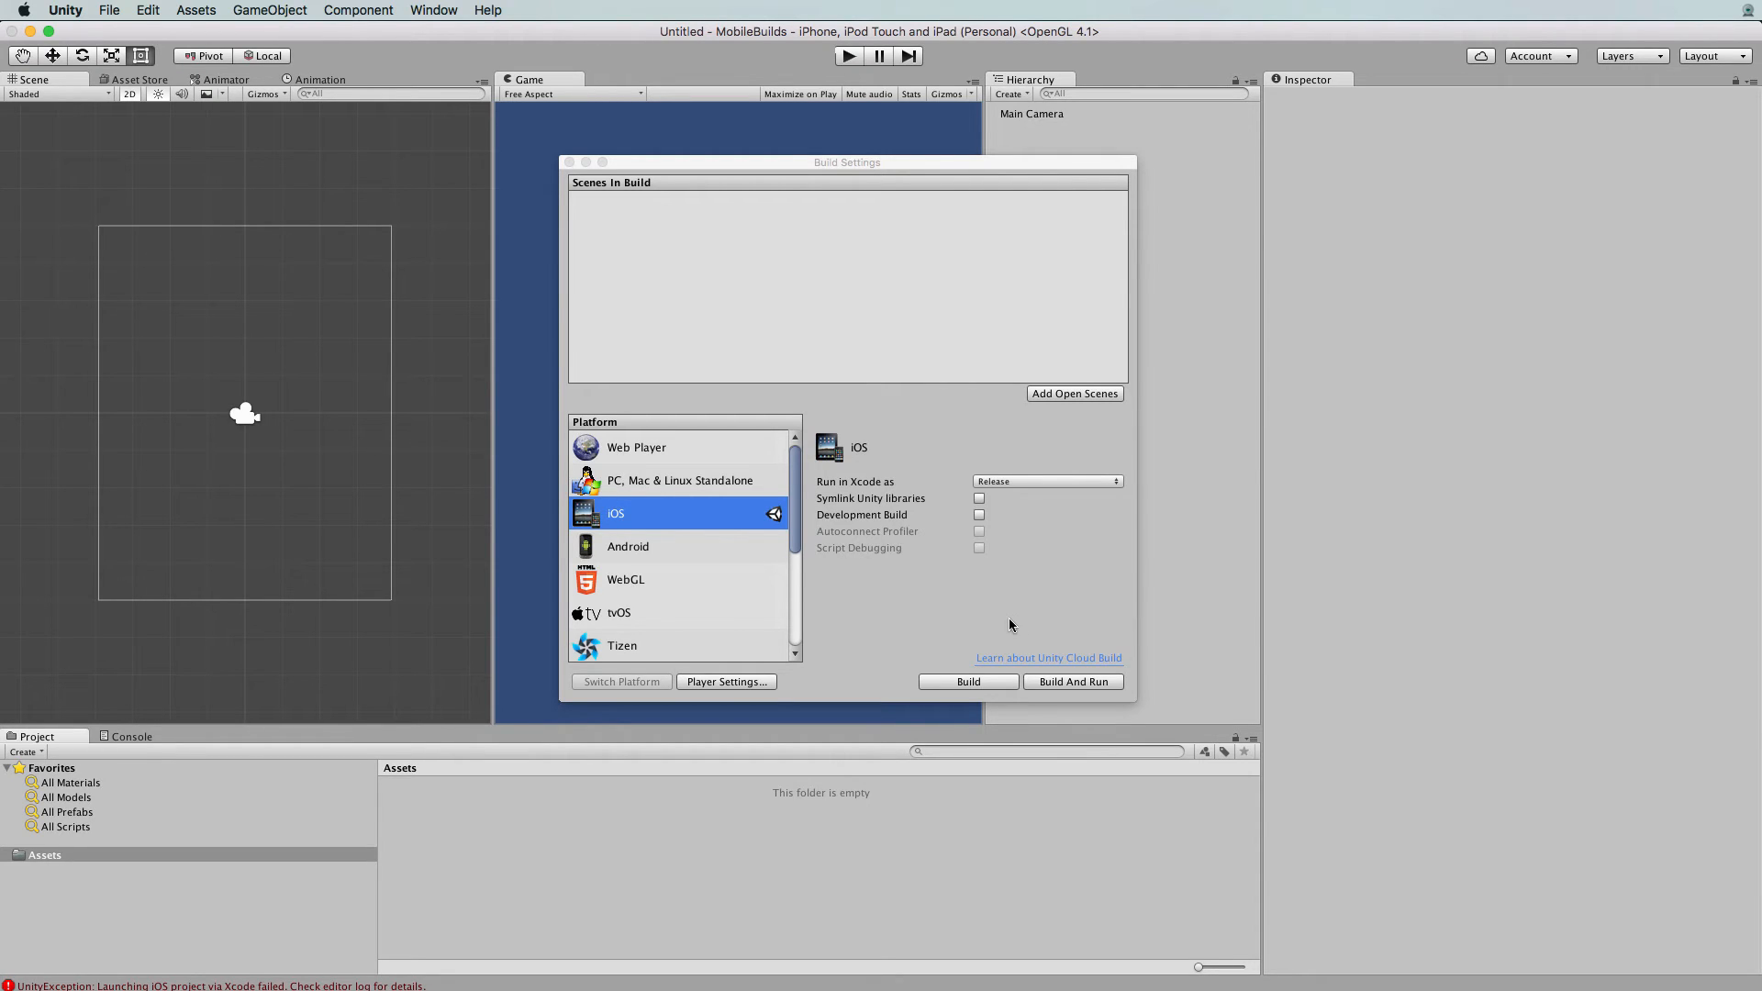
pyautogui.moveTo(811, 646)
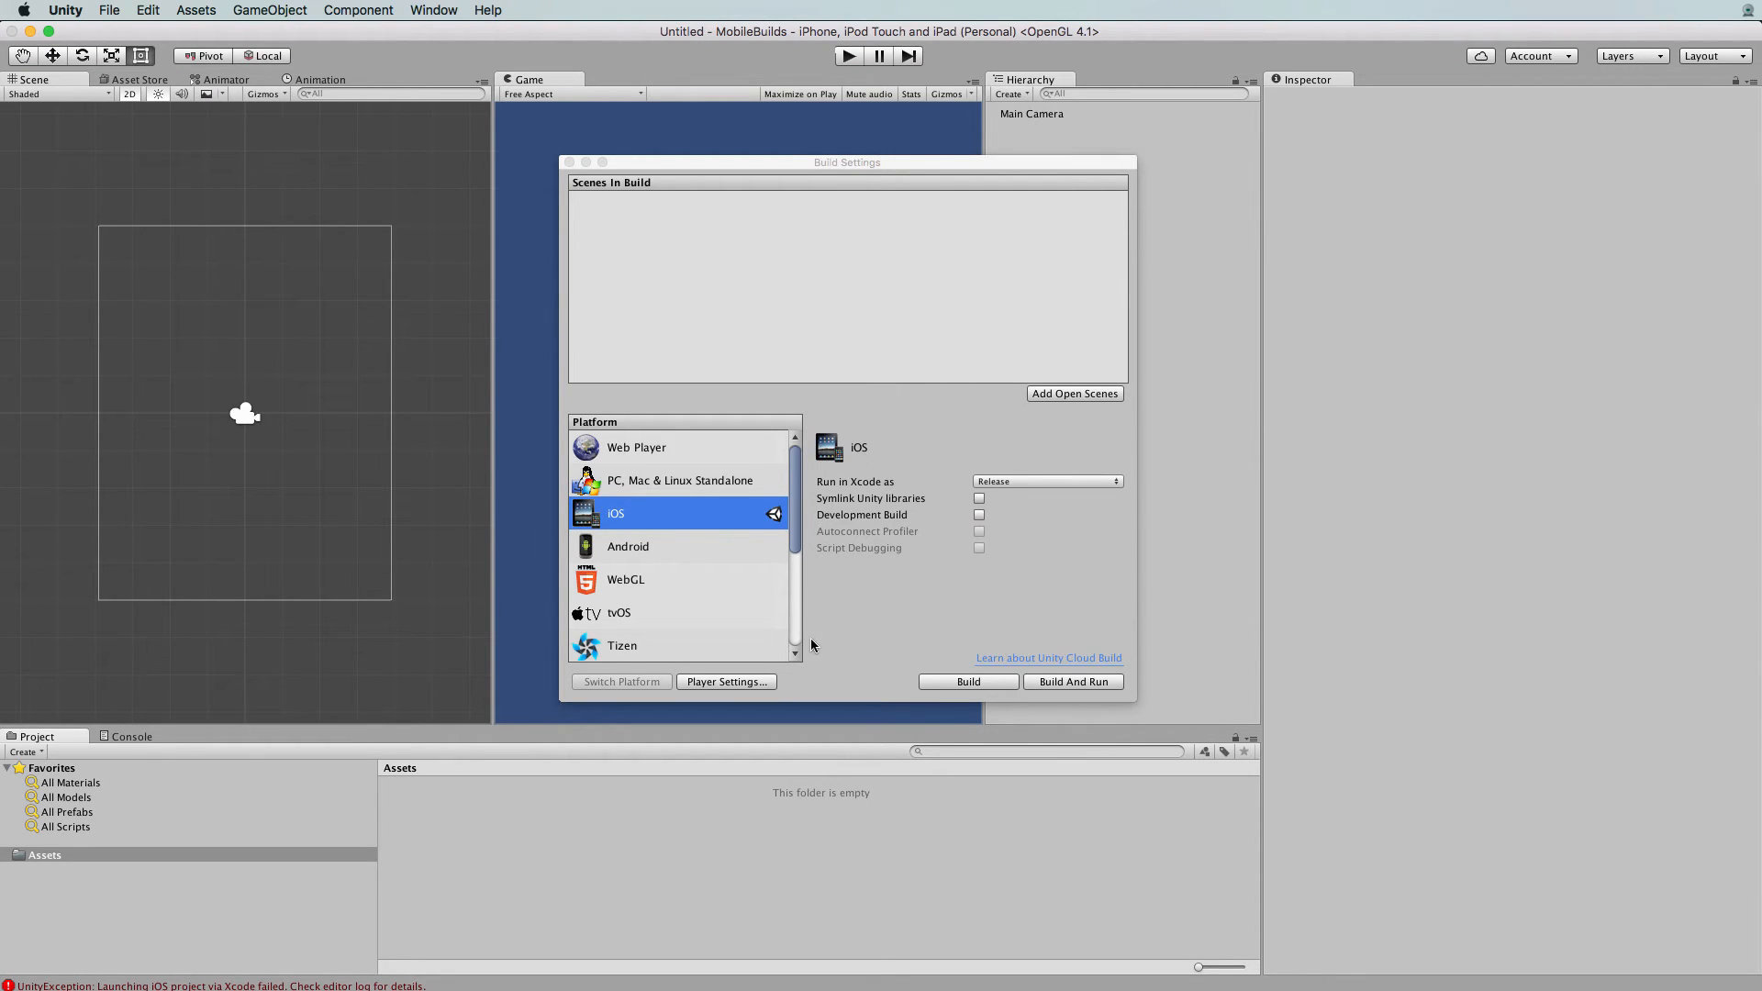
pyautogui.moveTo(499, 852)
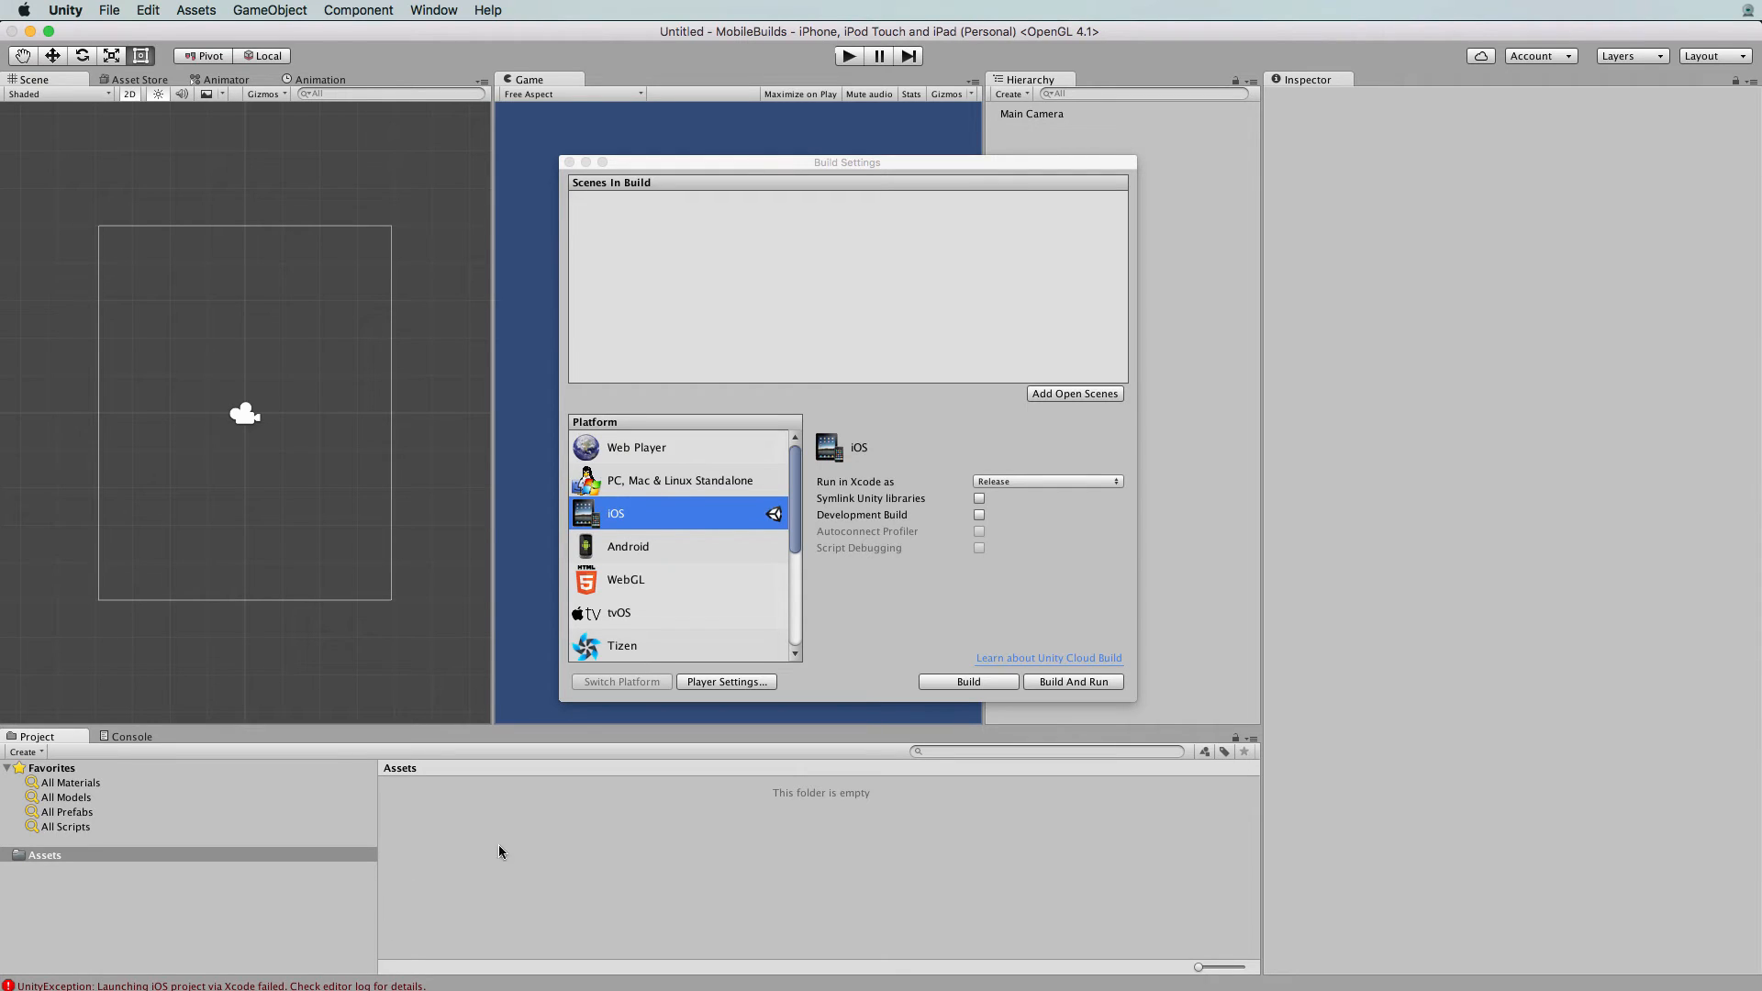
pyautogui.moveTo(519, 839)
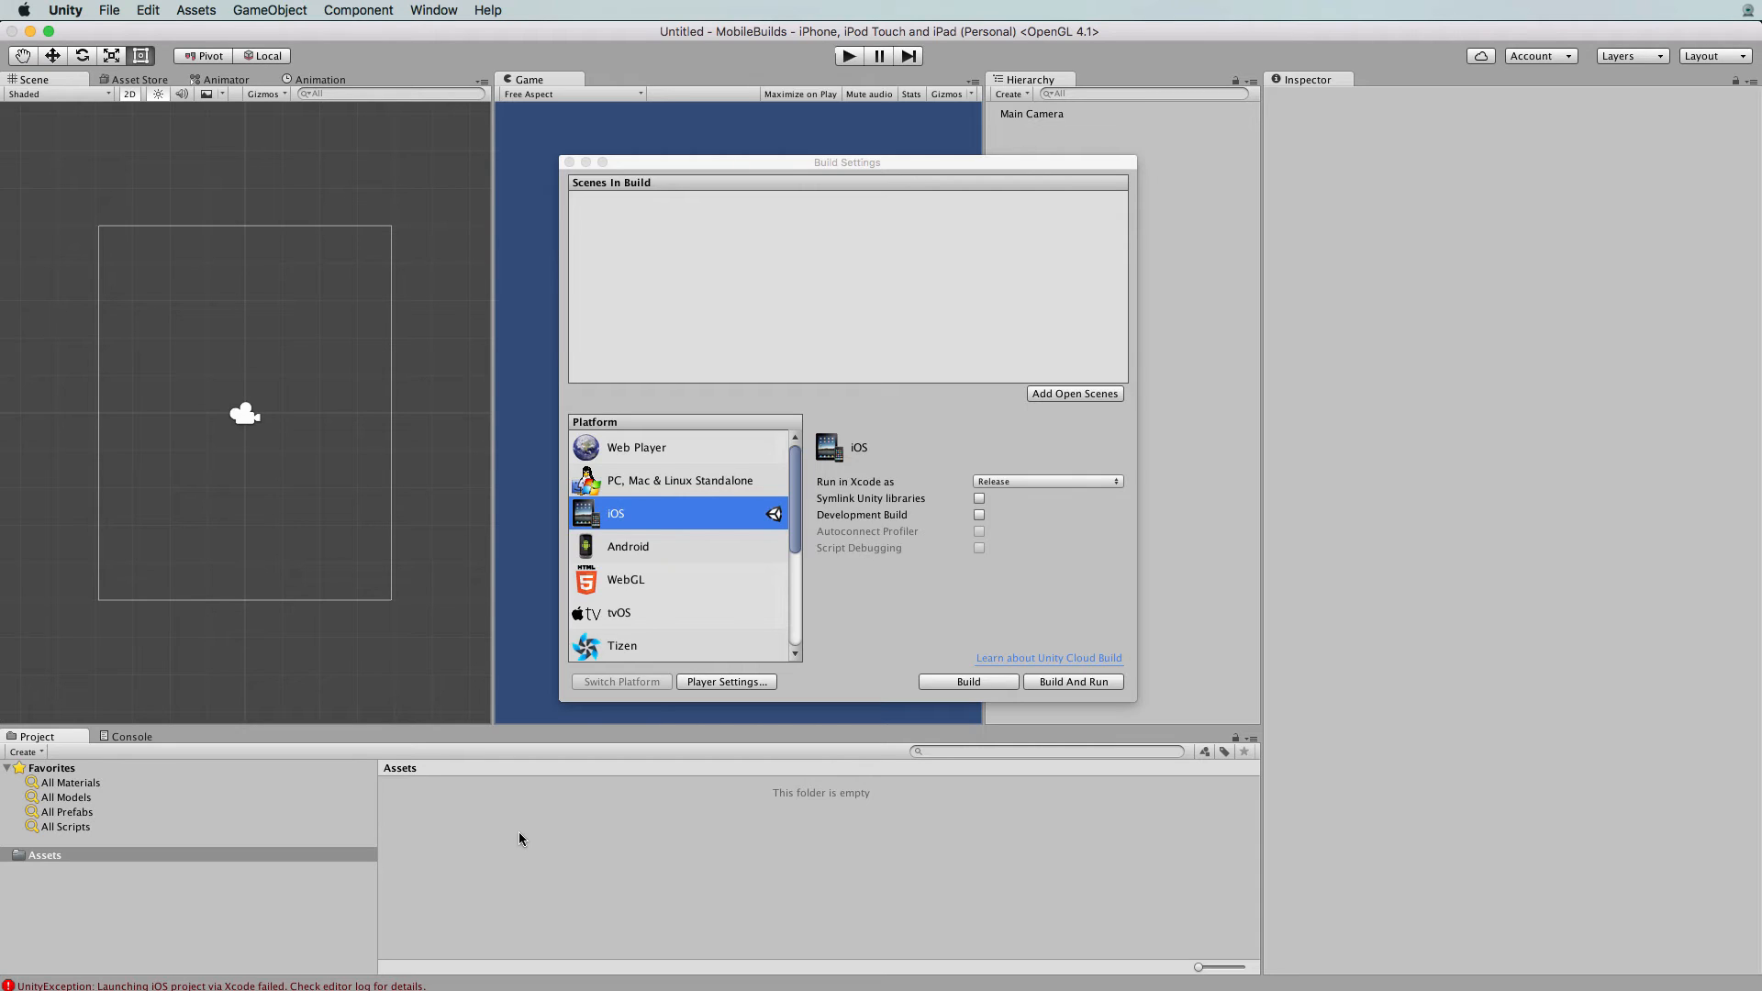
pyautogui.moveTo(729, 675)
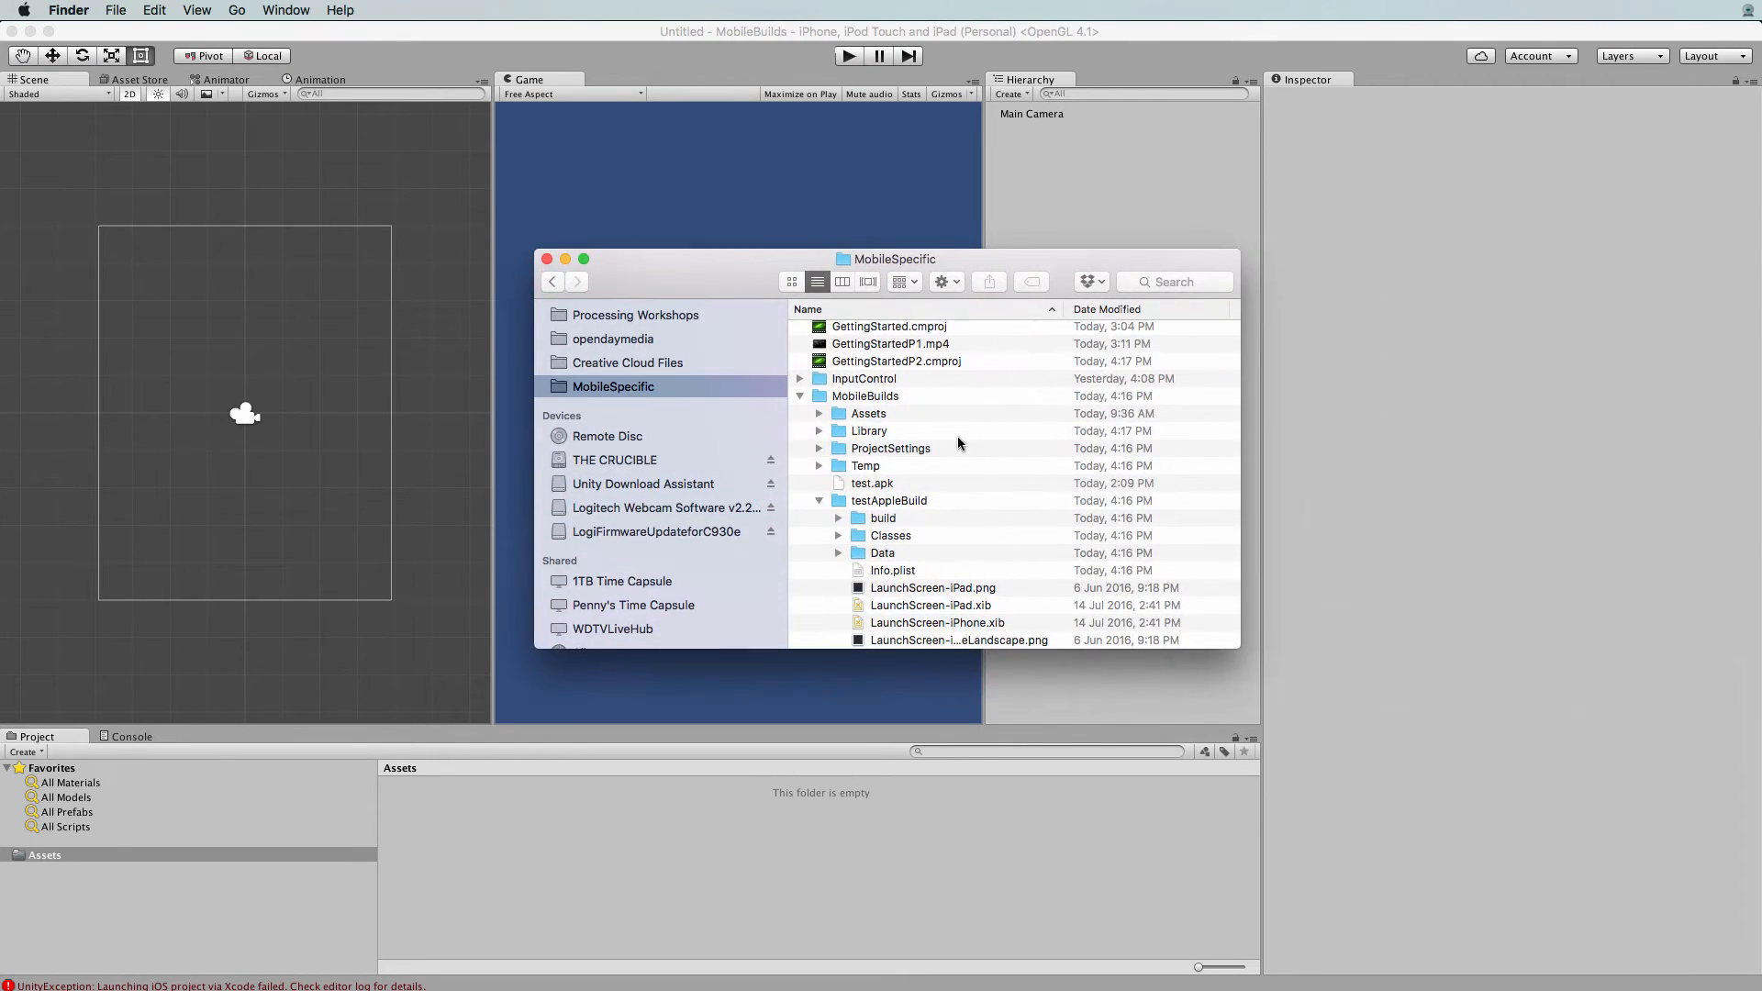
# Locate and select Unity-iPhone.xcodeproj inside the testAppleBuild folder in Finder
pyautogui.scroll(-3)
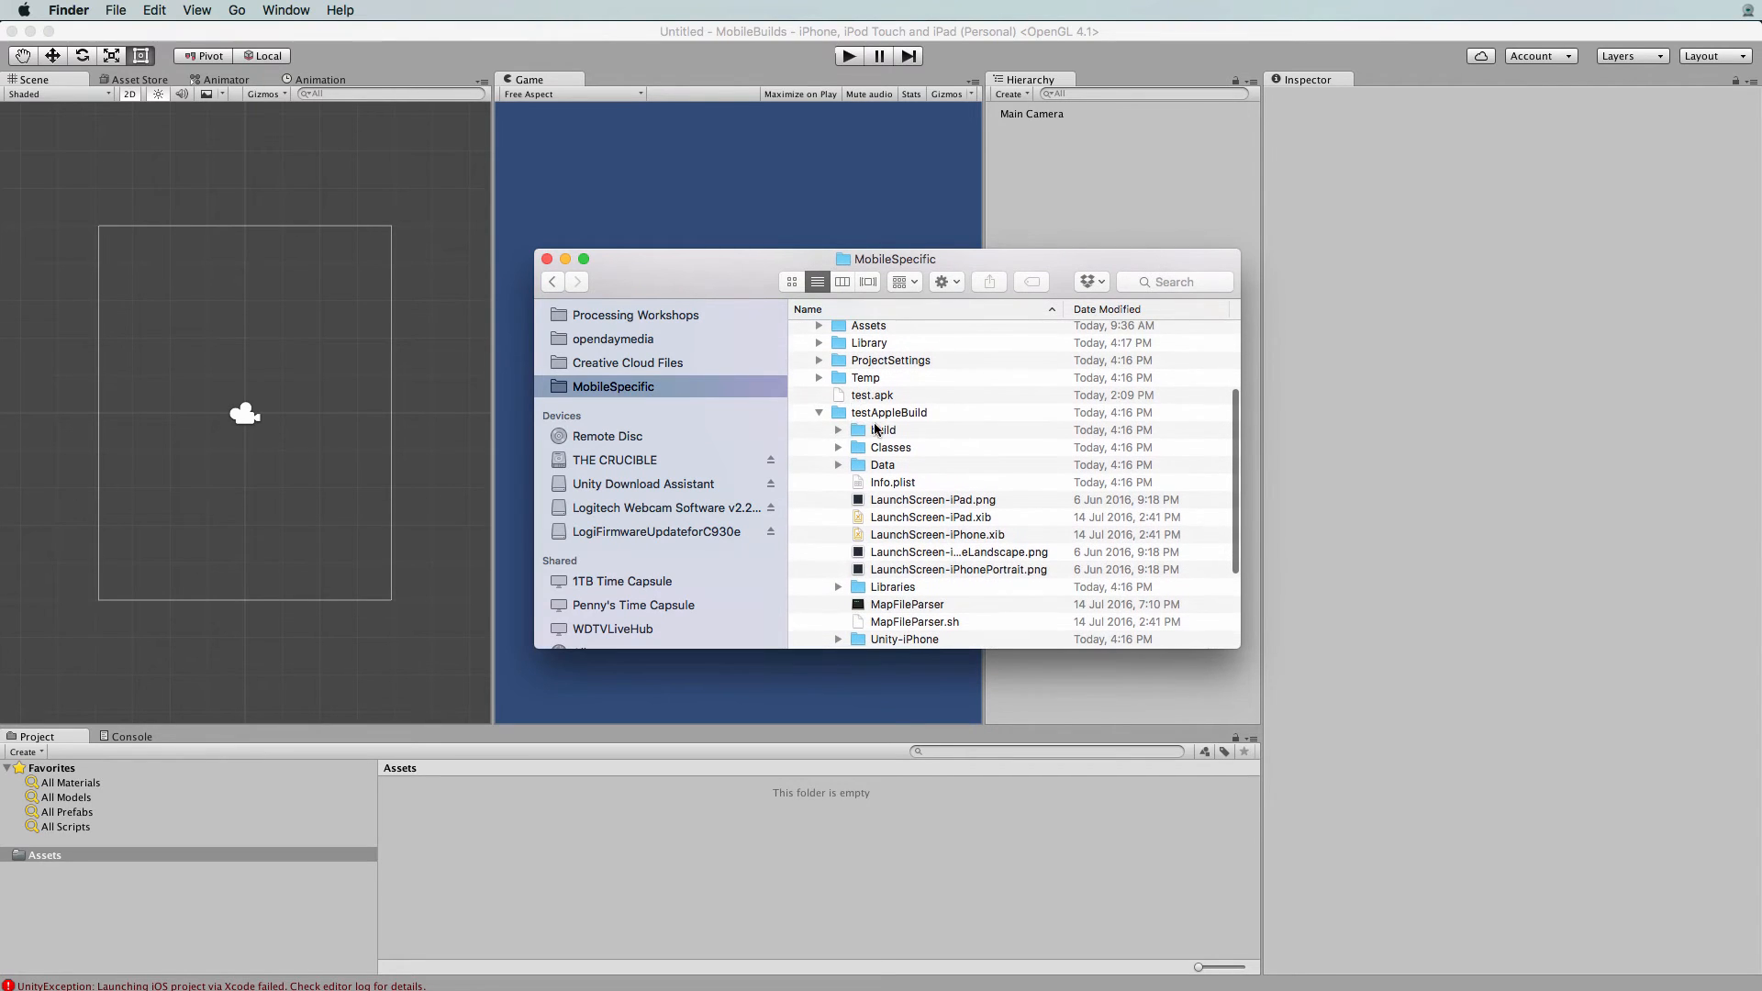
pyautogui.click(888, 413)
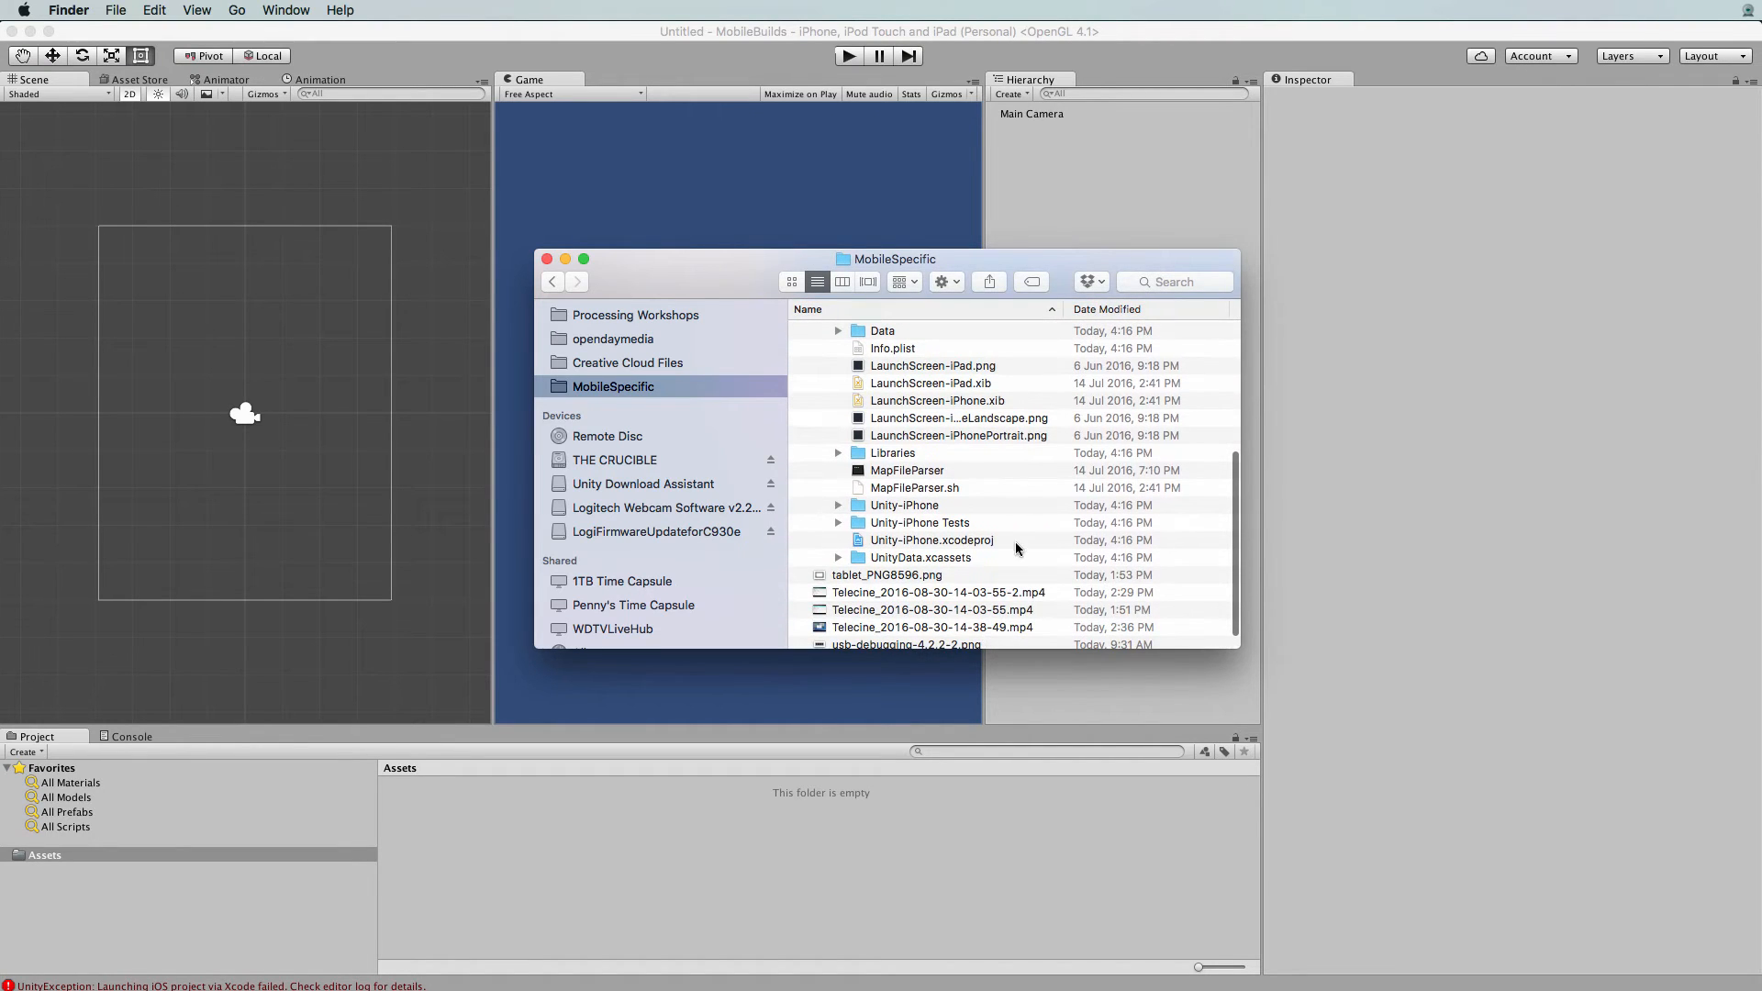
pyautogui.click(931, 540)
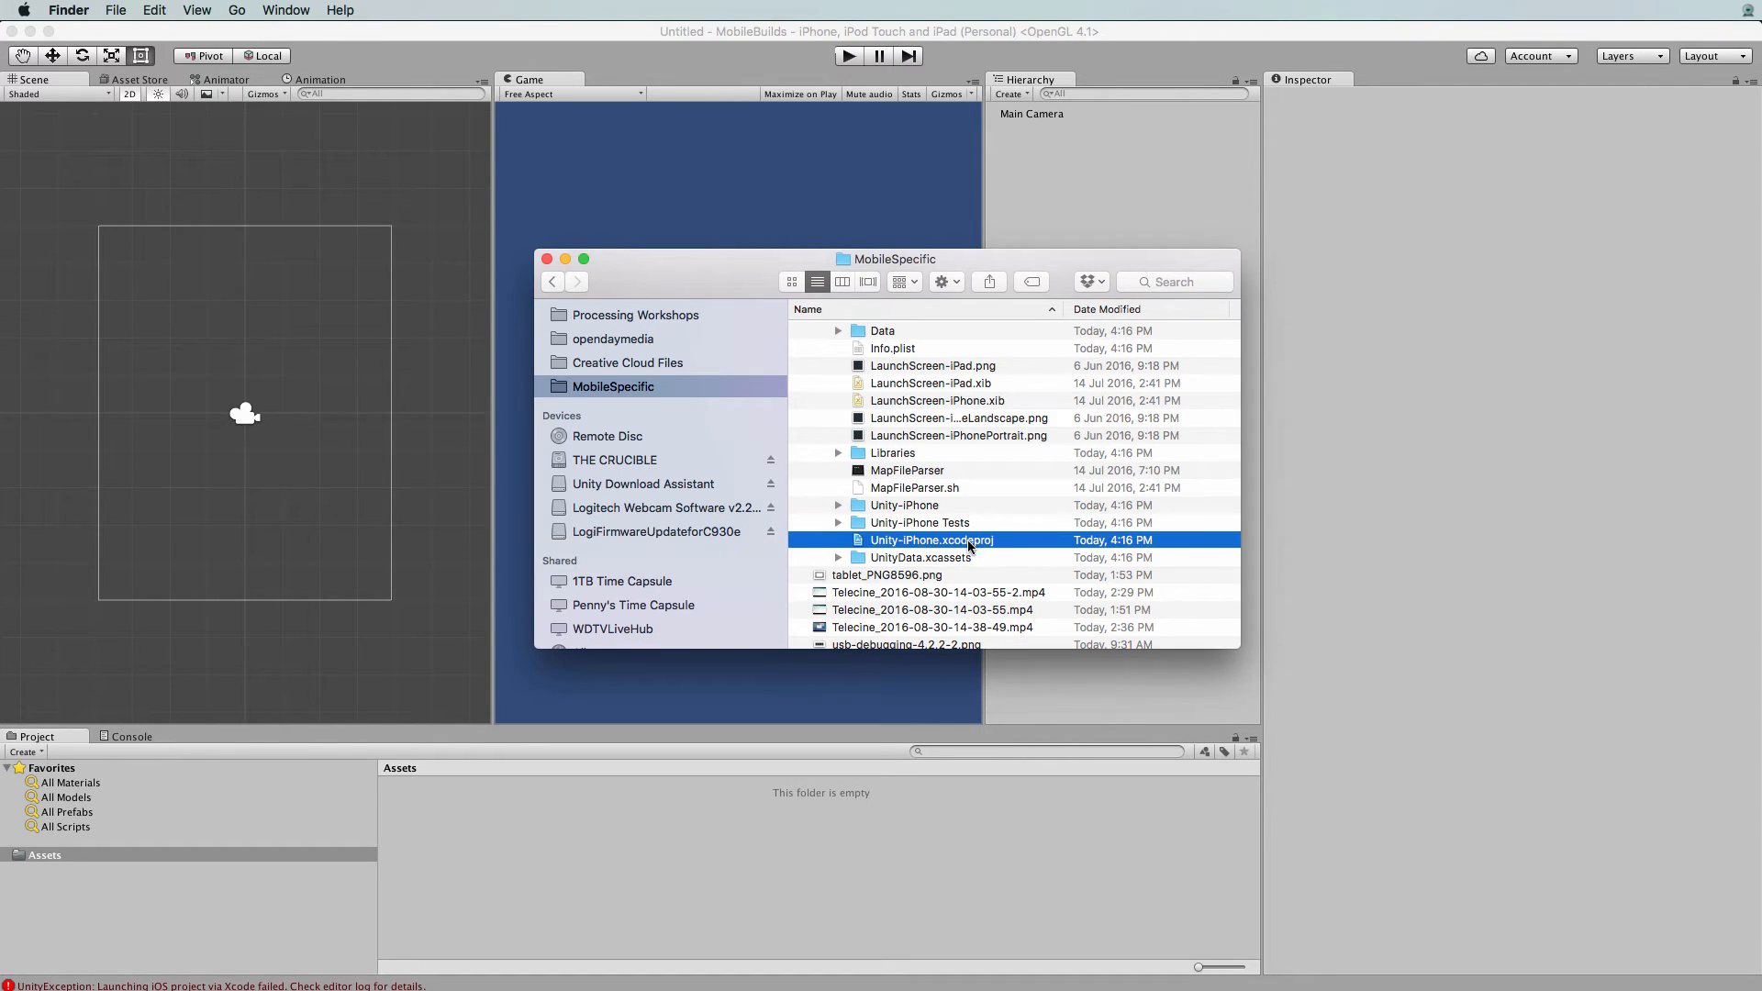
pyautogui.scroll(-3)
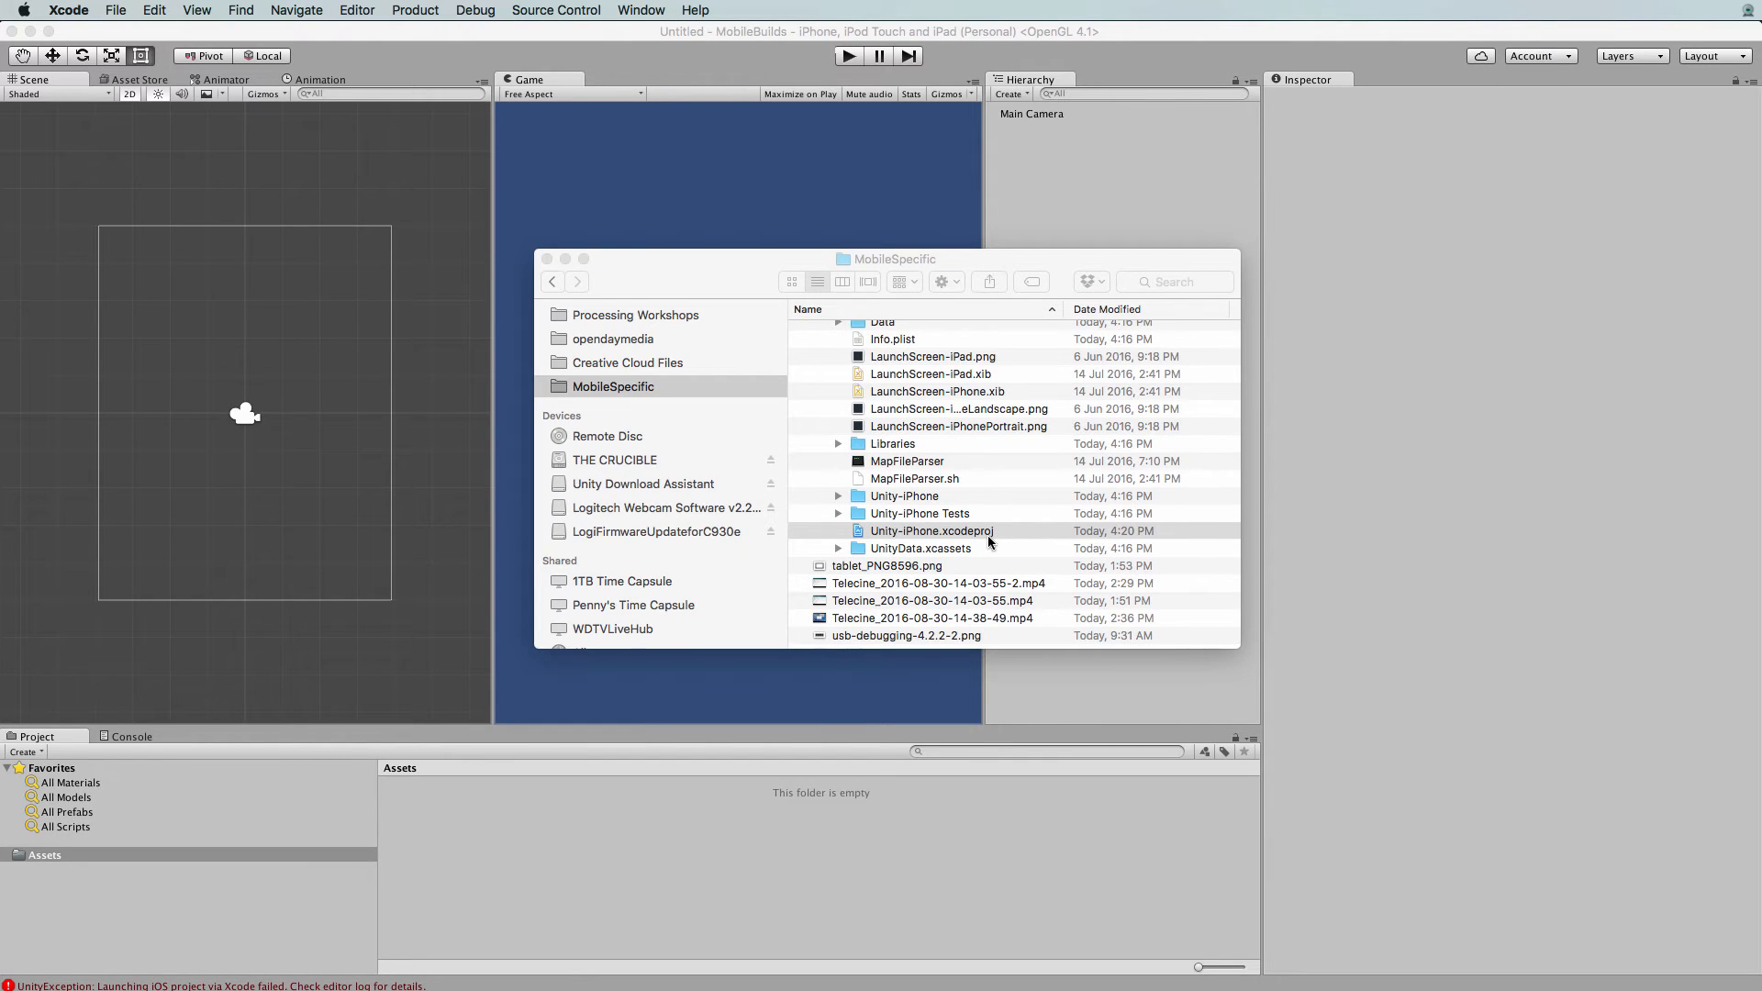
pyautogui.doubleClick(931, 531)
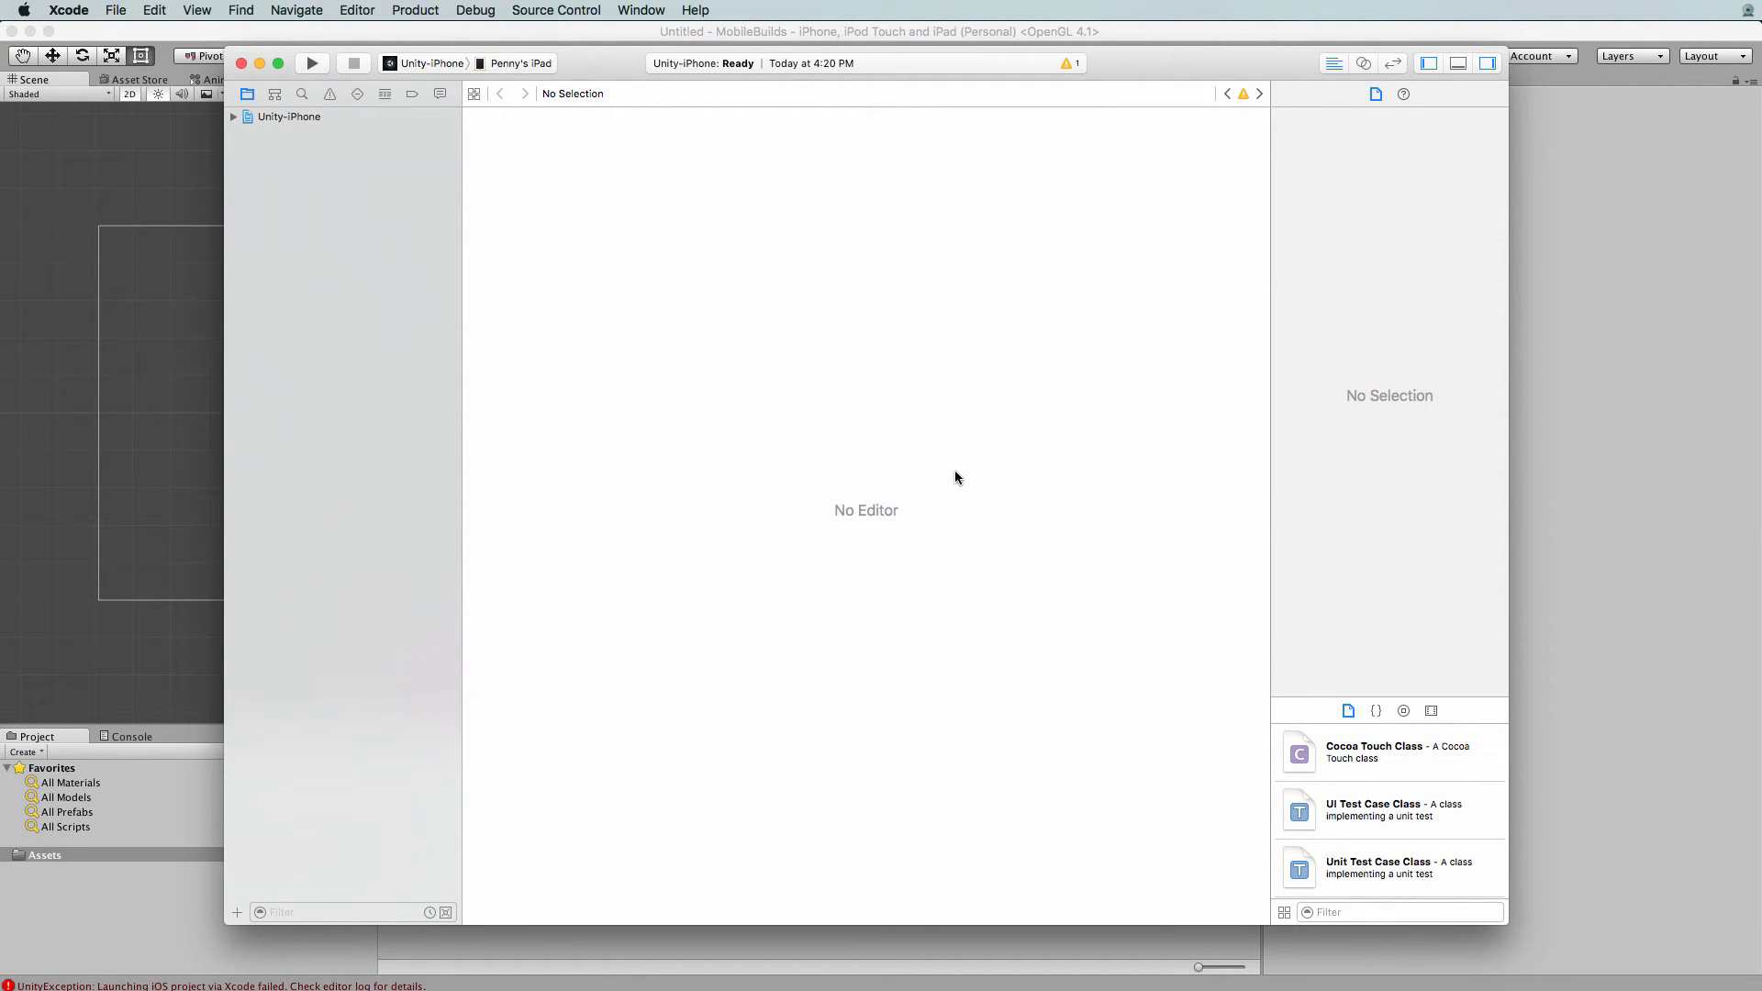
pyautogui.moveTo(780, 359)
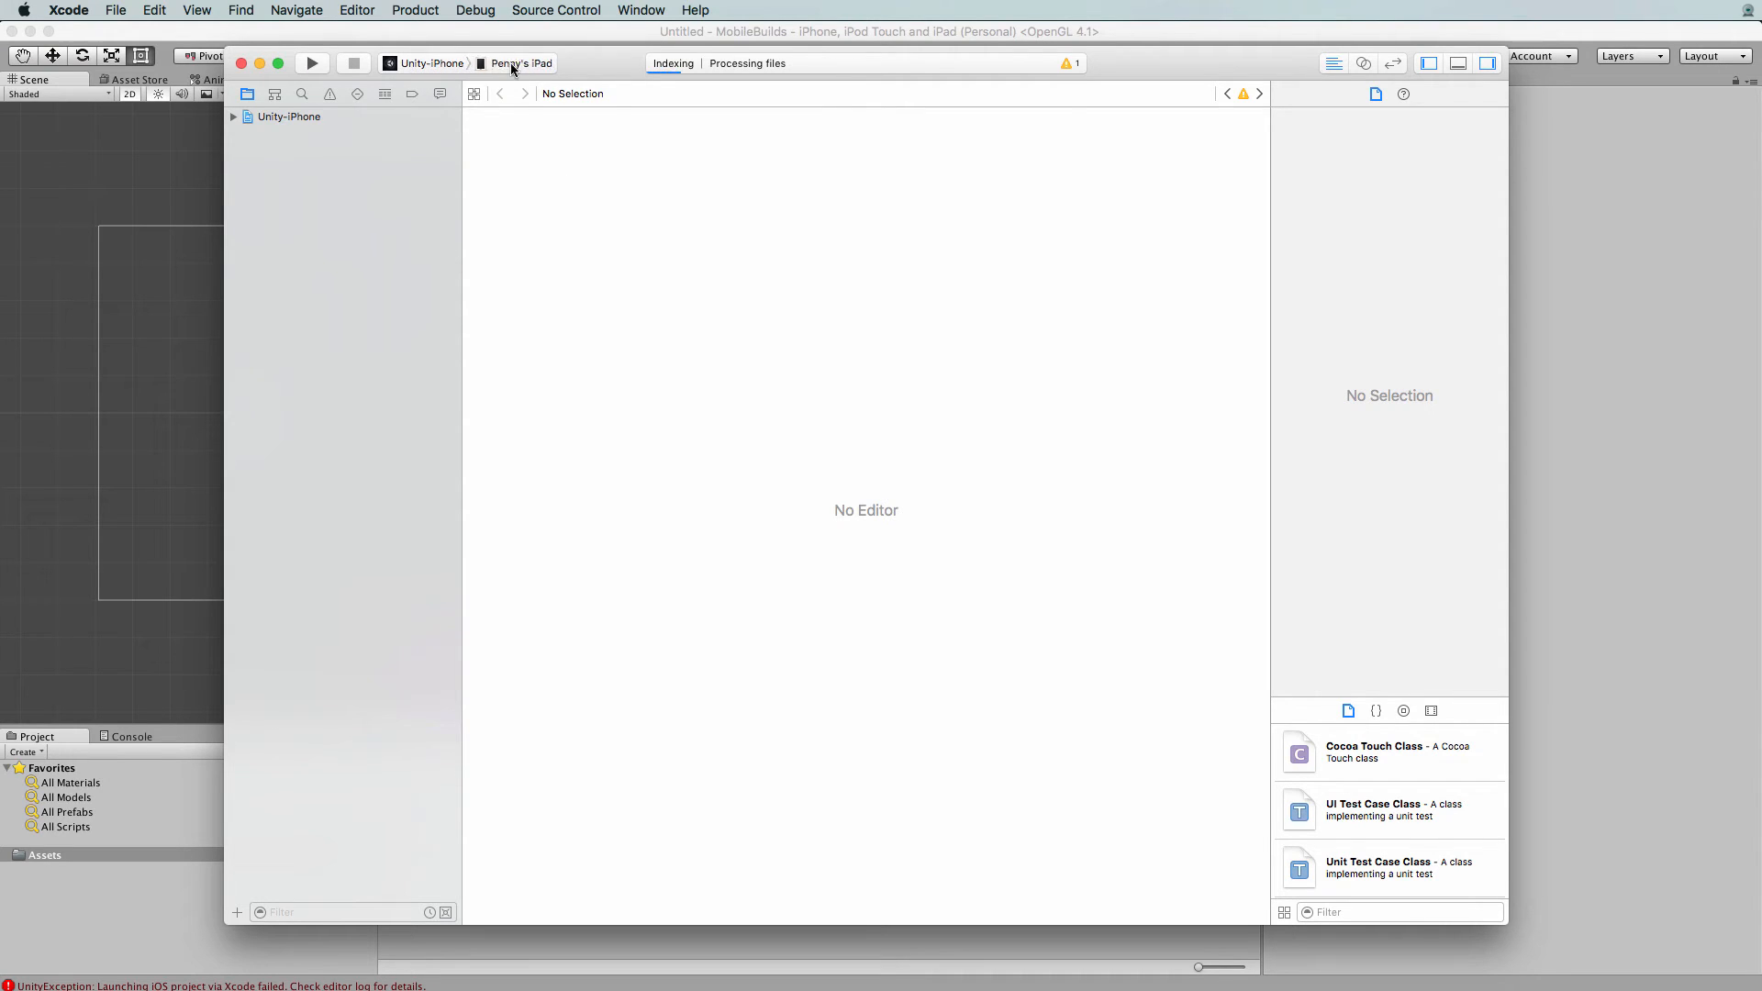
pyautogui.moveTo(430, 62)
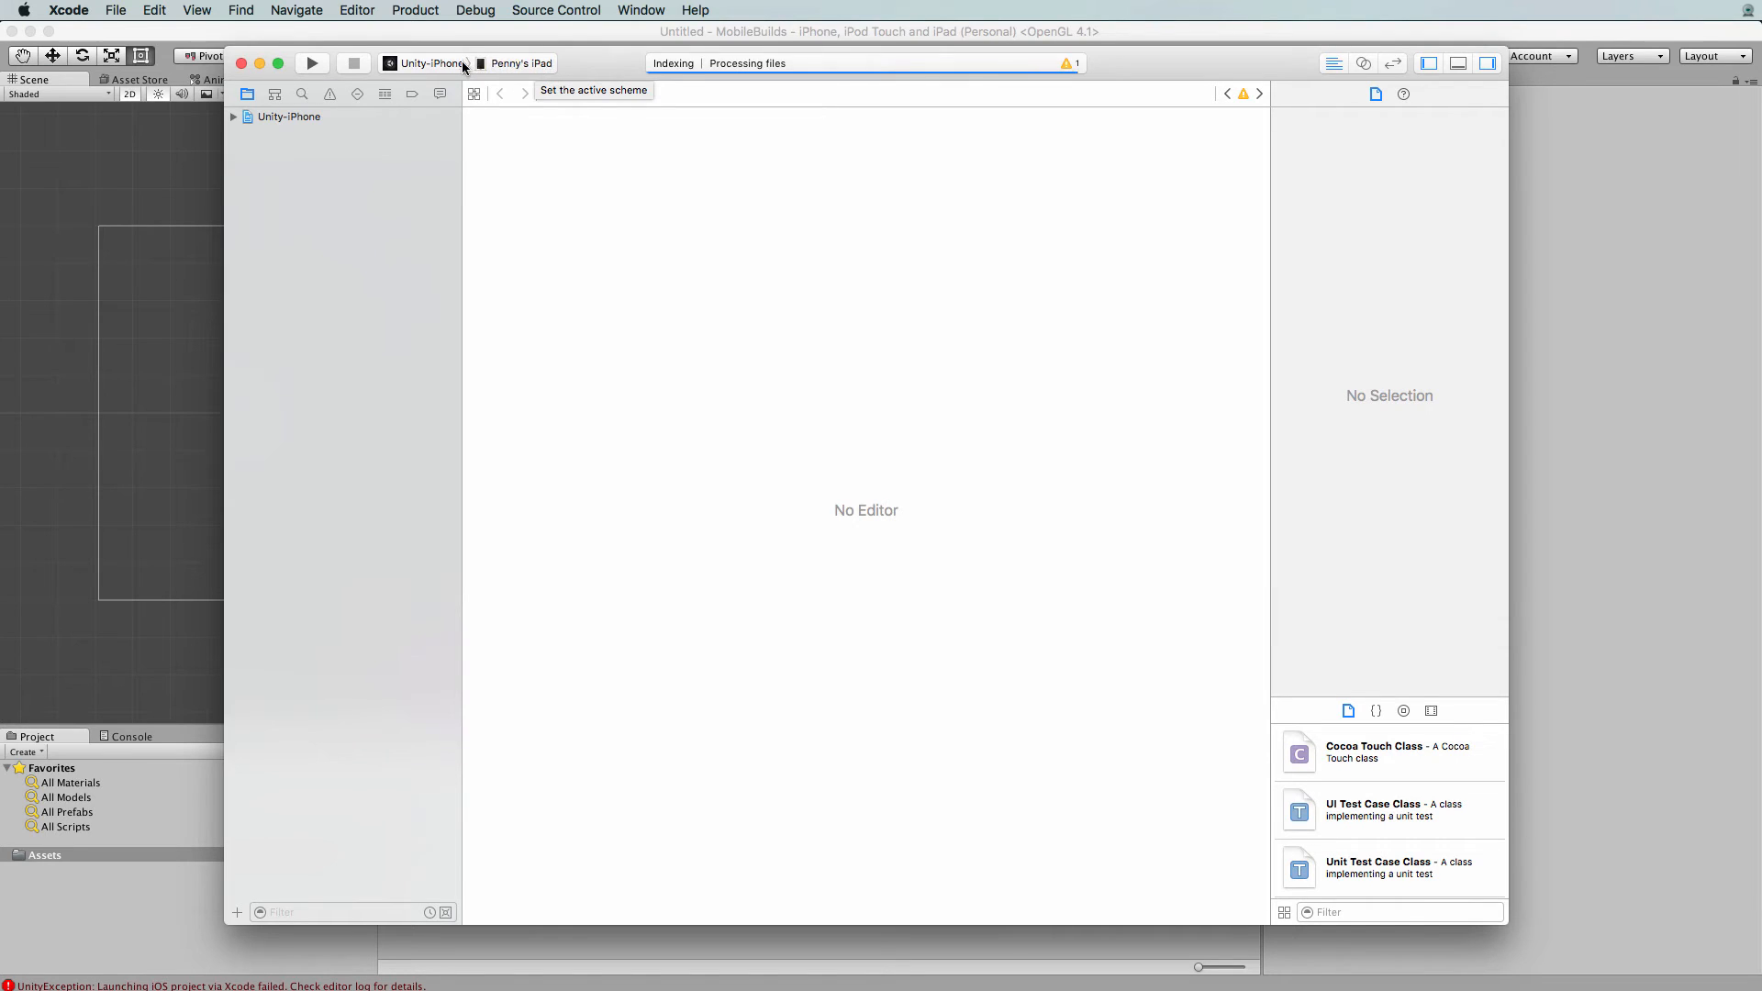
pyautogui.click(428, 63)
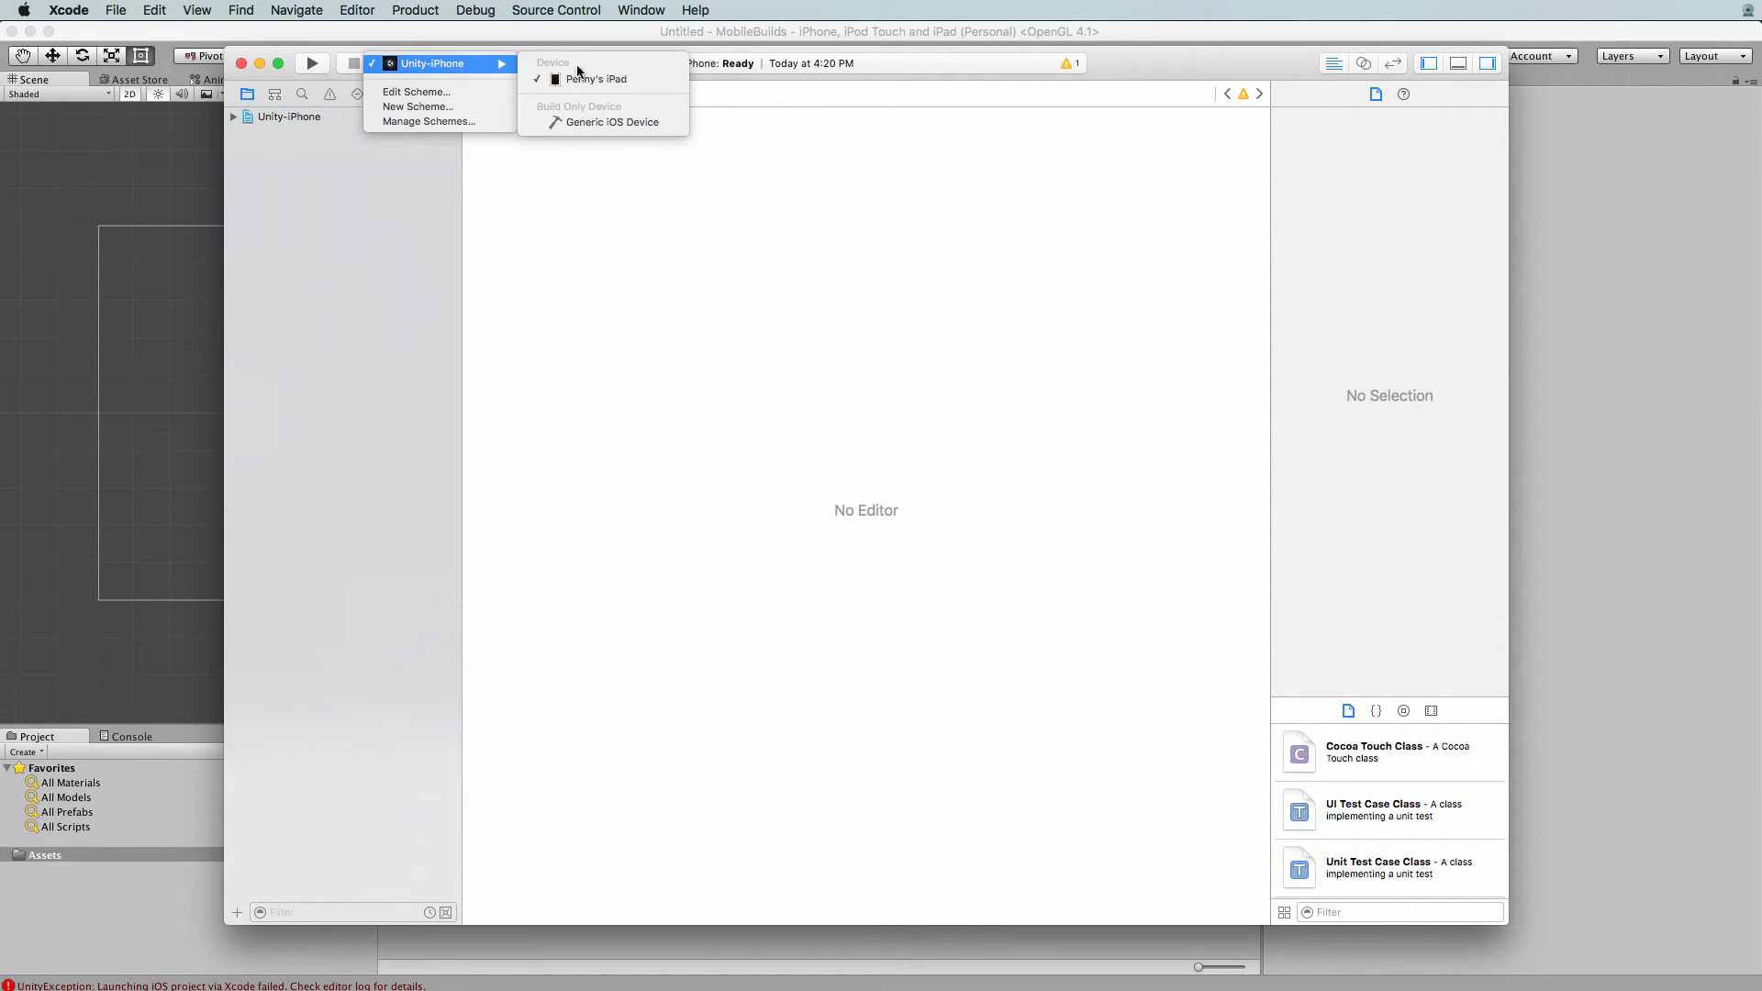
pyautogui.moveTo(594, 79)
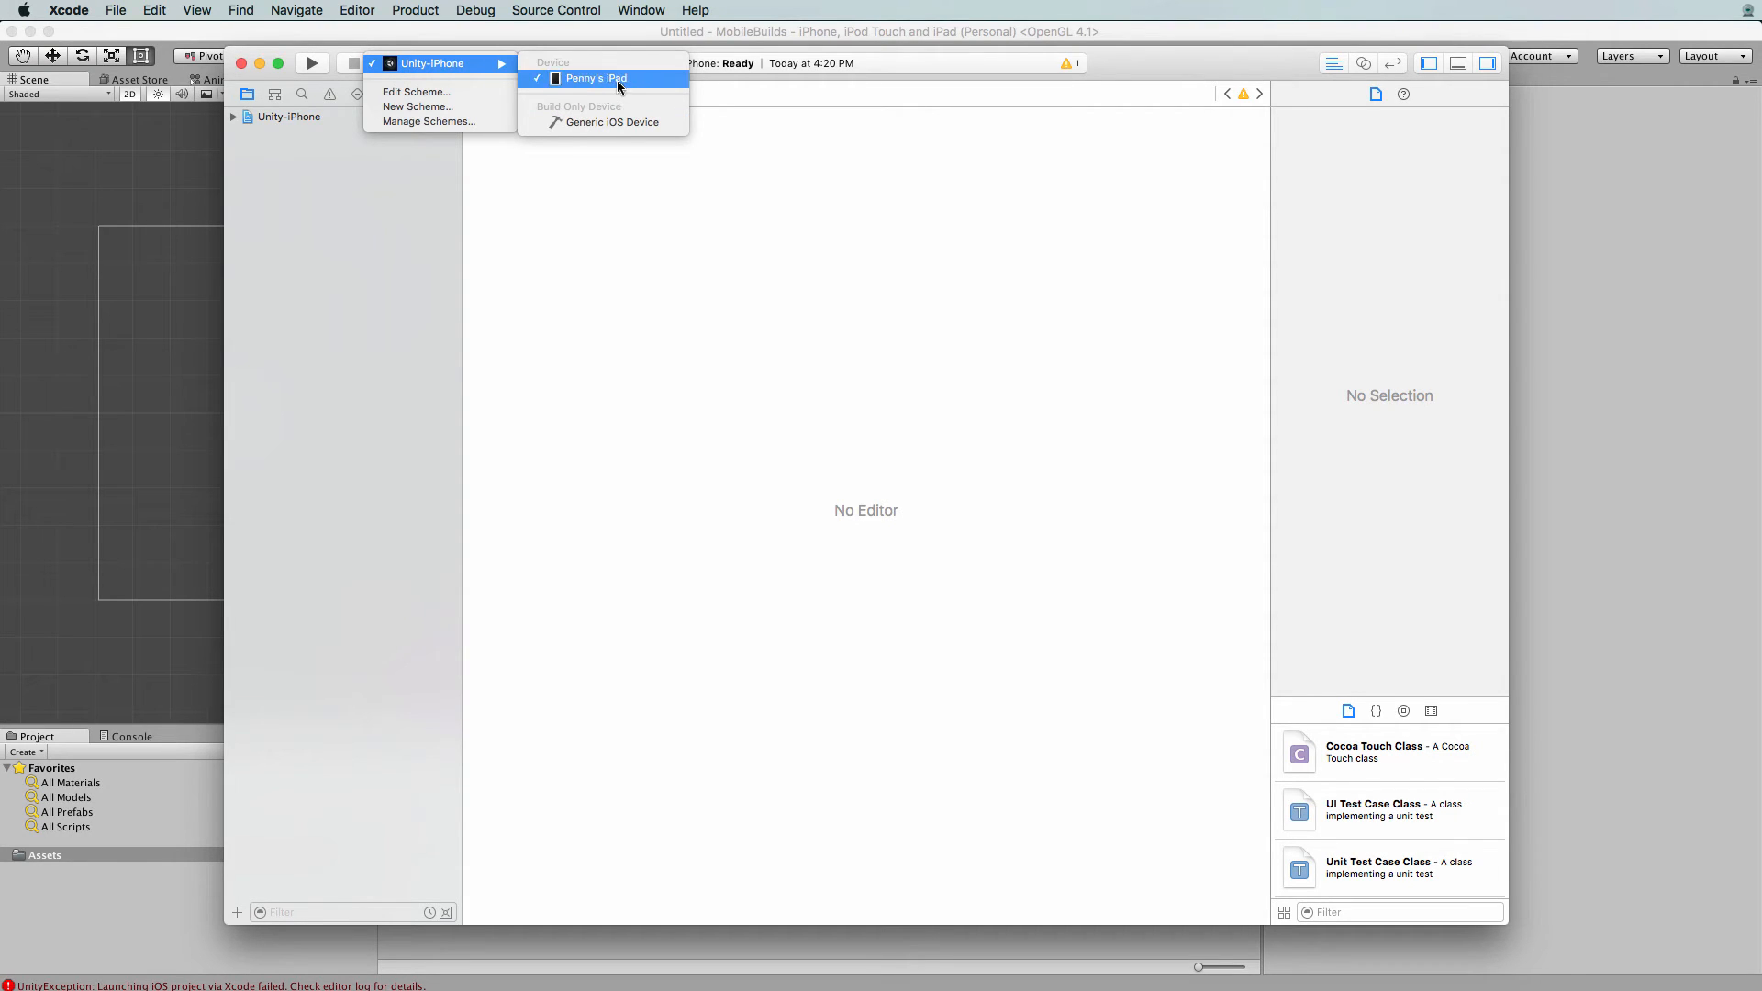
pyautogui.moveTo(608, 121)
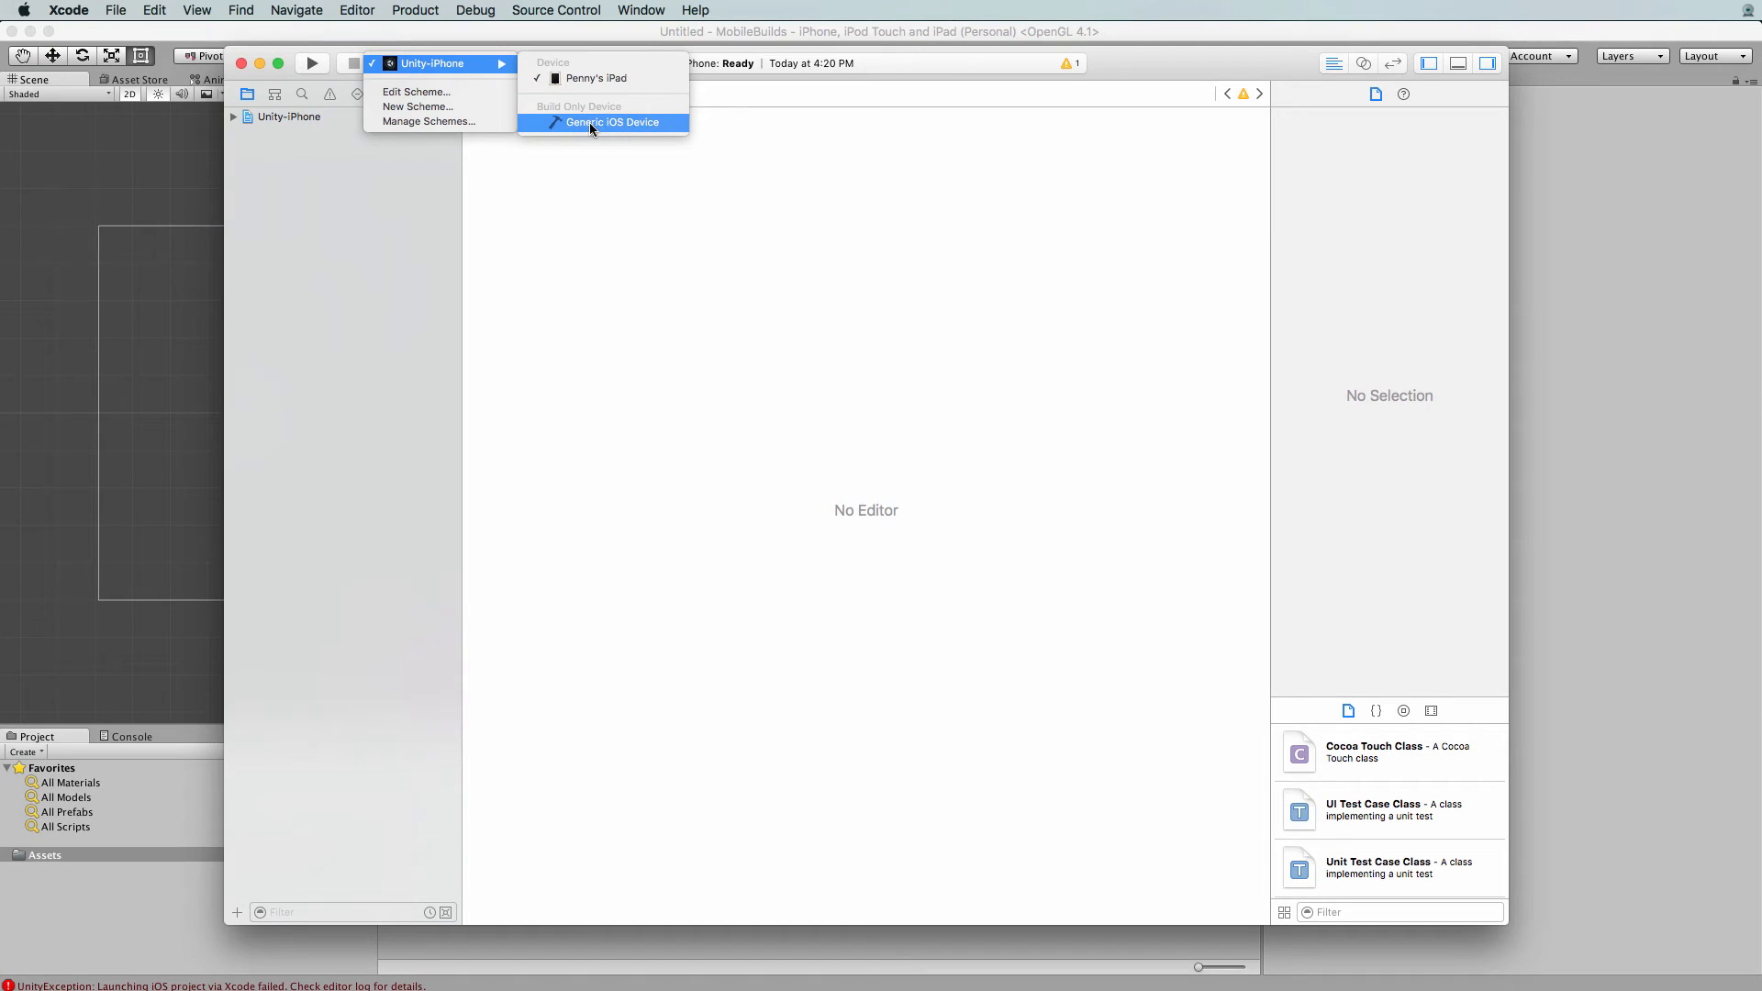
pyautogui.moveTo(595, 77)
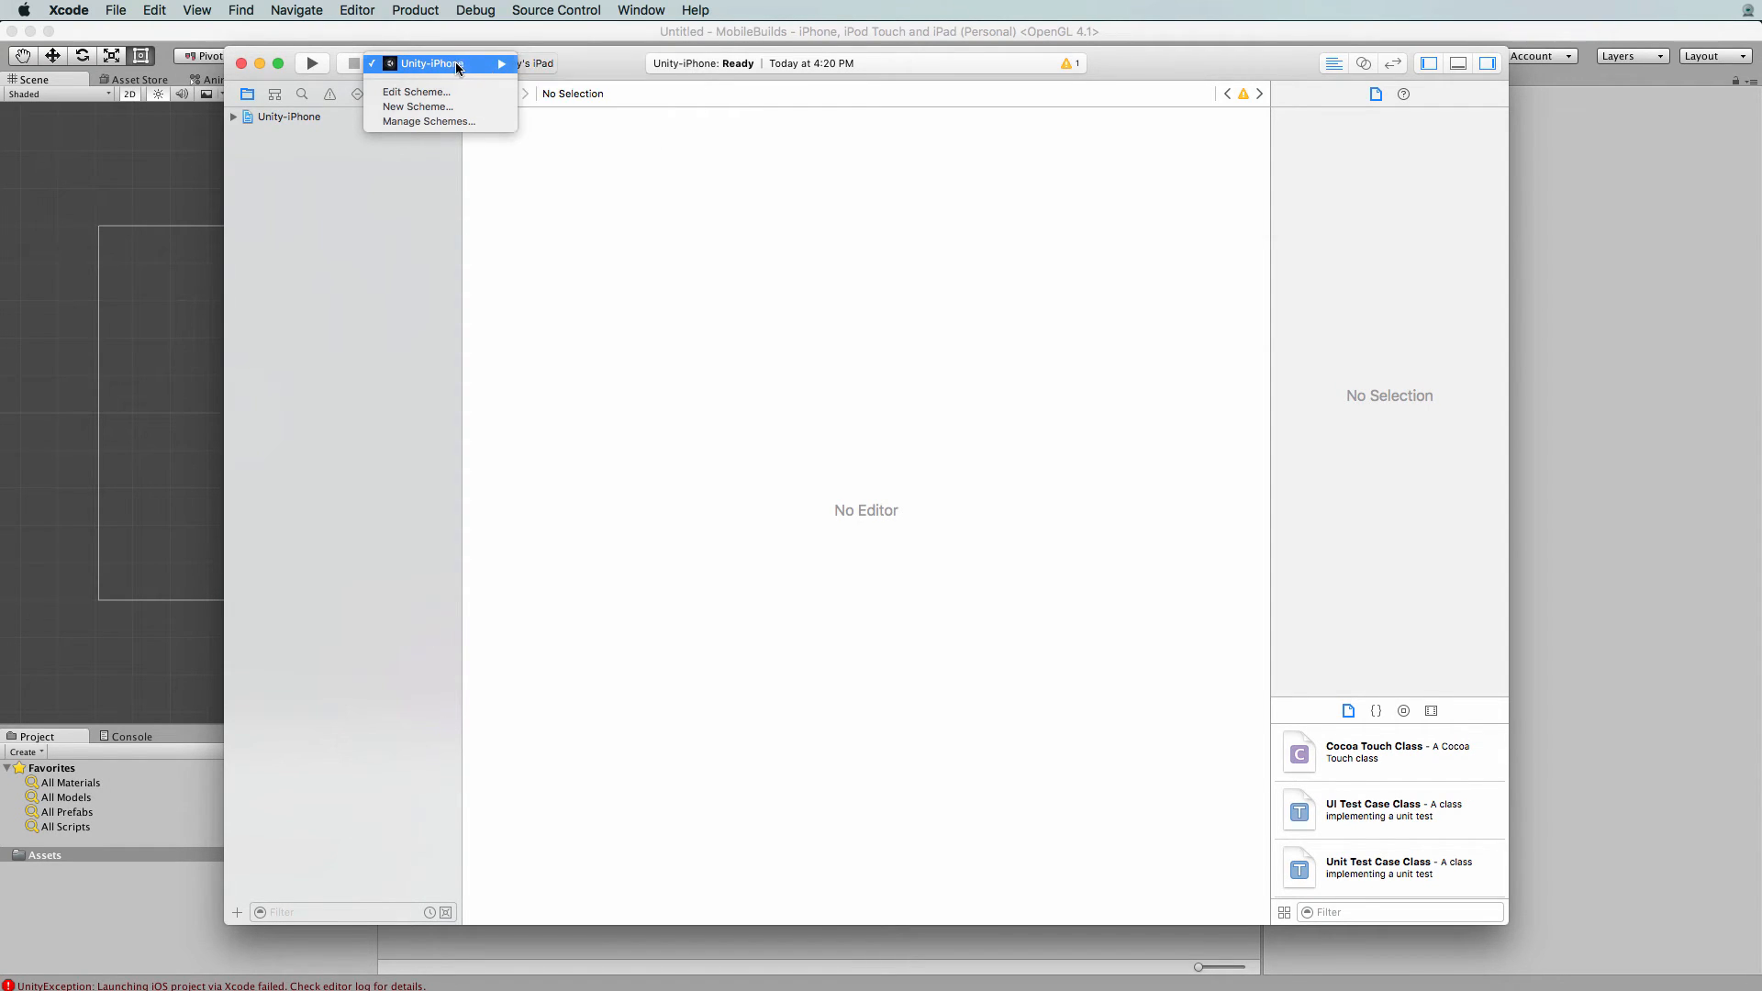
pyautogui.click(432, 62)
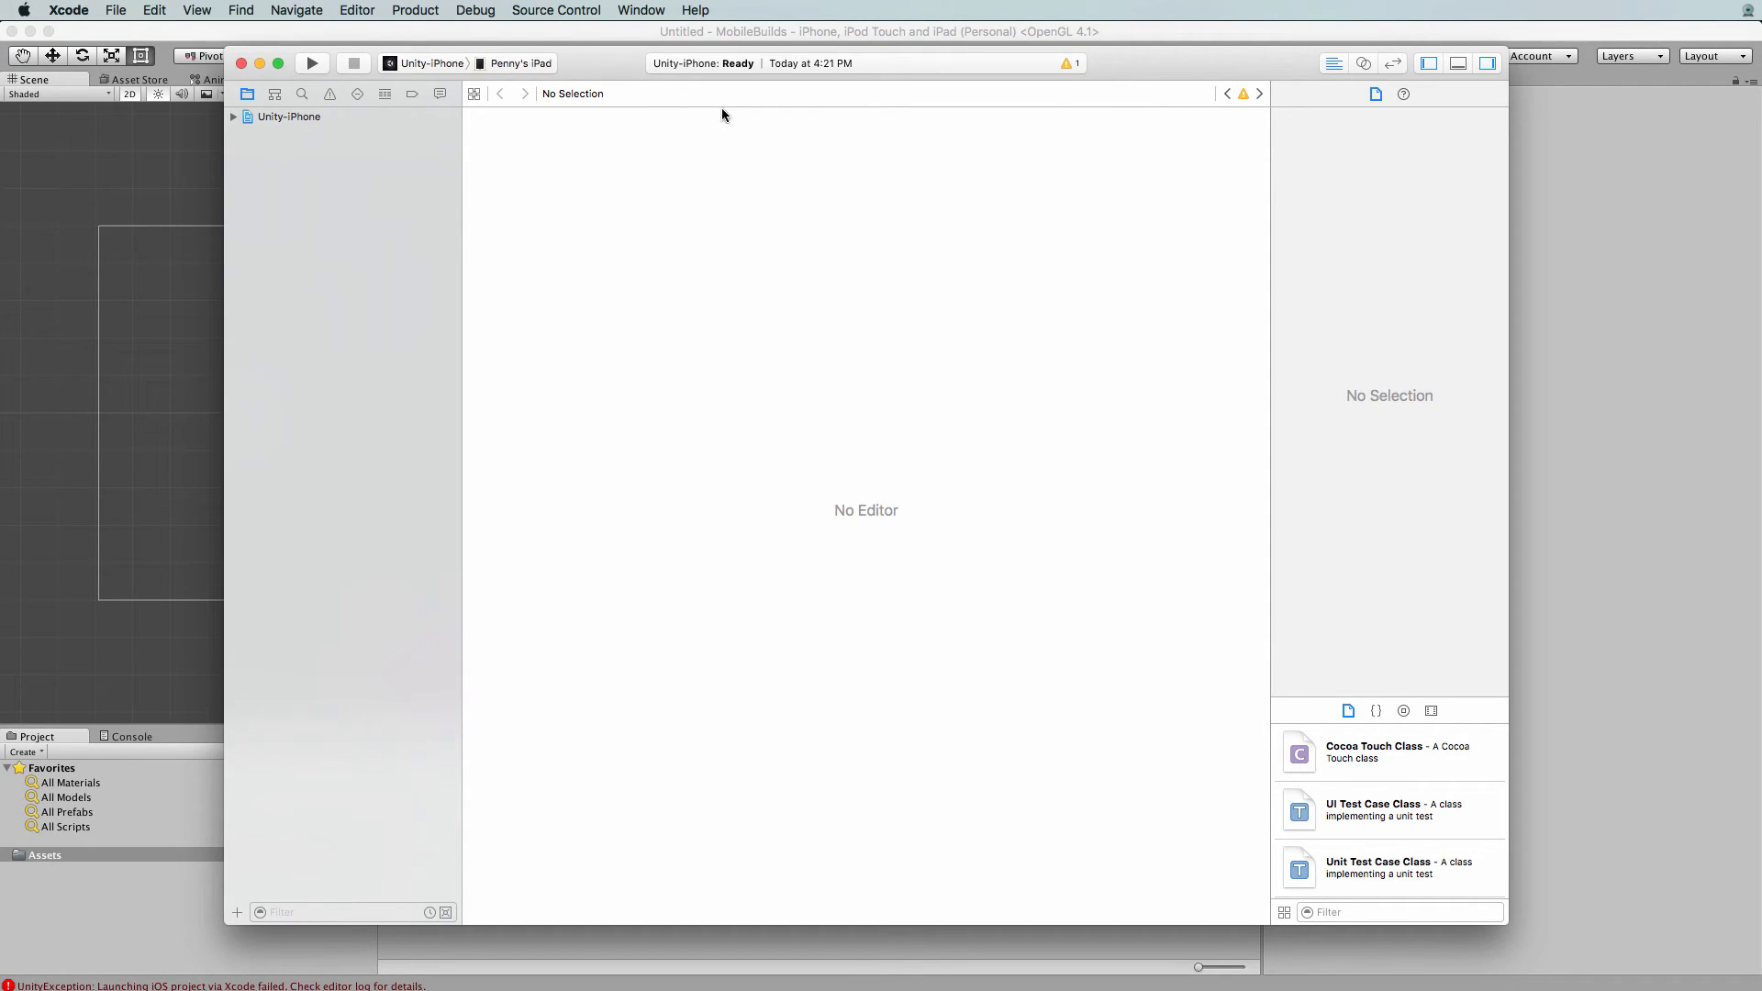
pyautogui.moveTo(670, 72)
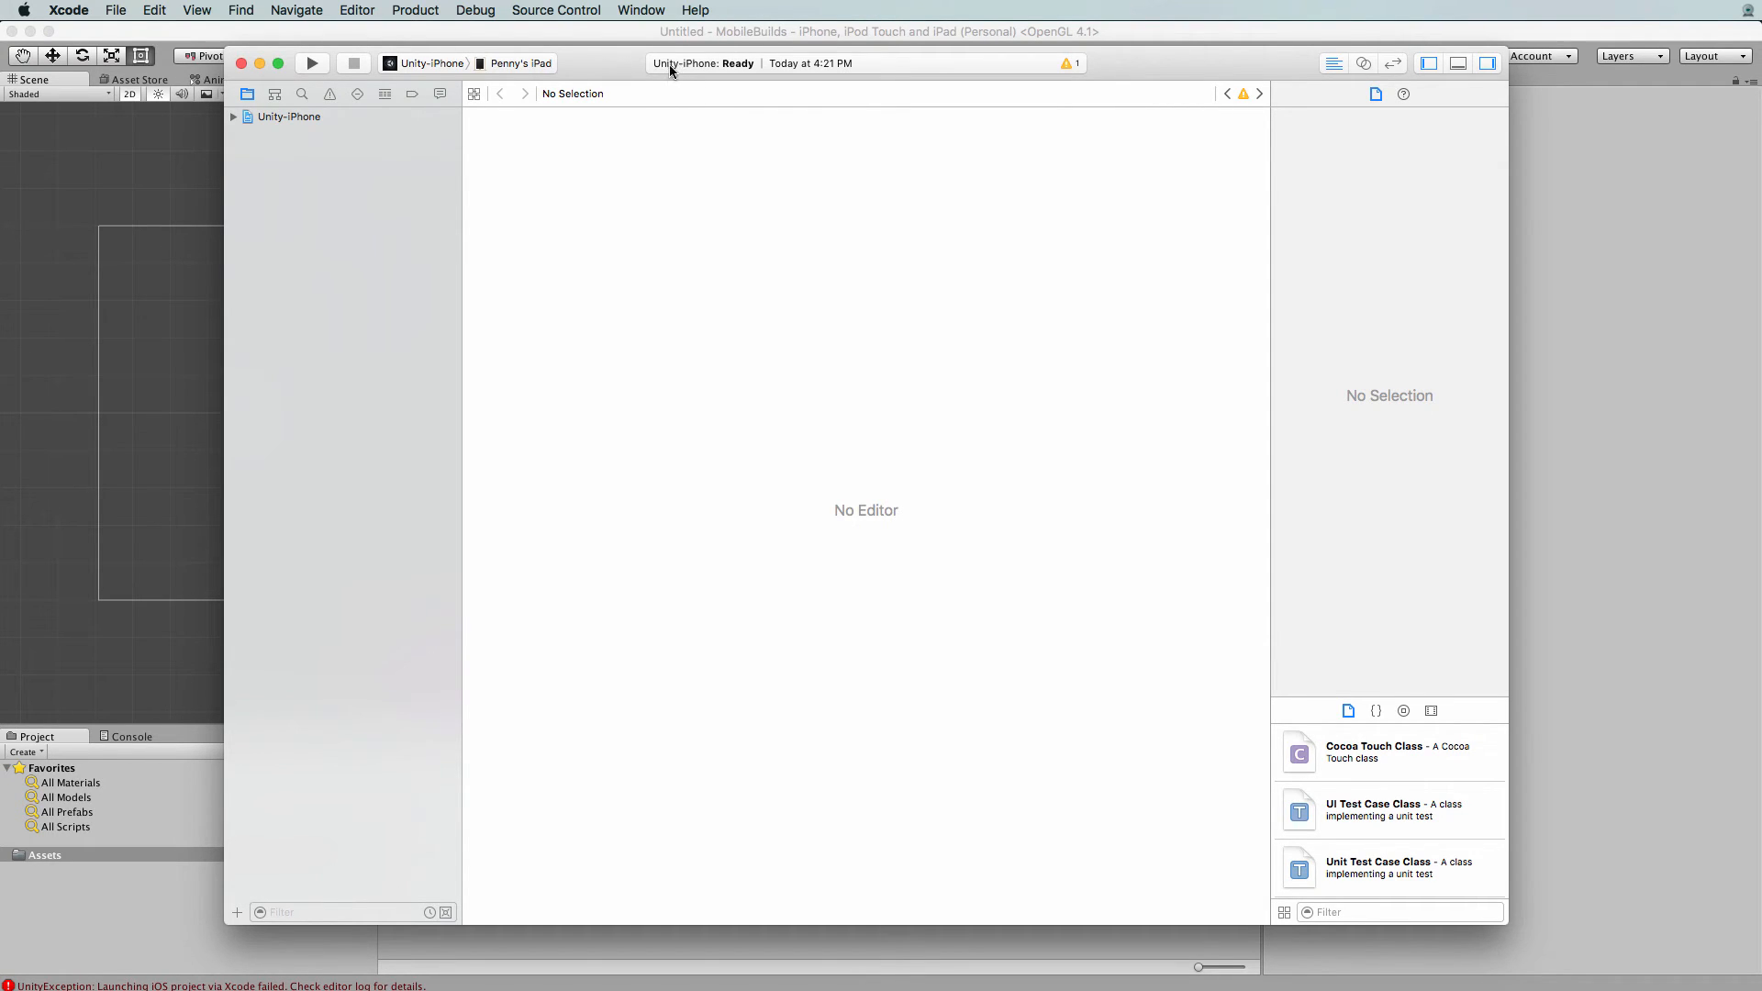
pyautogui.moveTo(677, 70)
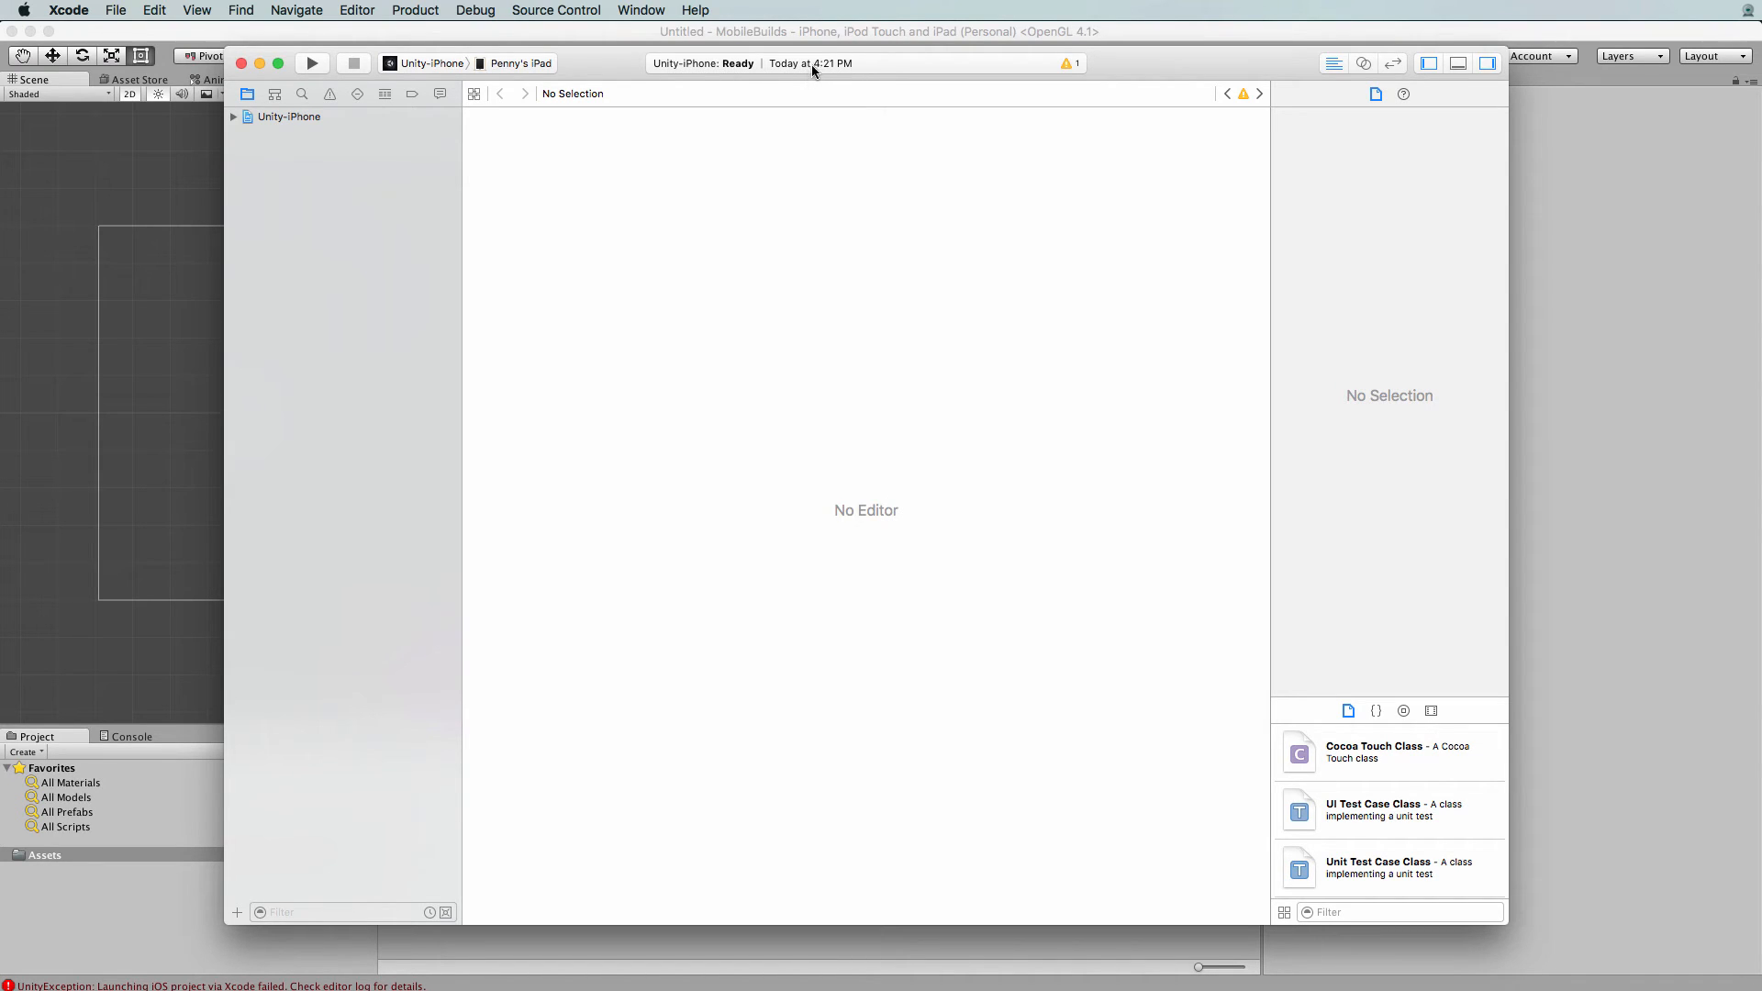
pyautogui.moveTo(763, 79)
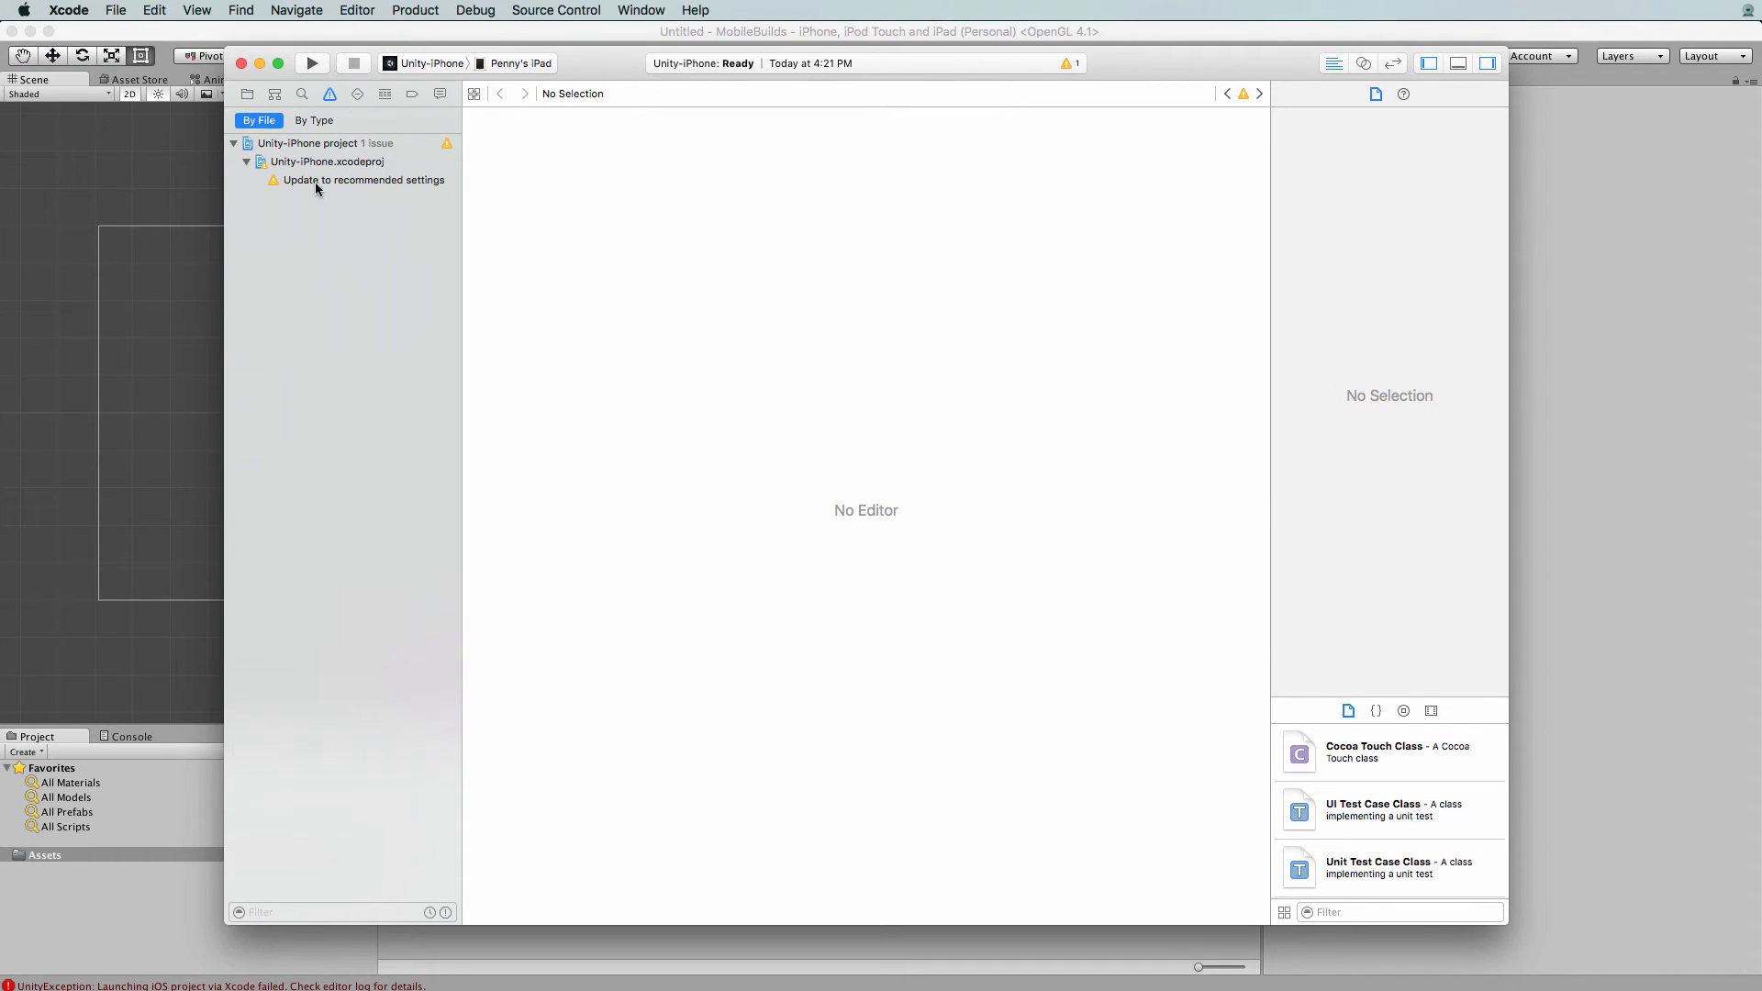
pyautogui.moveTo(358, 184)
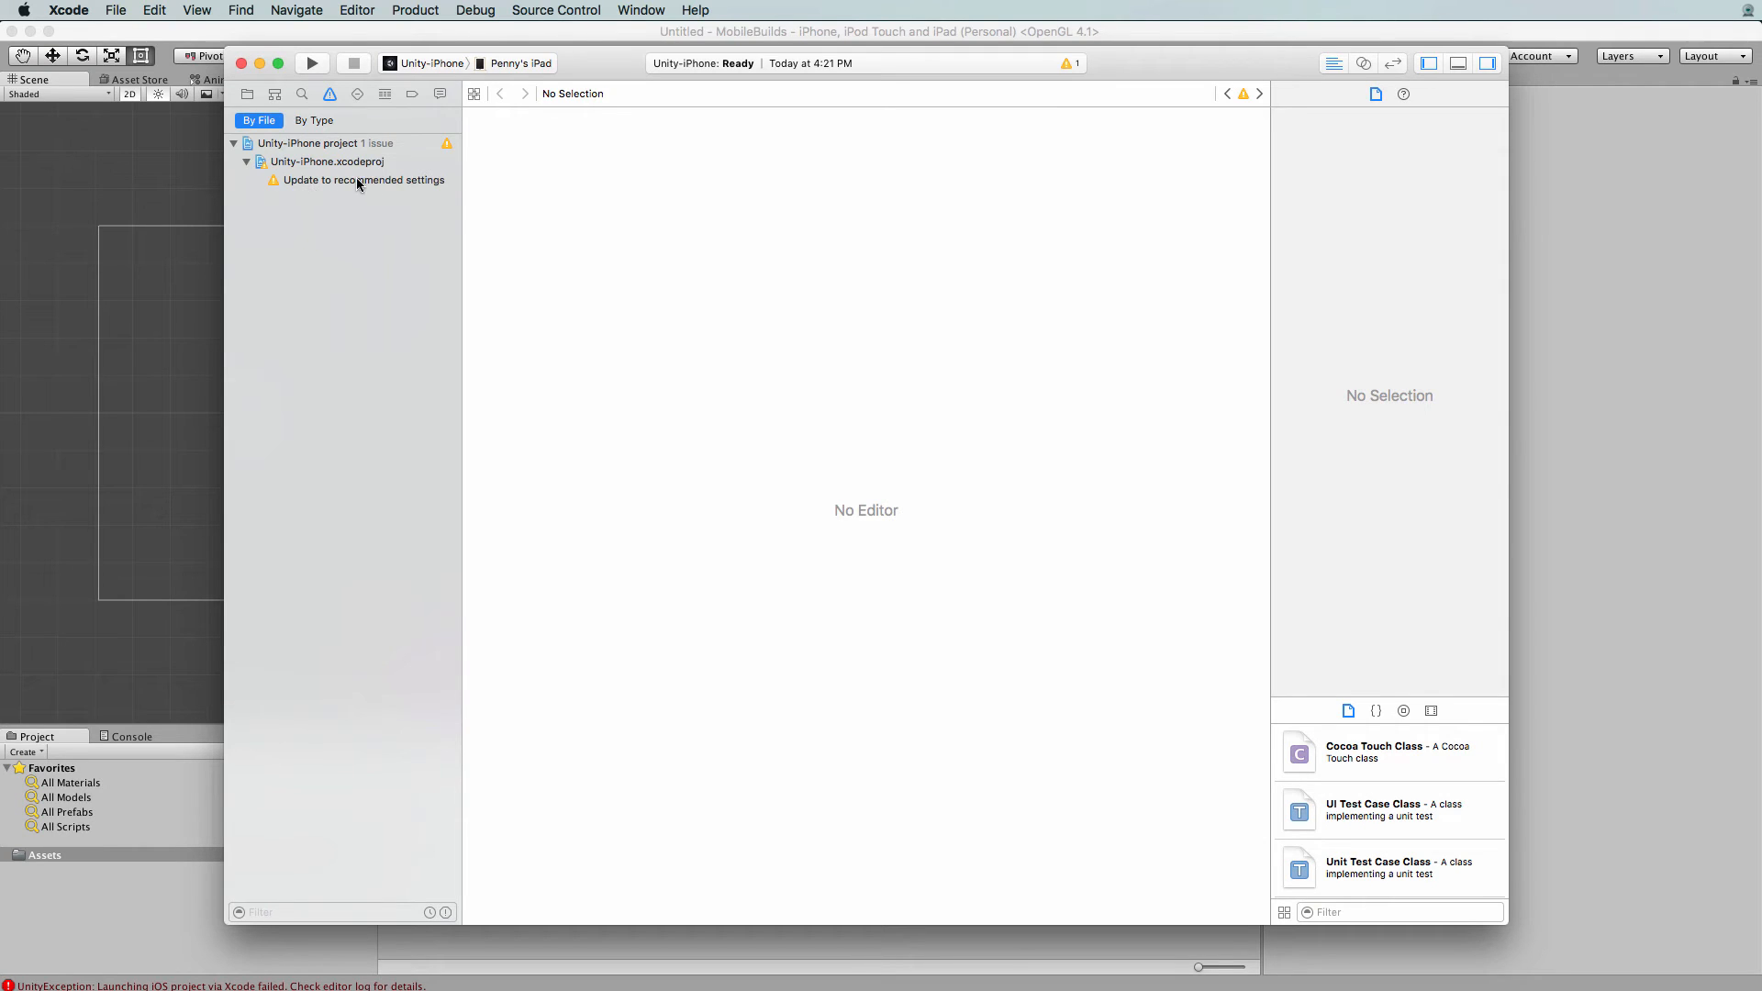
# Apply Xcode's recommended project settings update so no issues remain
pyautogui.click(362, 180)
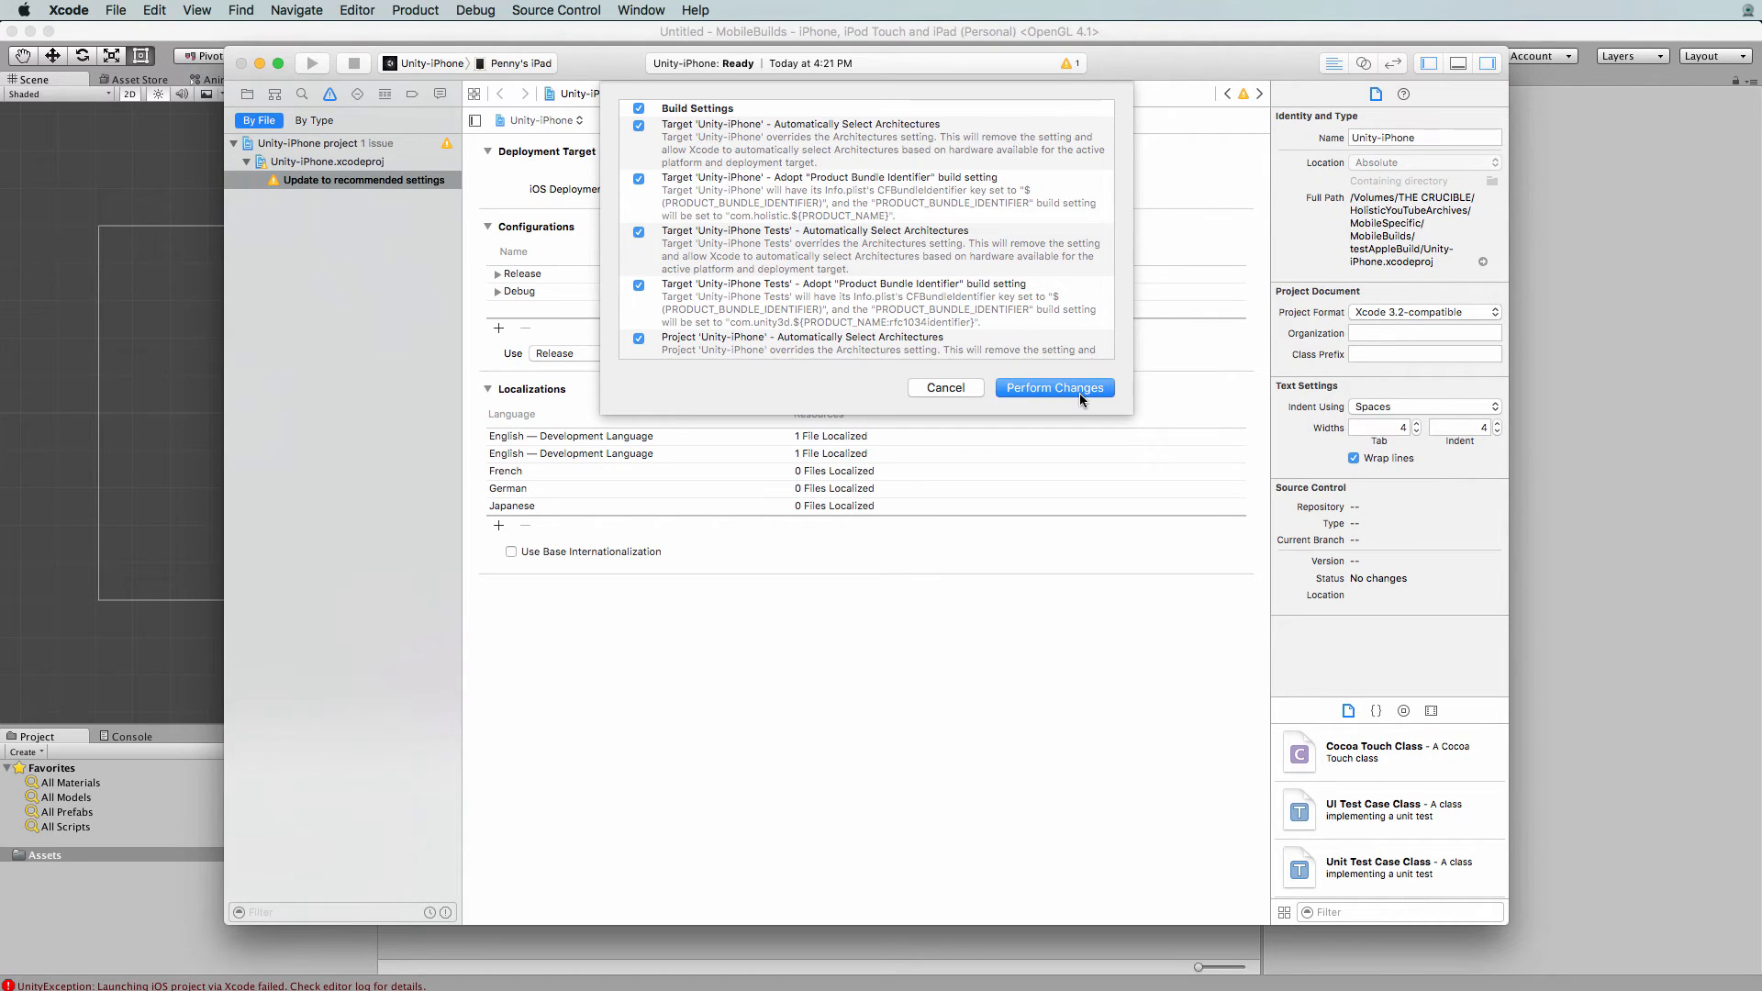
pyautogui.click(1053, 388)
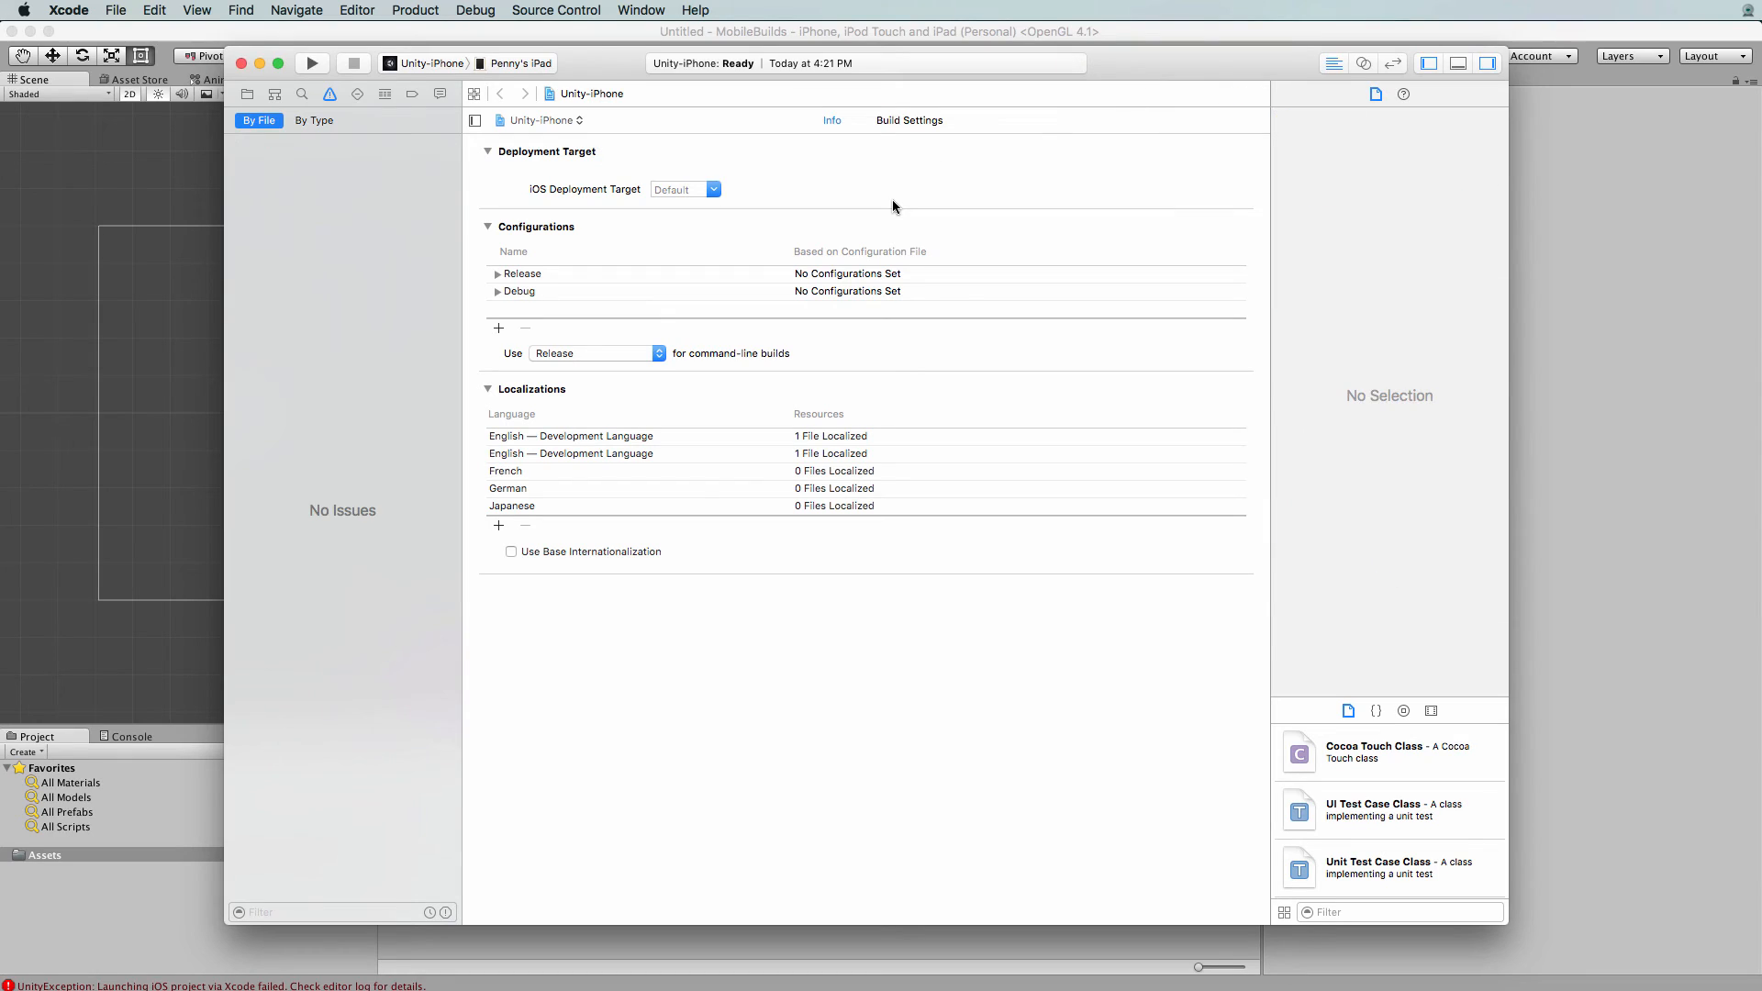
pyautogui.moveTo(790, 343)
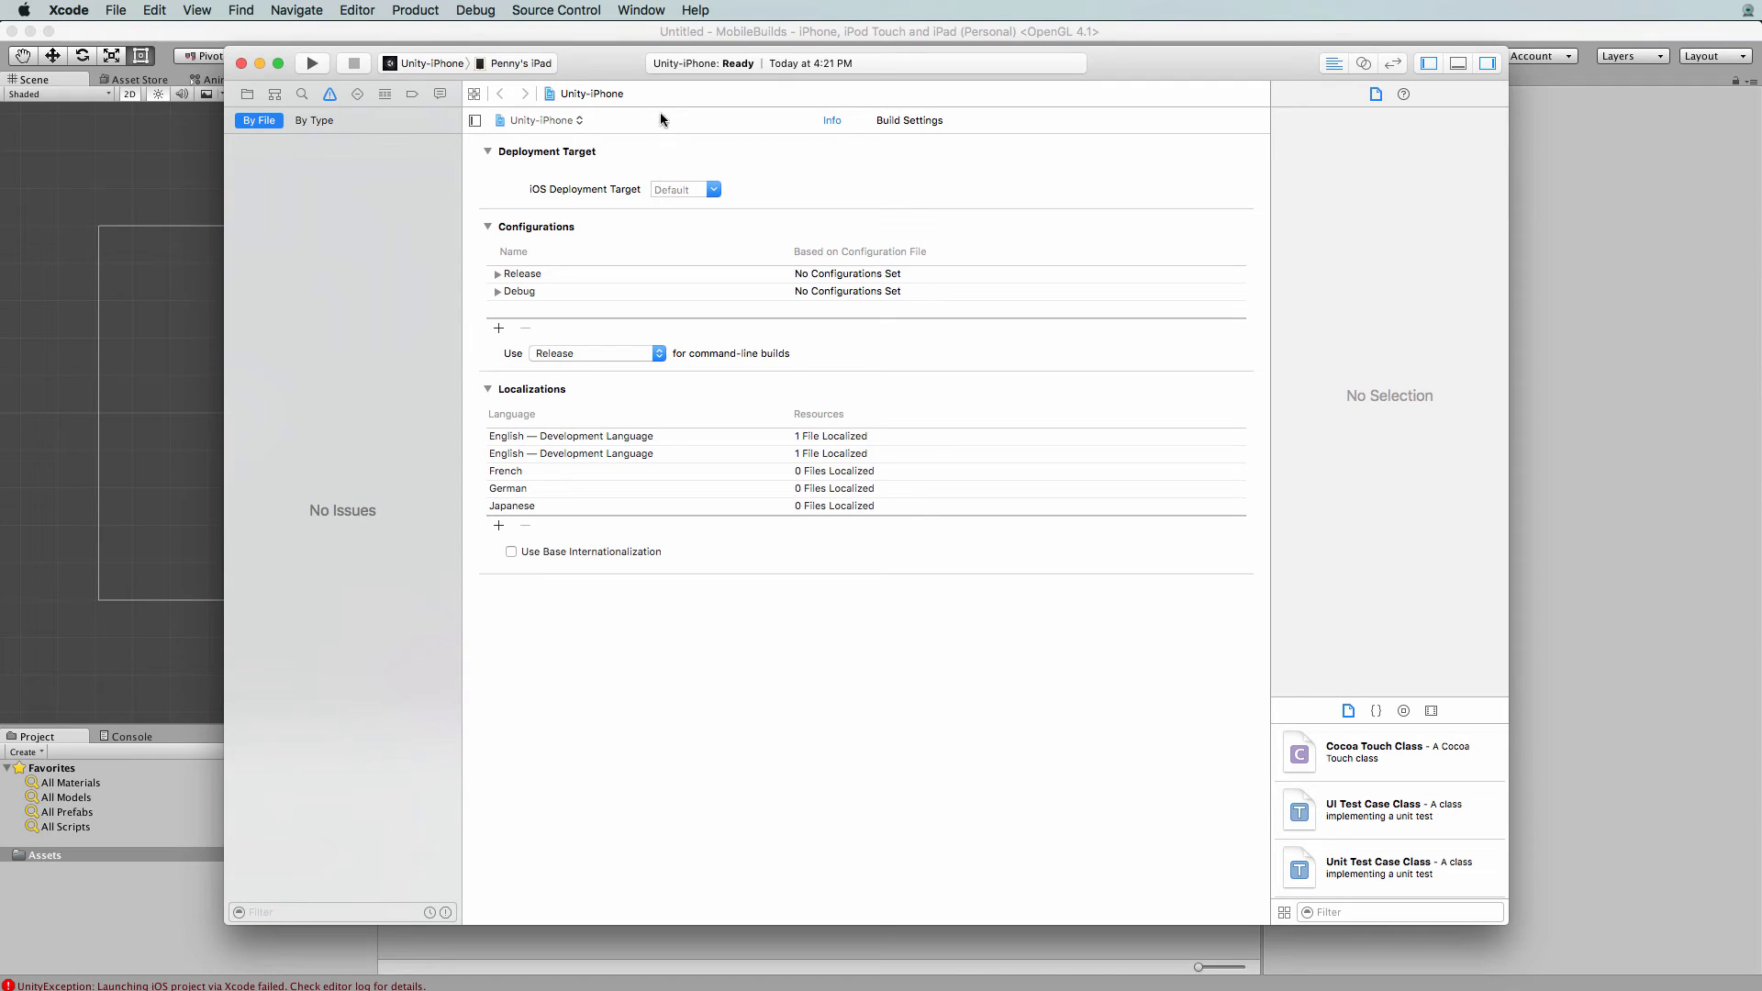
pyautogui.moveTo(729, 123)
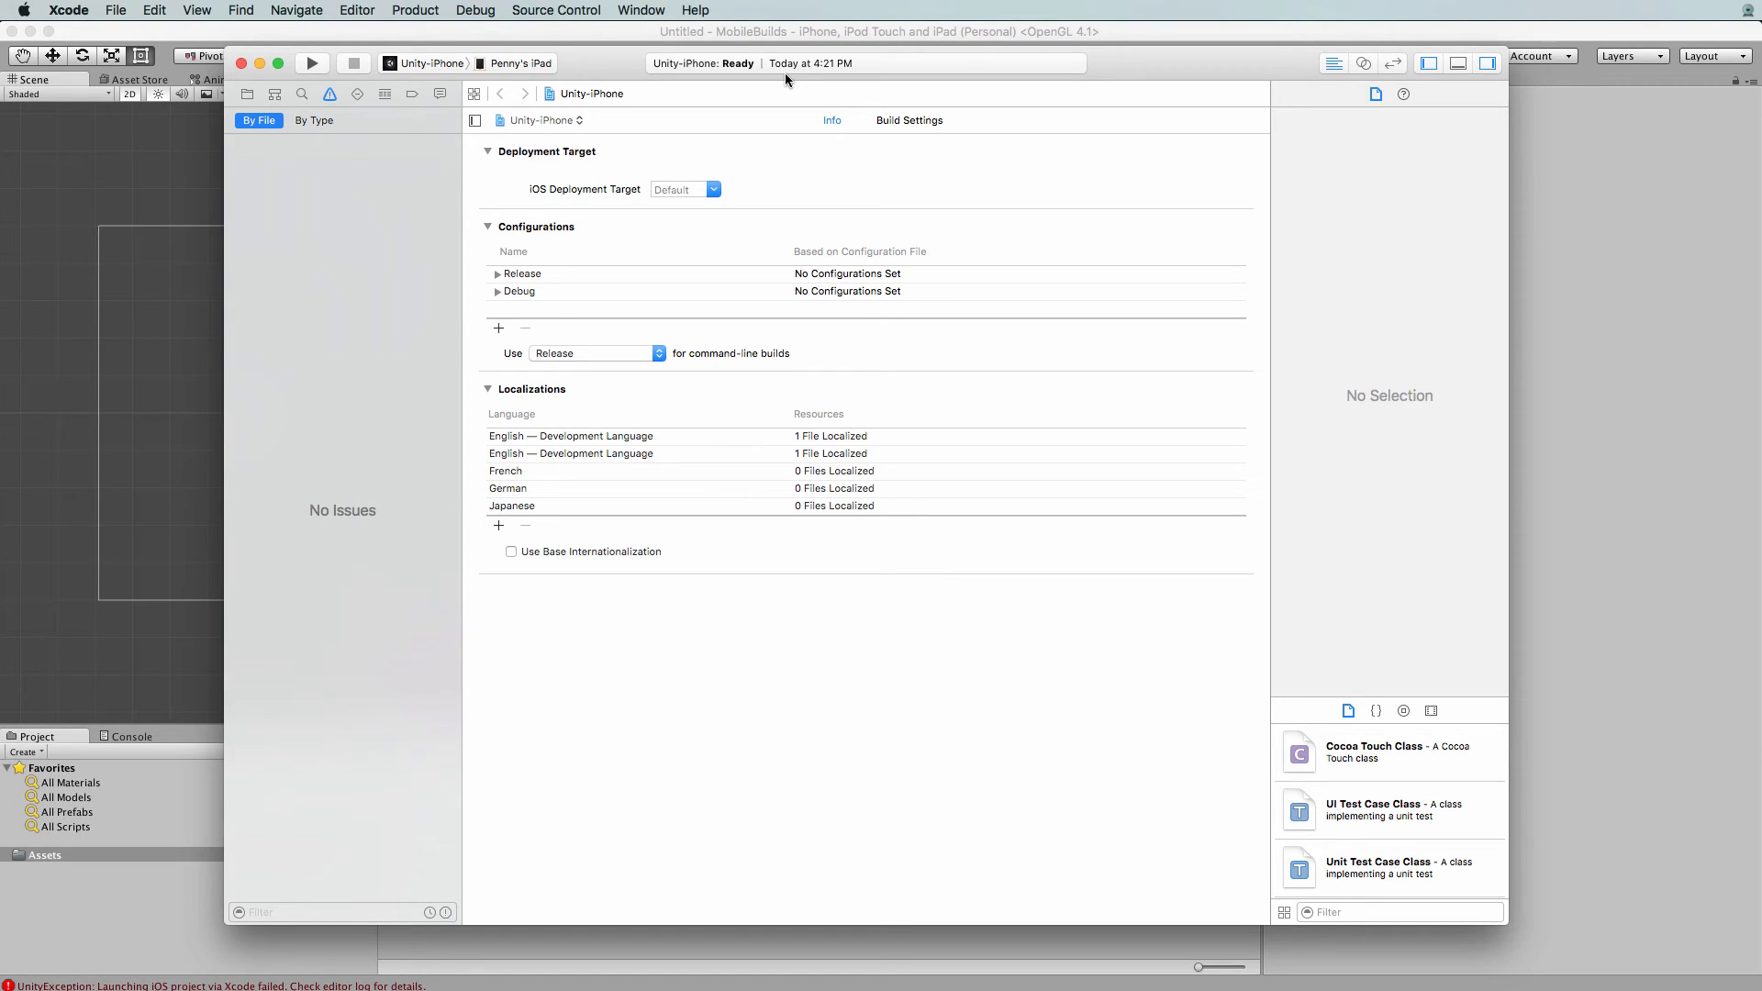
pyautogui.moveTo(778, 81)
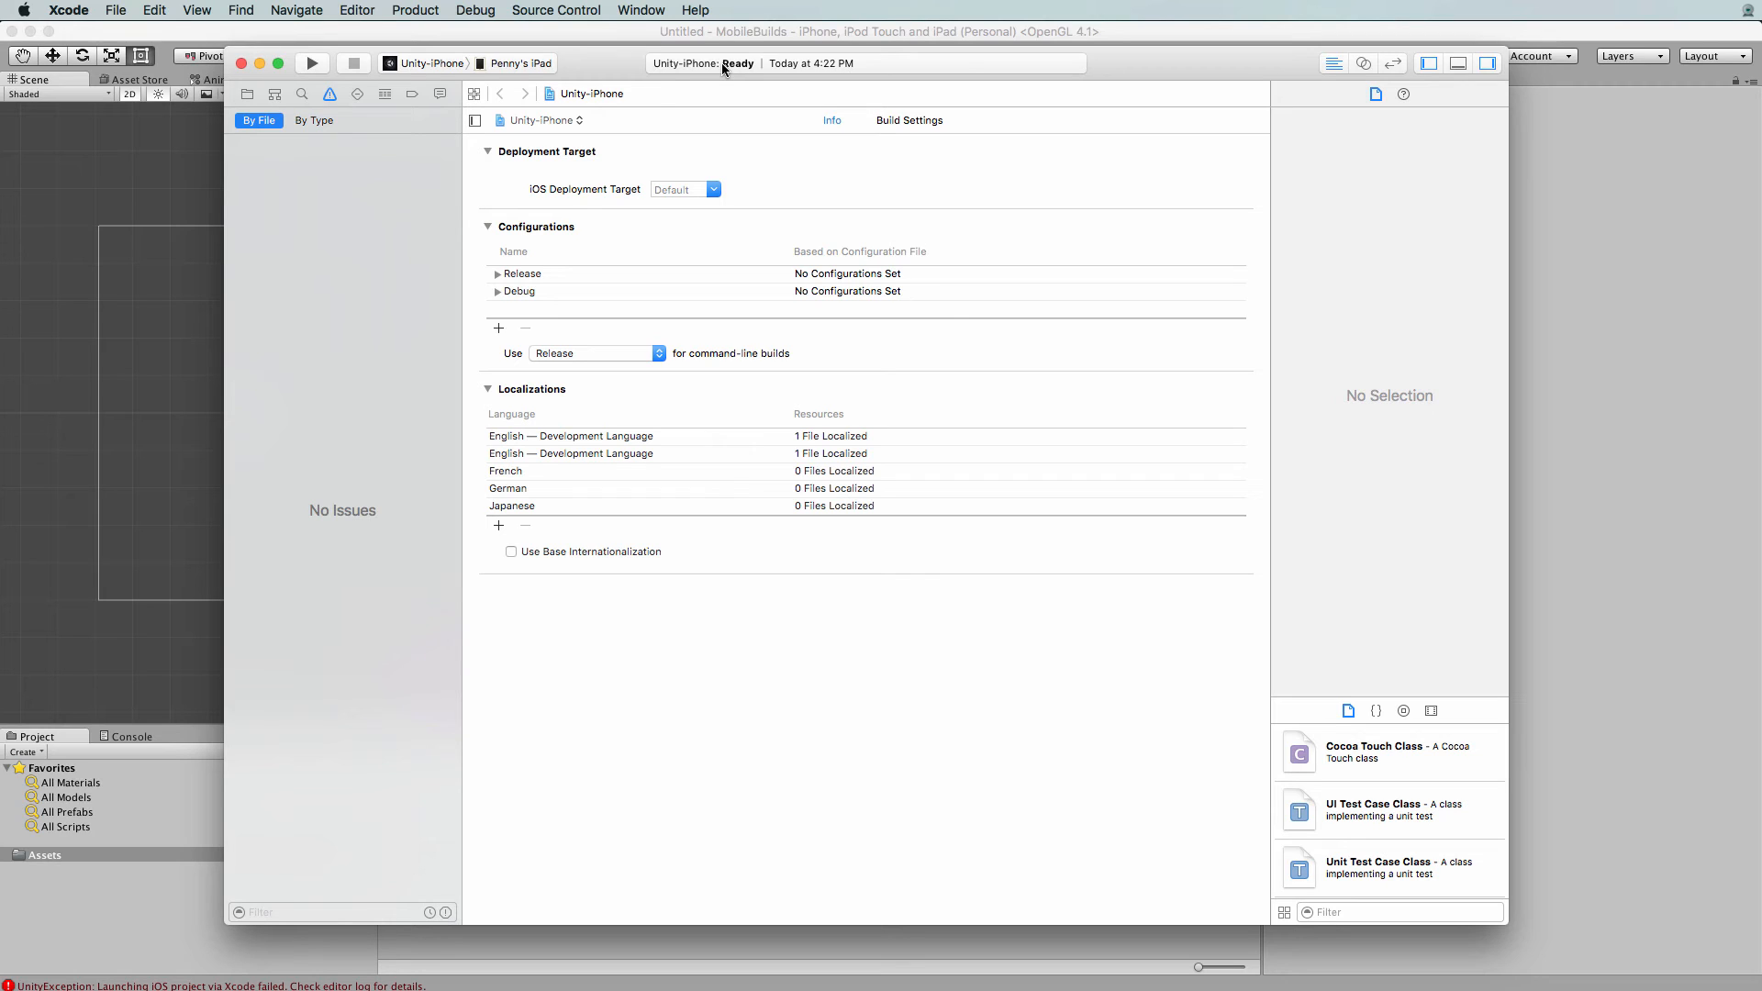
pyautogui.moveTo(709, 108)
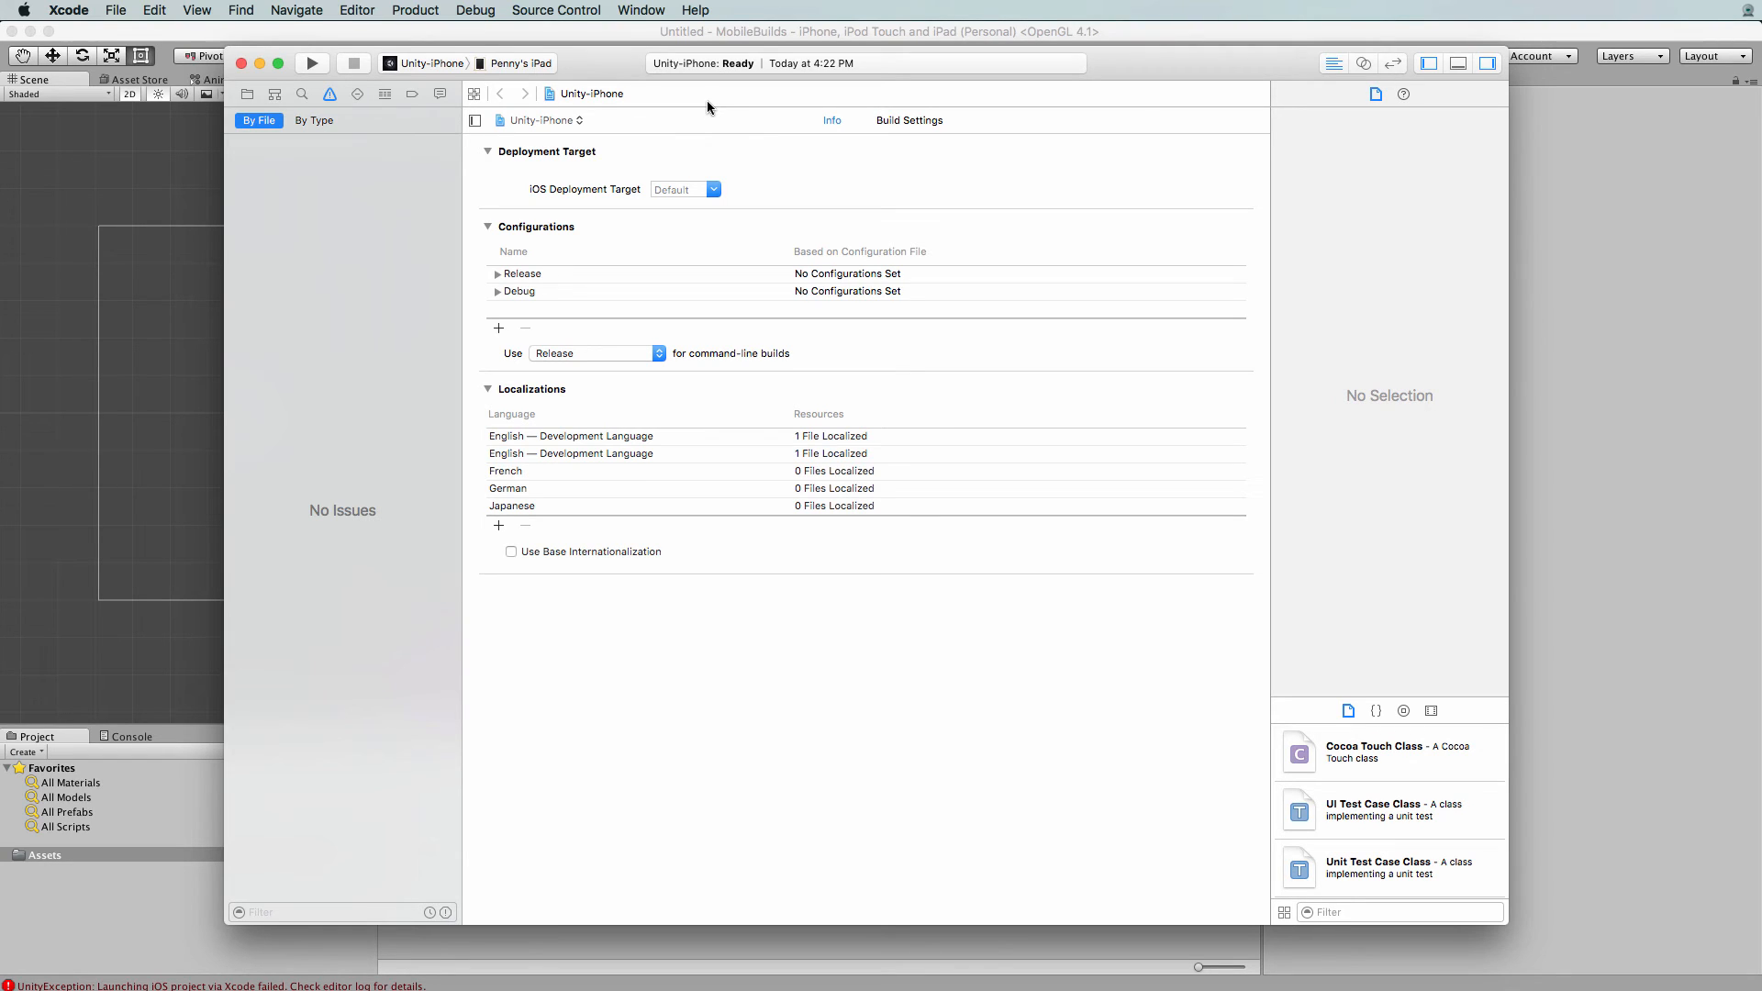
pyautogui.moveTo(765, 270)
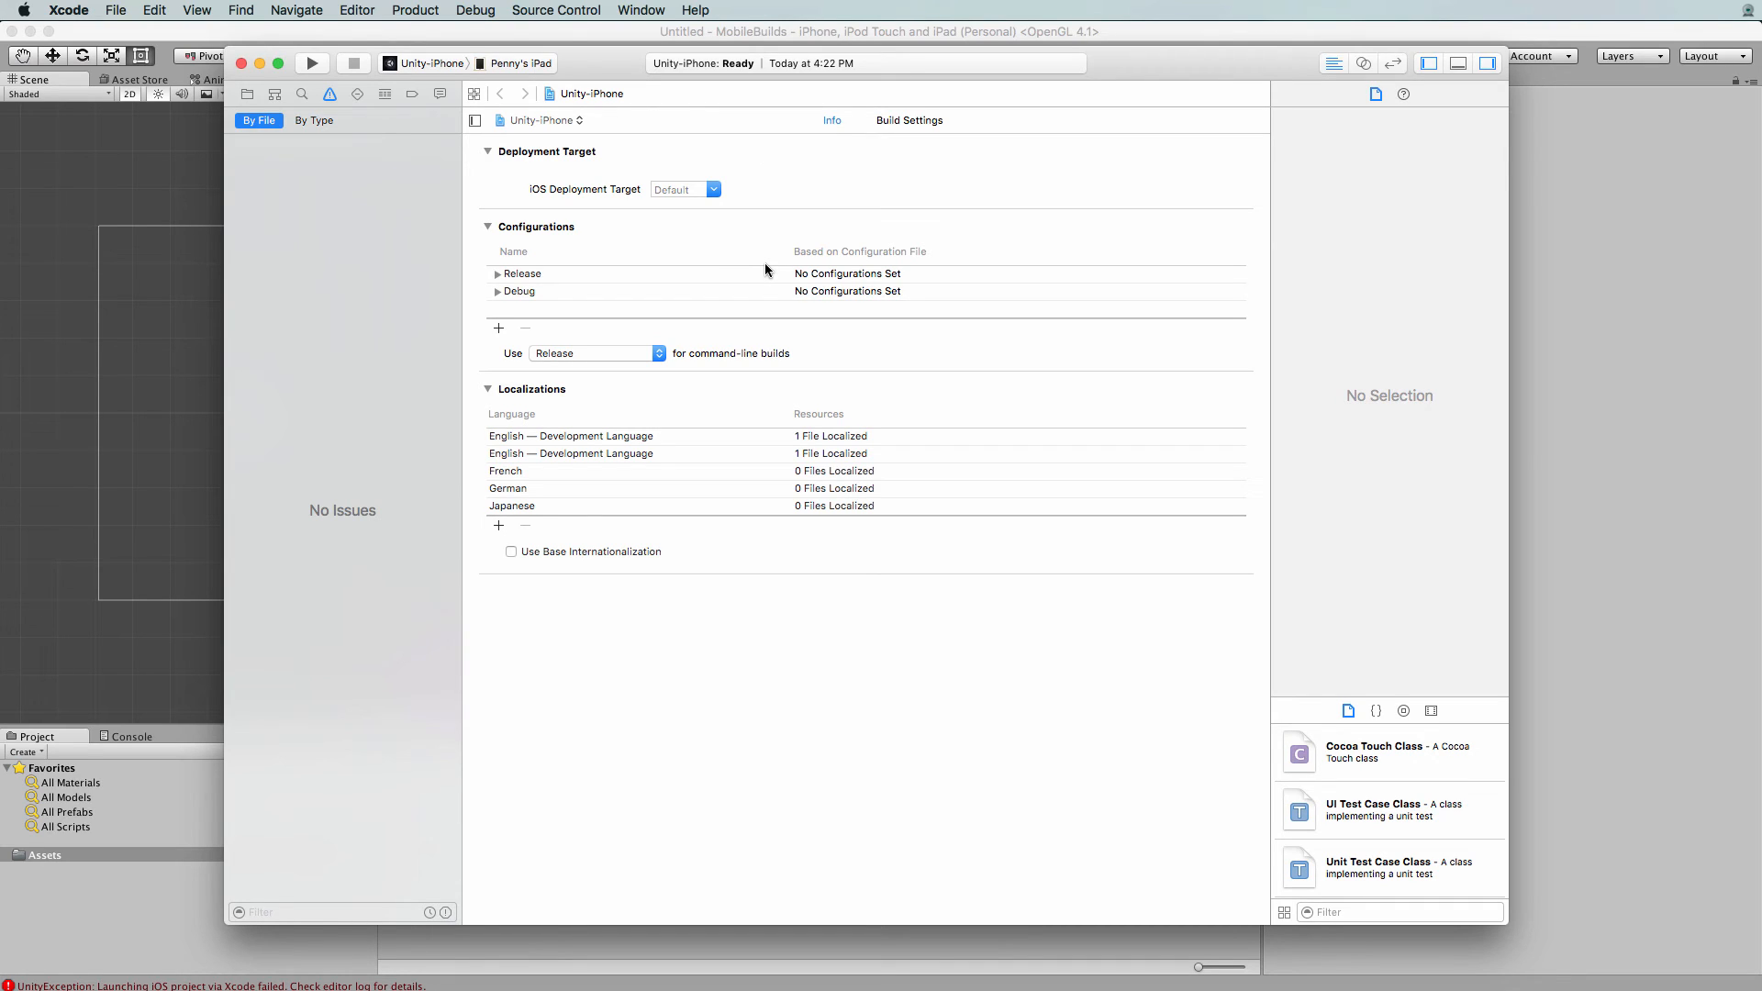
pyautogui.moveTo(582, 66)
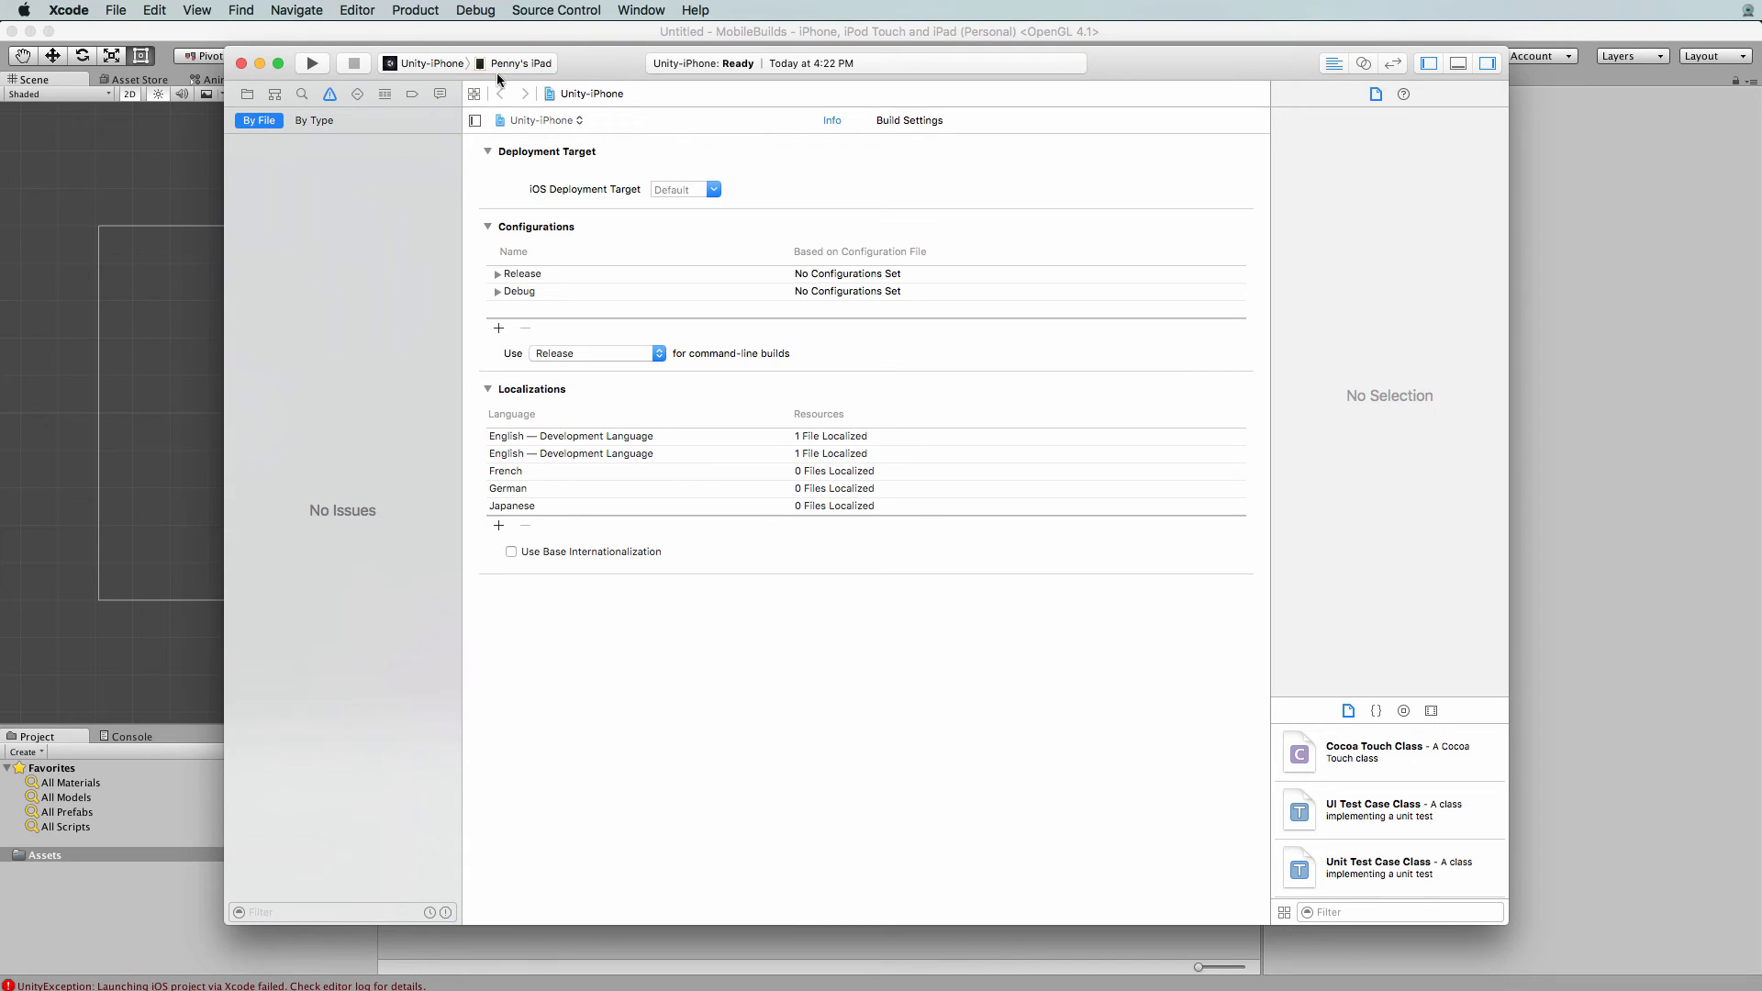
pyautogui.moveTo(753, 72)
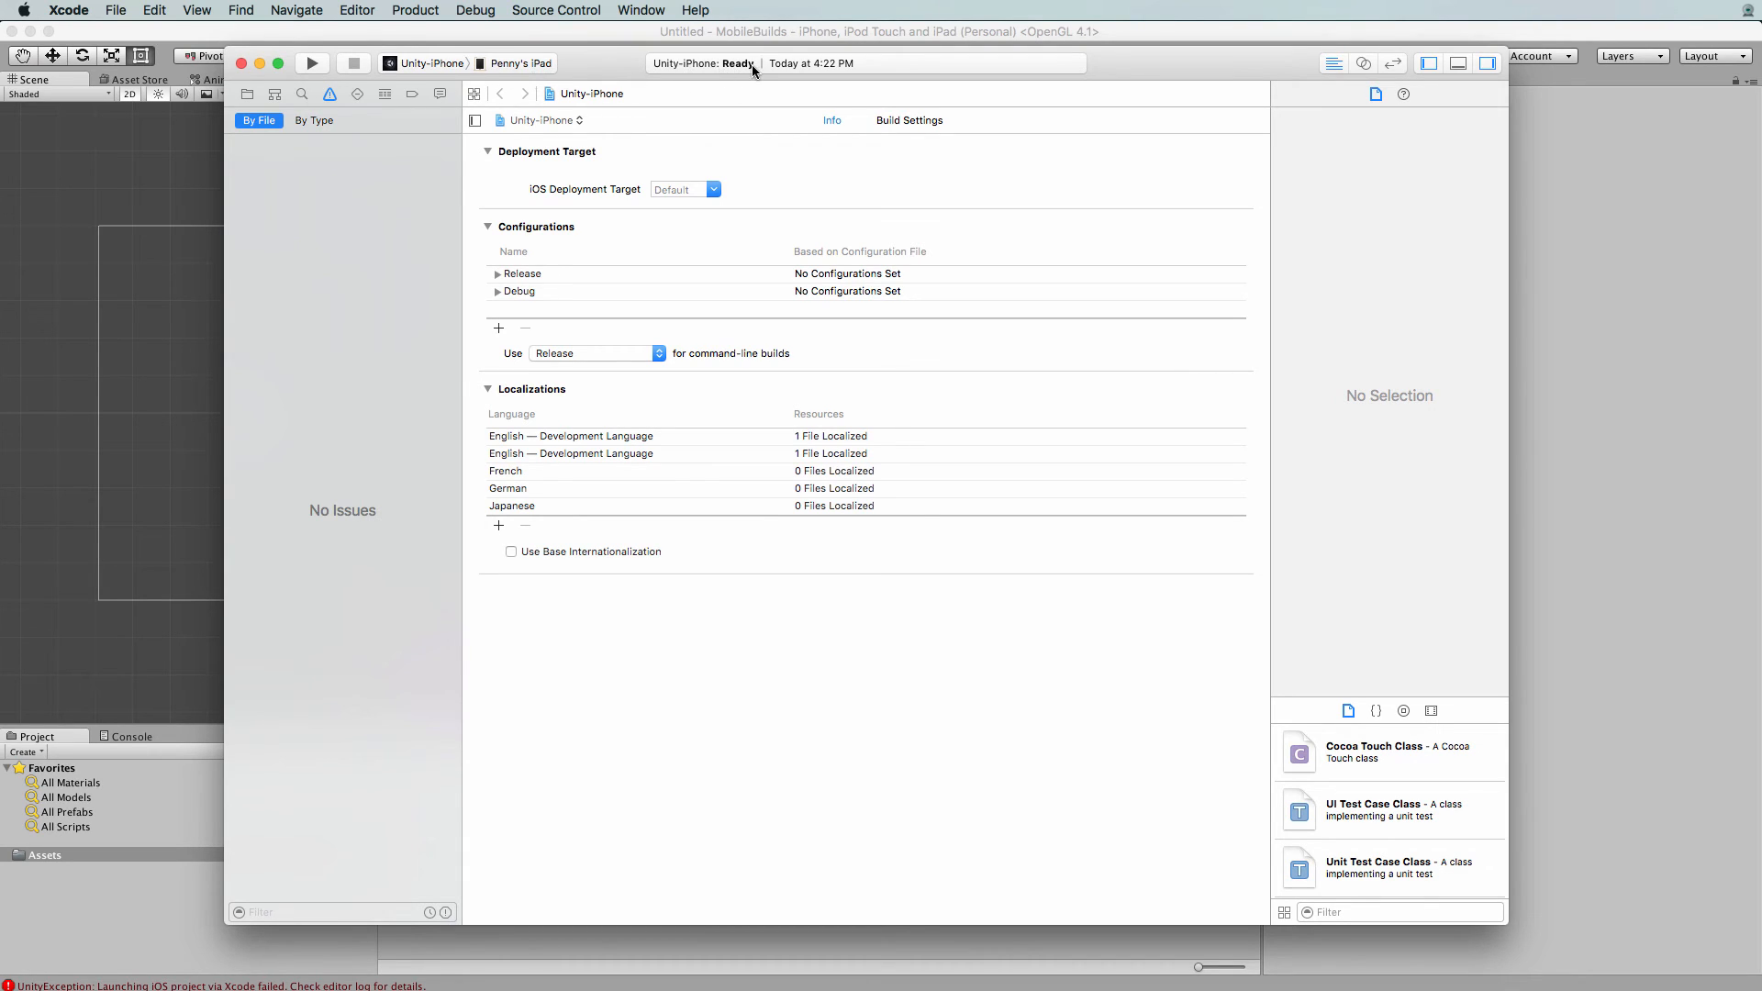
pyautogui.moveTo(569, 70)
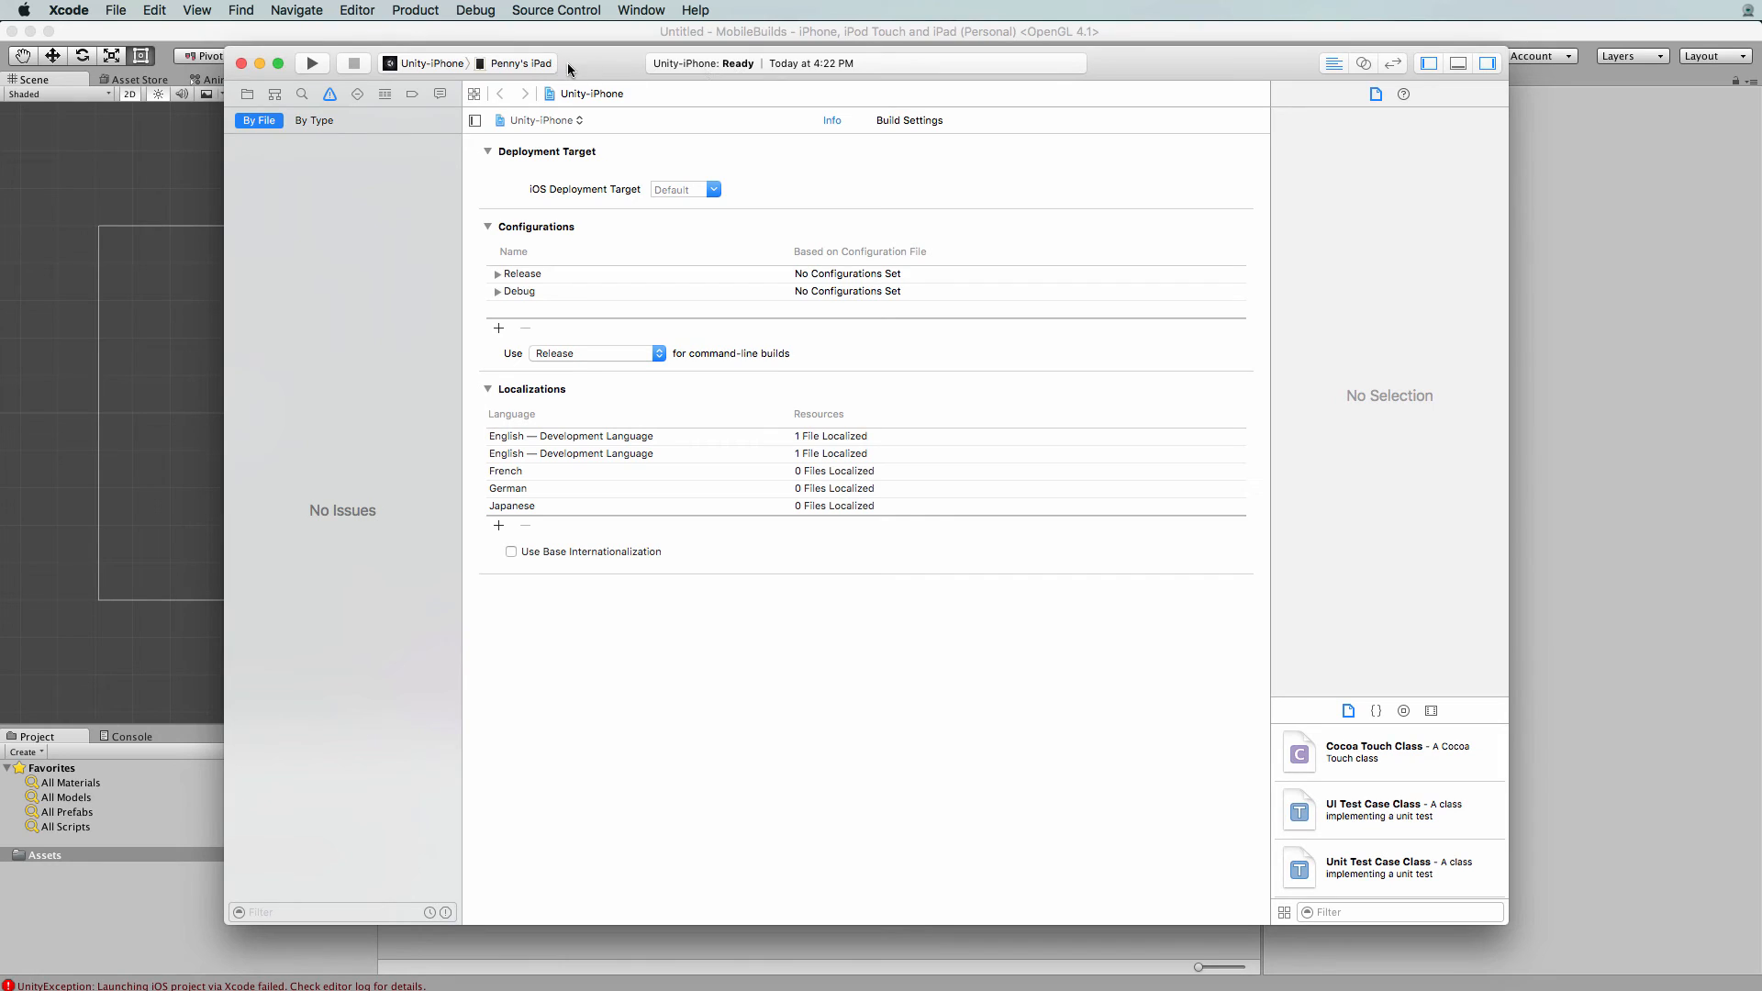
pyautogui.moveTo(307, 73)
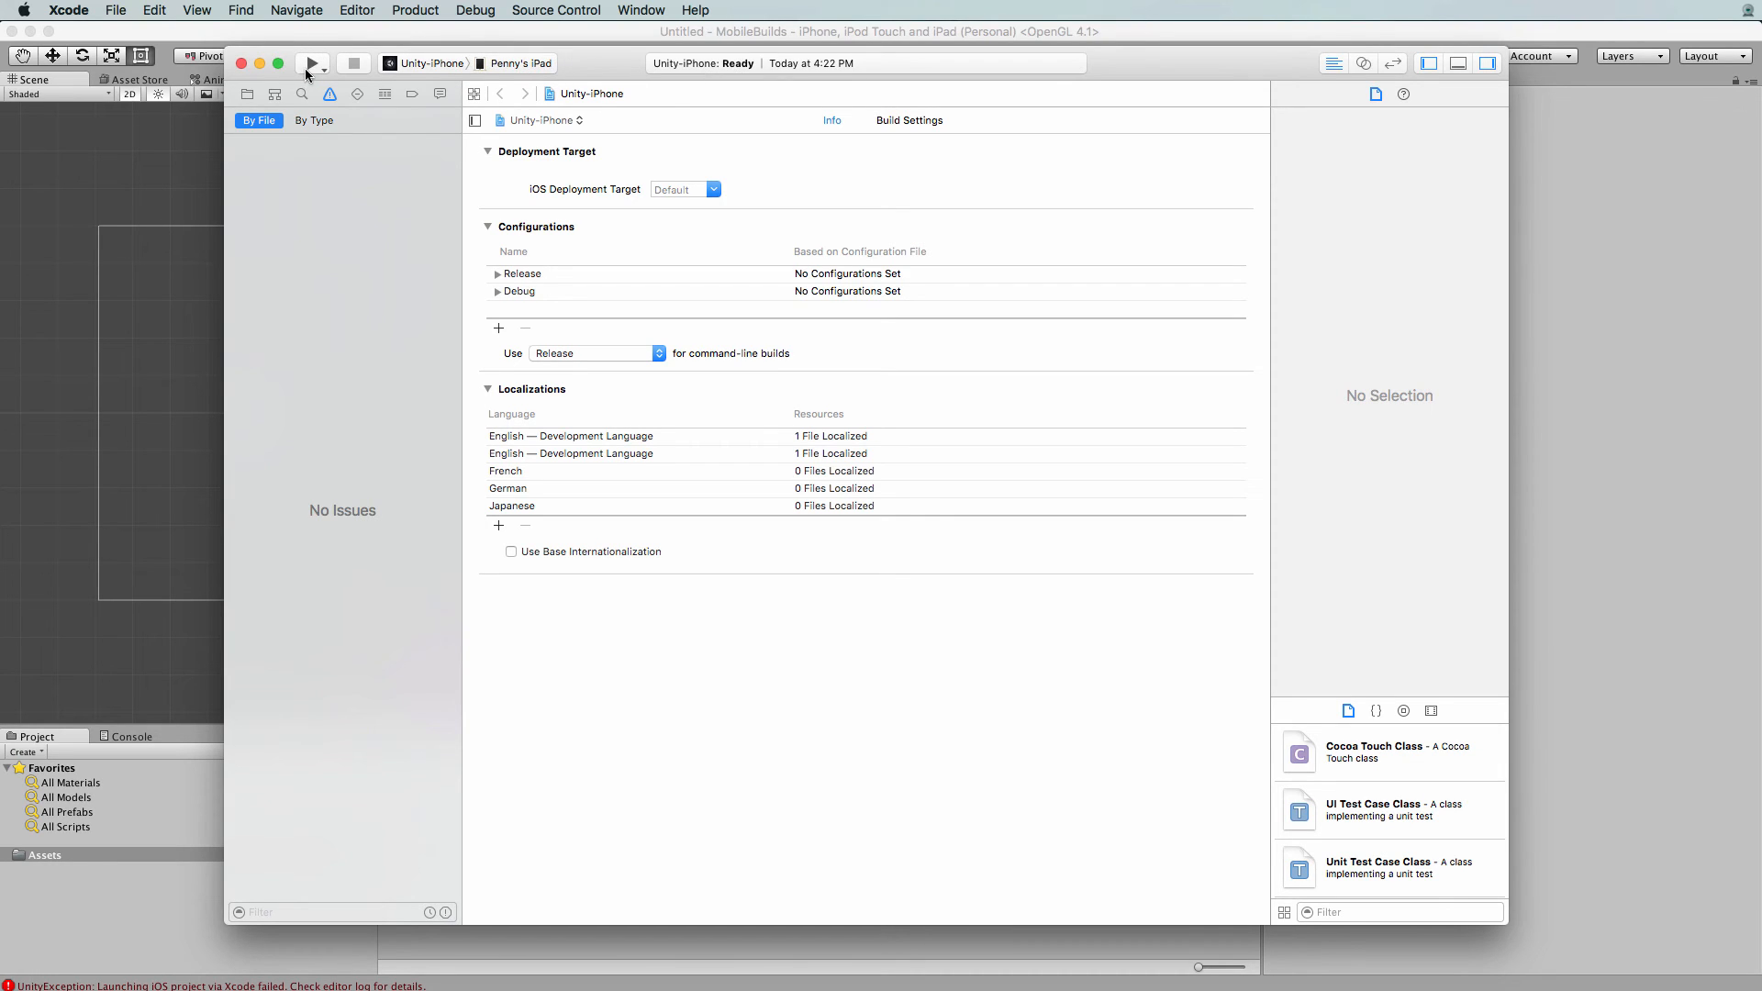
pyautogui.moveTo(310, 62)
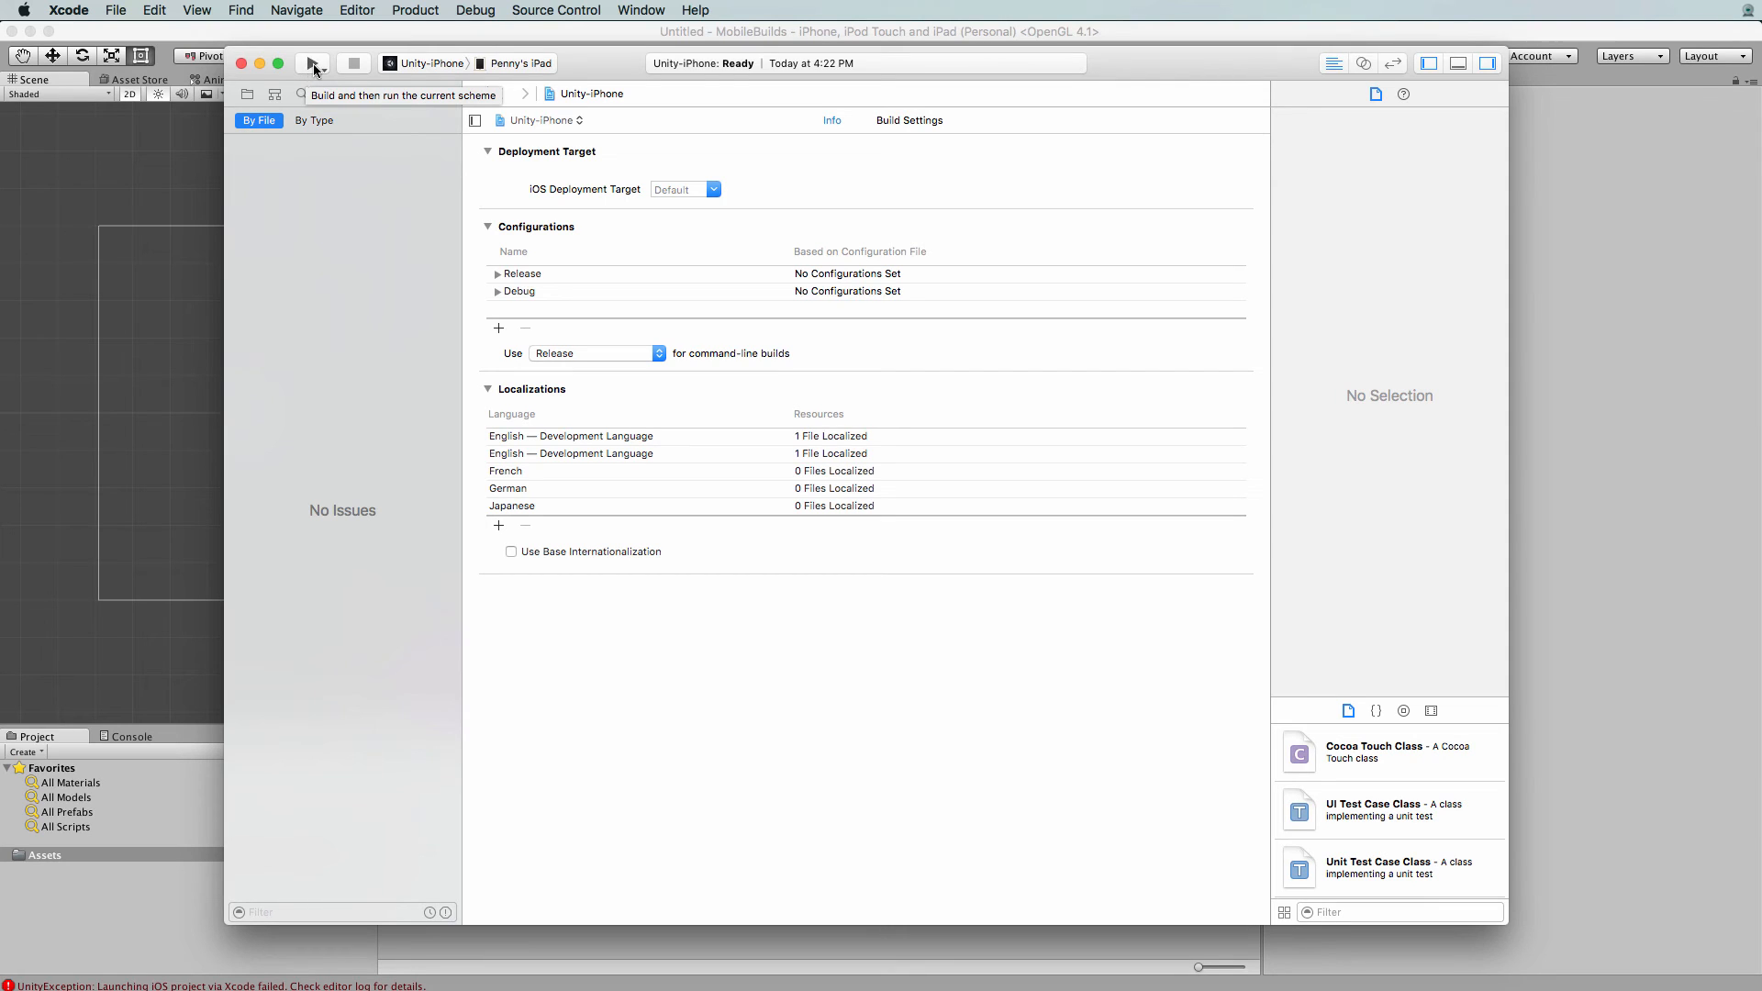
pyautogui.click(314, 62)
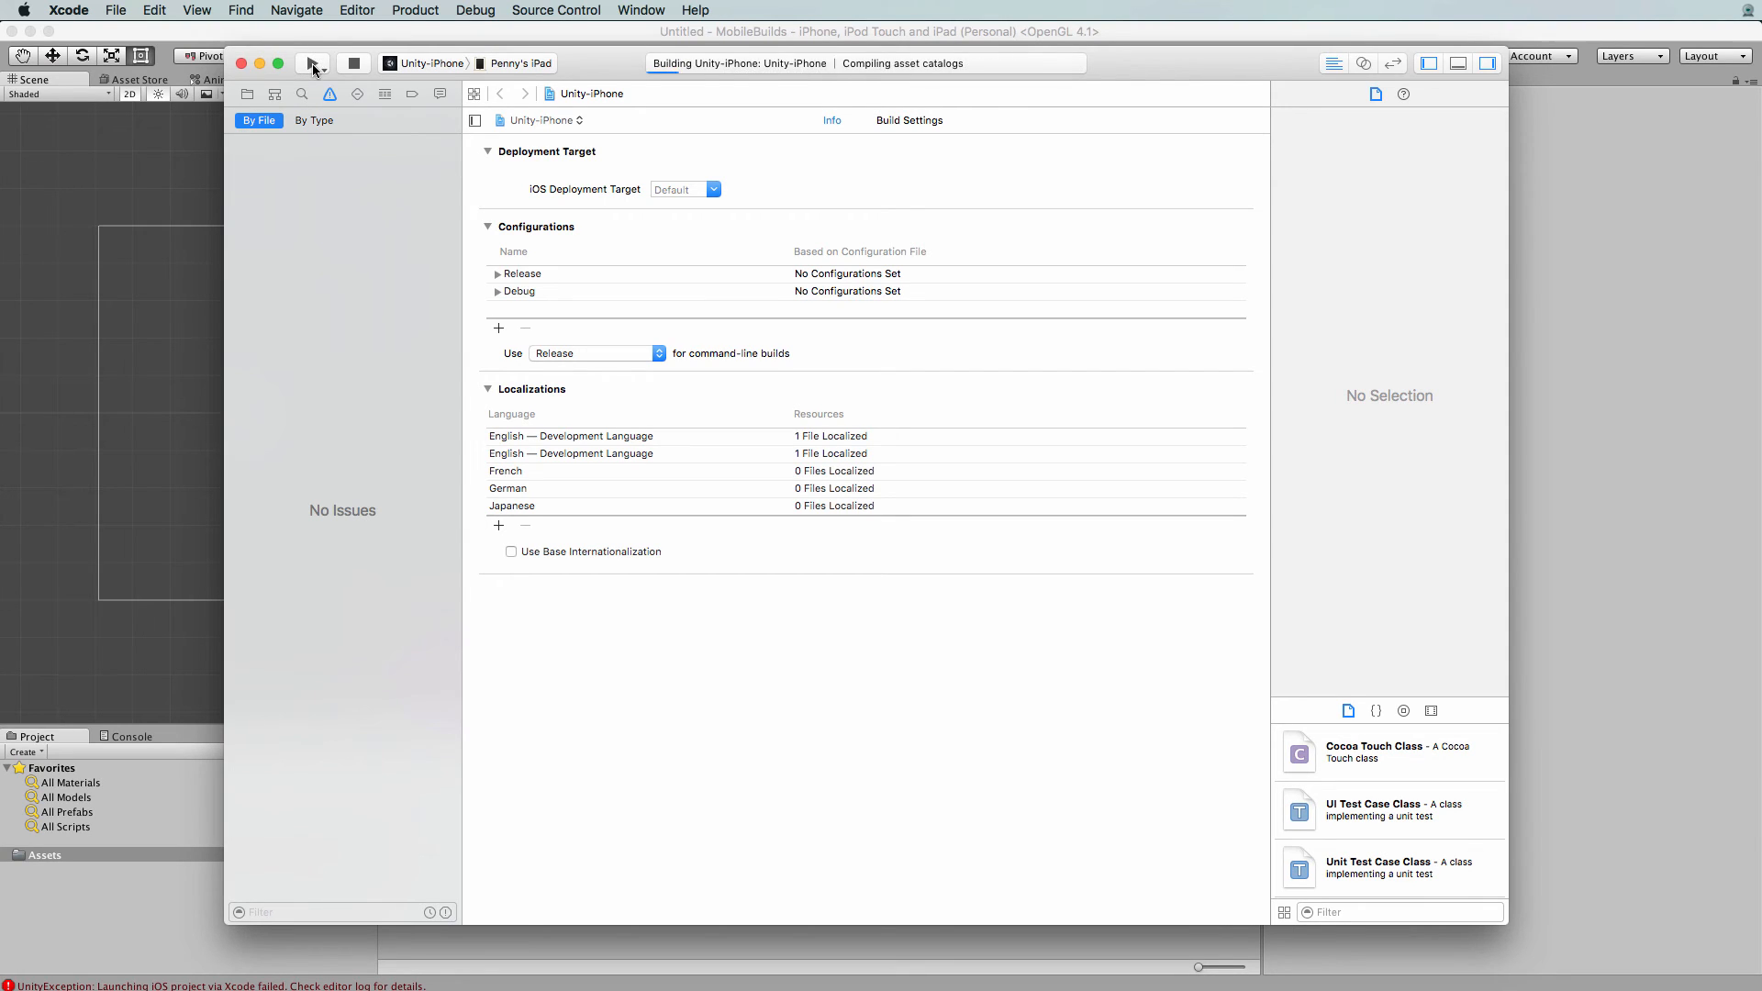
pyautogui.moveTo(688, 86)
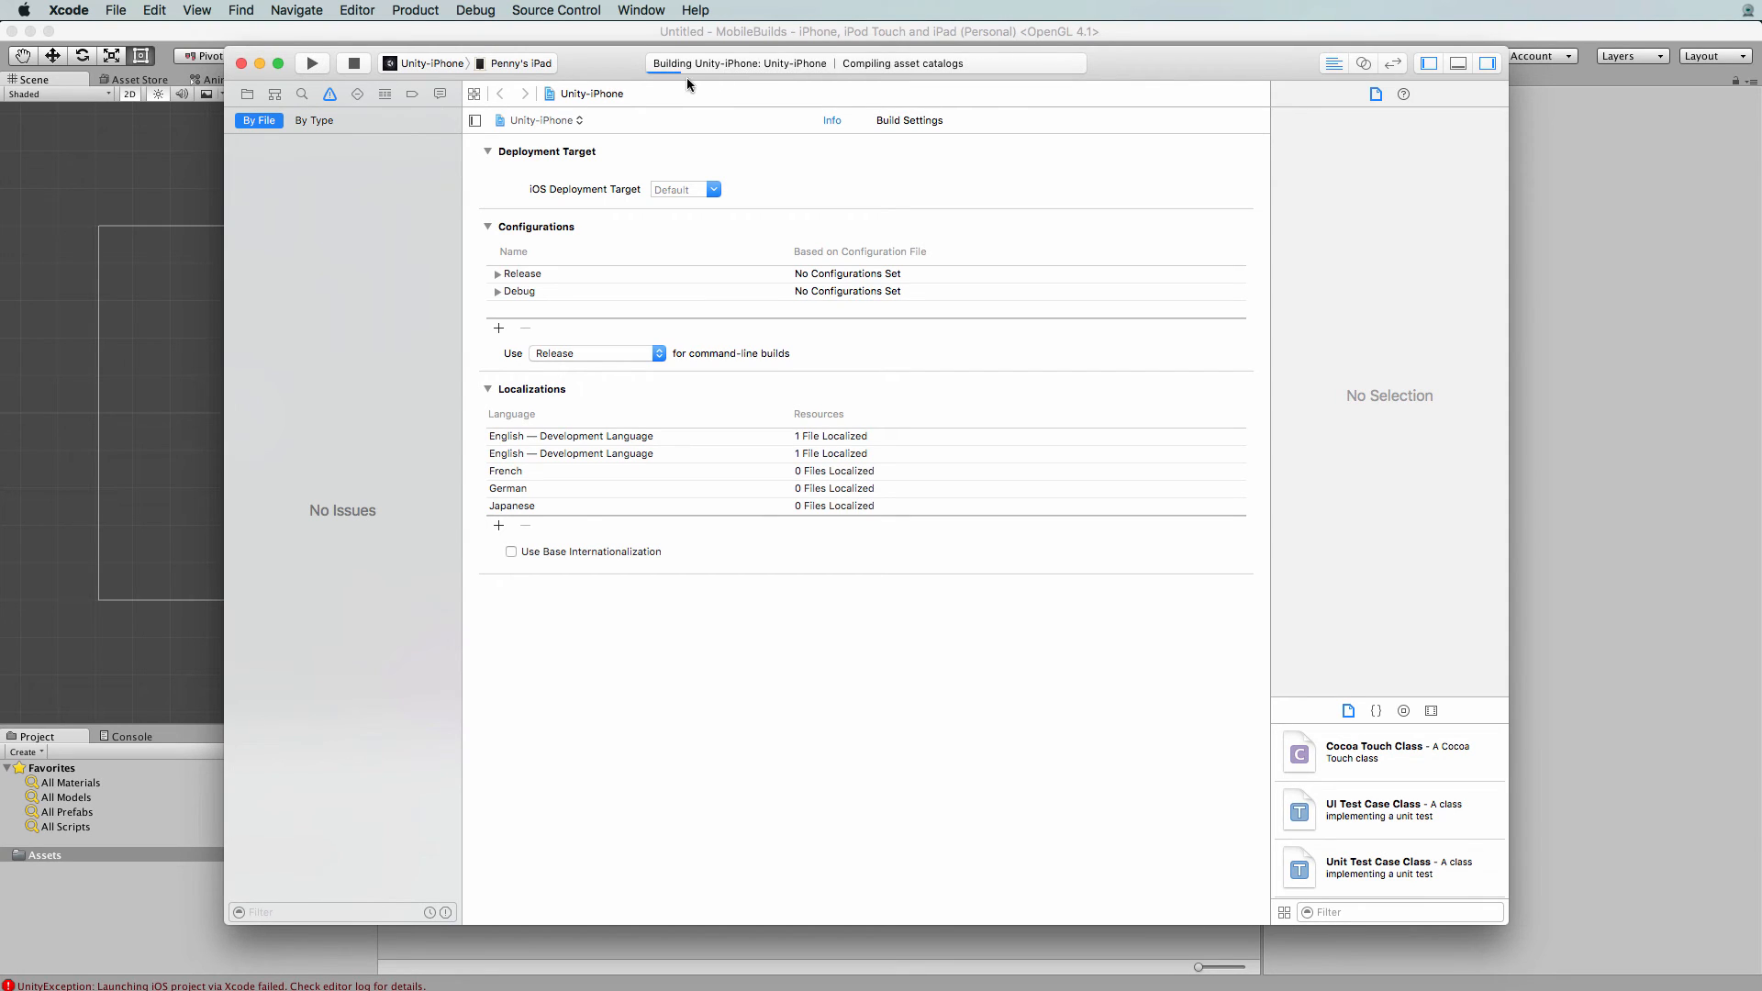
pyautogui.moveTo(740, 86)
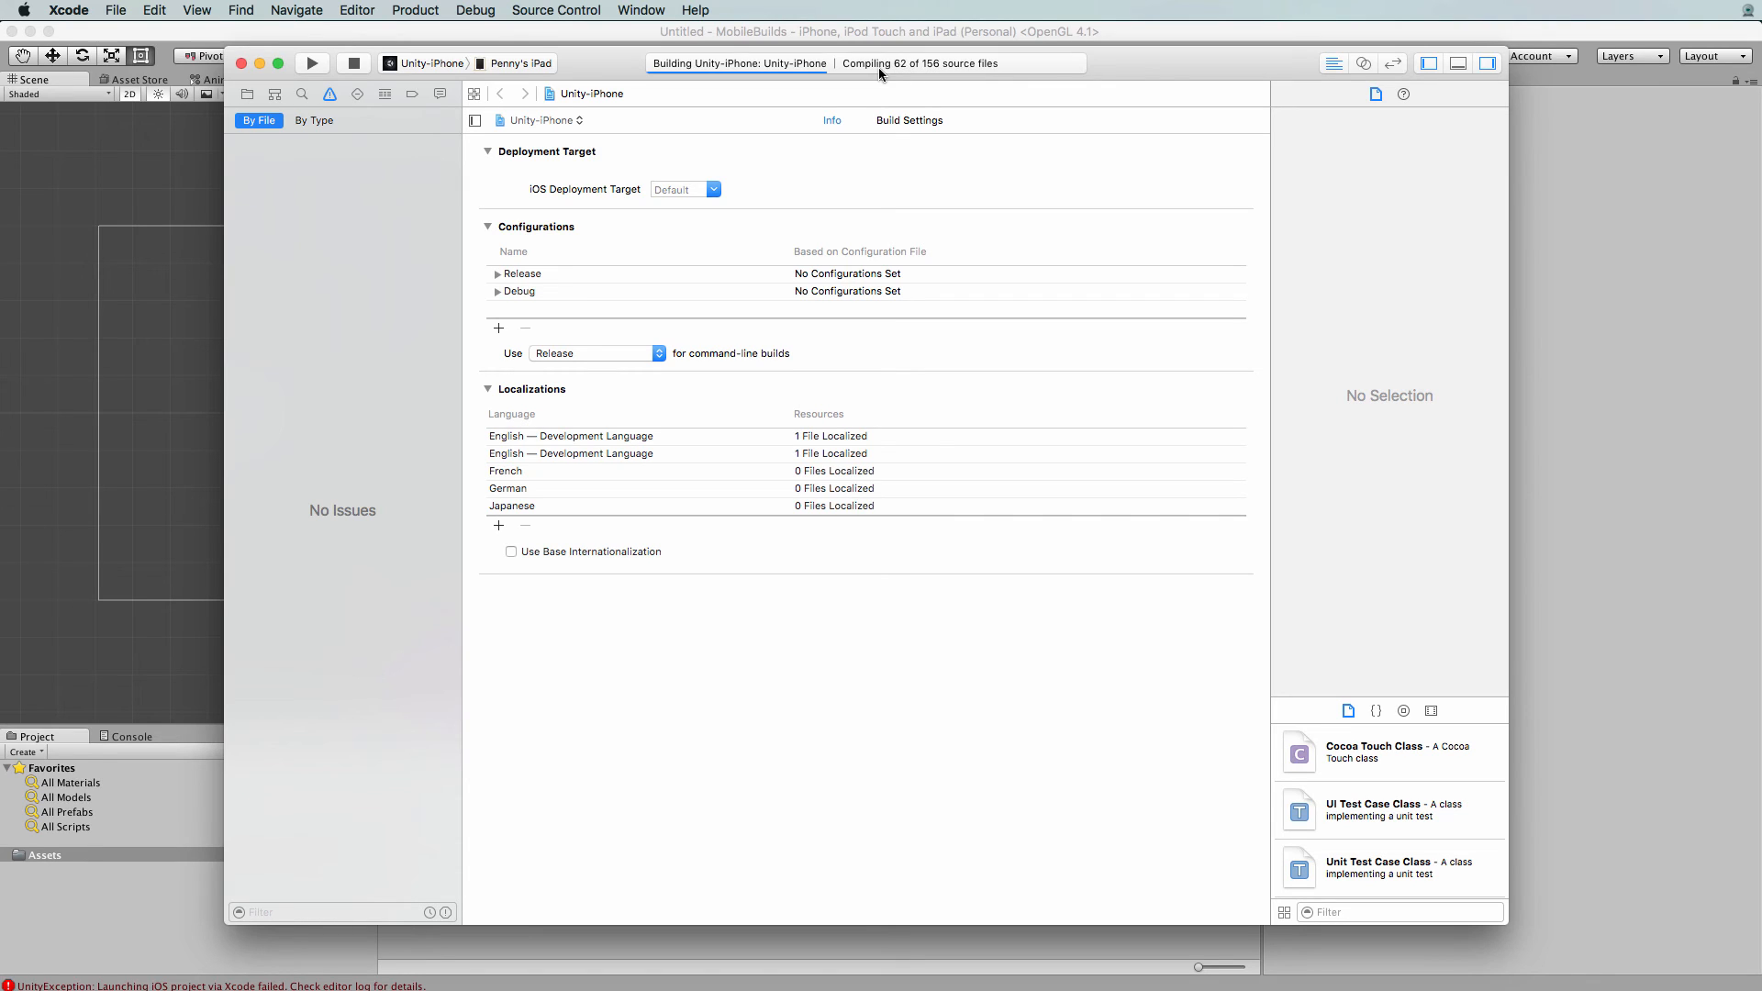
pyautogui.moveTo(1031, 79)
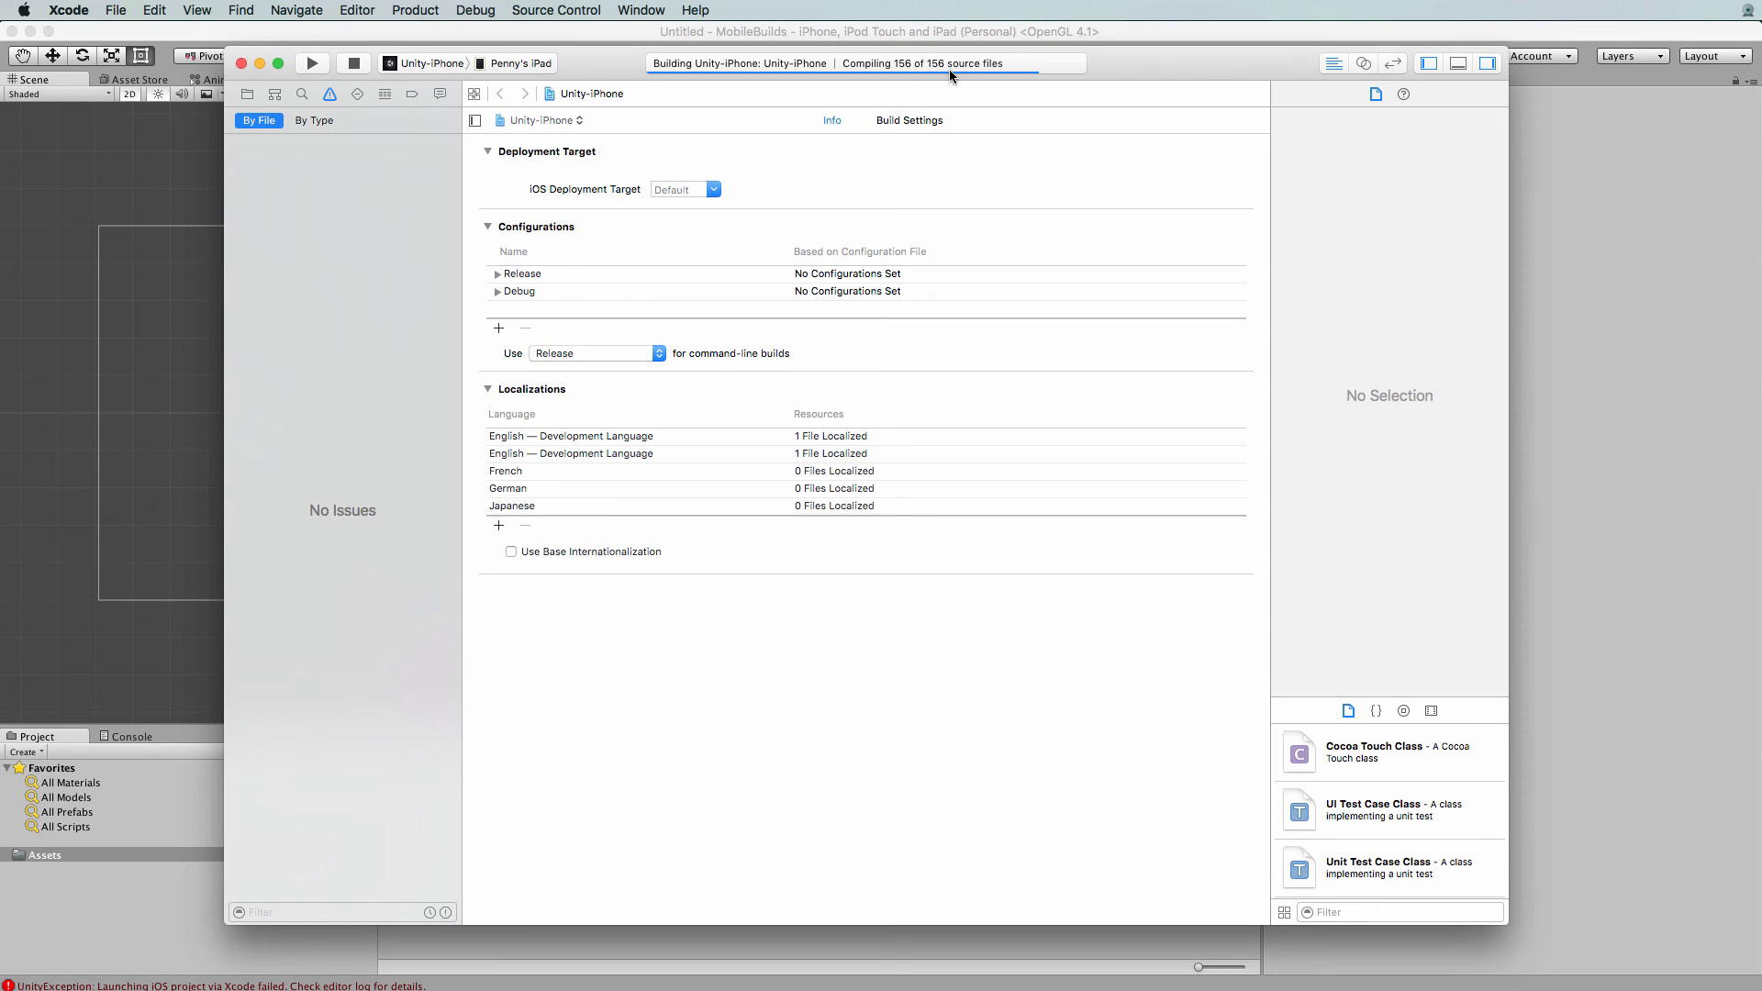
pyautogui.moveTo(955, 72)
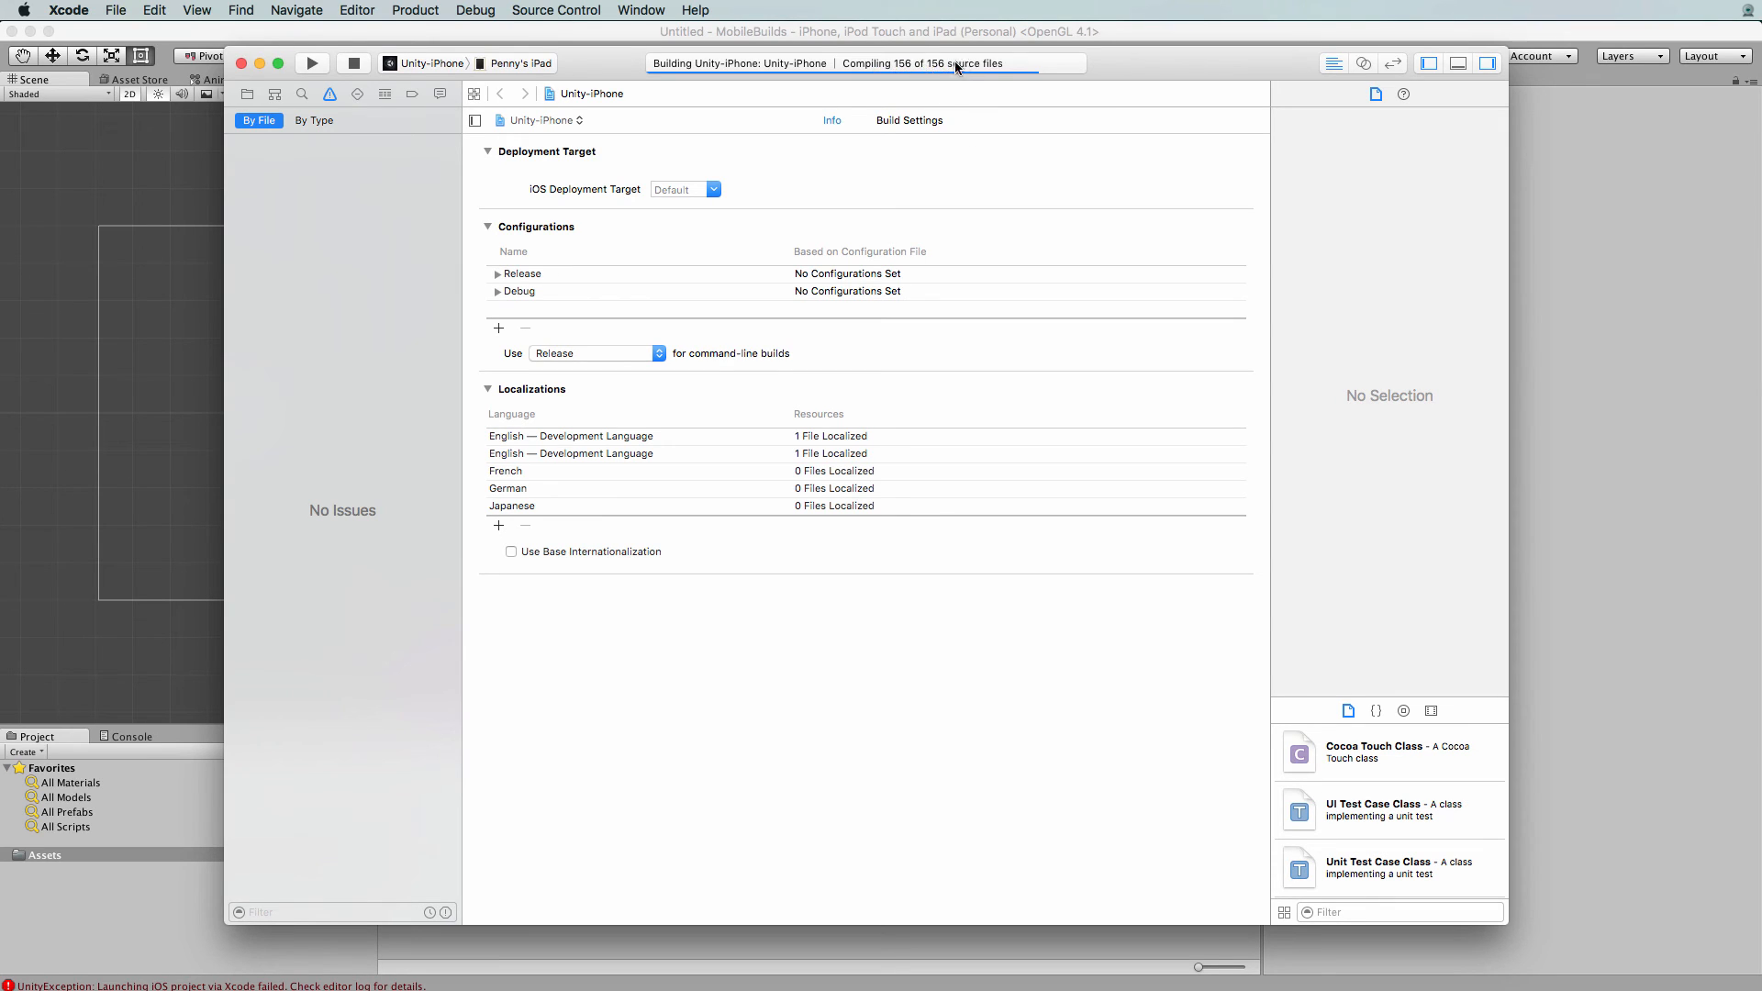
pyautogui.moveTo(914, 77)
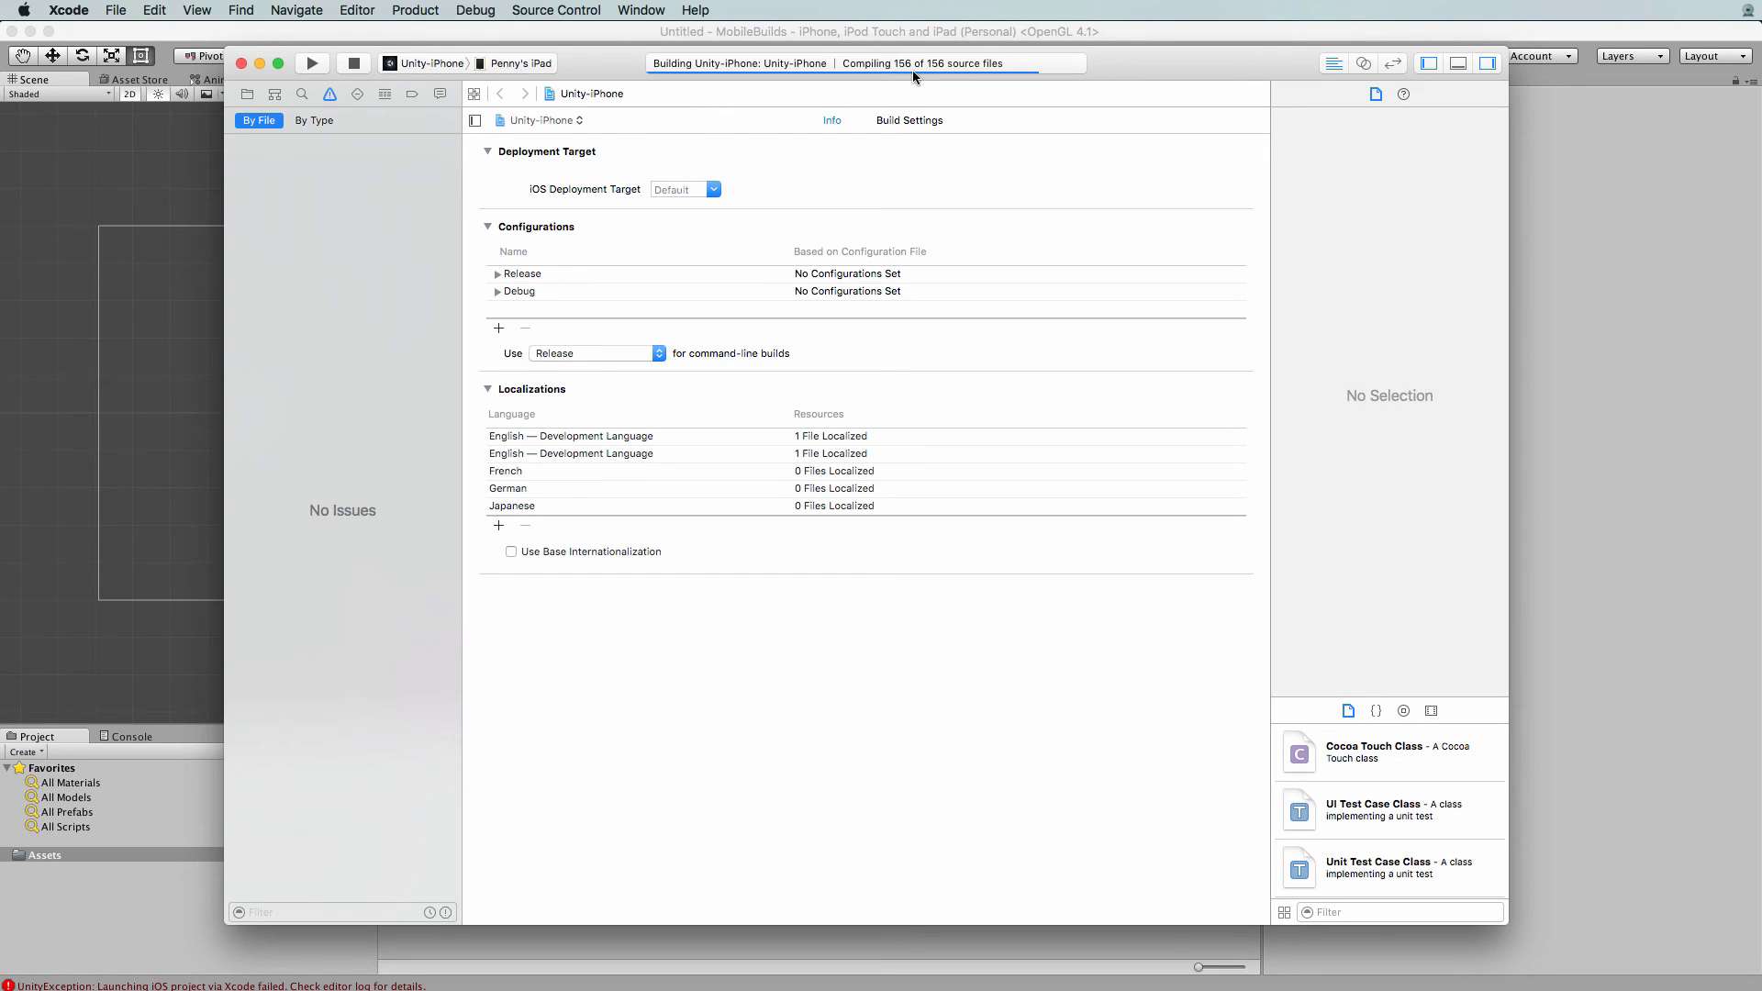
pyautogui.moveTo(920, 78)
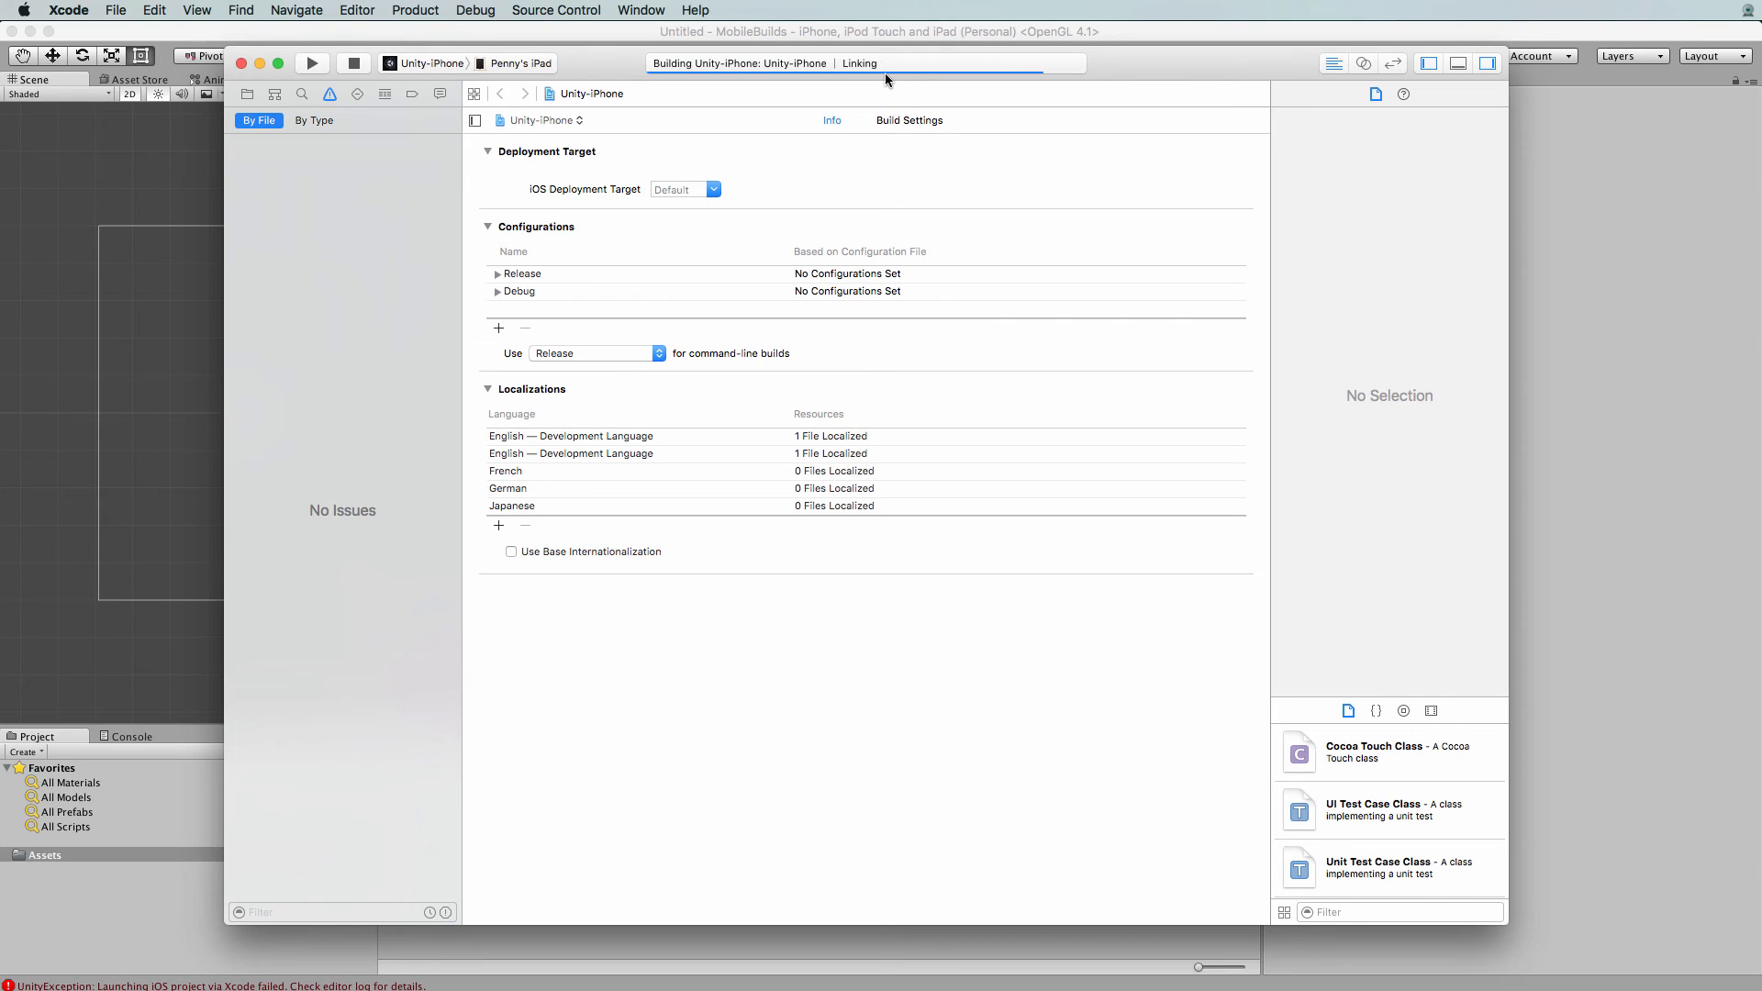
pyautogui.moveTo(865, 77)
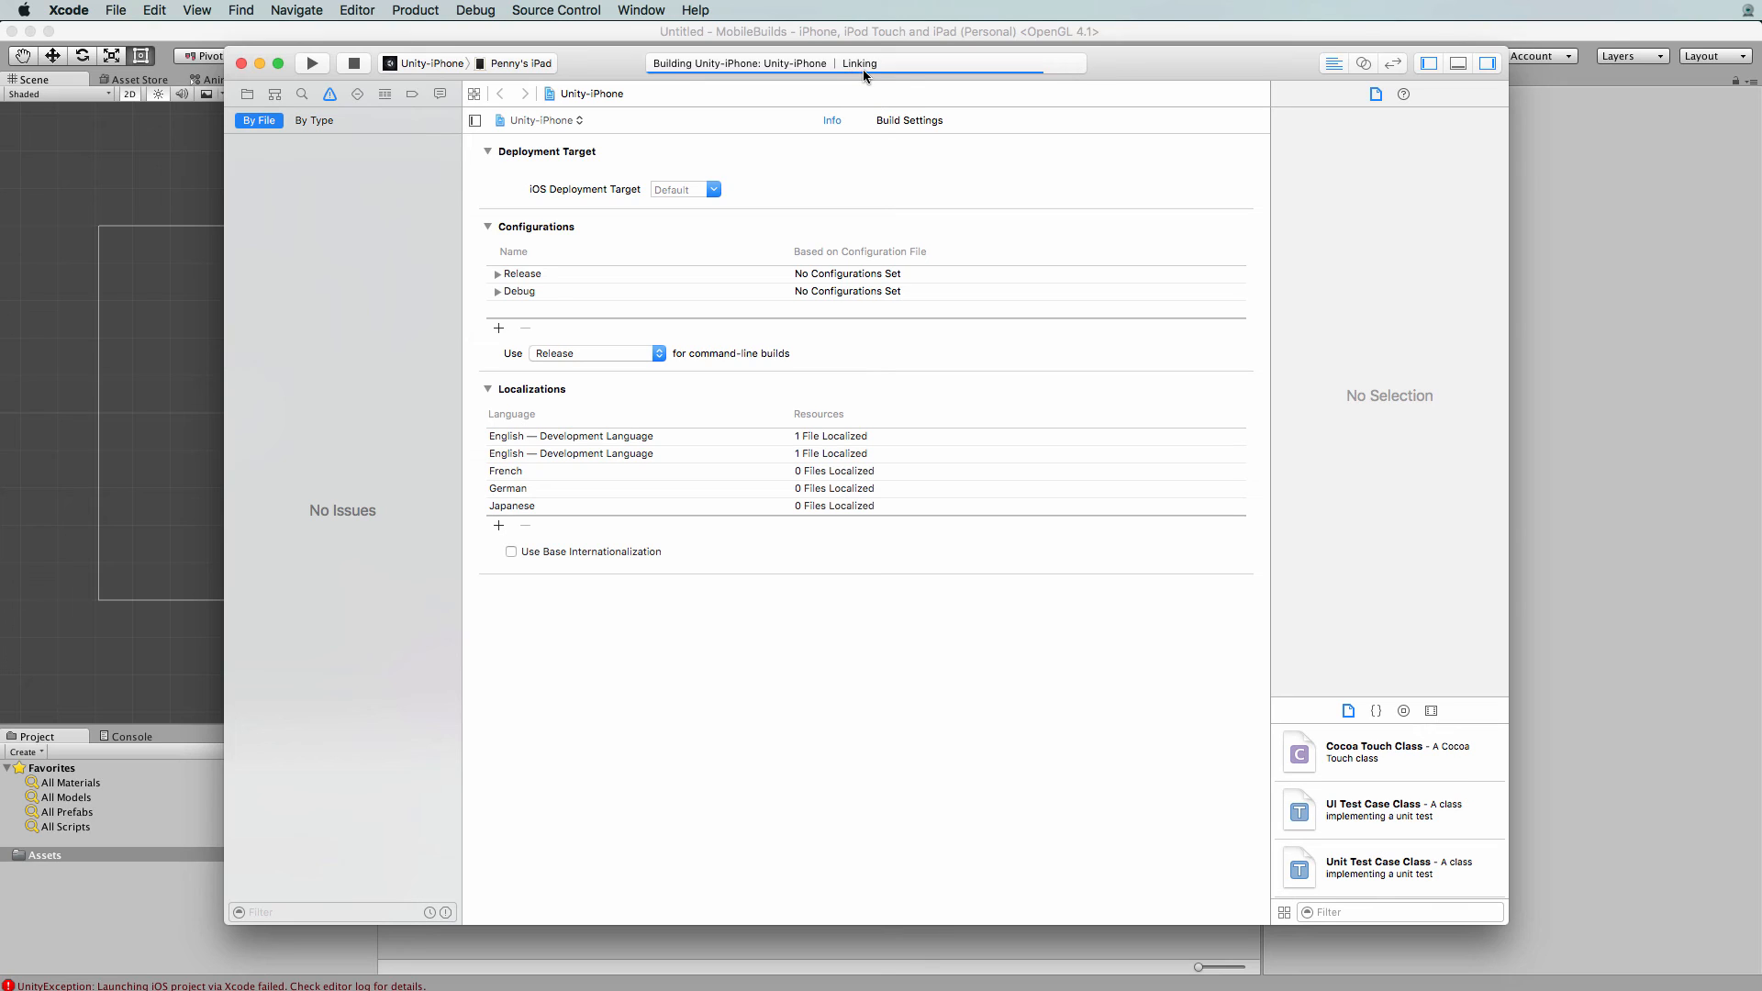
pyautogui.moveTo(865, 74)
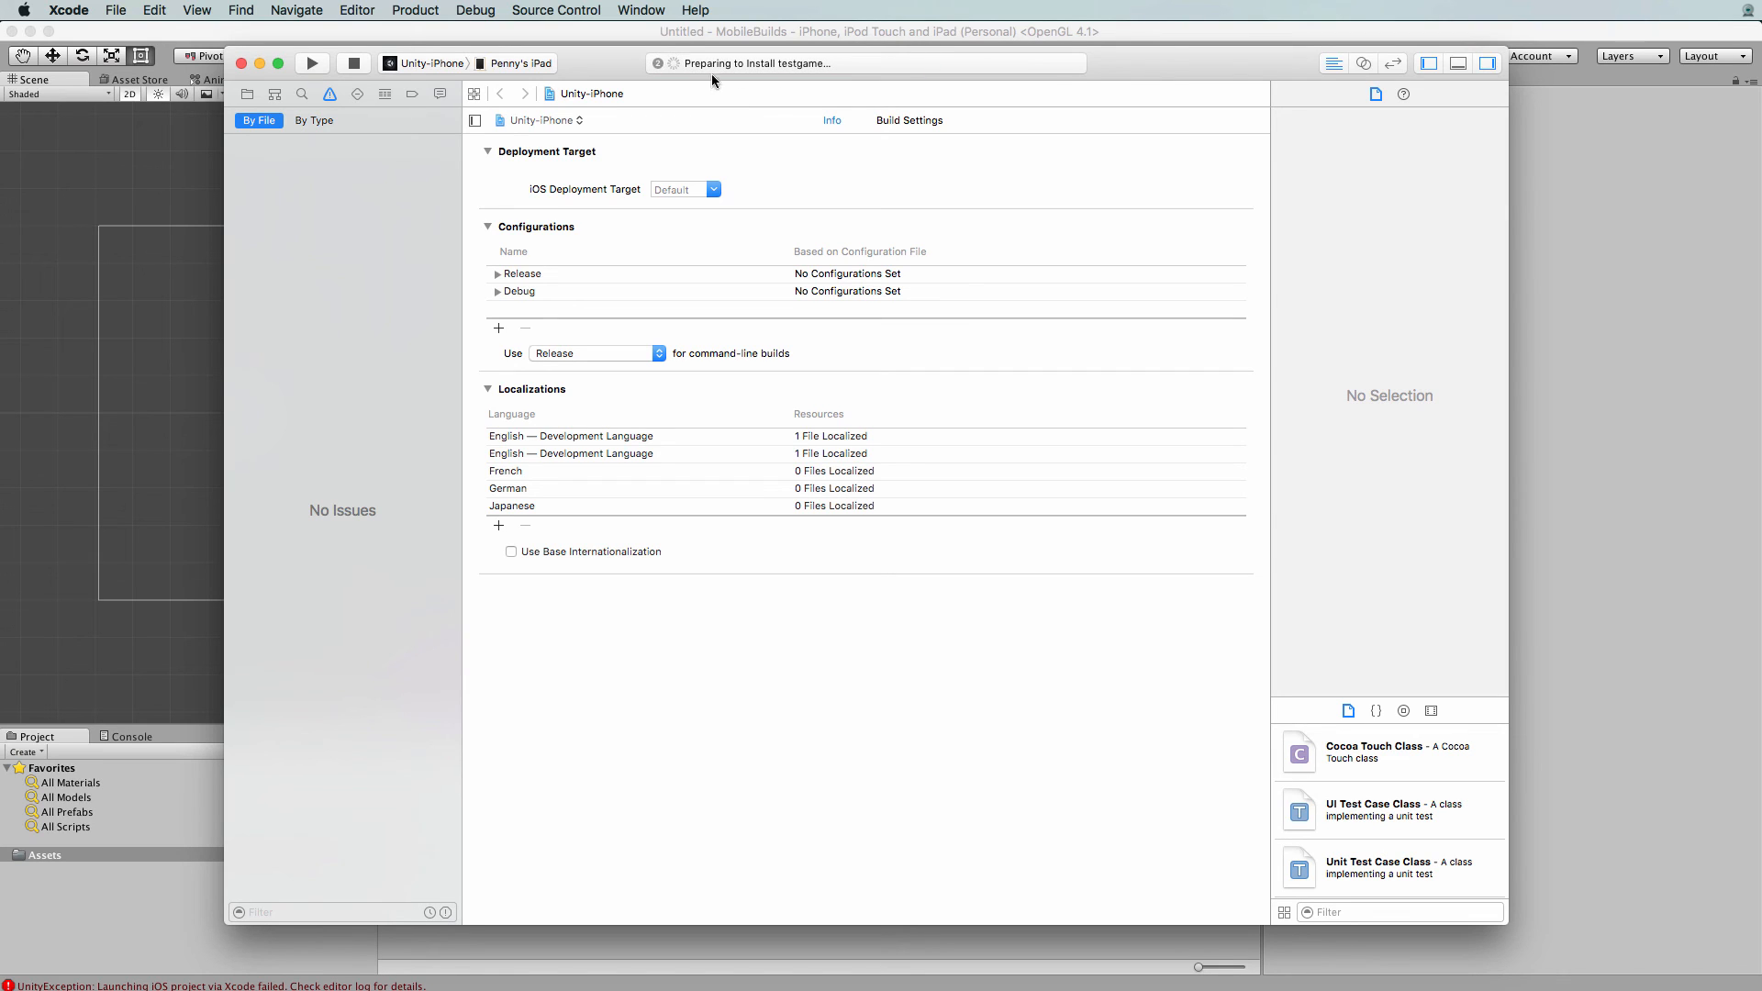
pyautogui.moveTo(804, 73)
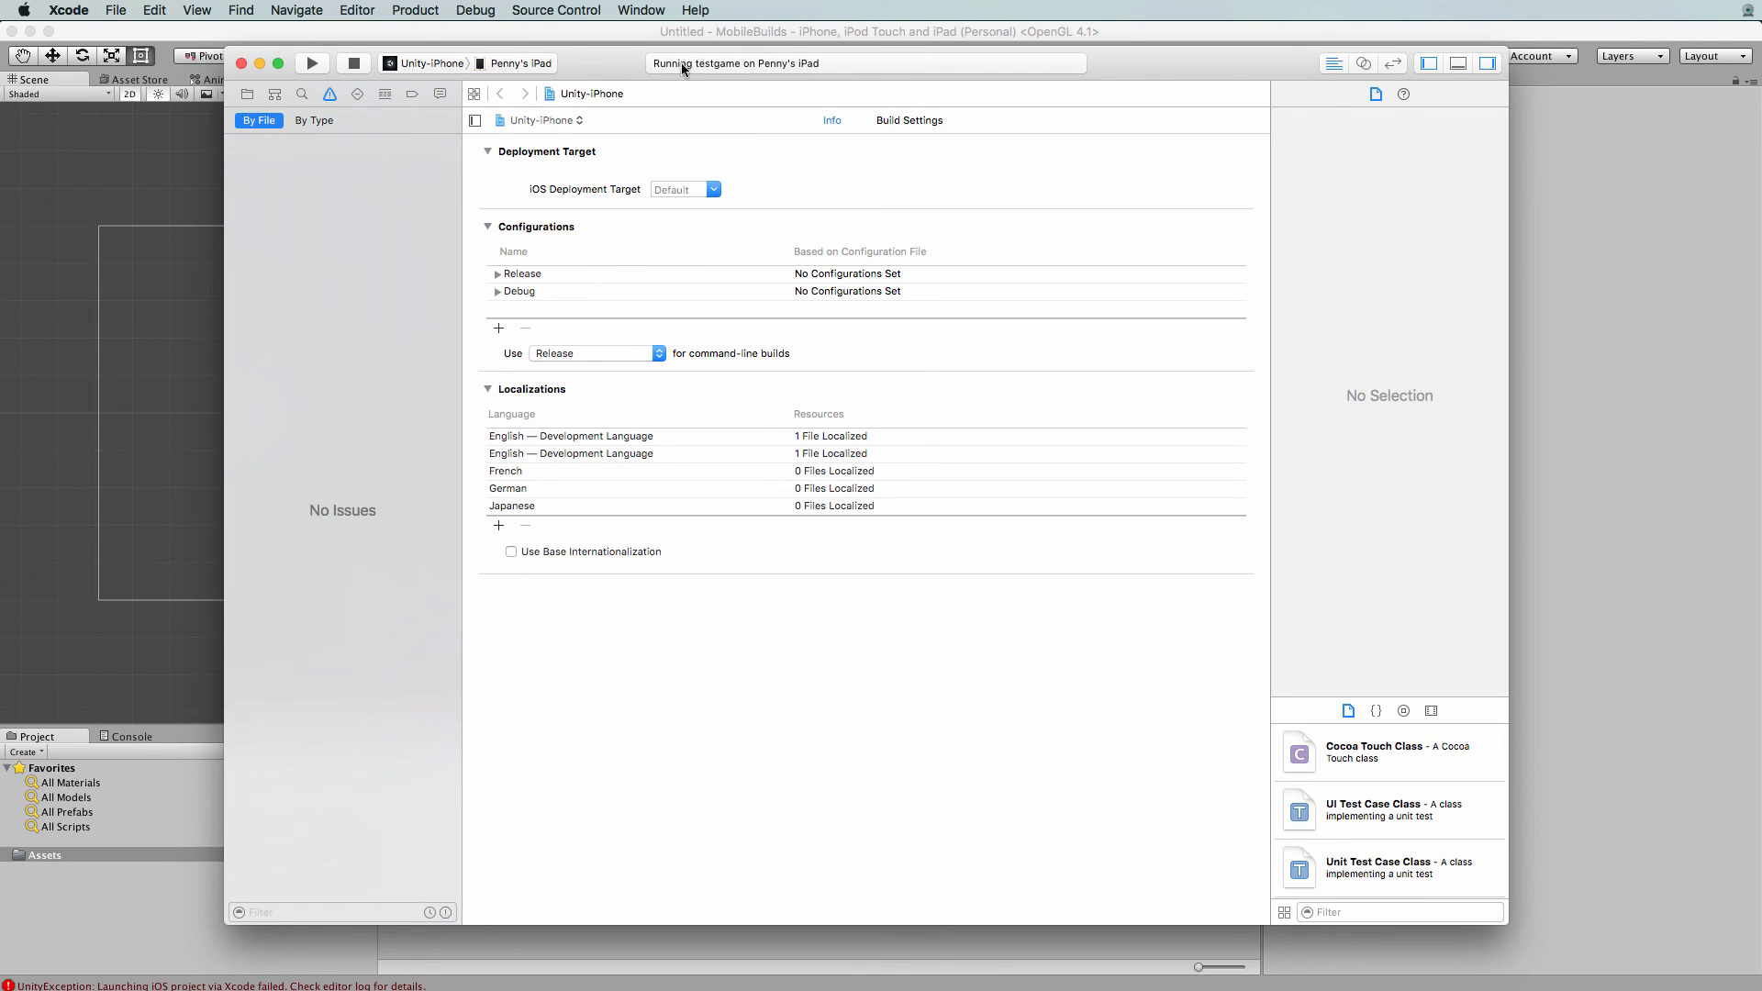
pyautogui.moveTo(776, 72)
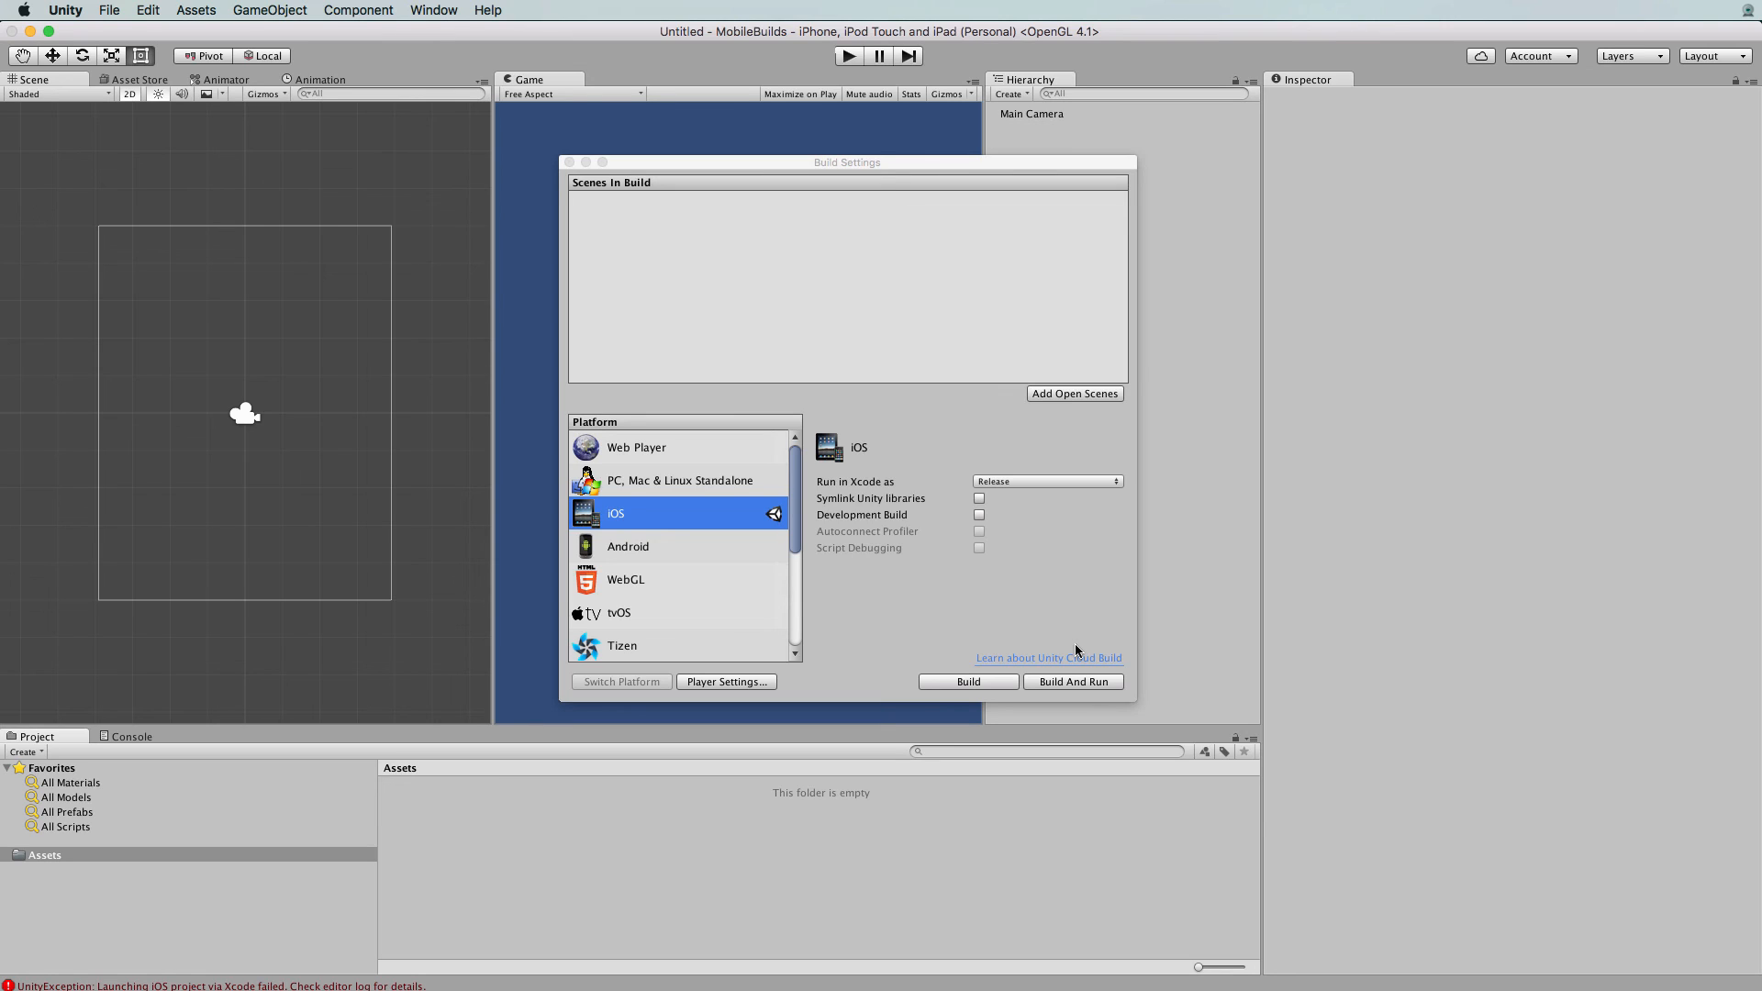
pyautogui.moveTo(795, 705)
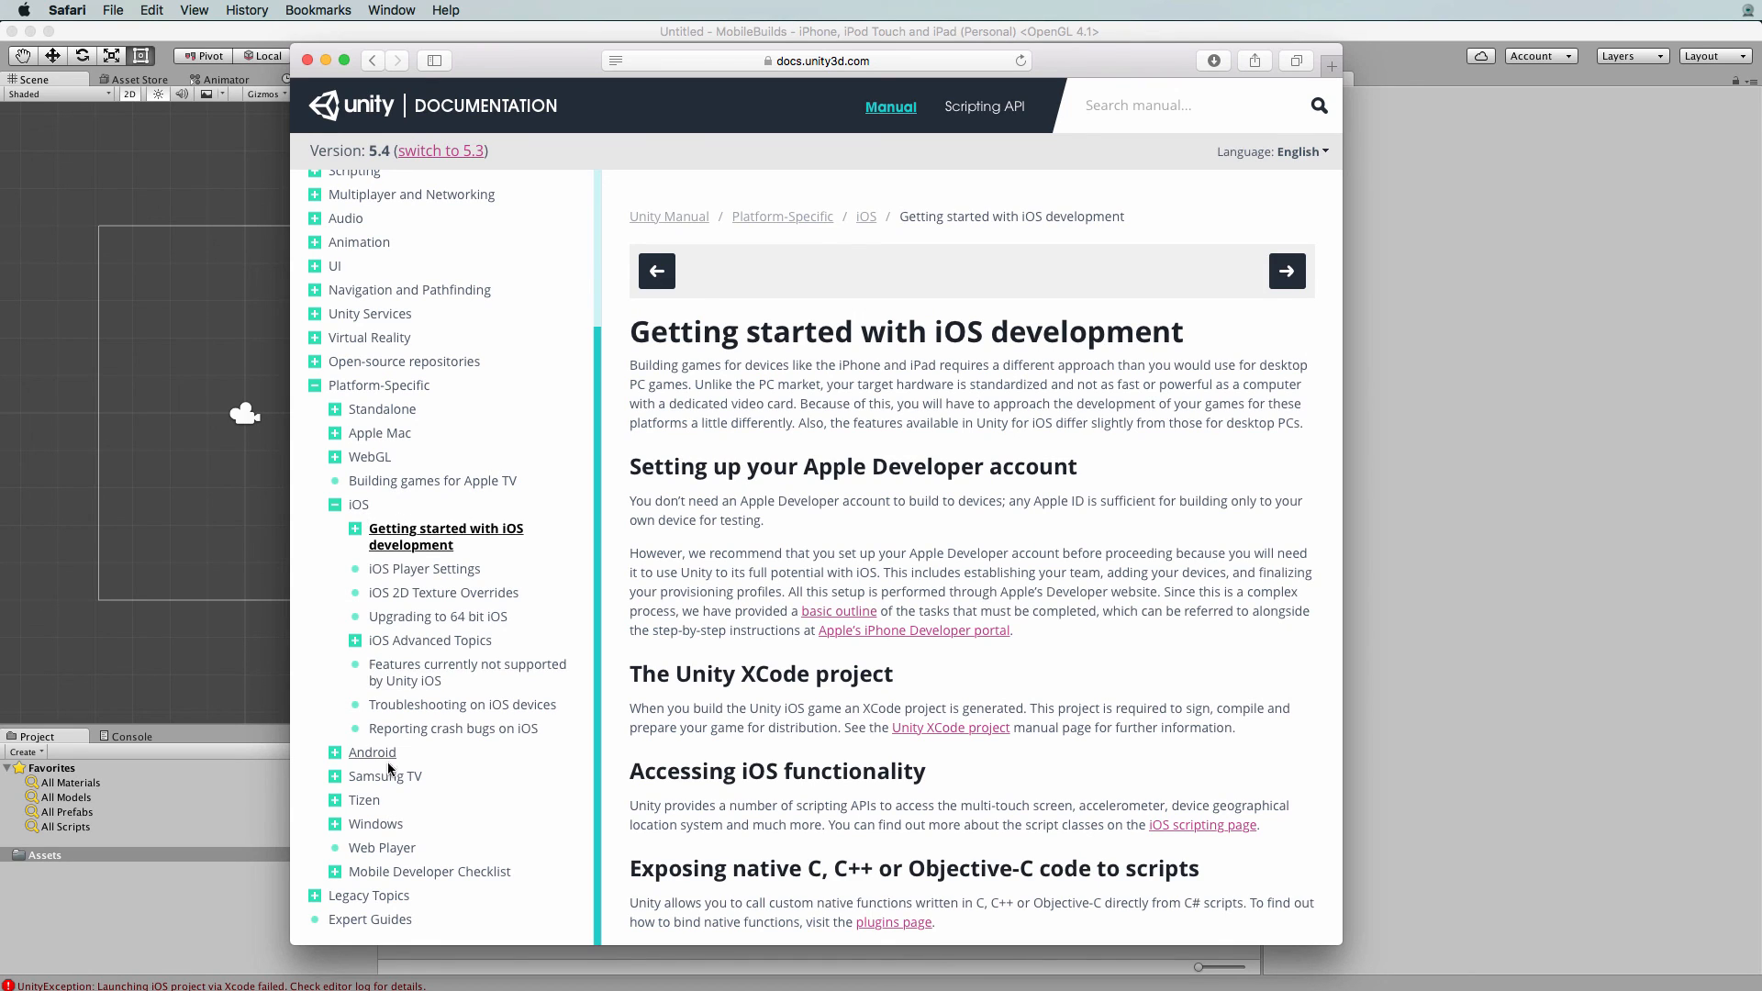
pyautogui.moveTo(390, 758)
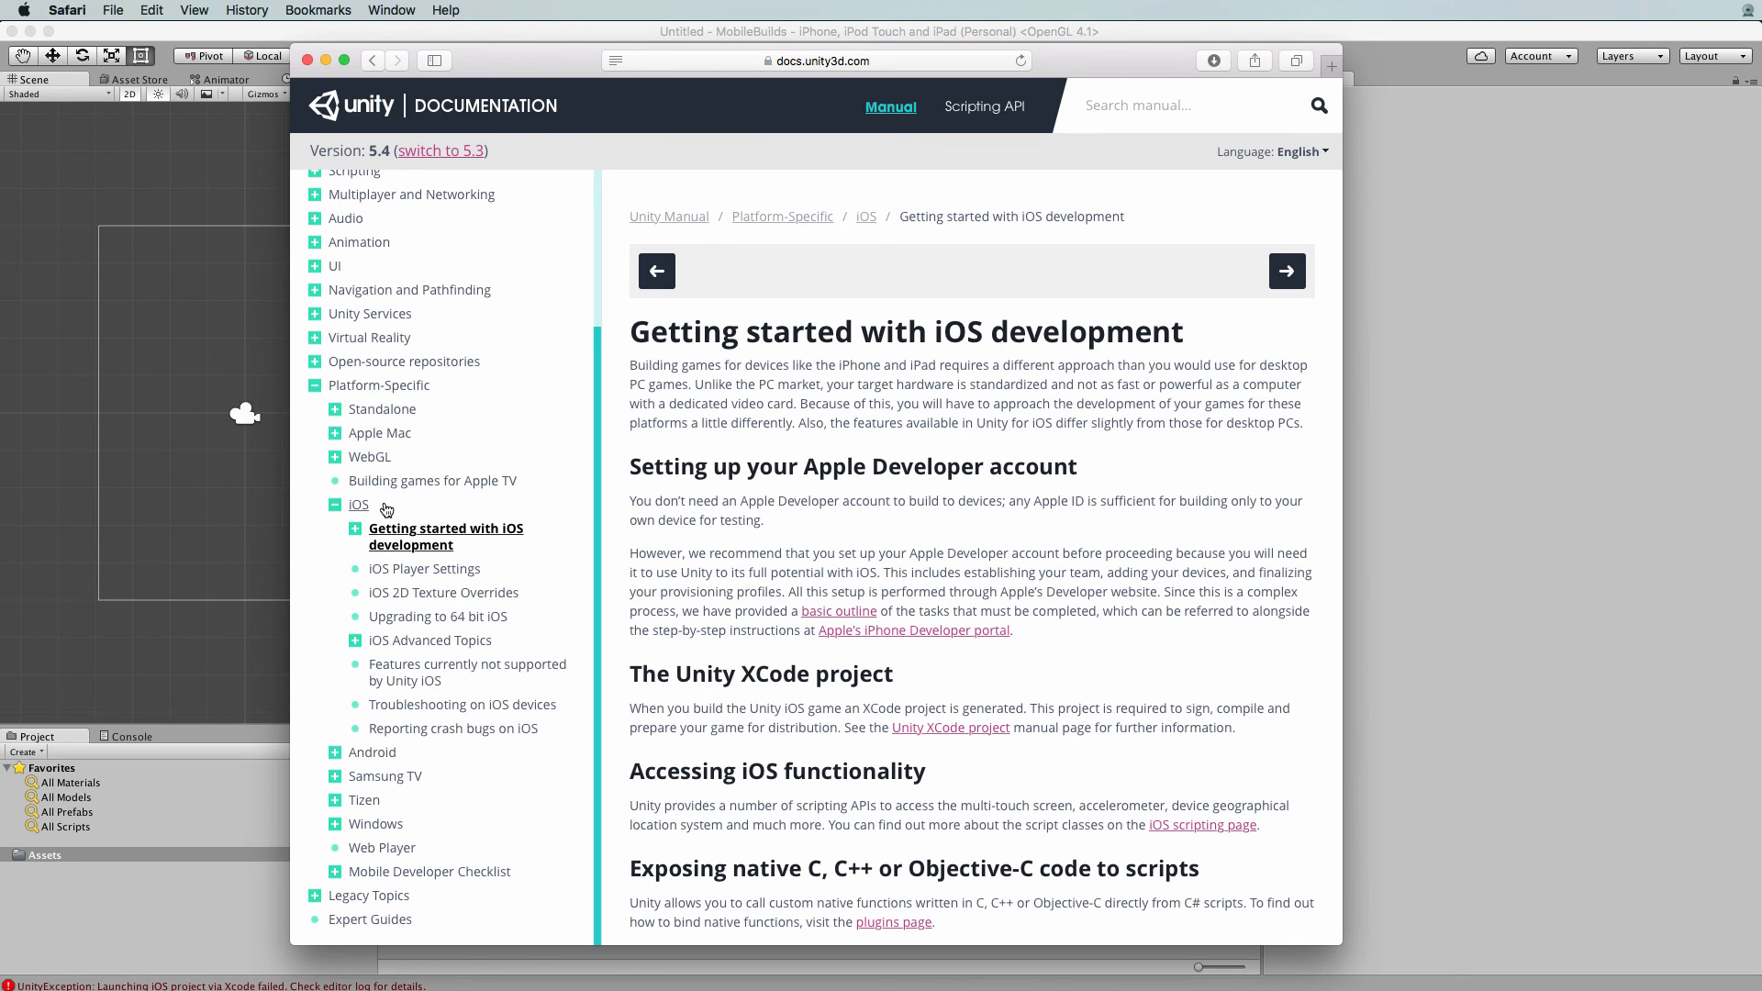
pyautogui.moveTo(393, 672)
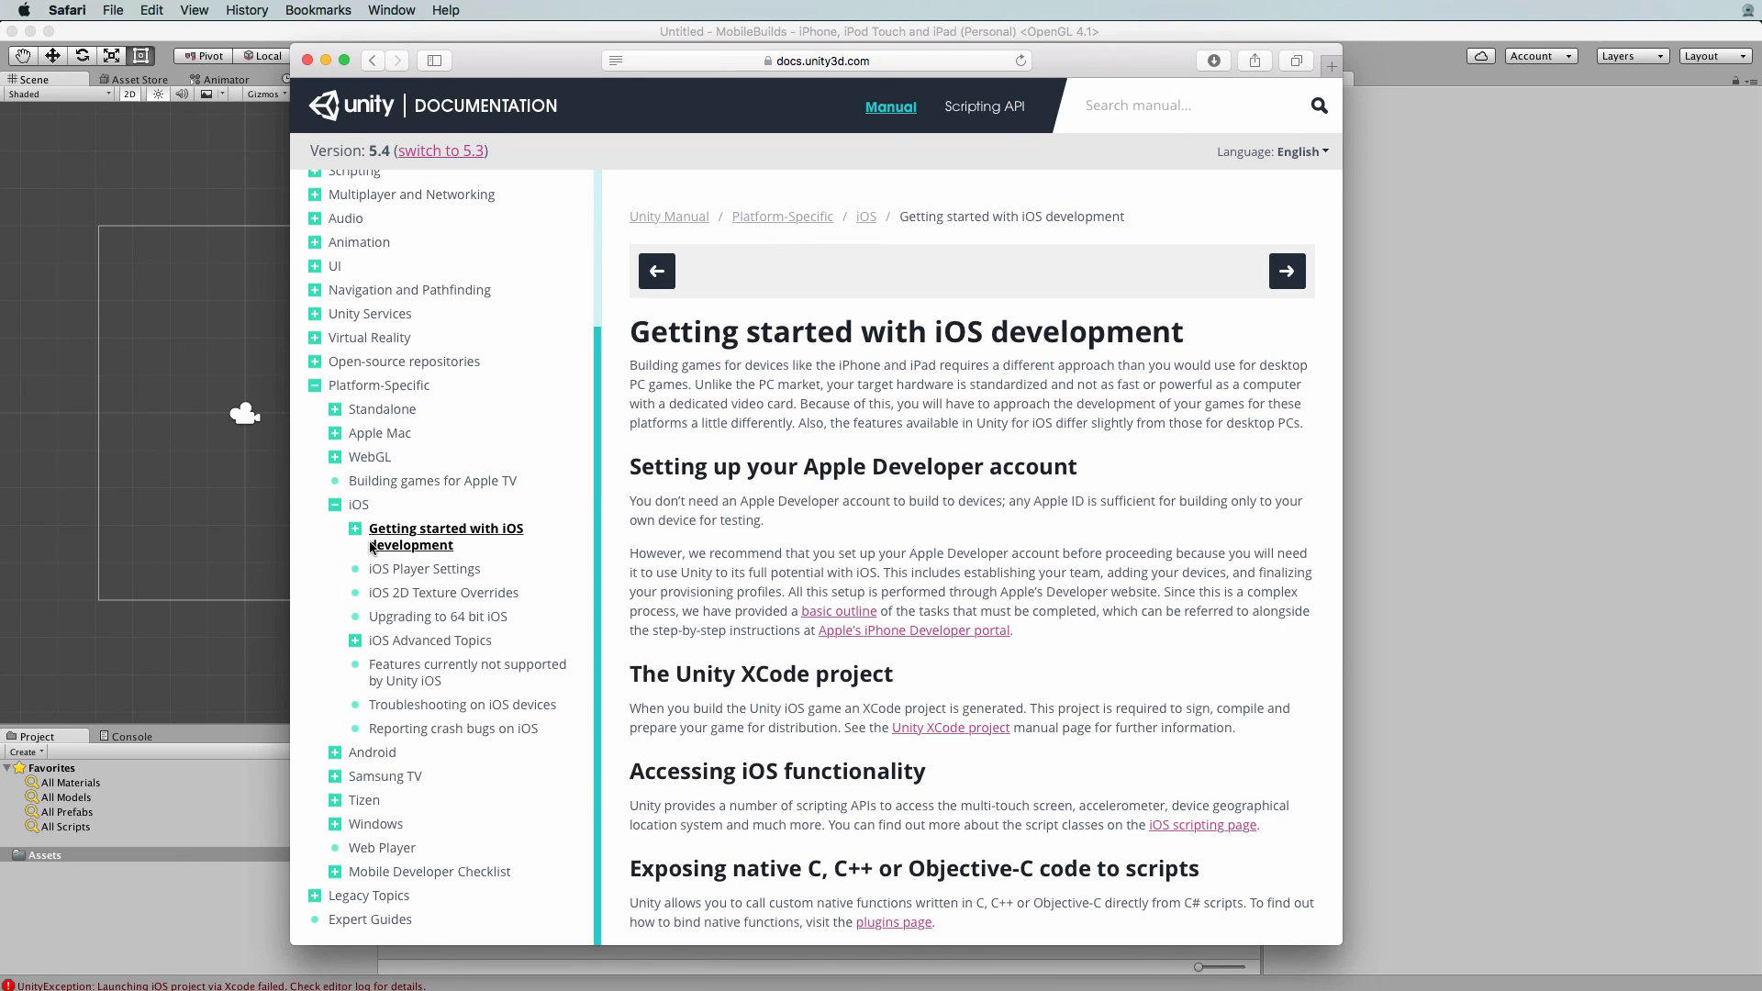
pyautogui.moveTo(380, 433)
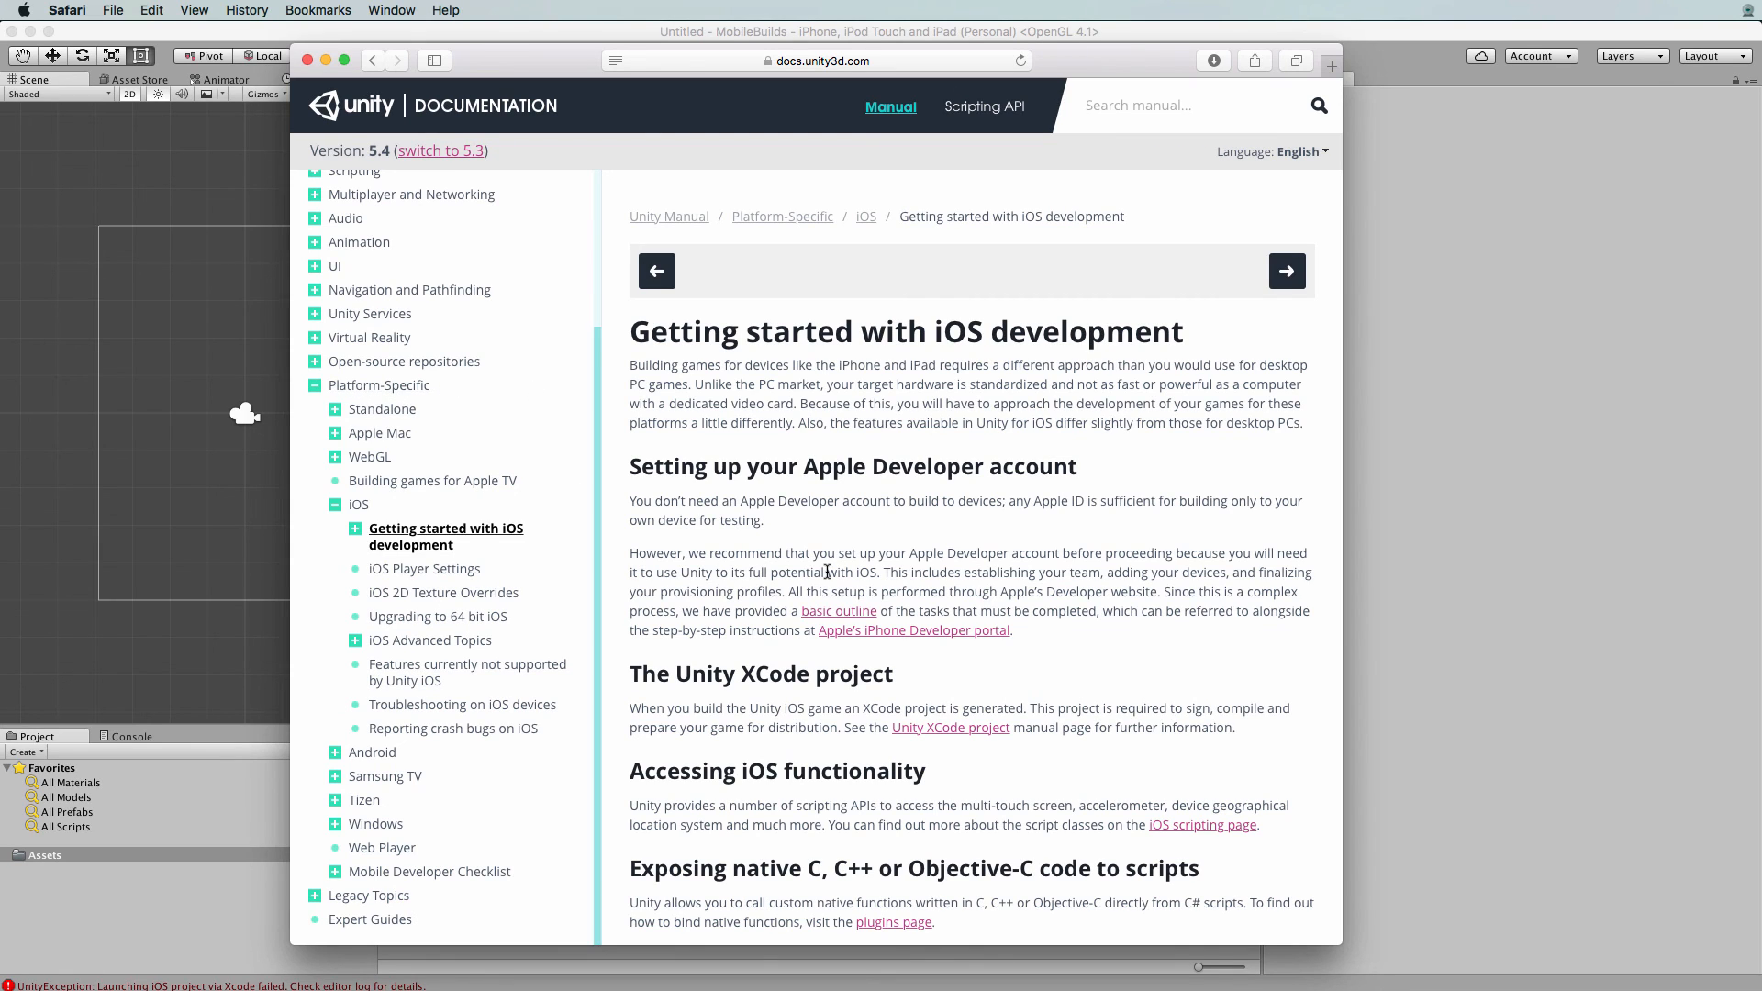
pyautogui.moveTo(1090, 672)
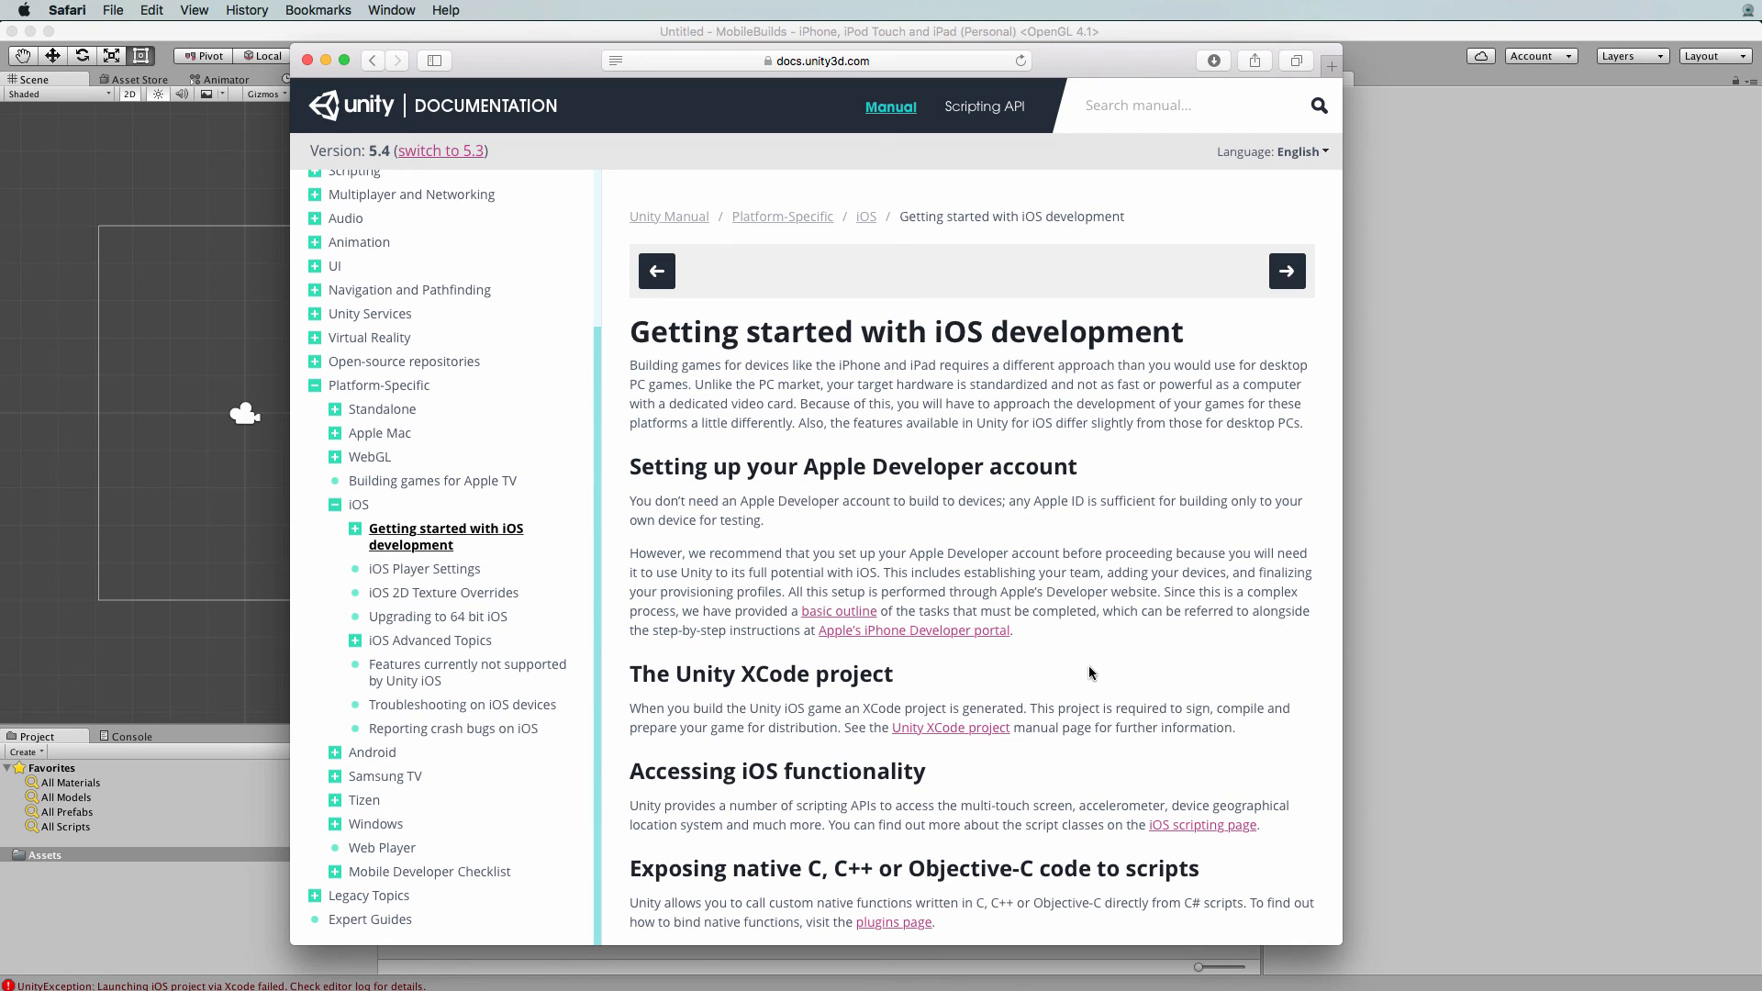
# Scroll the Getting started with iOS development page to the Xcode project and in-app purchase sections
pyautogui.scroll(-3)
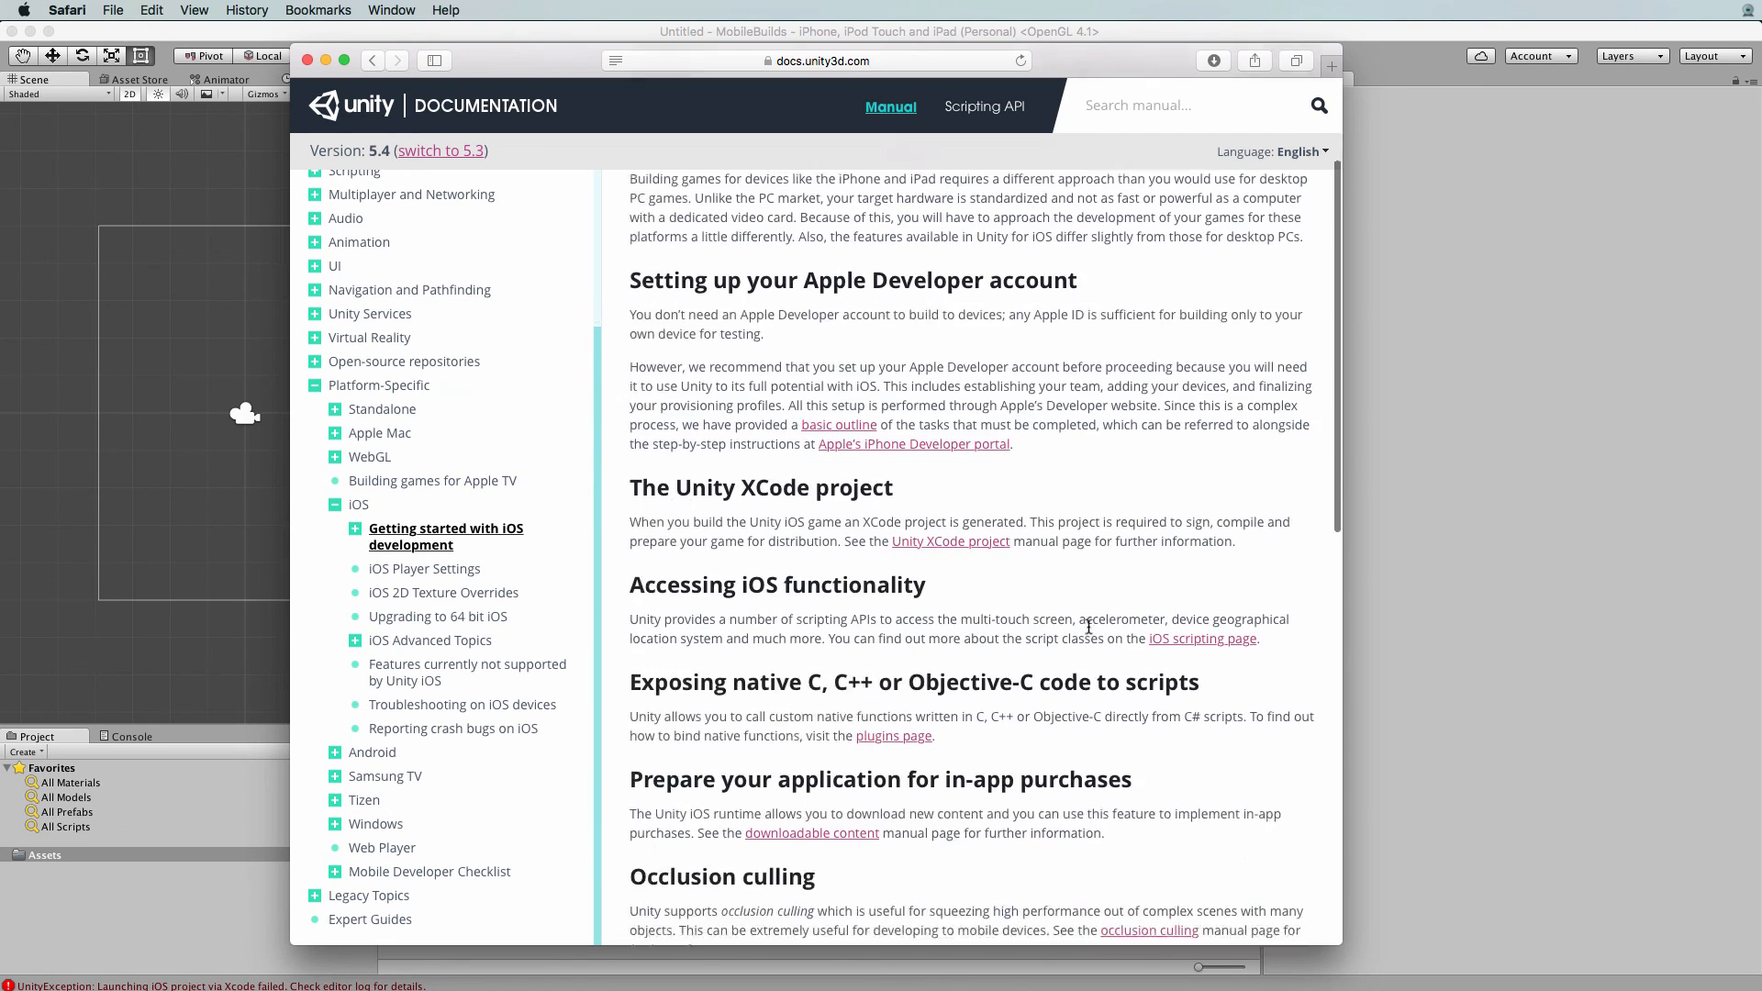